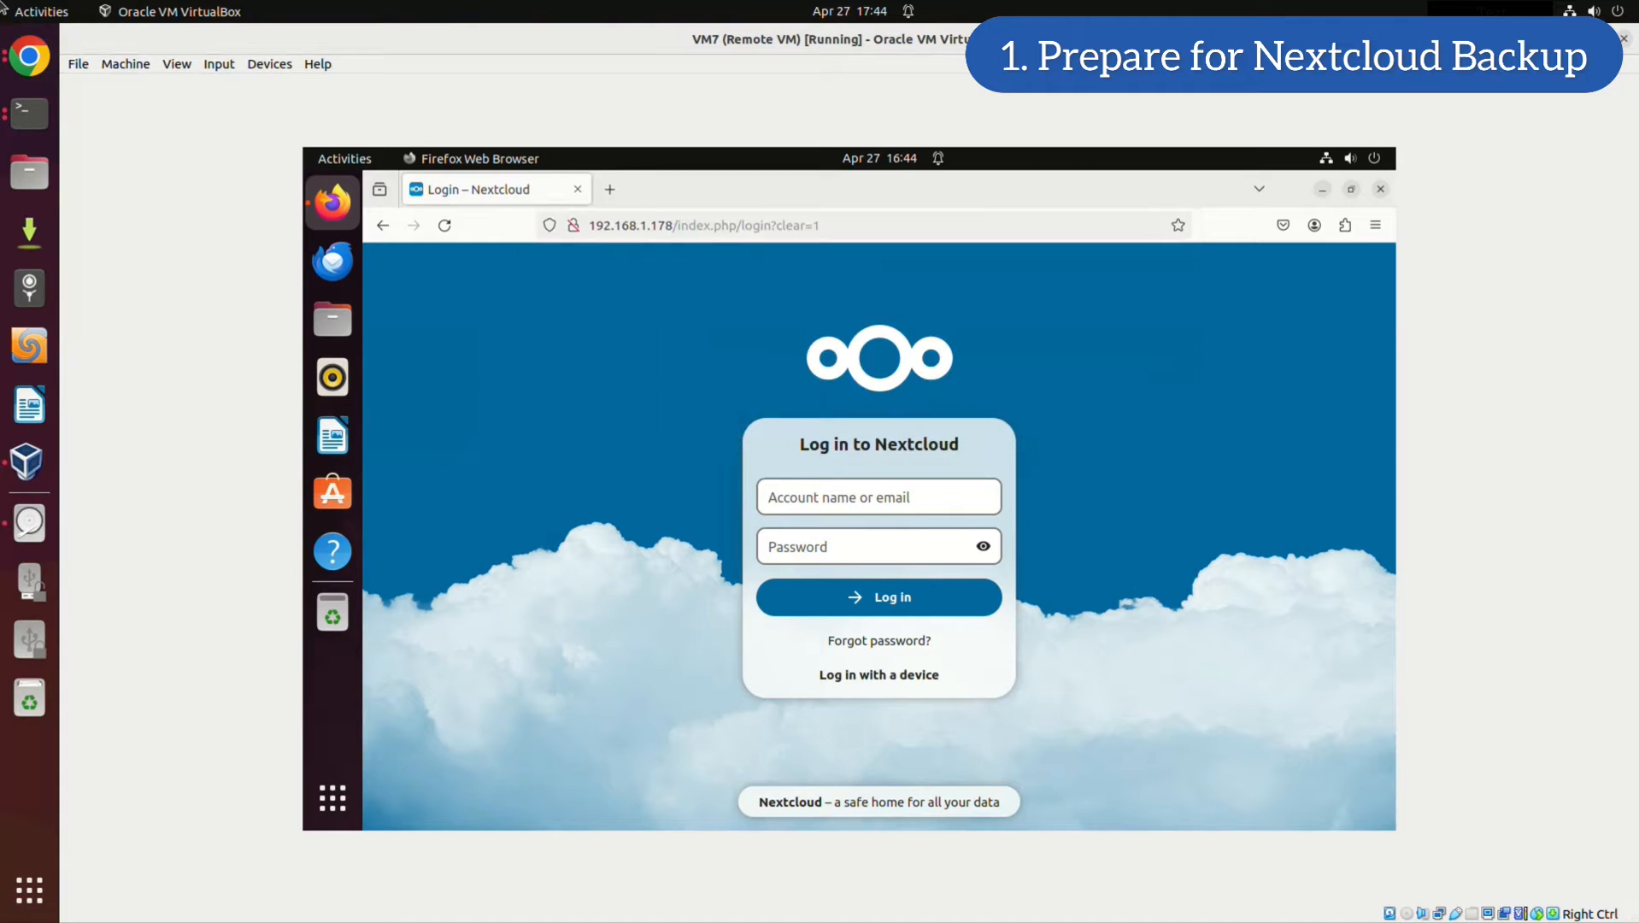
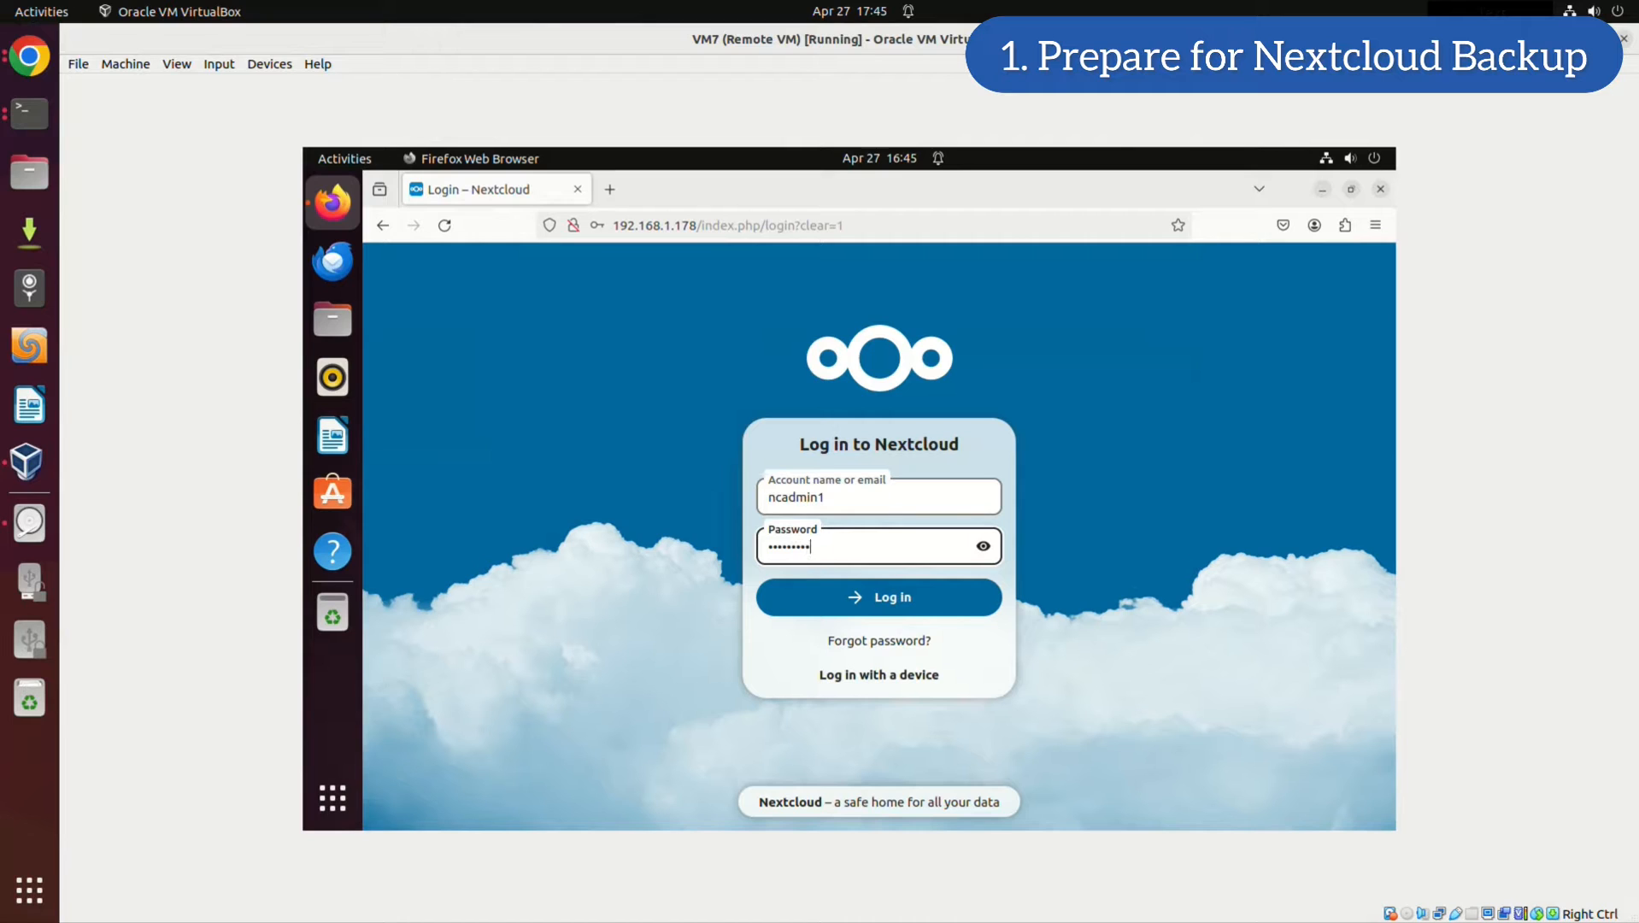
# Sign in to Nextcloud with the admin credentials
pyautogui.click(879, 596)
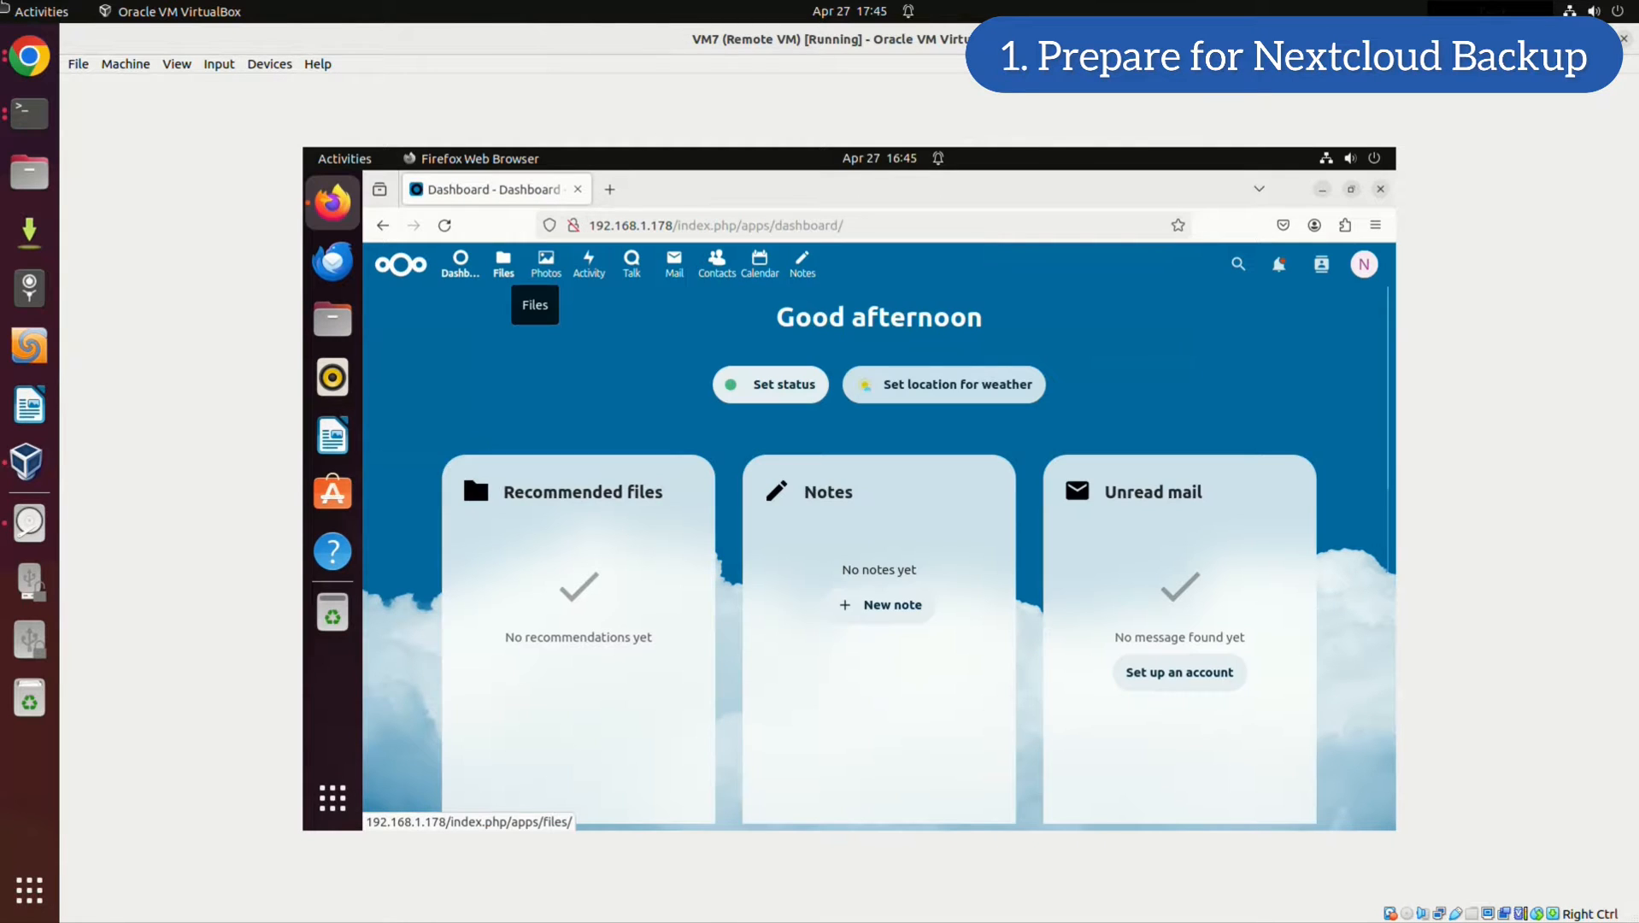
# Browse the Files app into the Documents folder
pyautogui.click(502, 264)
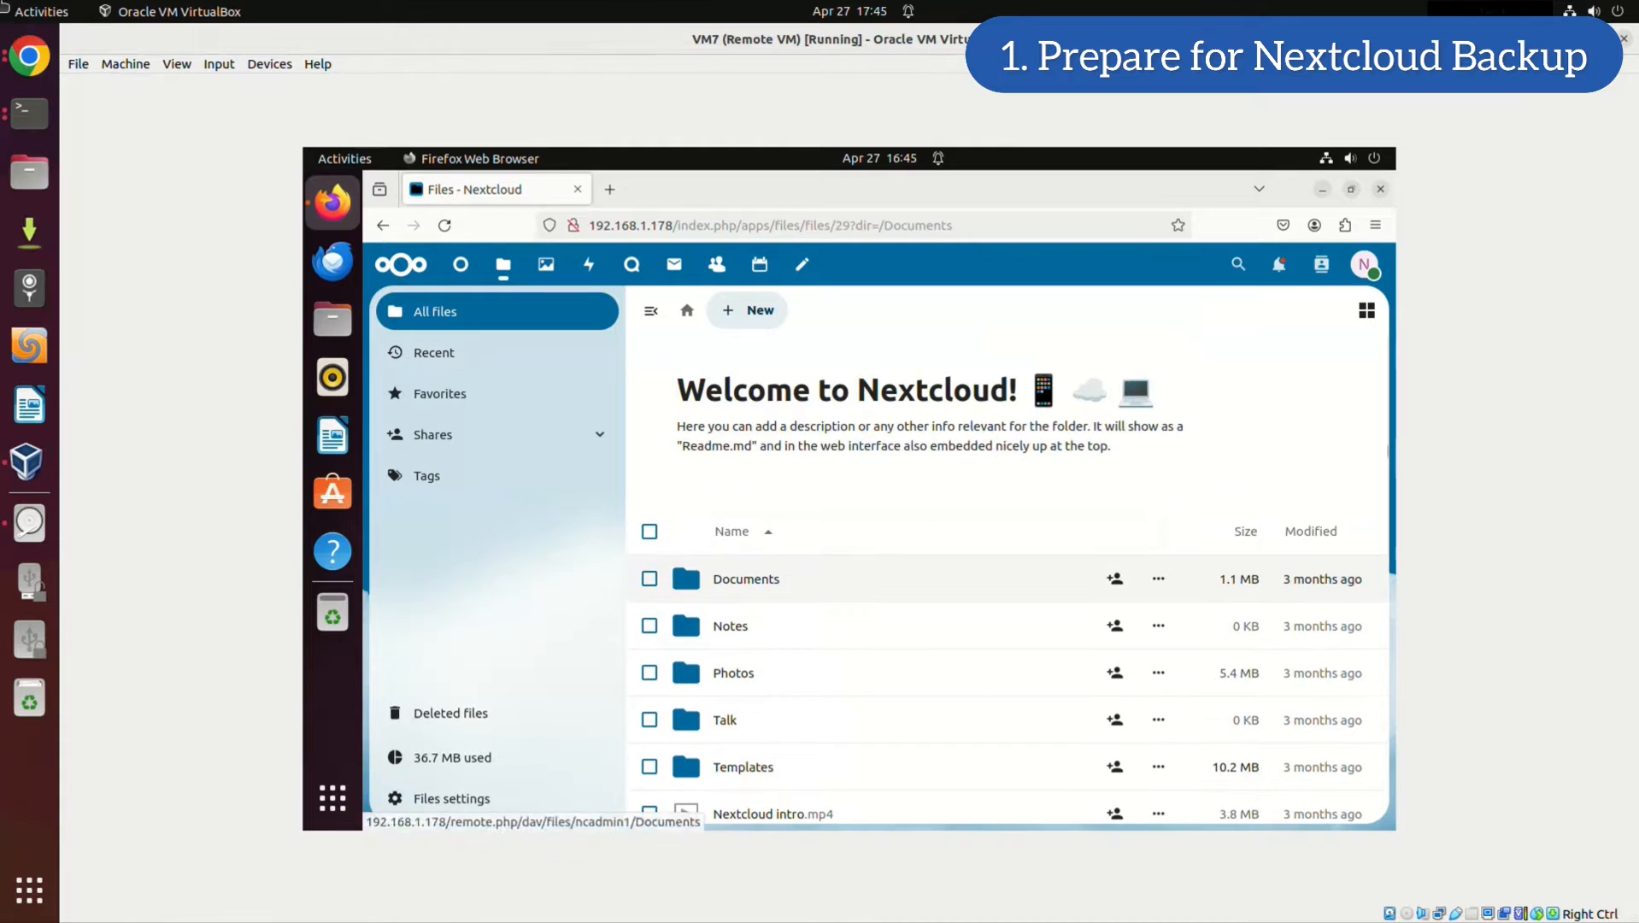
pyautogui.click(745, 578)
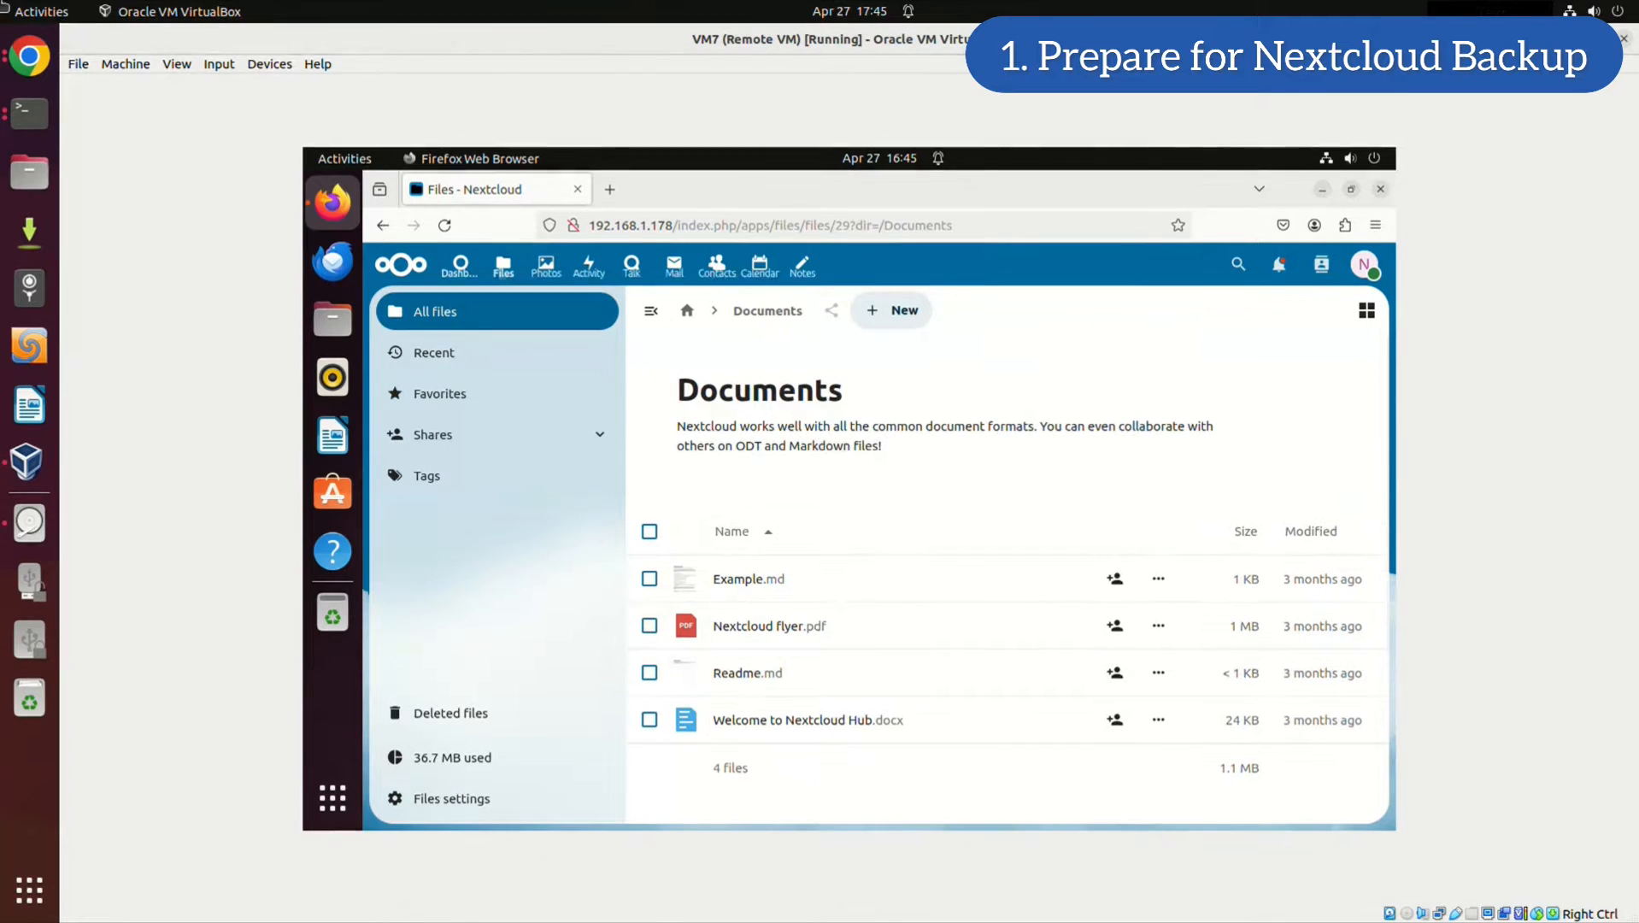
pyautogui.click(687, 311)
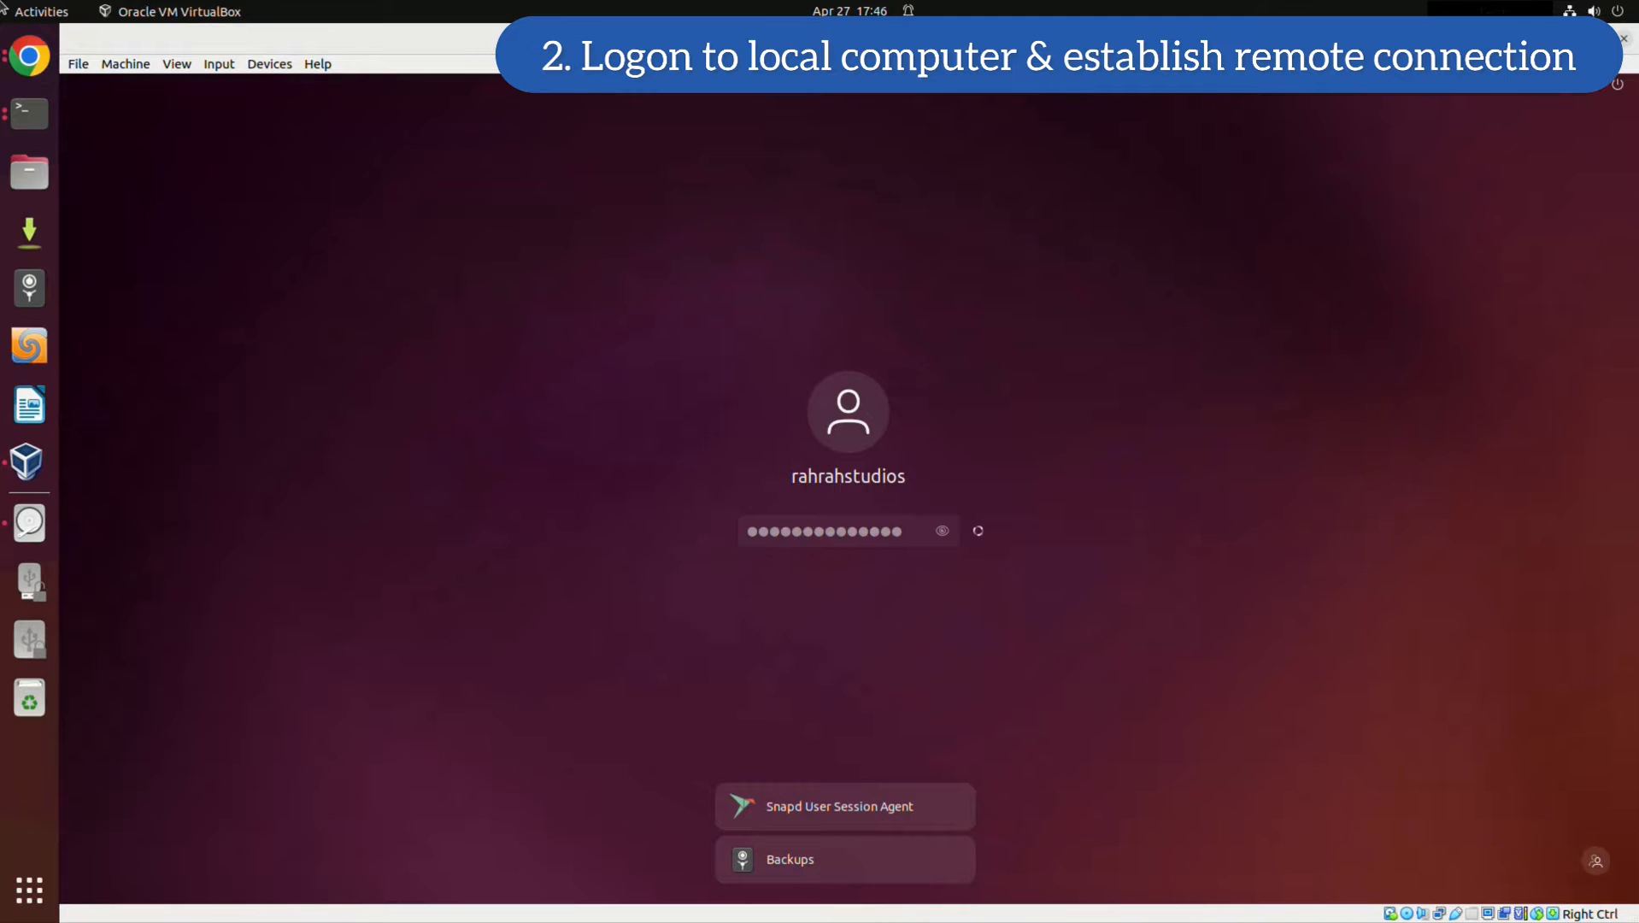
# Log in to the local Ubuntu machine and get a root shell via sudo -i in Terminal
pyautogui.press('Return')
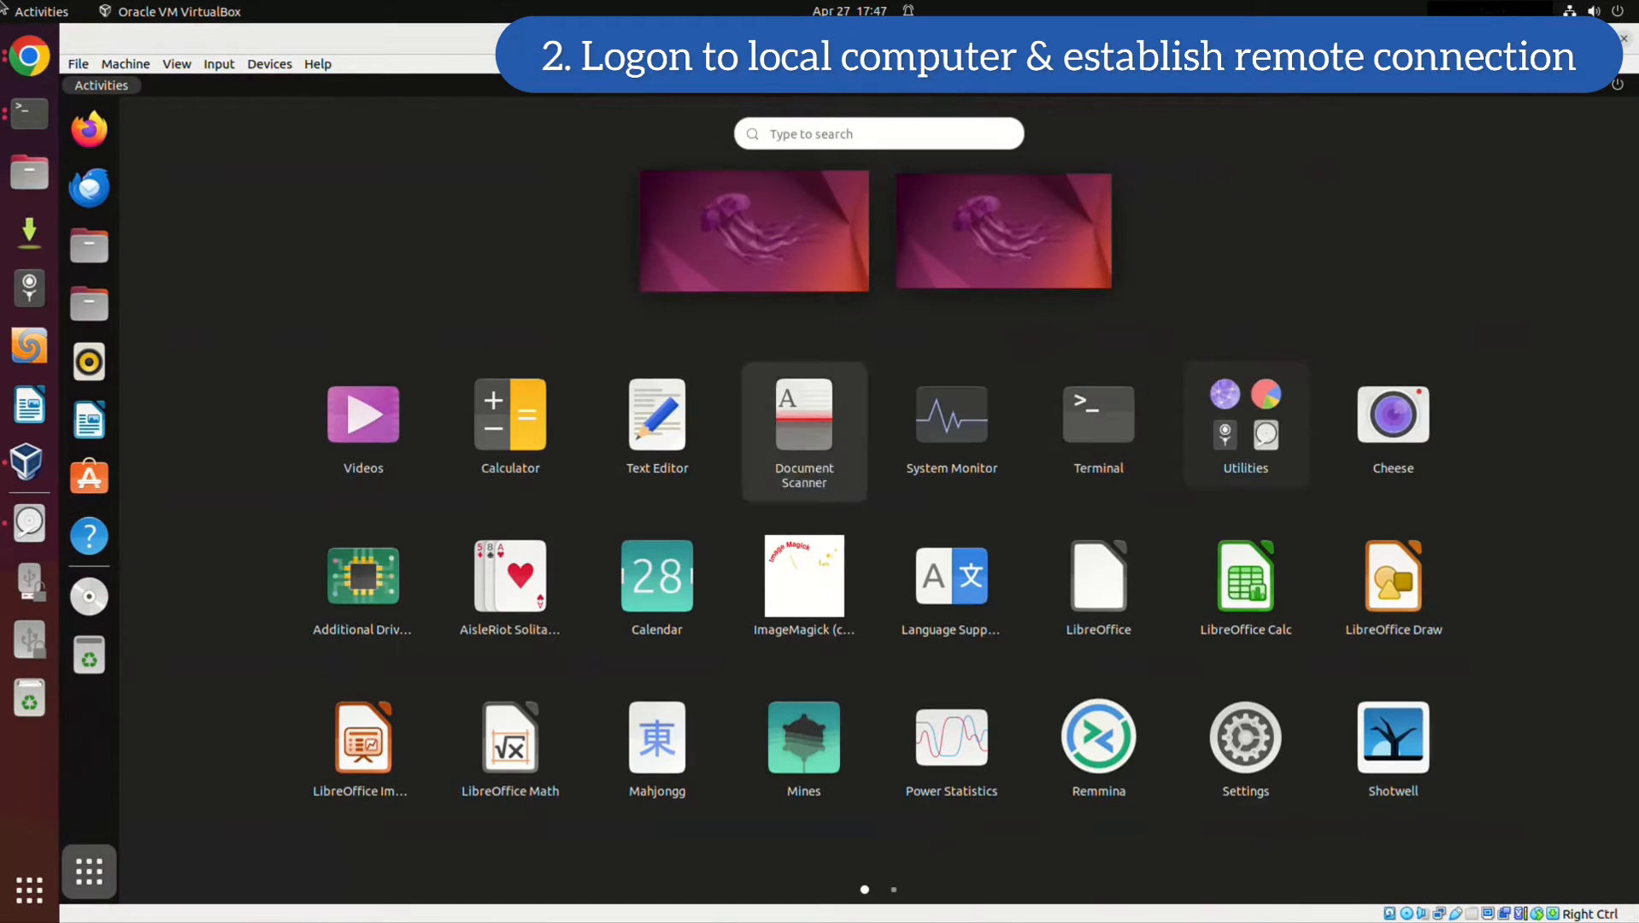
pyautogui.click(1097, 410)
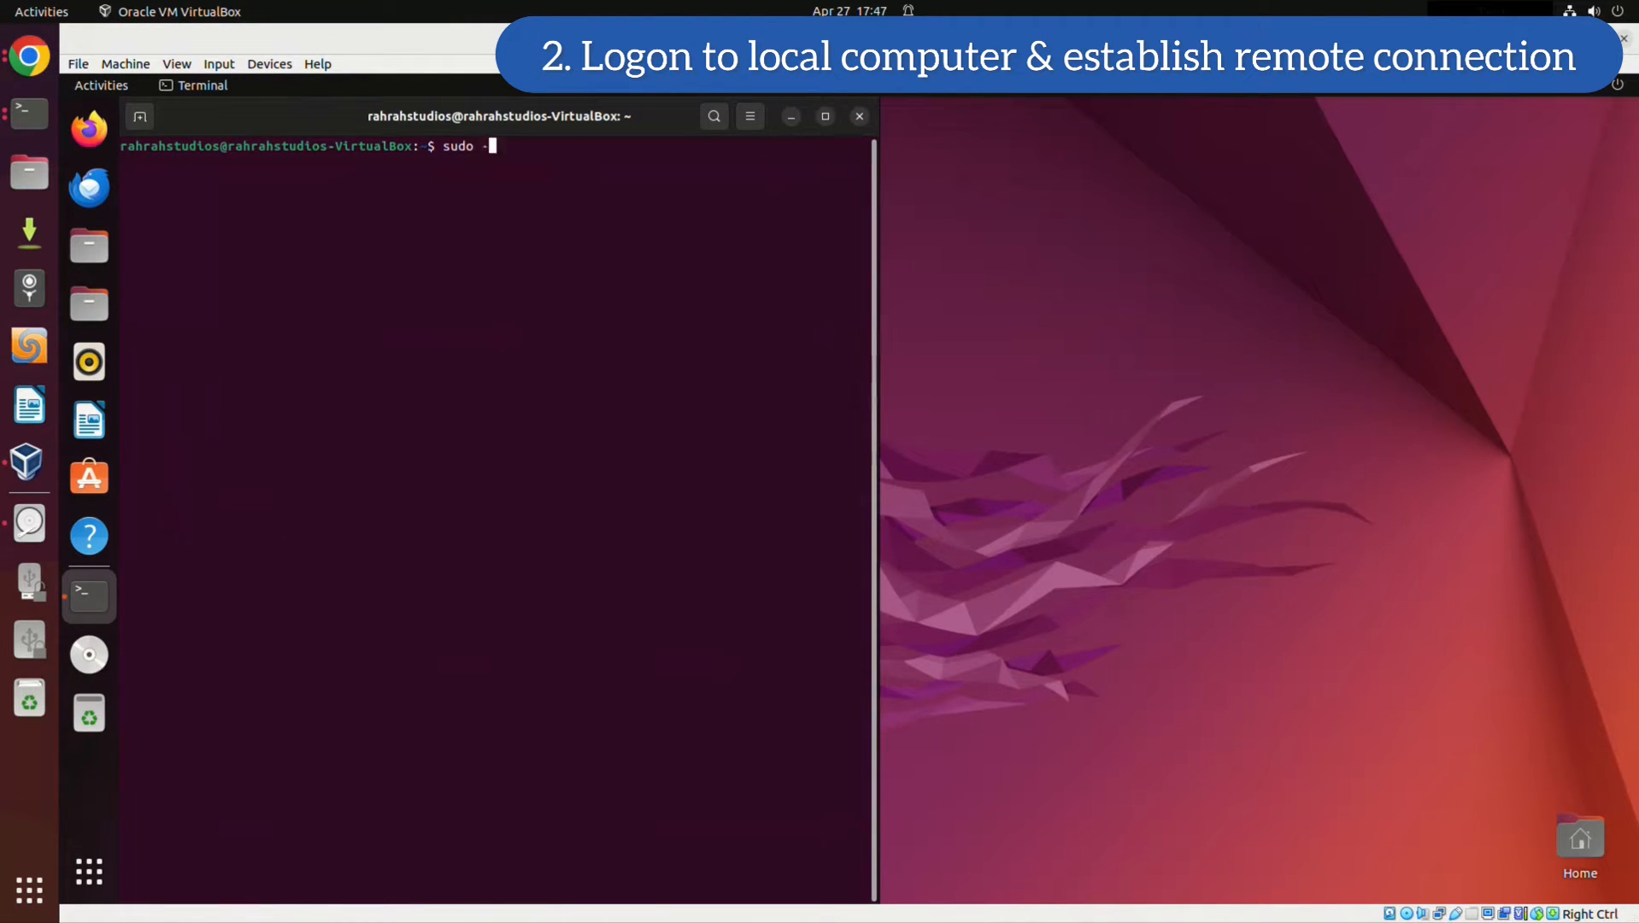
pyautogui.press('Return')
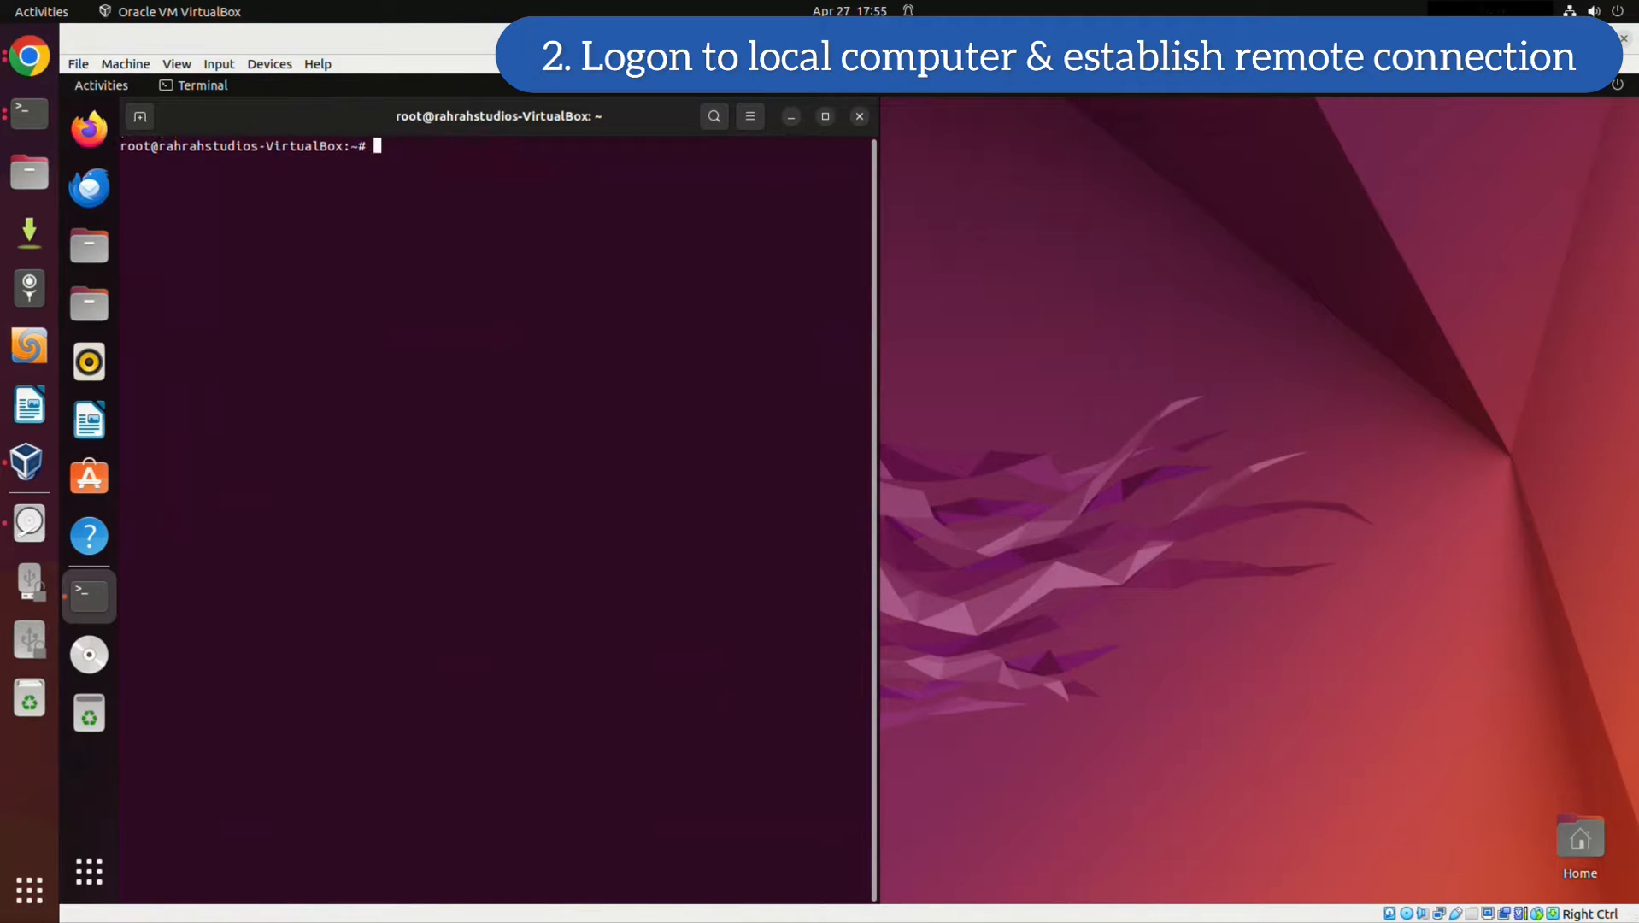
# Start an SSH session as root to the server at 192.168.1.178
pyautogui.write('ssh')
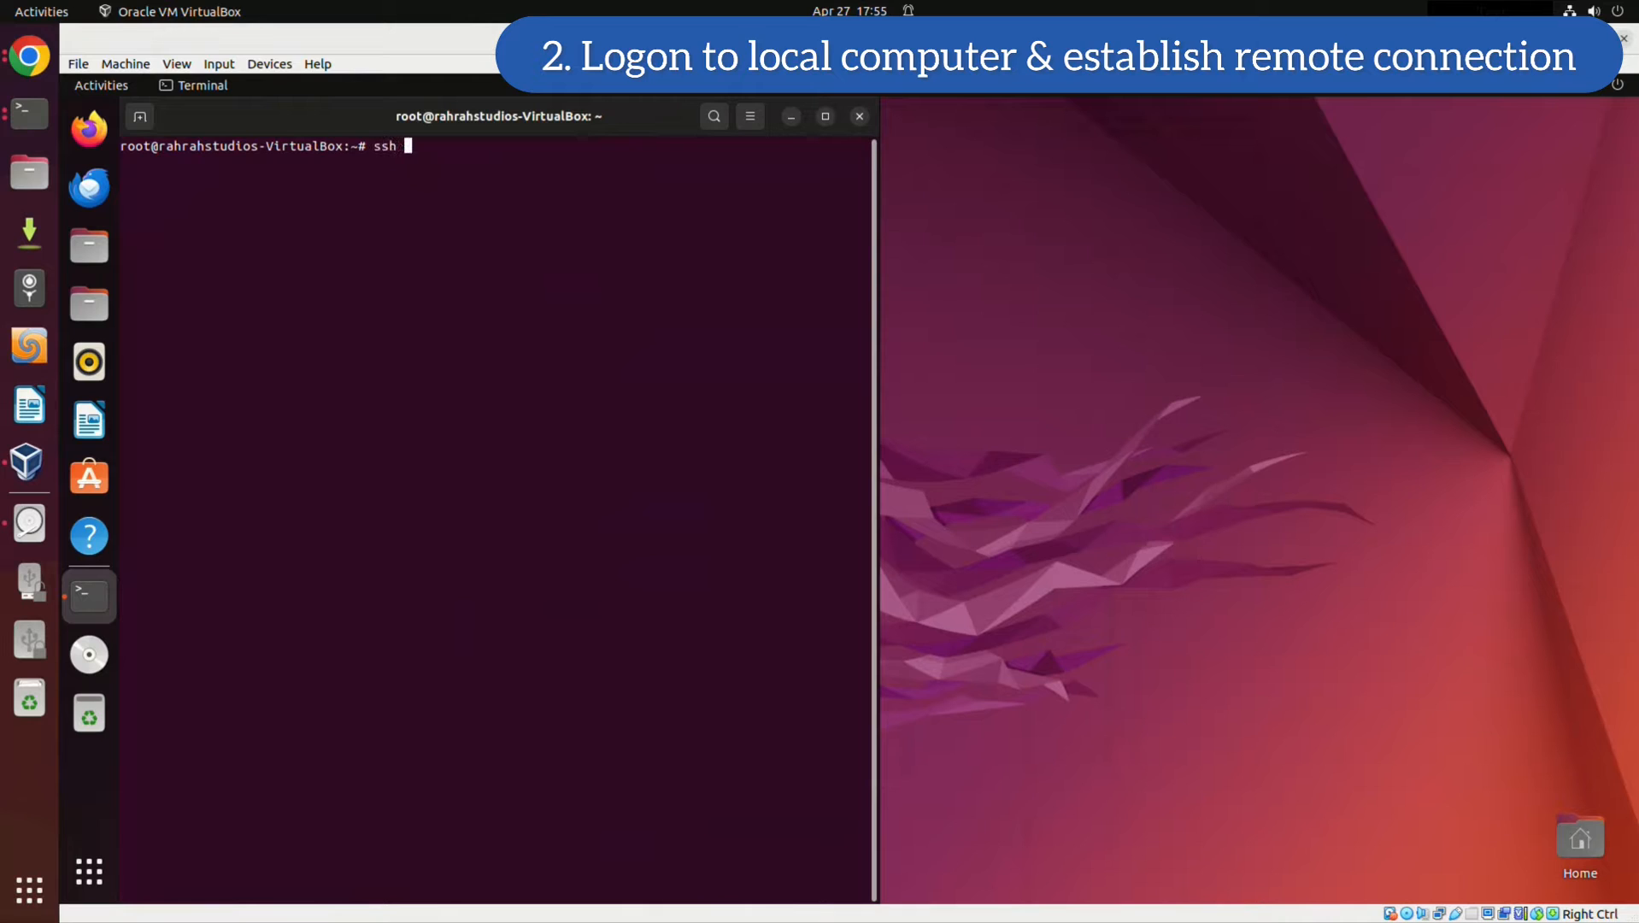
pyautogui.write('root@')
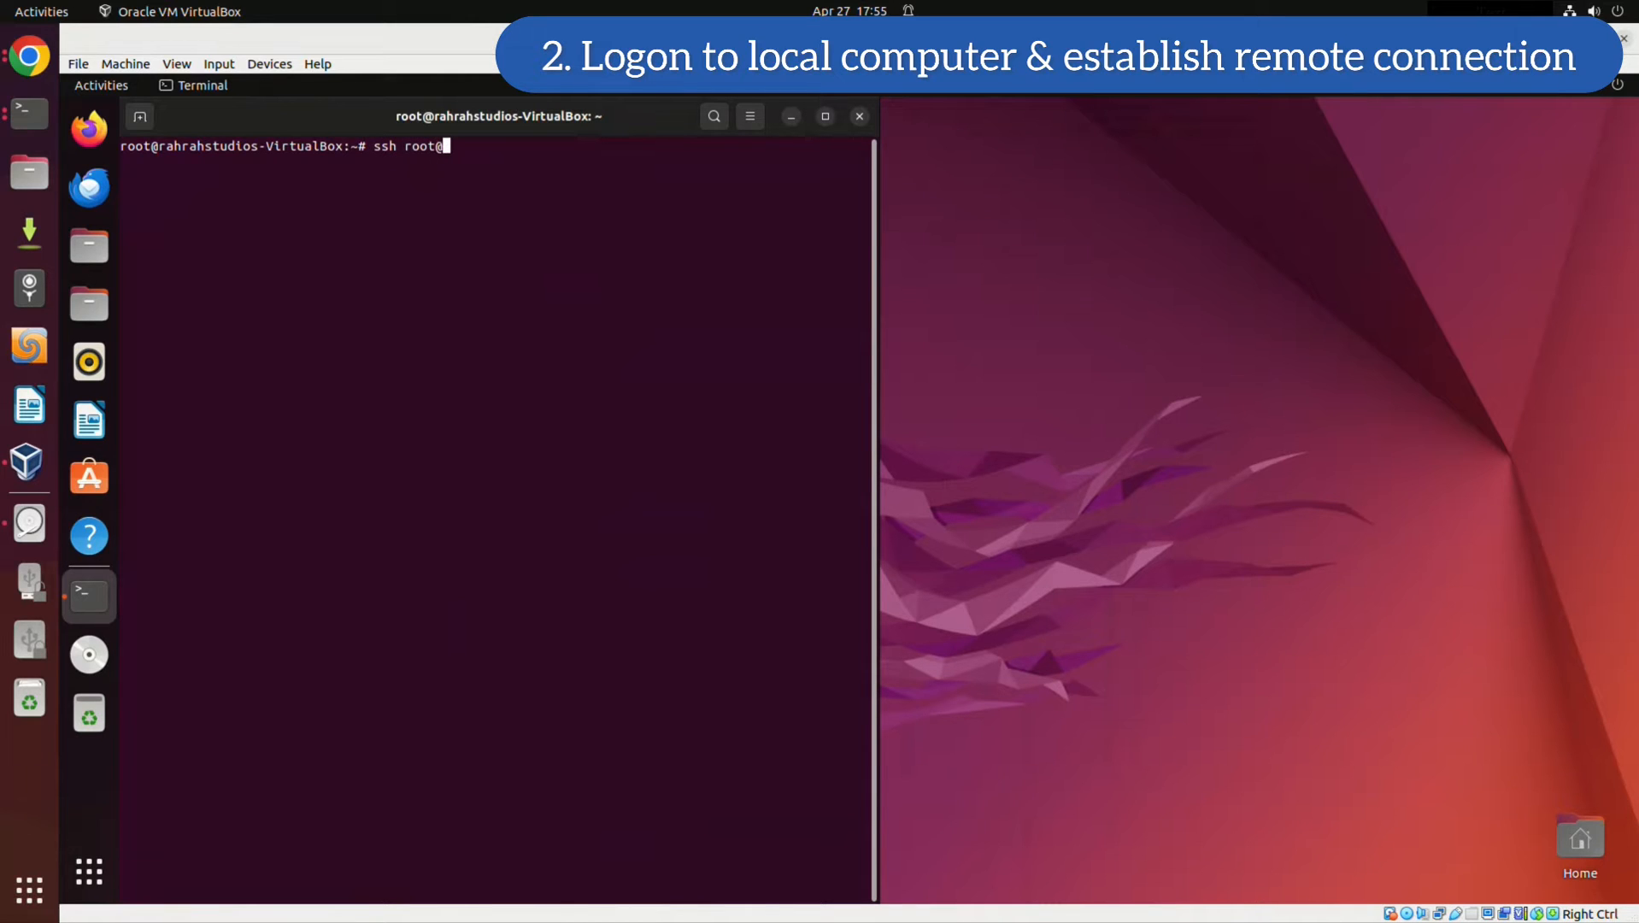
pyautogui.write('192.168.')
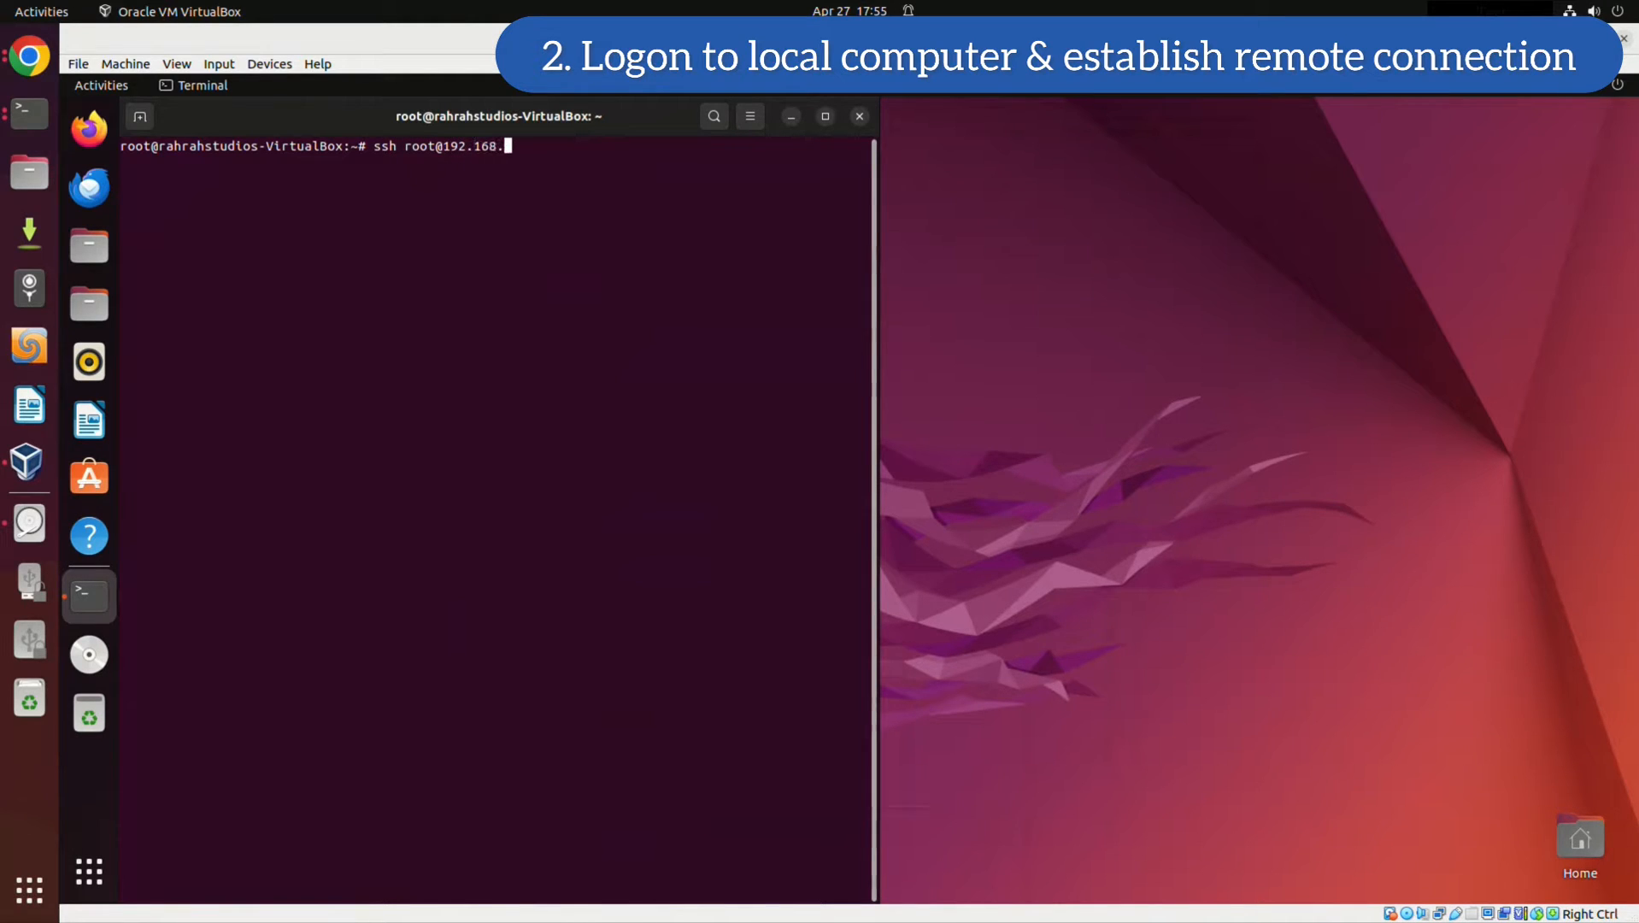
pyautogui.write('1.178')
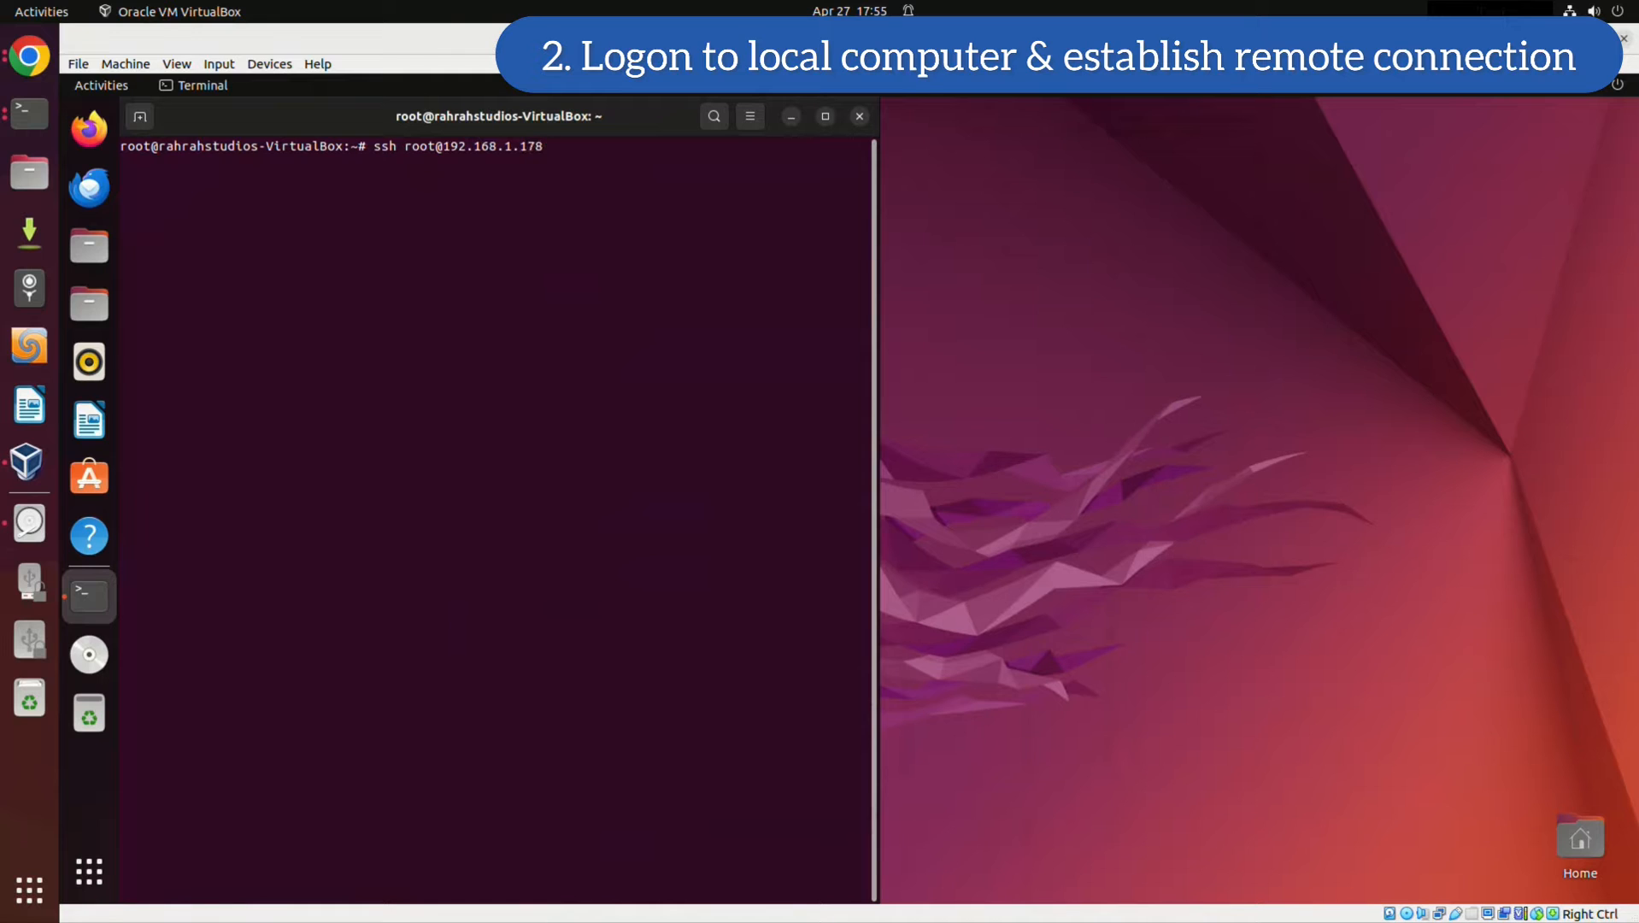
pyautogui.press('Return')
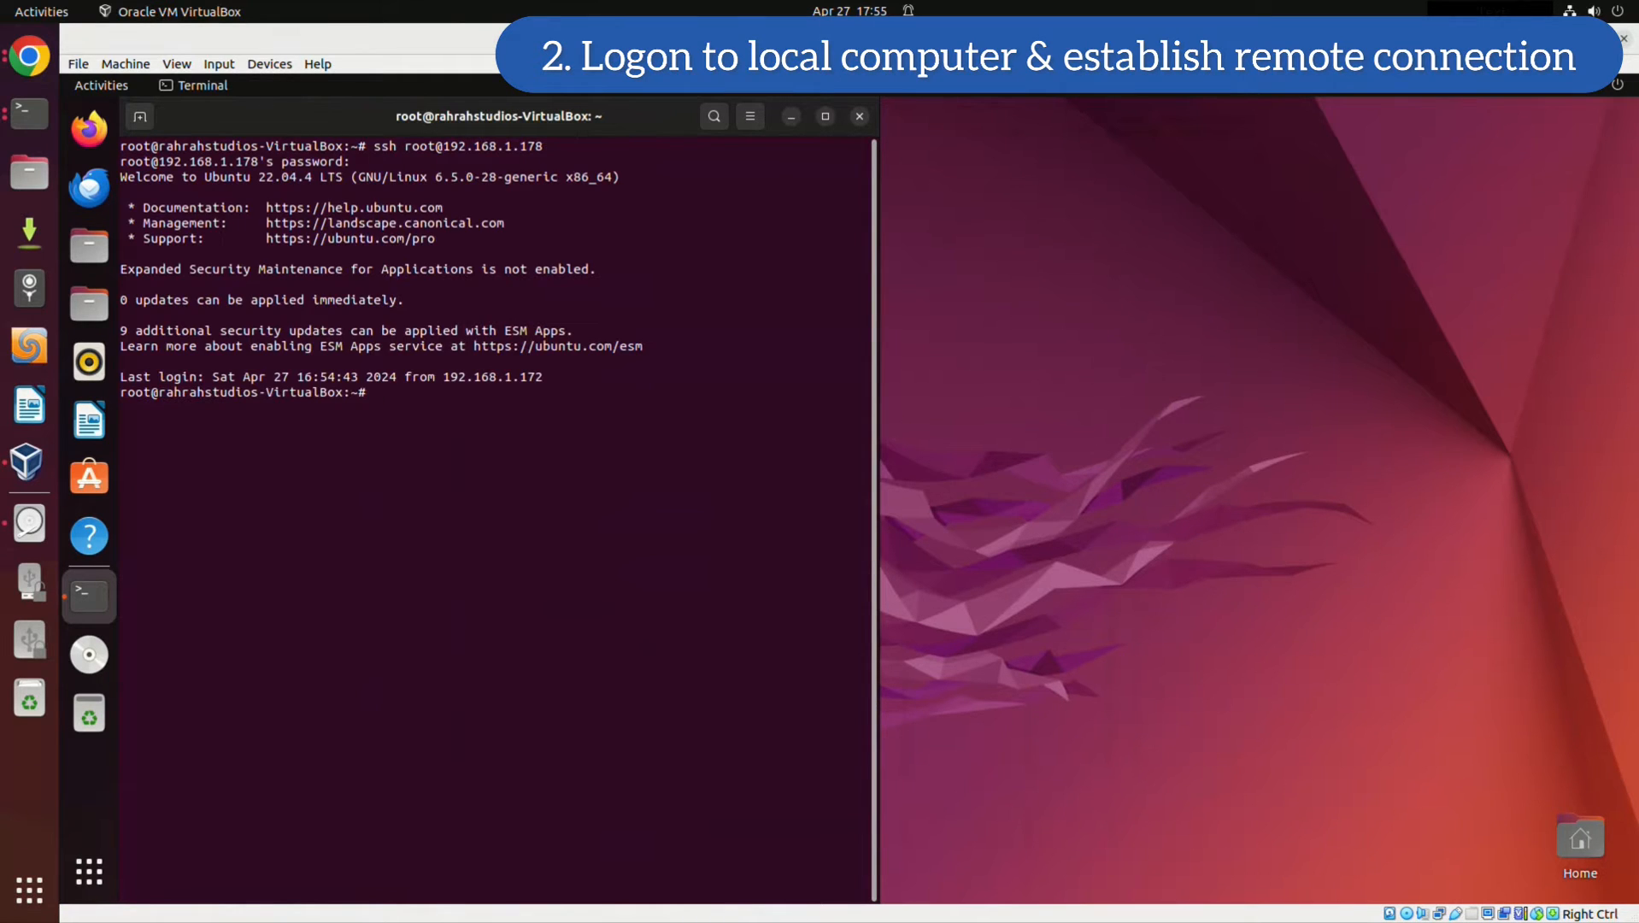
# Change into /var/www/nextcloud and list its contents
pyautogui.write('cd')
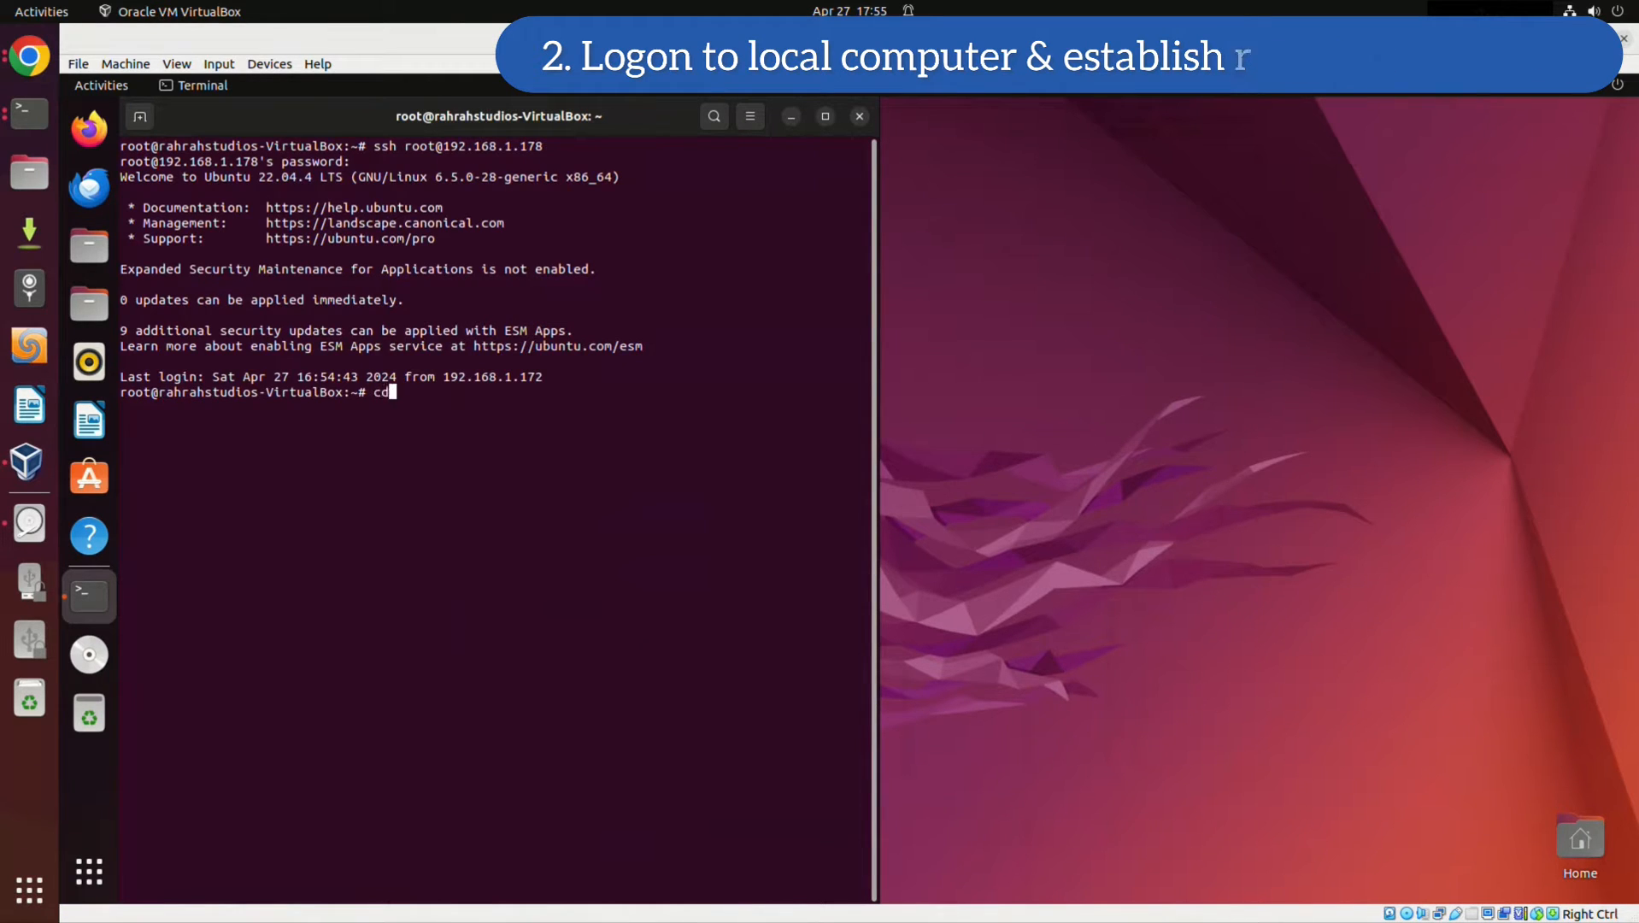
pyautogui.write('/var/')
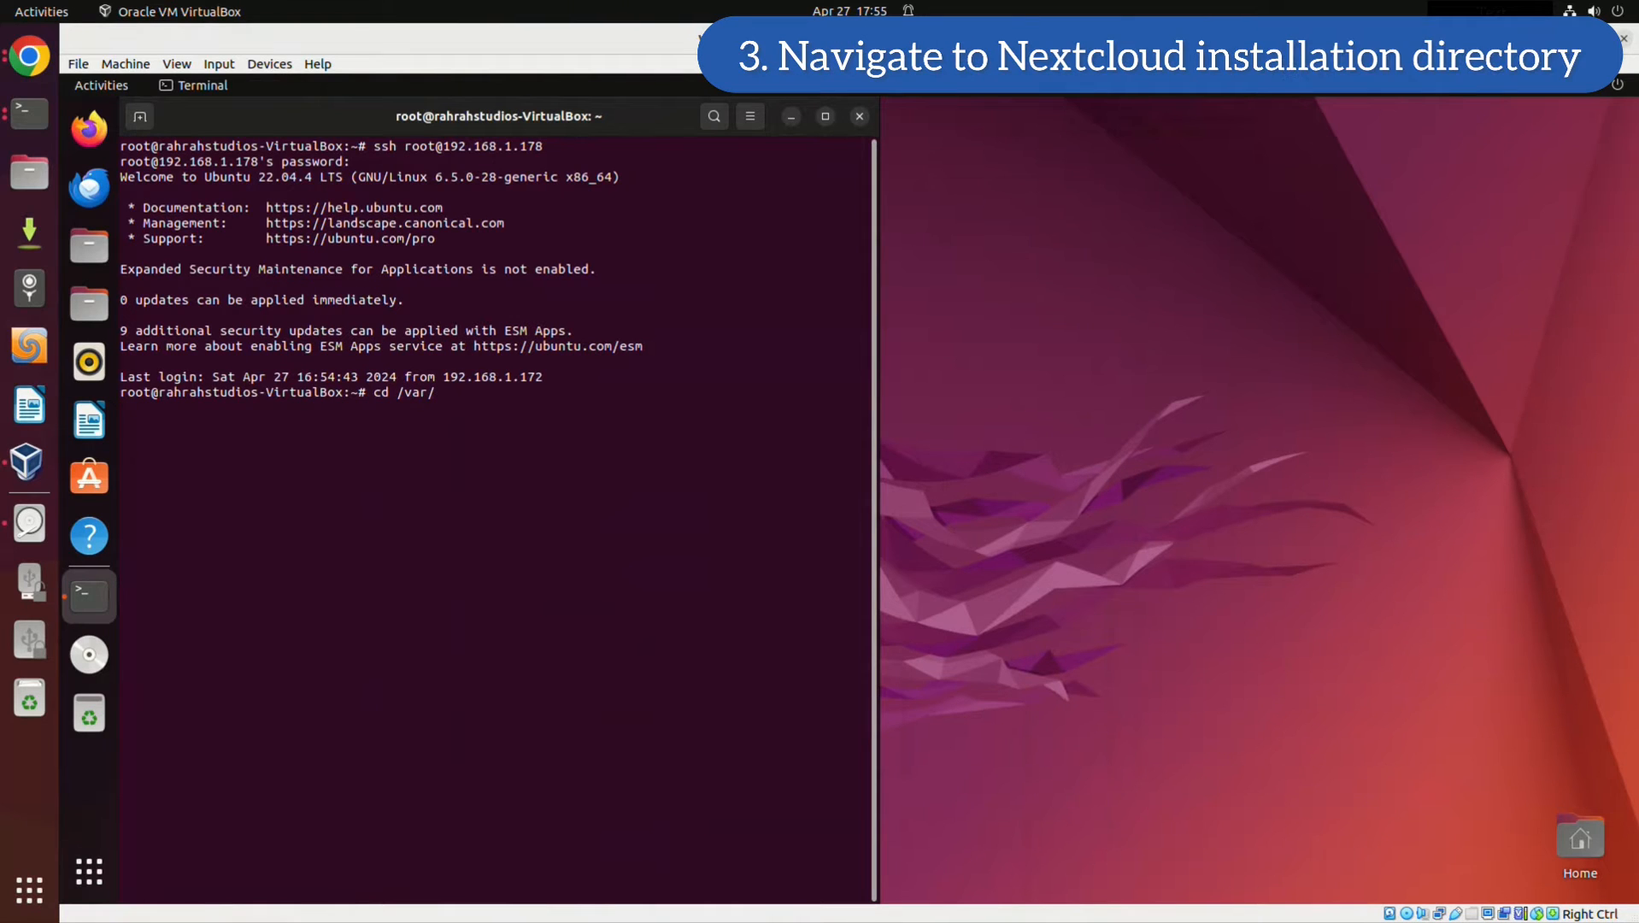
pyautogui.write('www/next')
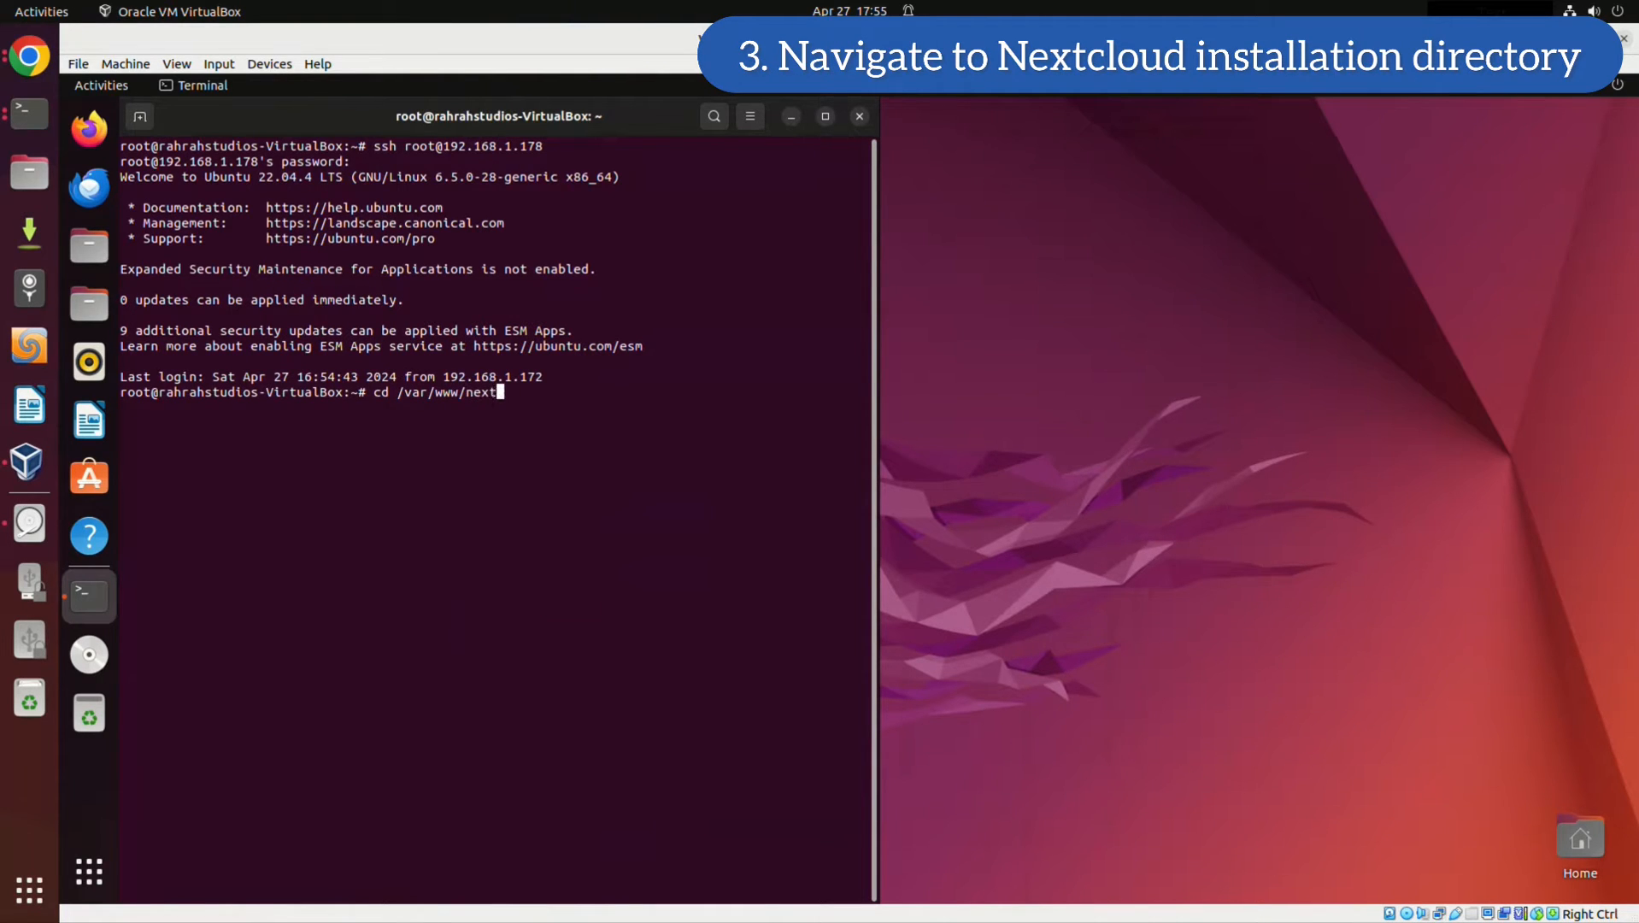
pyautogui.press('Return')
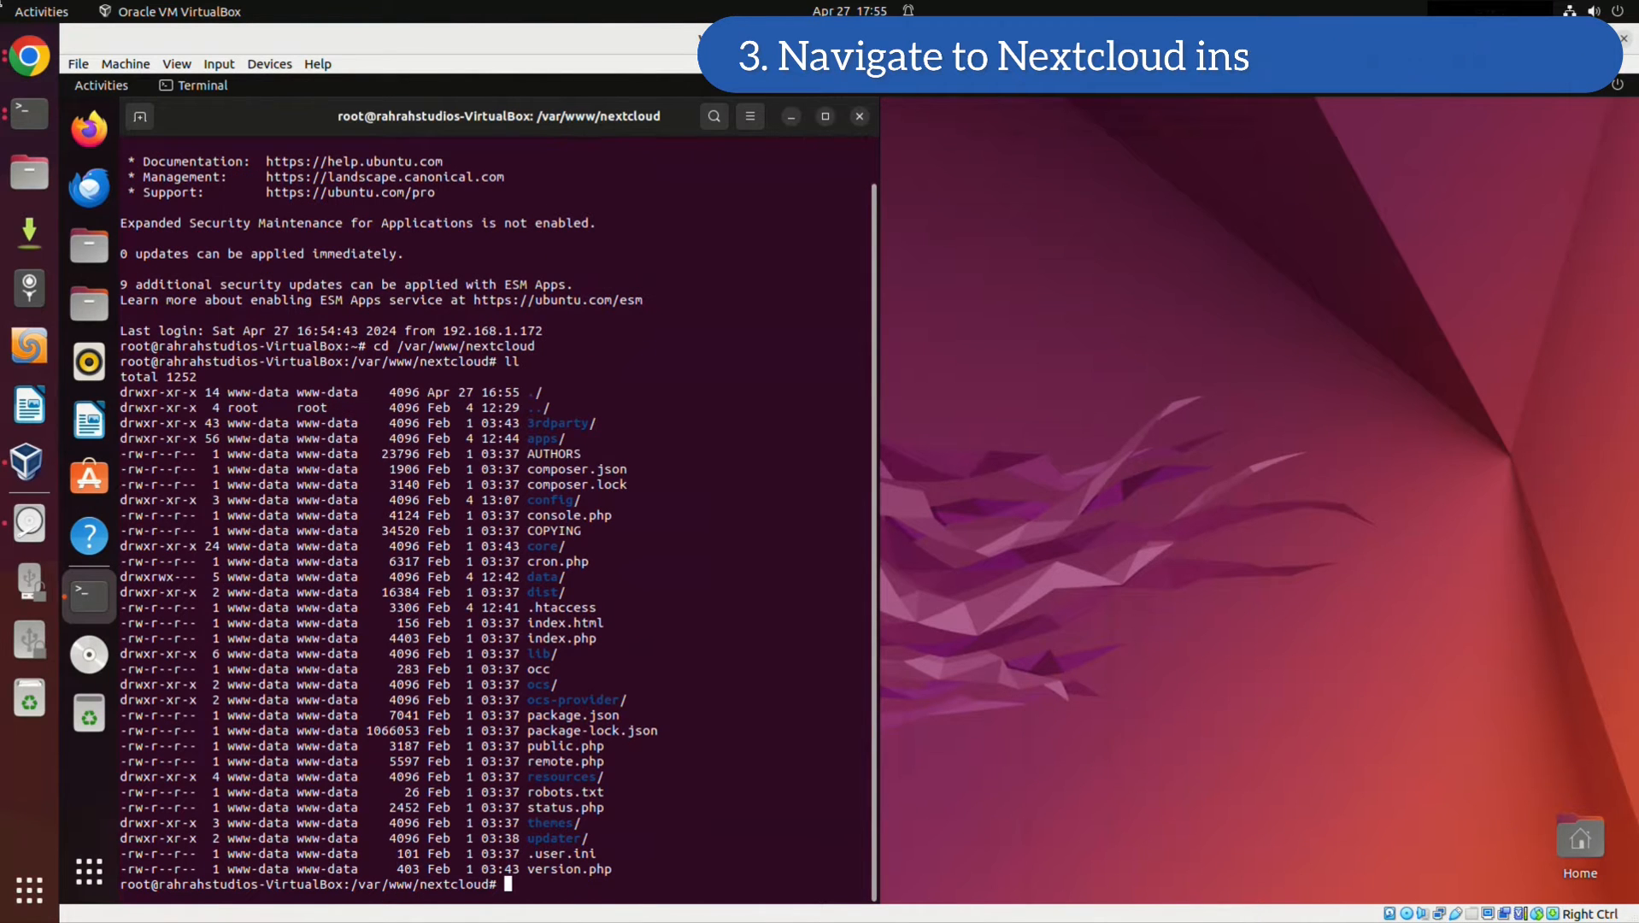
pyautogui.write('tar')
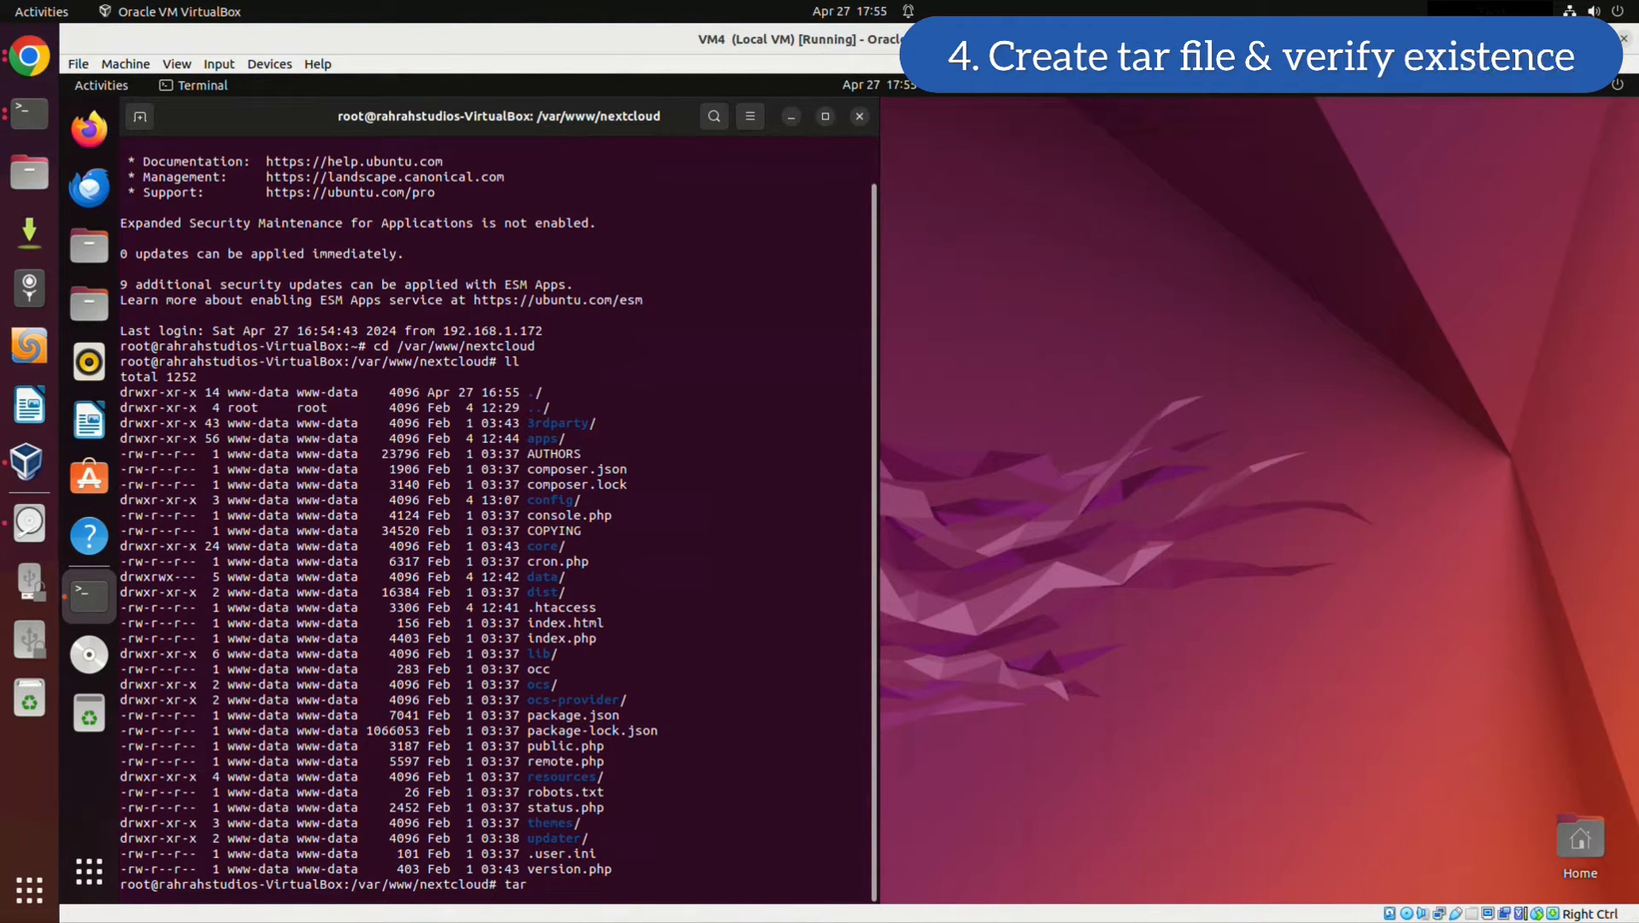
# Create nextcloud-themes.tar.gz from ./themes and ./config/config.php and confirm it in the listing
pyautogui.write('-czvf')
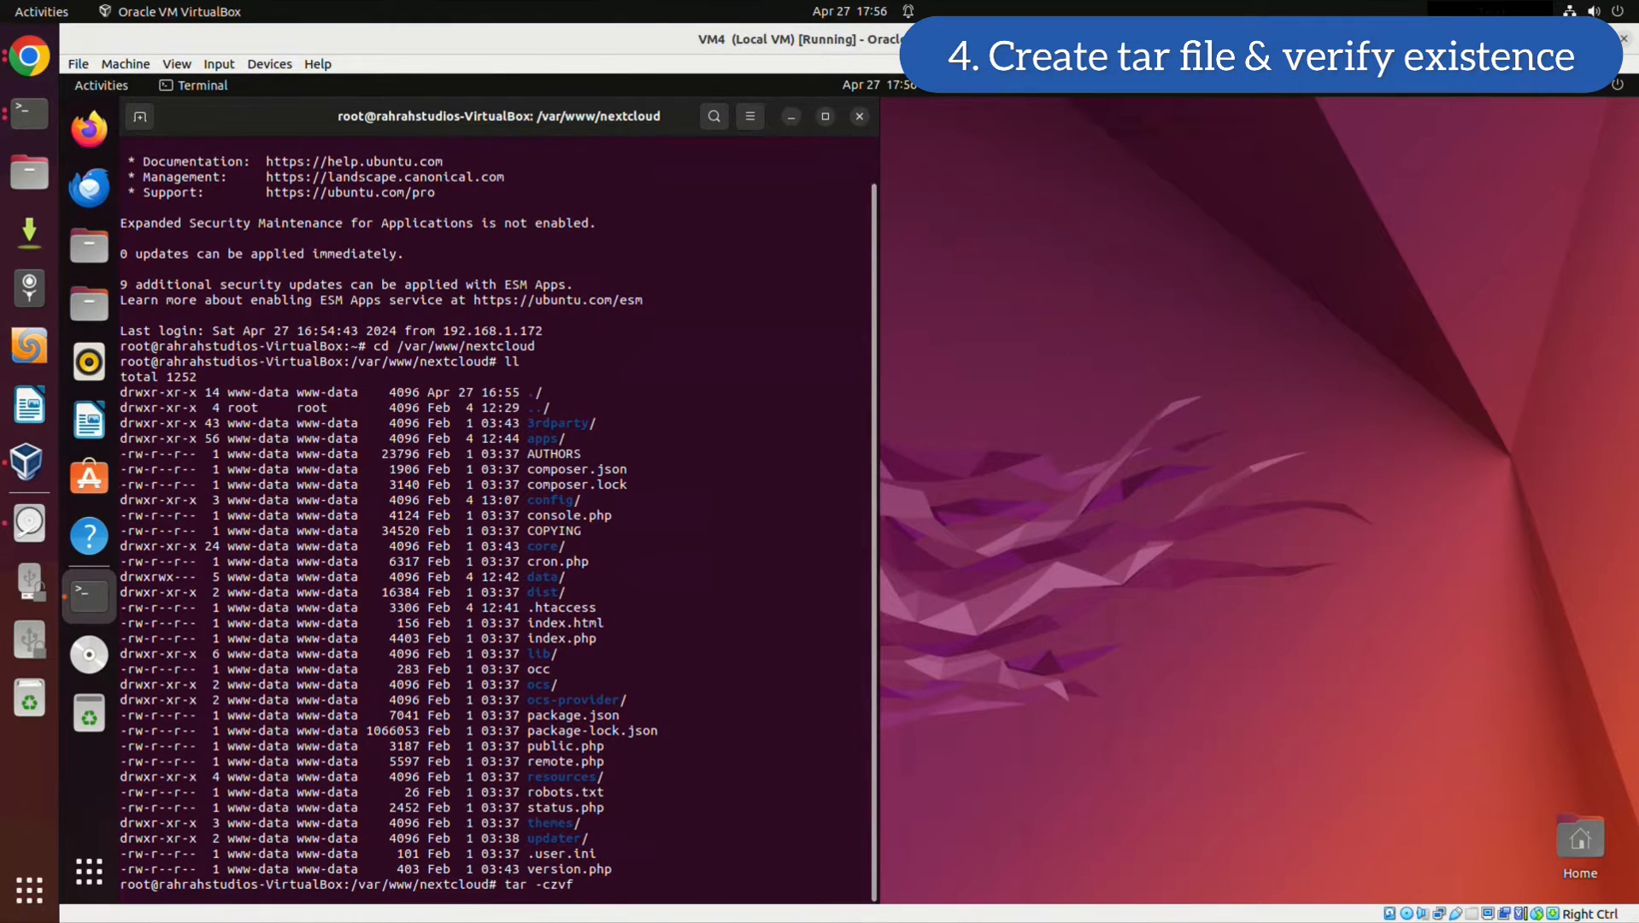
pyautogui.write('nextcloud')
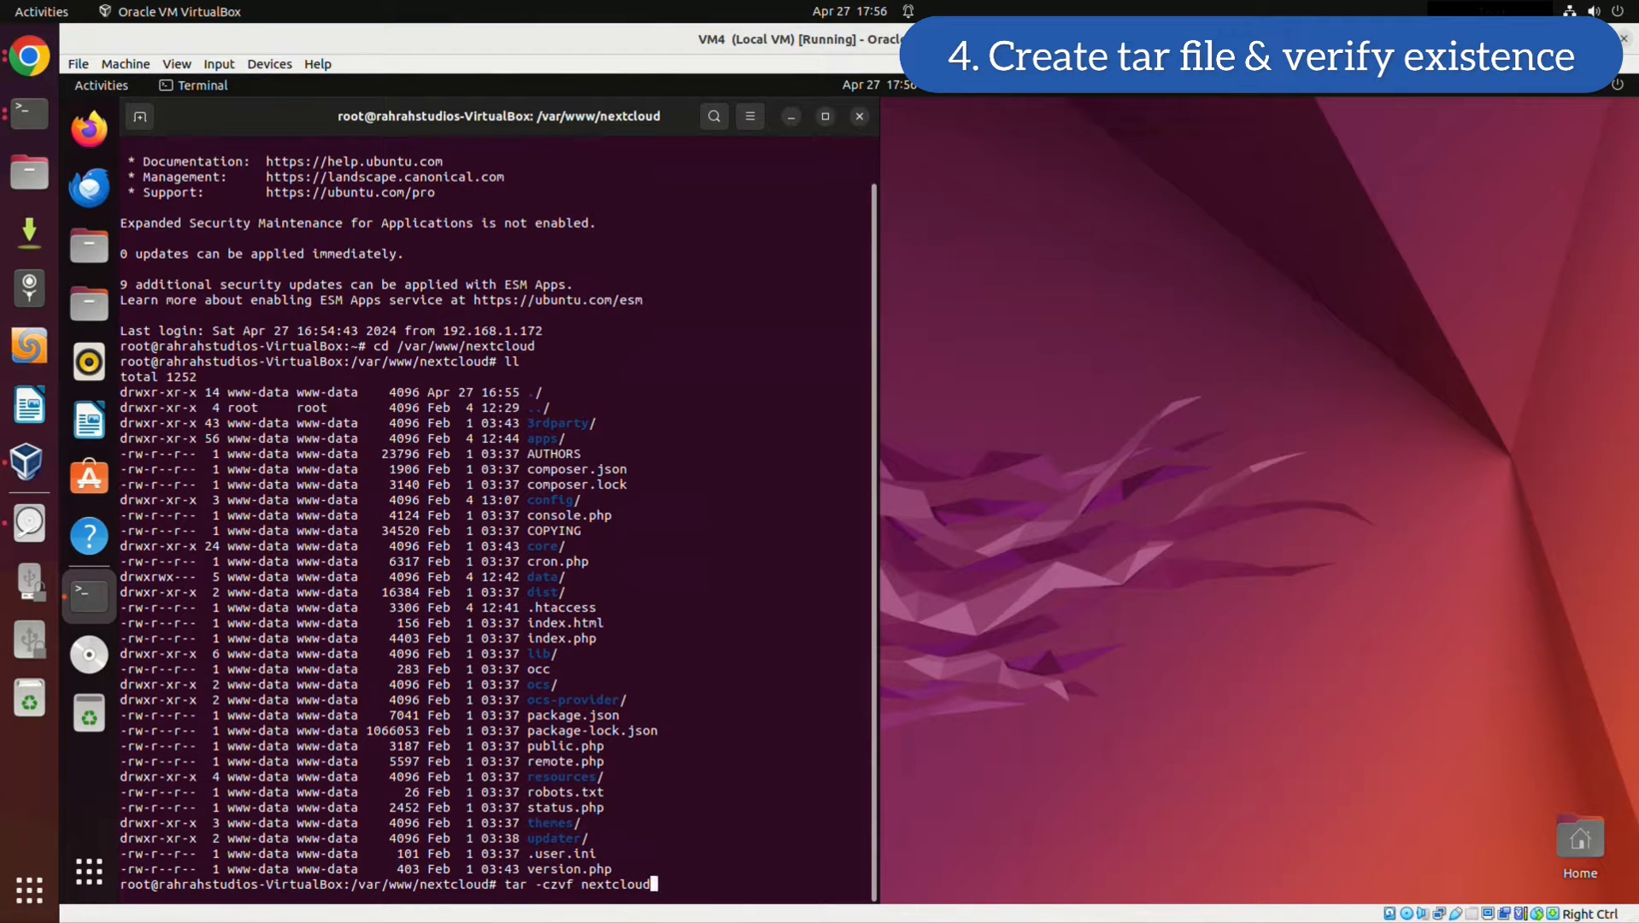
pyautogui.write('-themes')
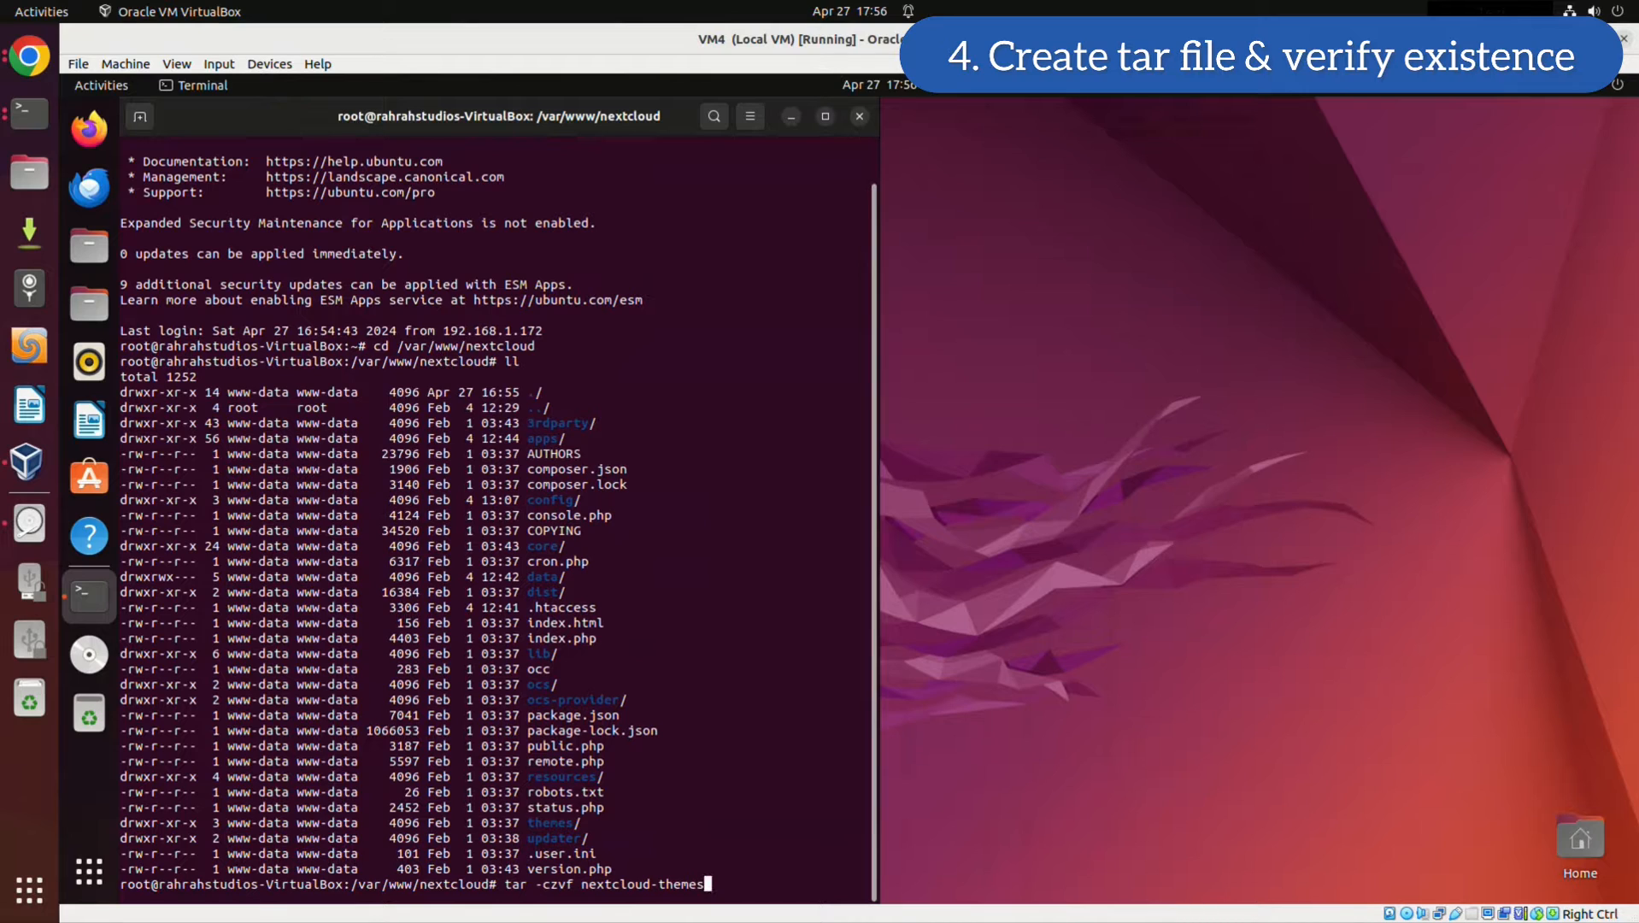
pyautogui.write('.')
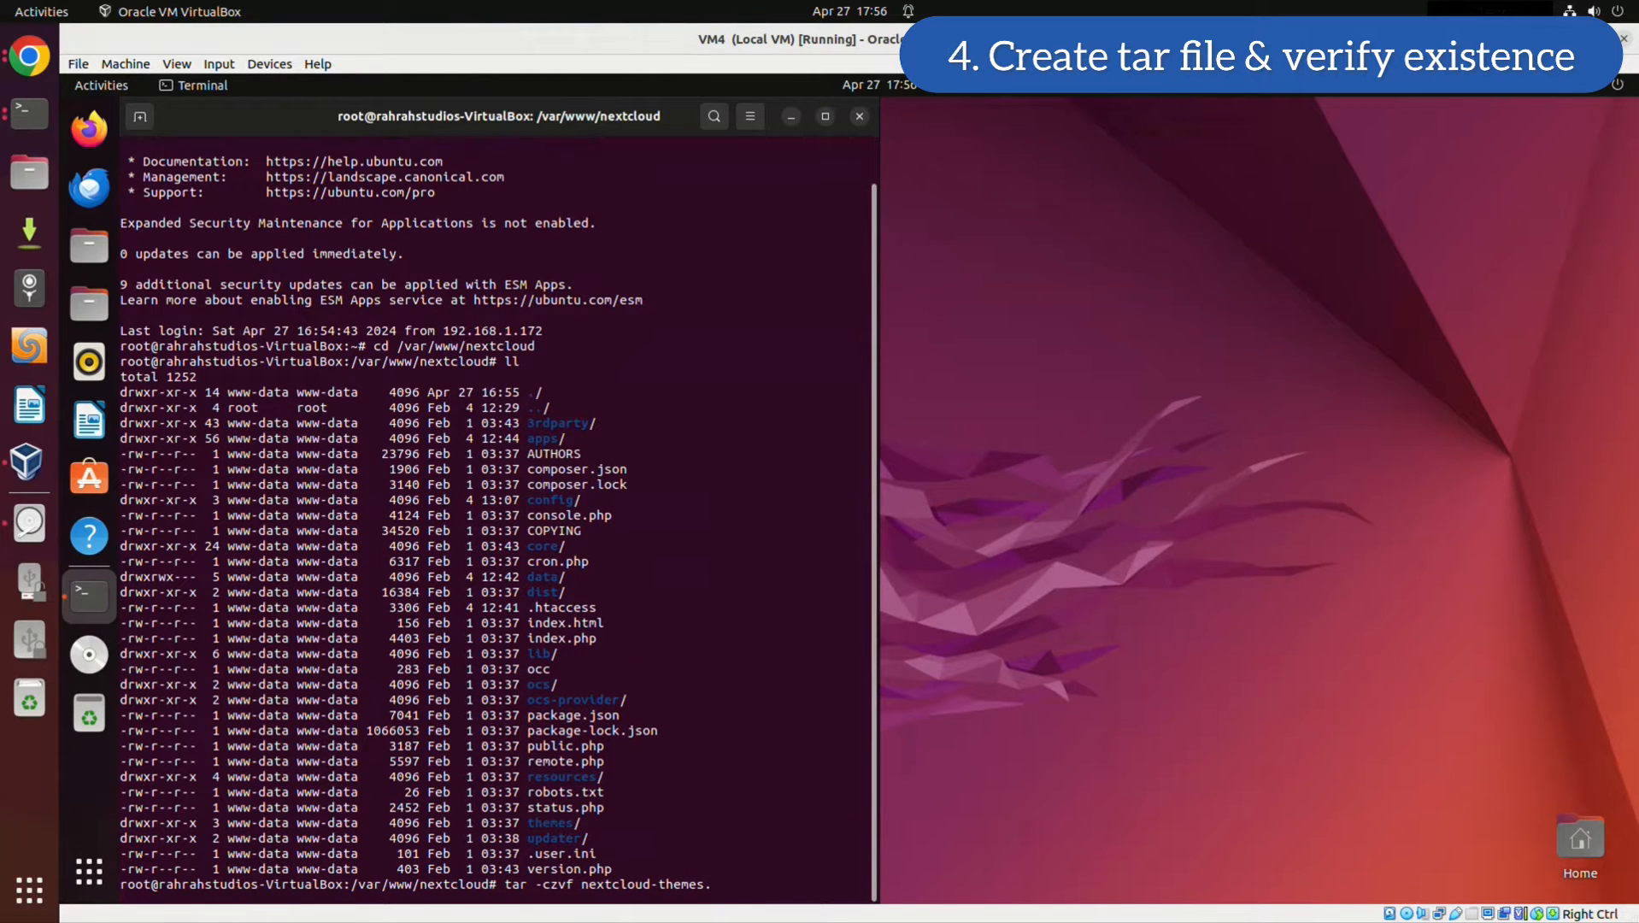
pyautogui.write('.tar.gz')
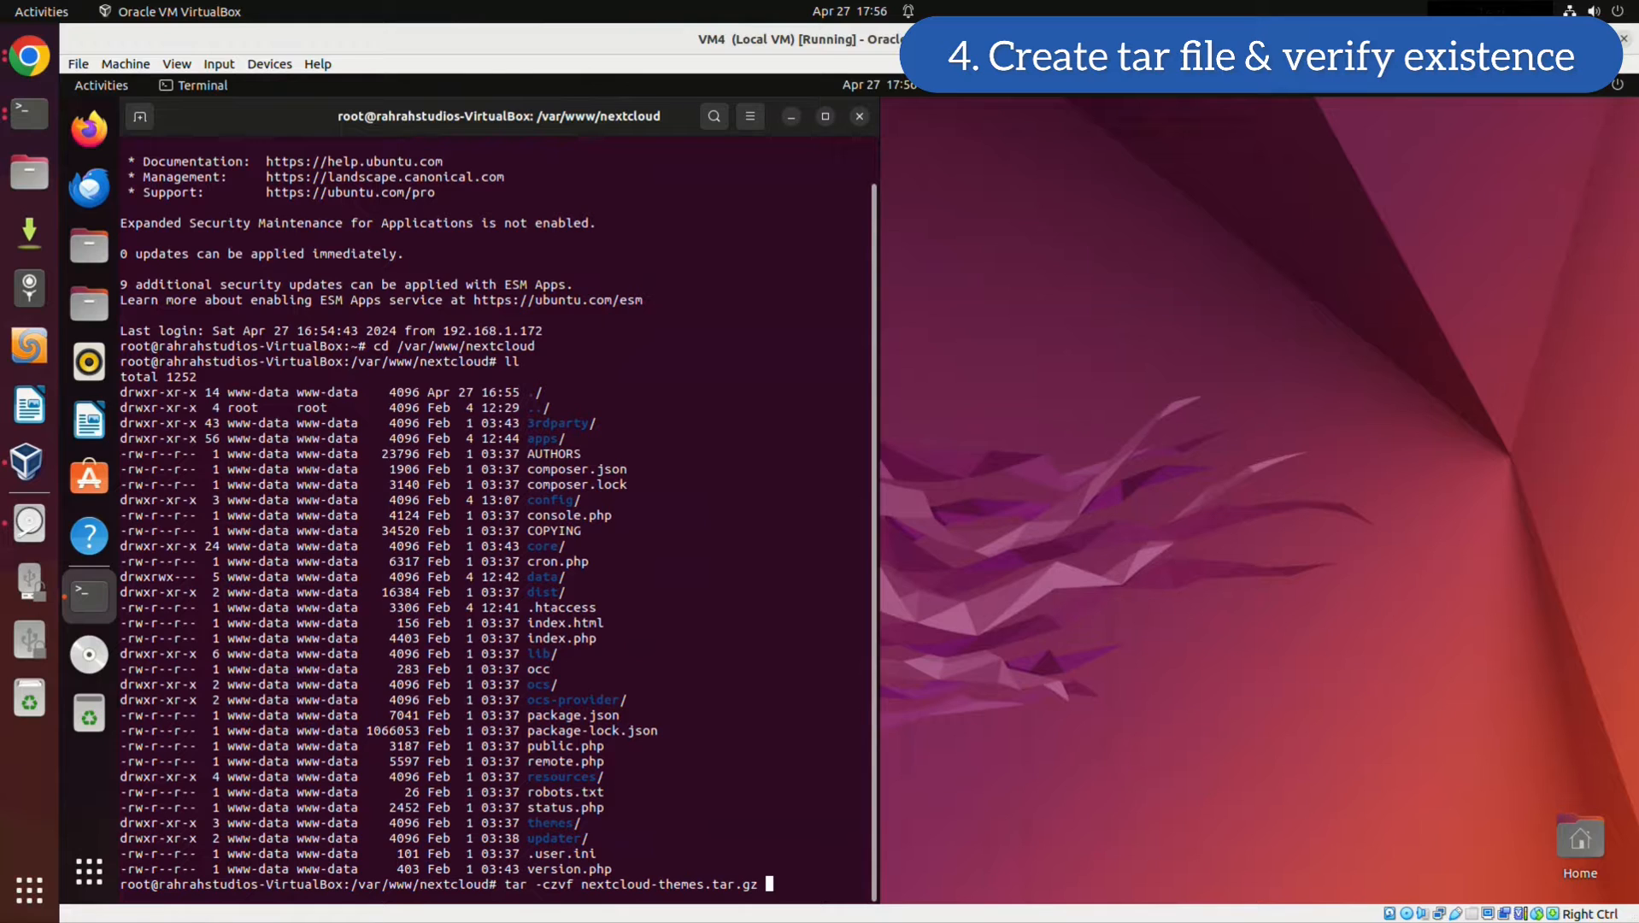
pyautogui.write('./themes .')
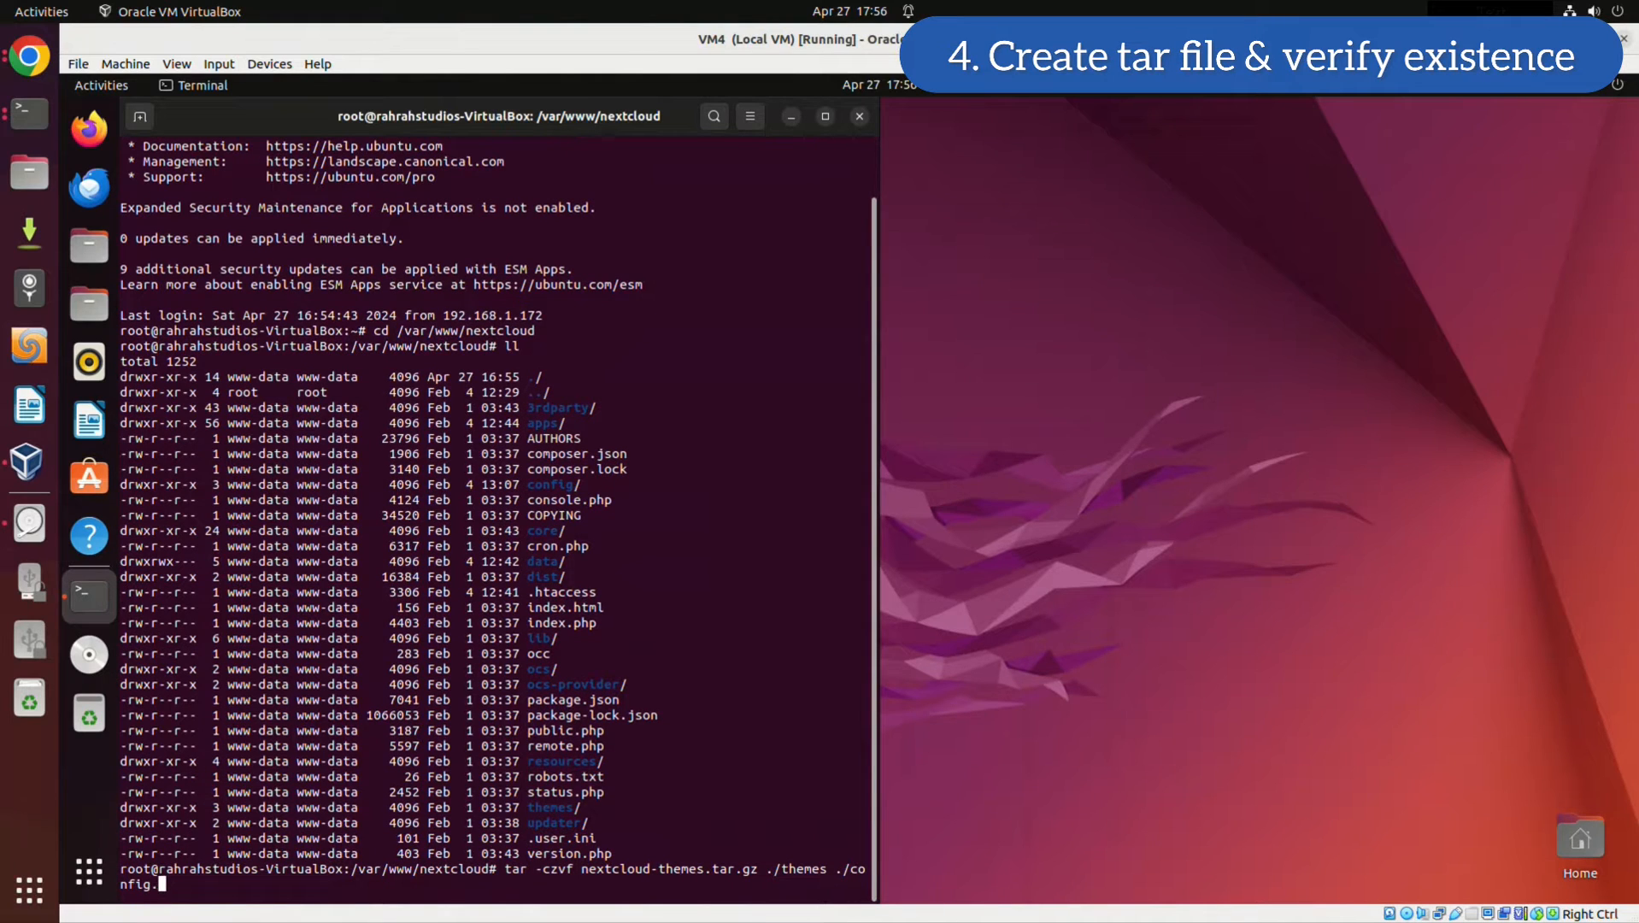
pyautogui.write('/config')
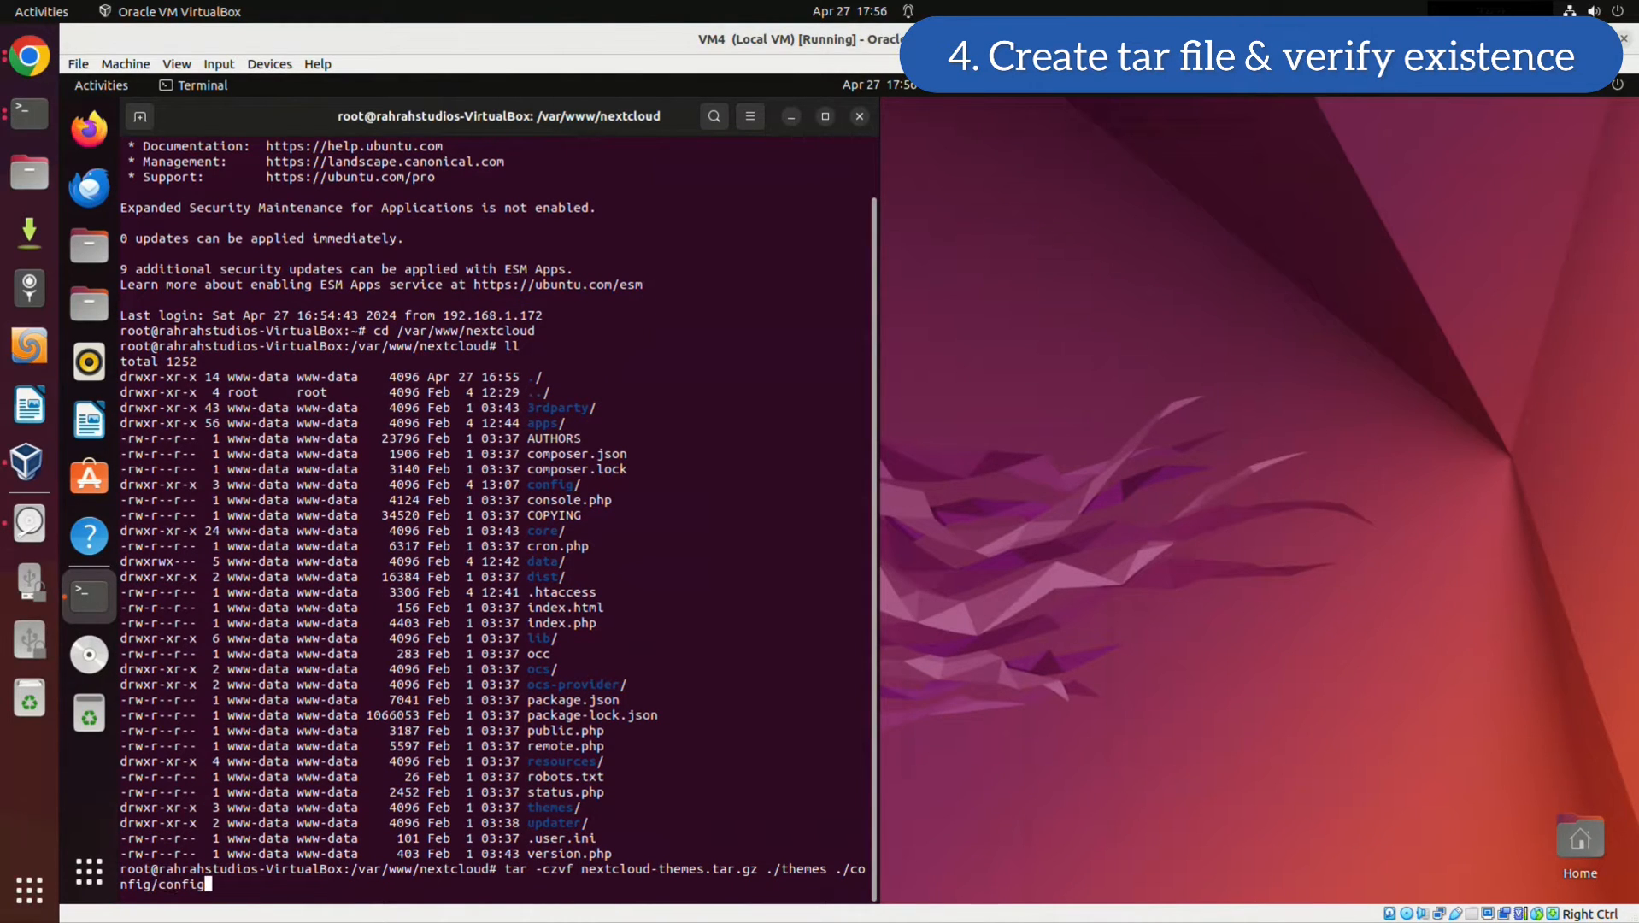
pyautogui.write('.php')
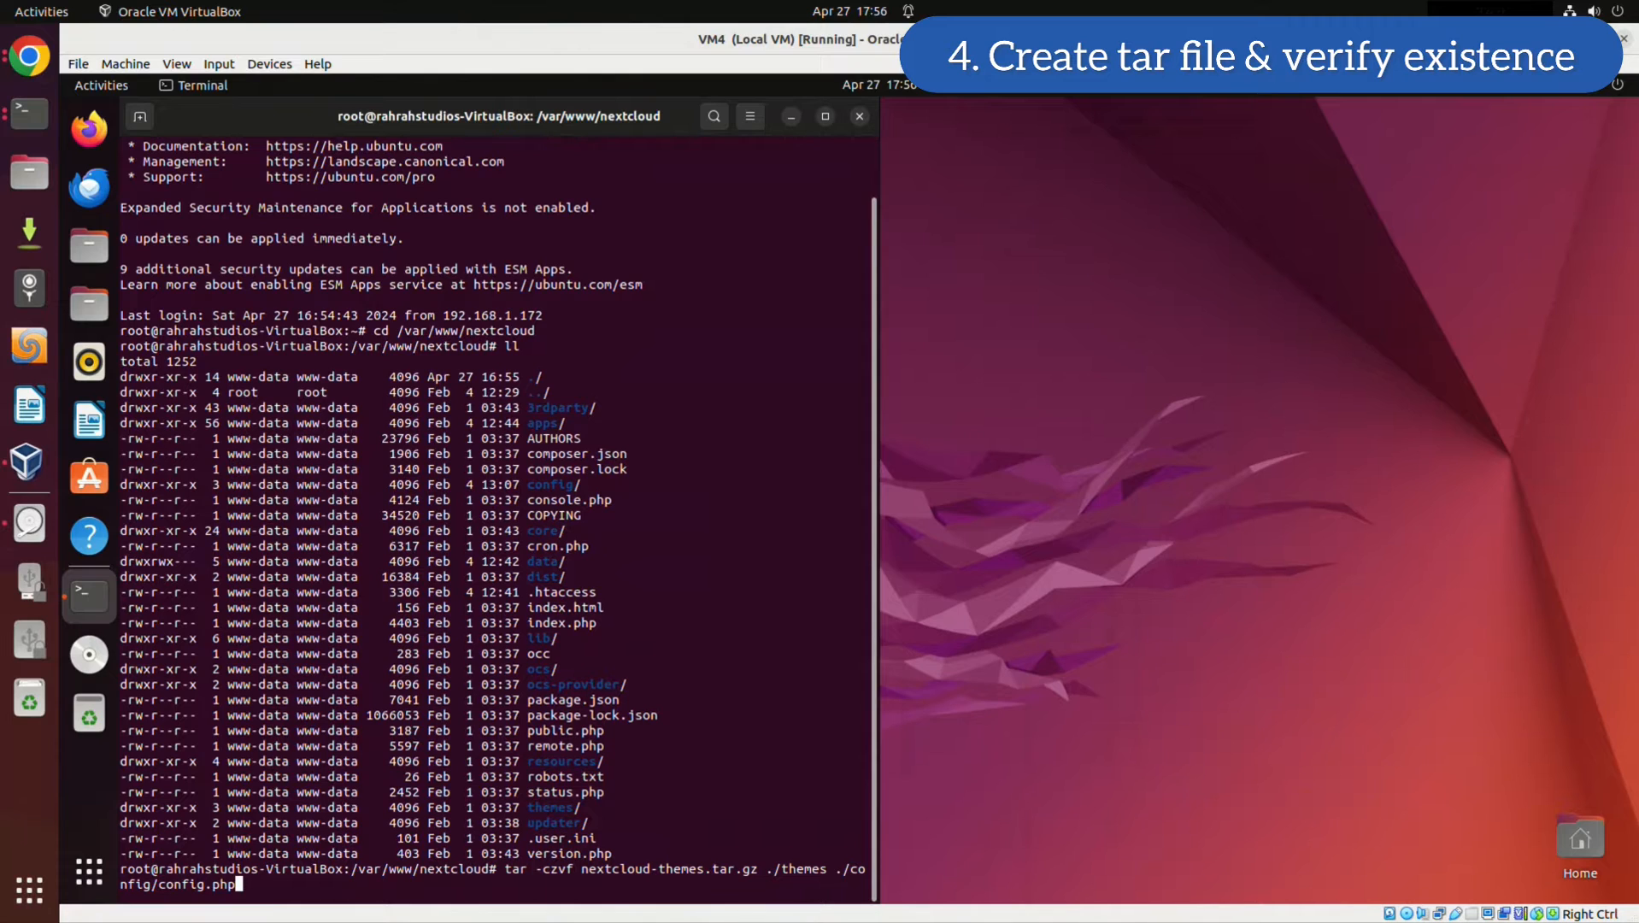
pyautogui.press('Return')
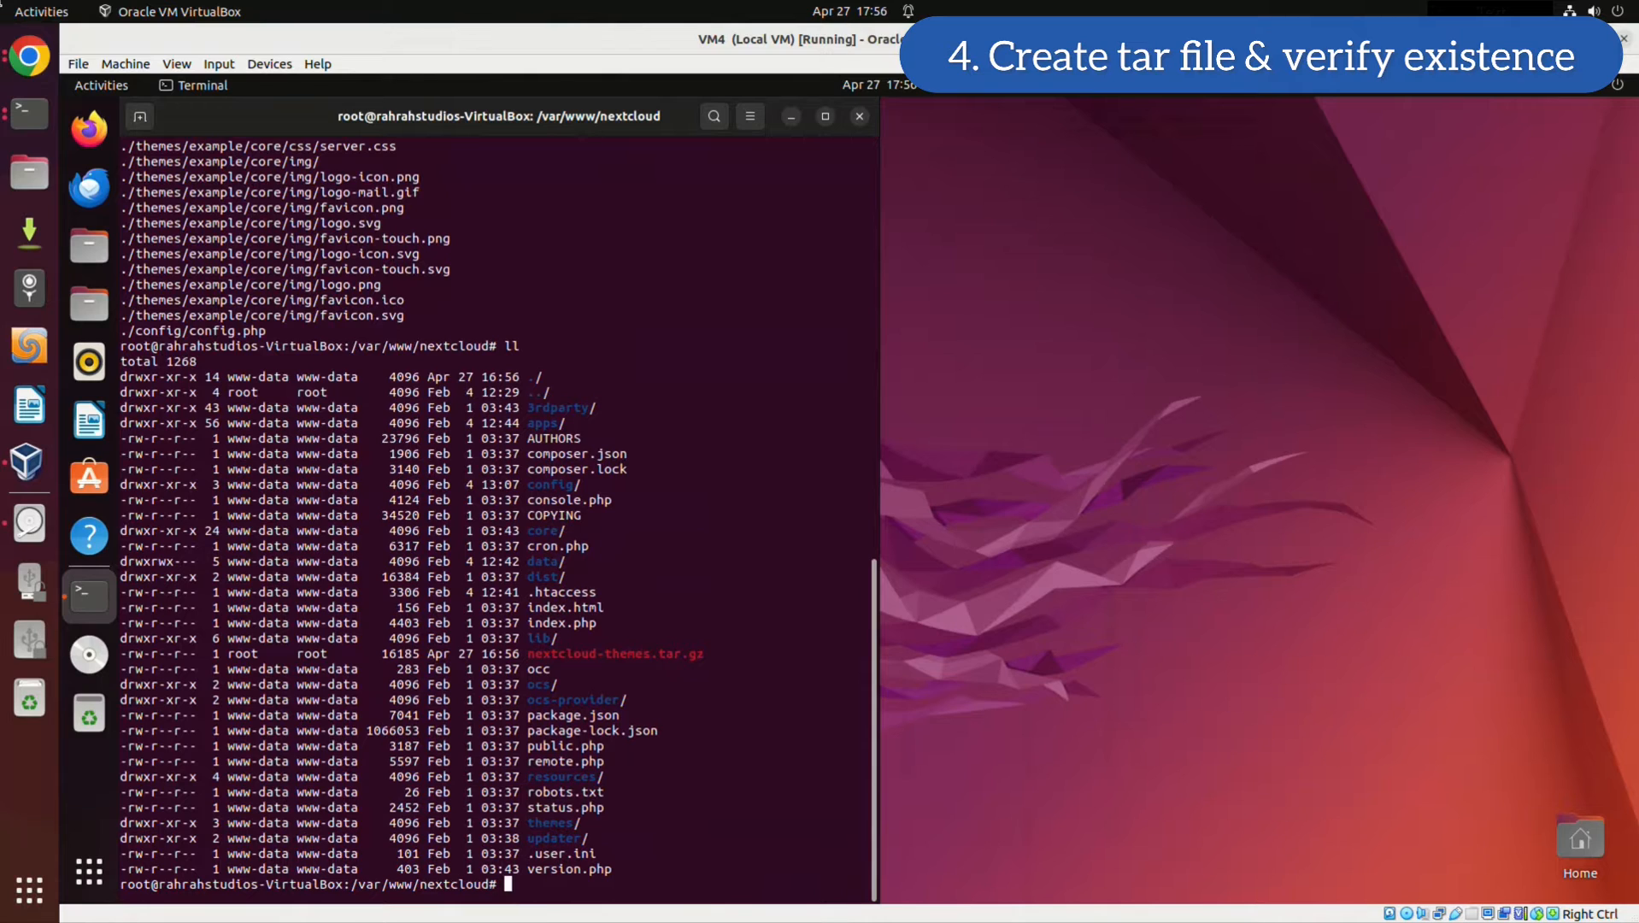
pyautogui.doubleClick(616, 653)
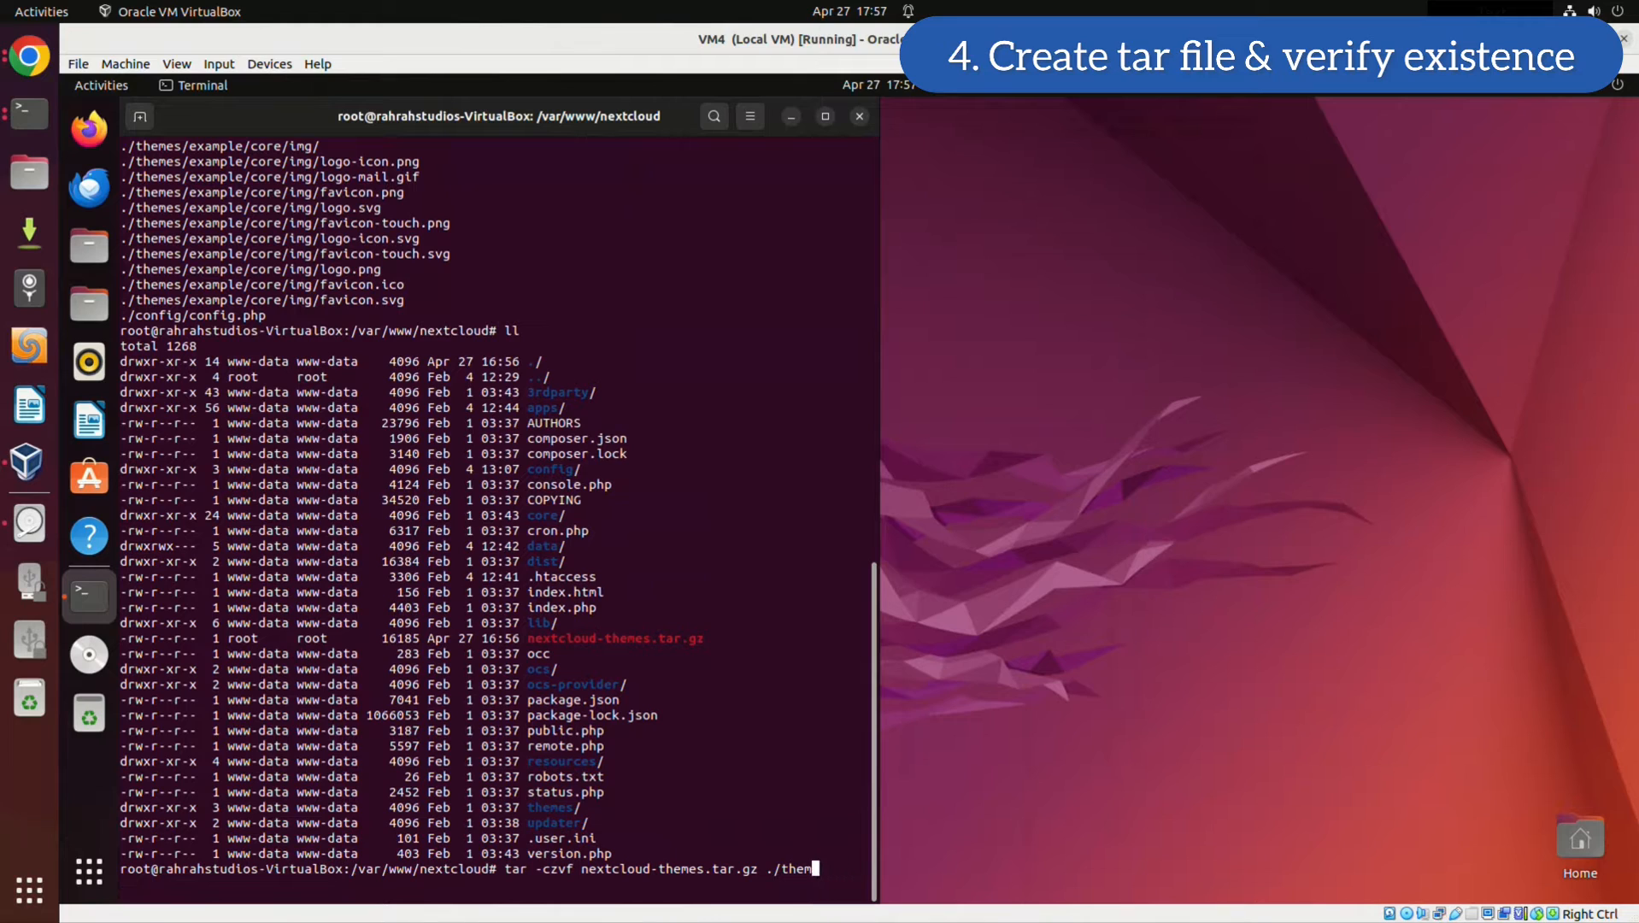
# Edit the previous tar command to create nextcloud-data.tar.gz from ./data
pyautogui.press('BackSpace')
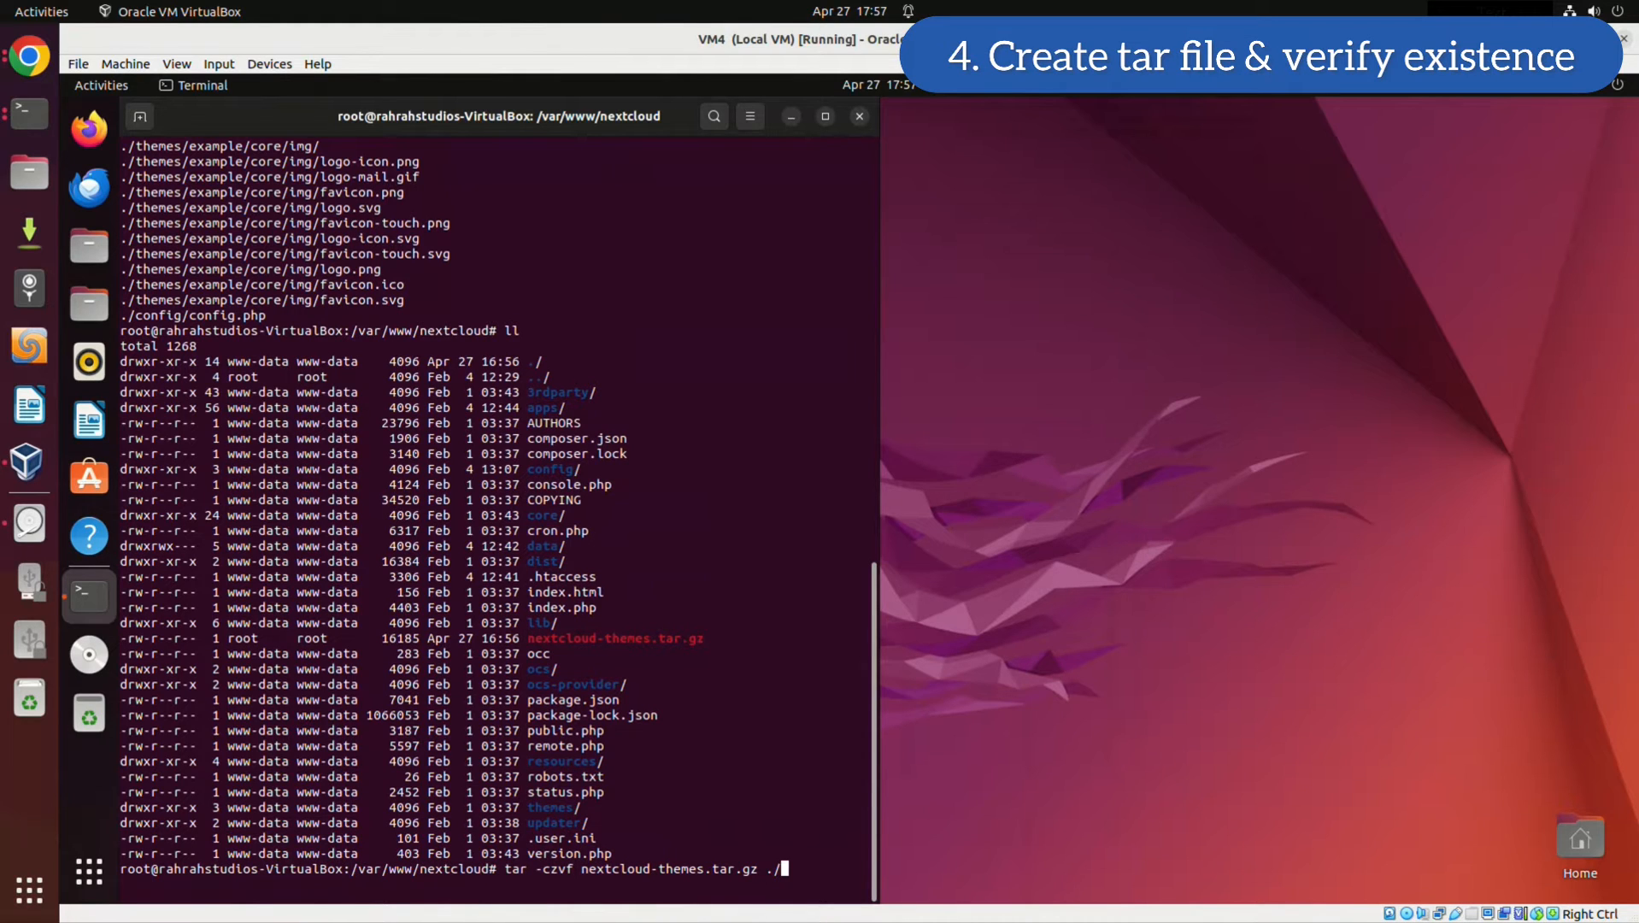
pyautogui.write('d')
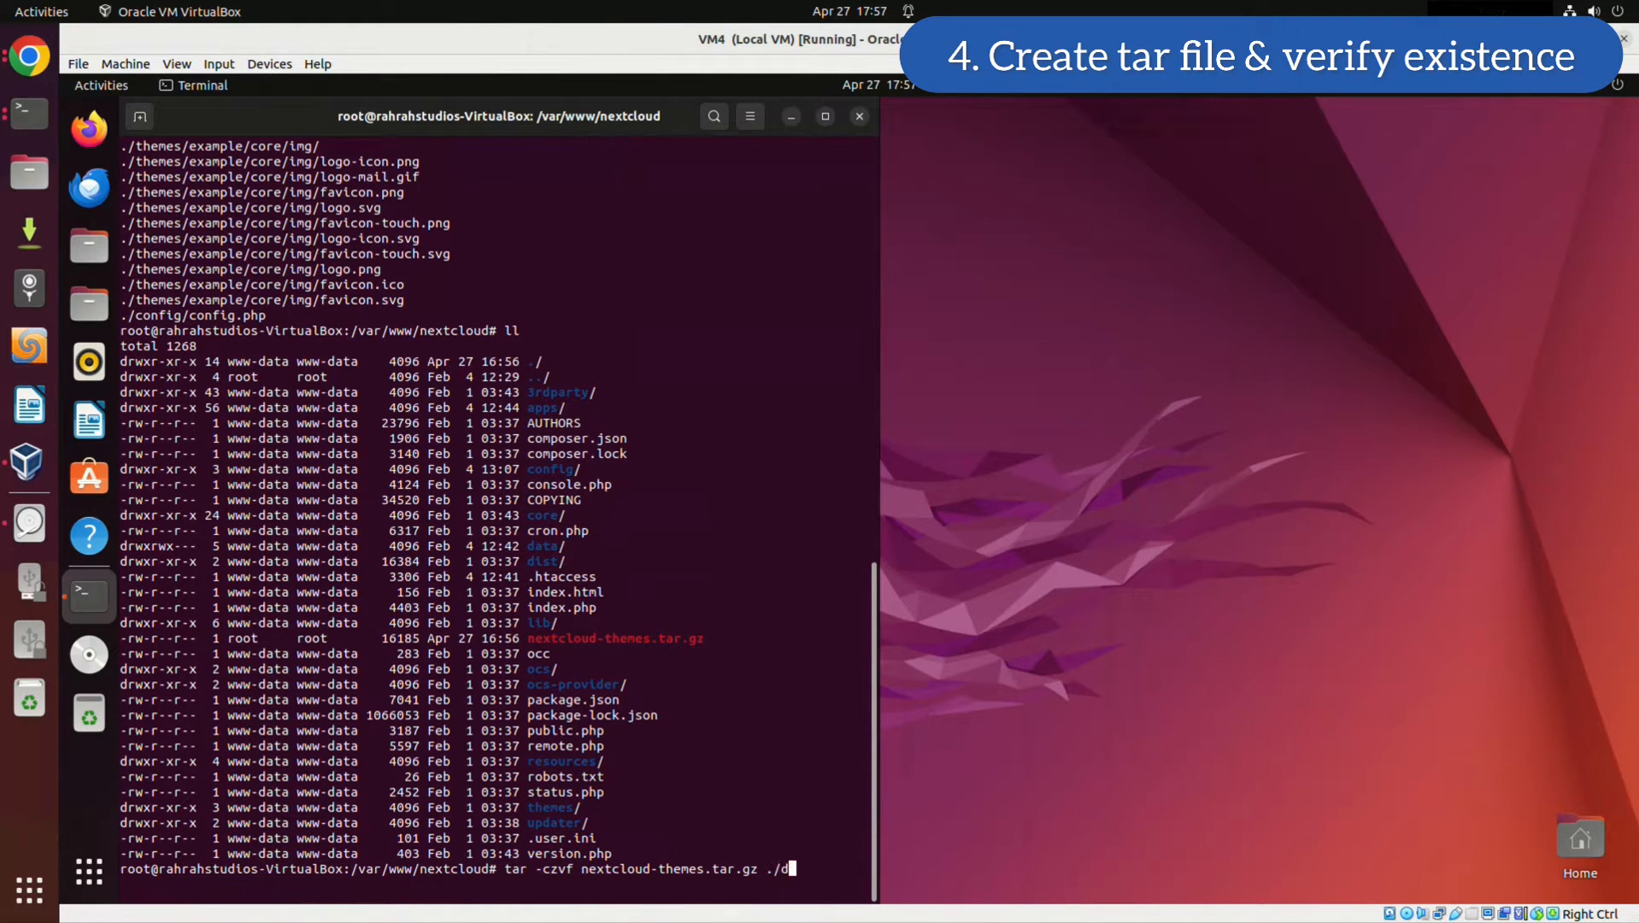
pyautogui.write('ata')
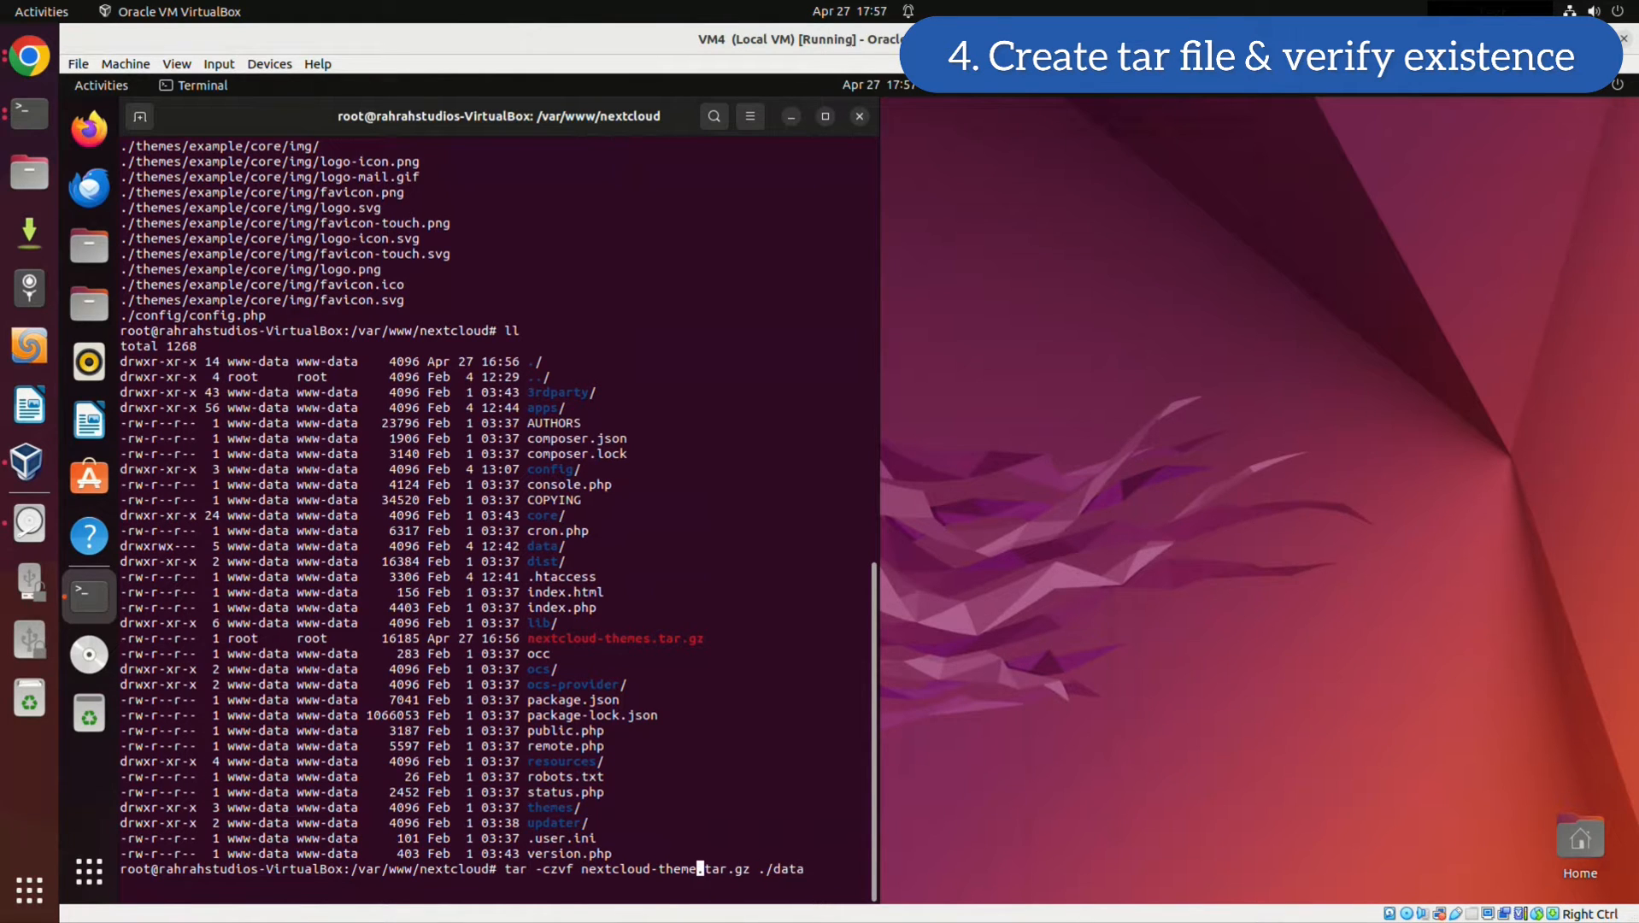
pyautogui.write('data')
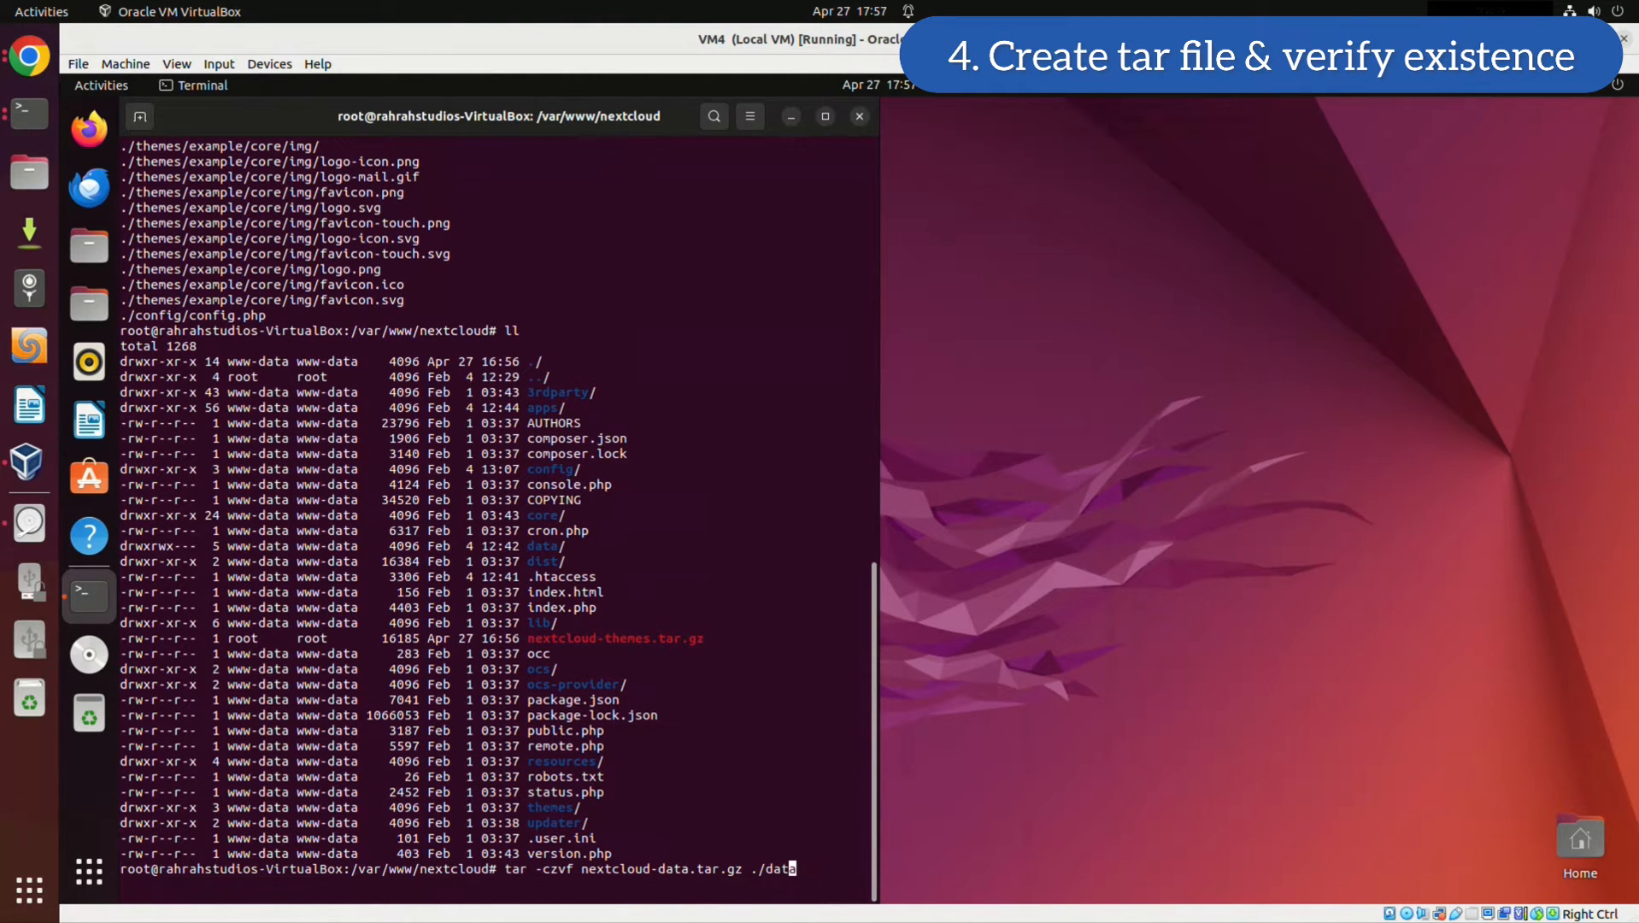
pyautogui.press('Return')
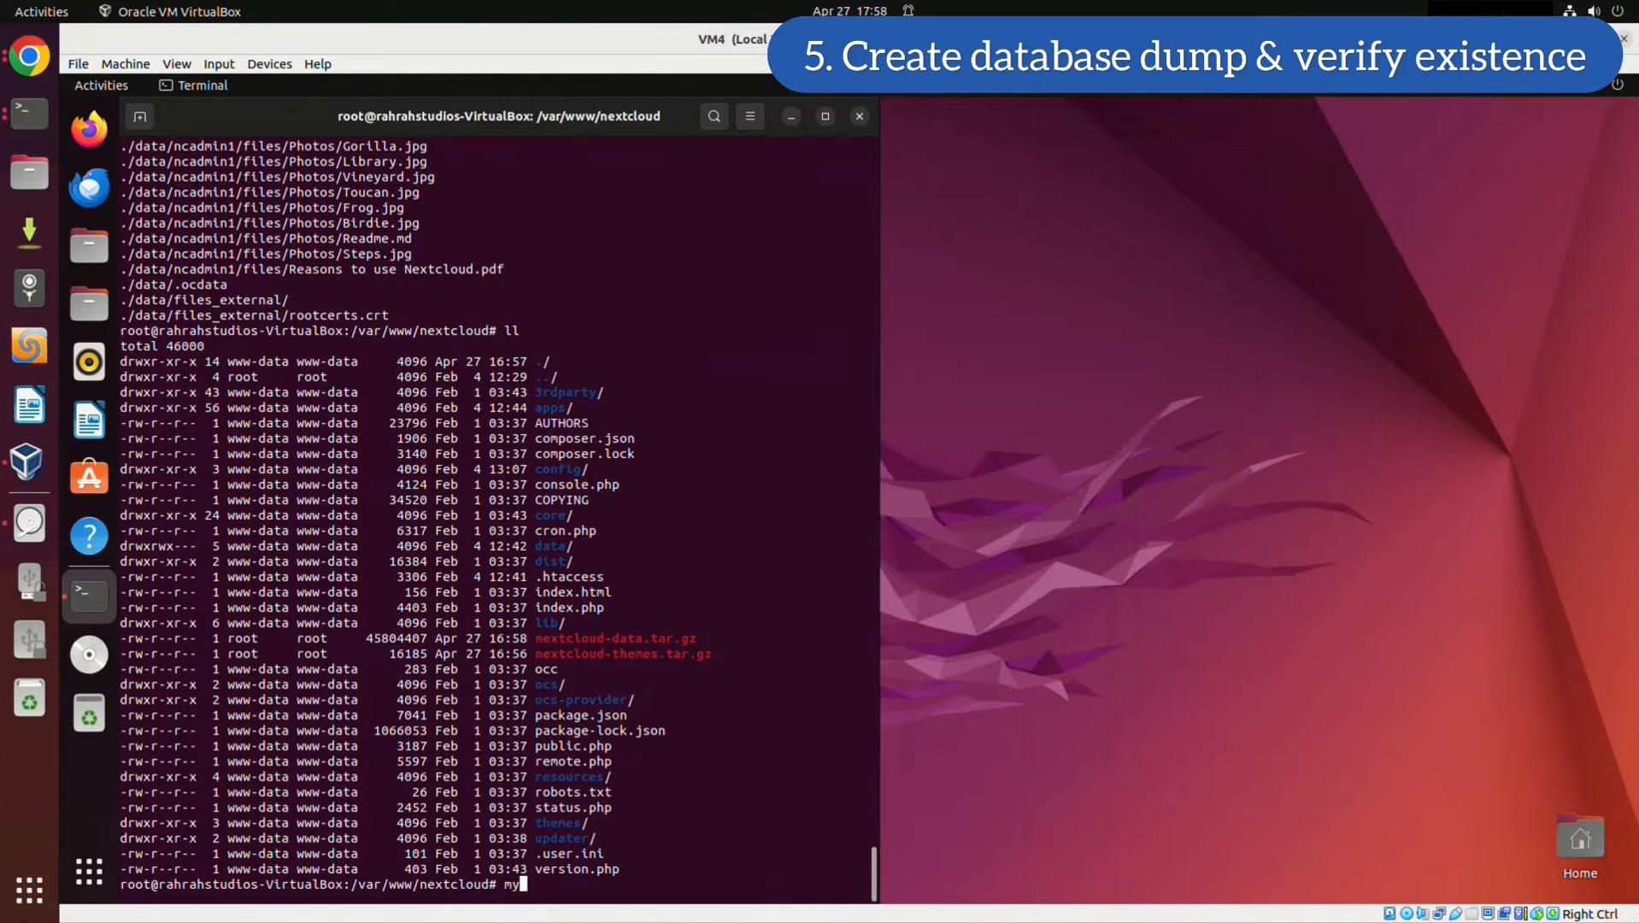
# In MySQL, list the databases, select nextcloud and list its tables
pyautogui.press('Return')
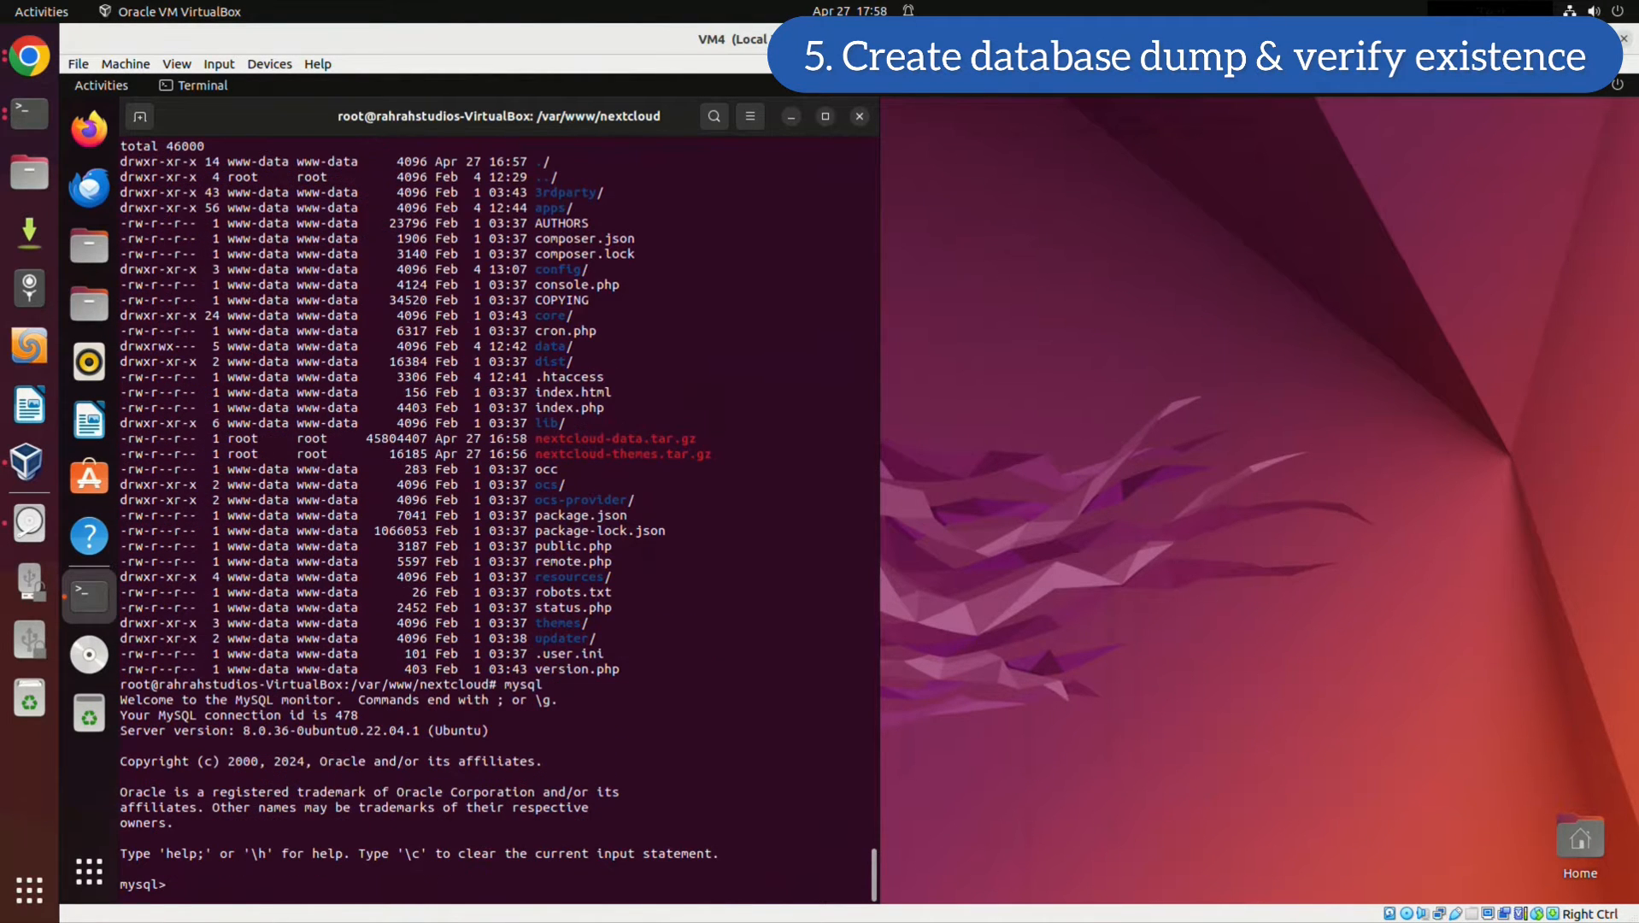
pyautogui.write('show database')
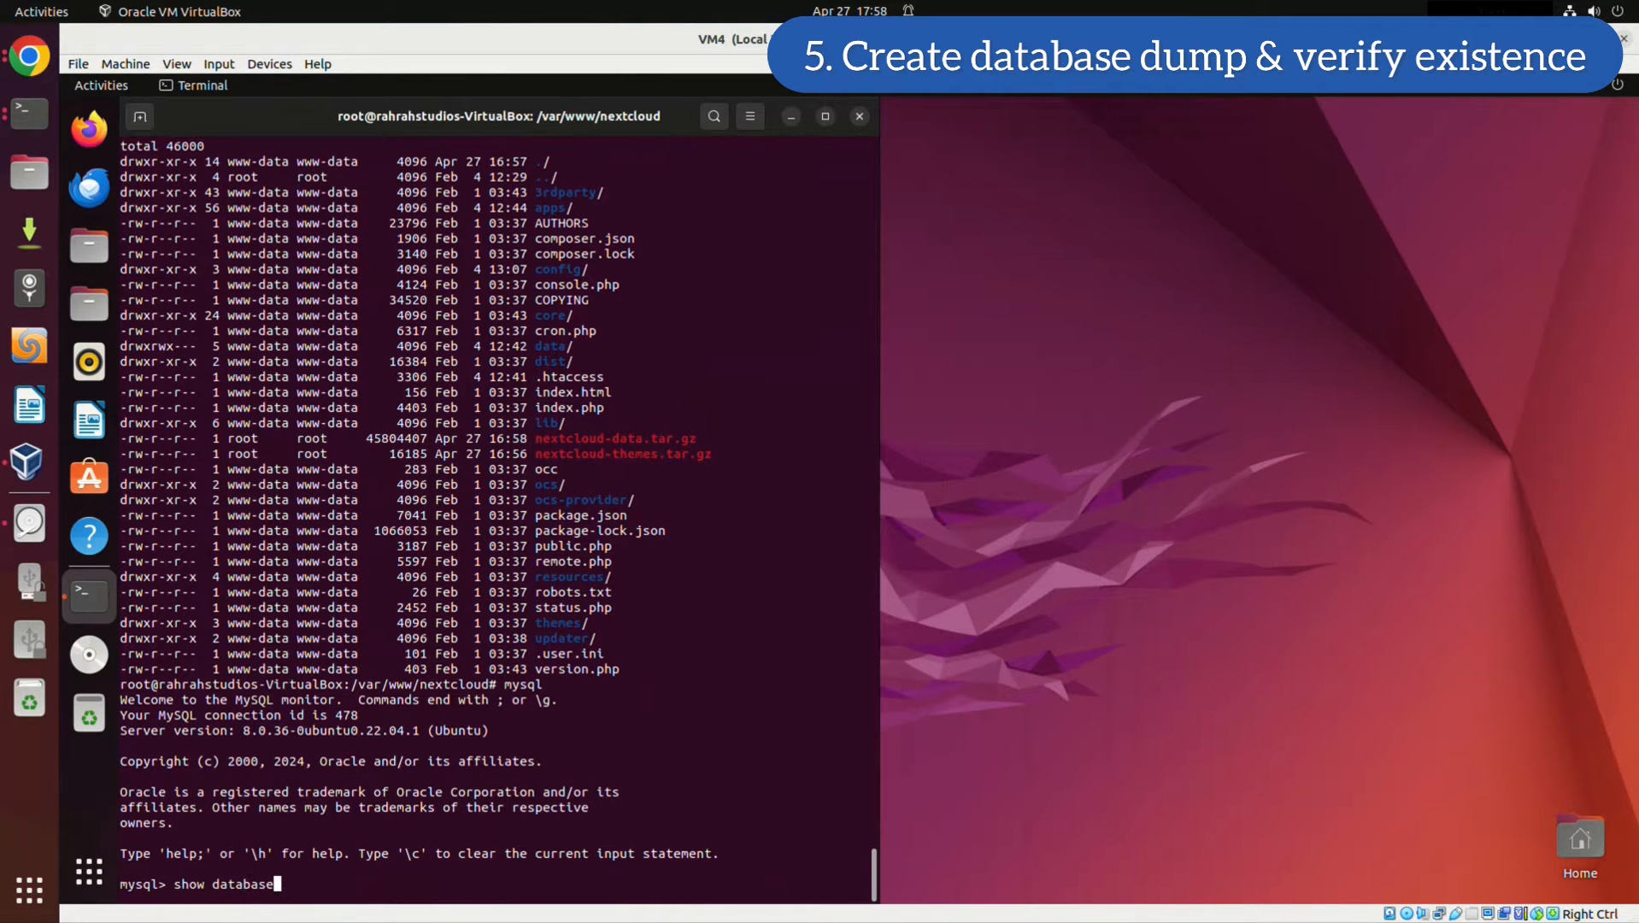
pyautogui.press('Return')
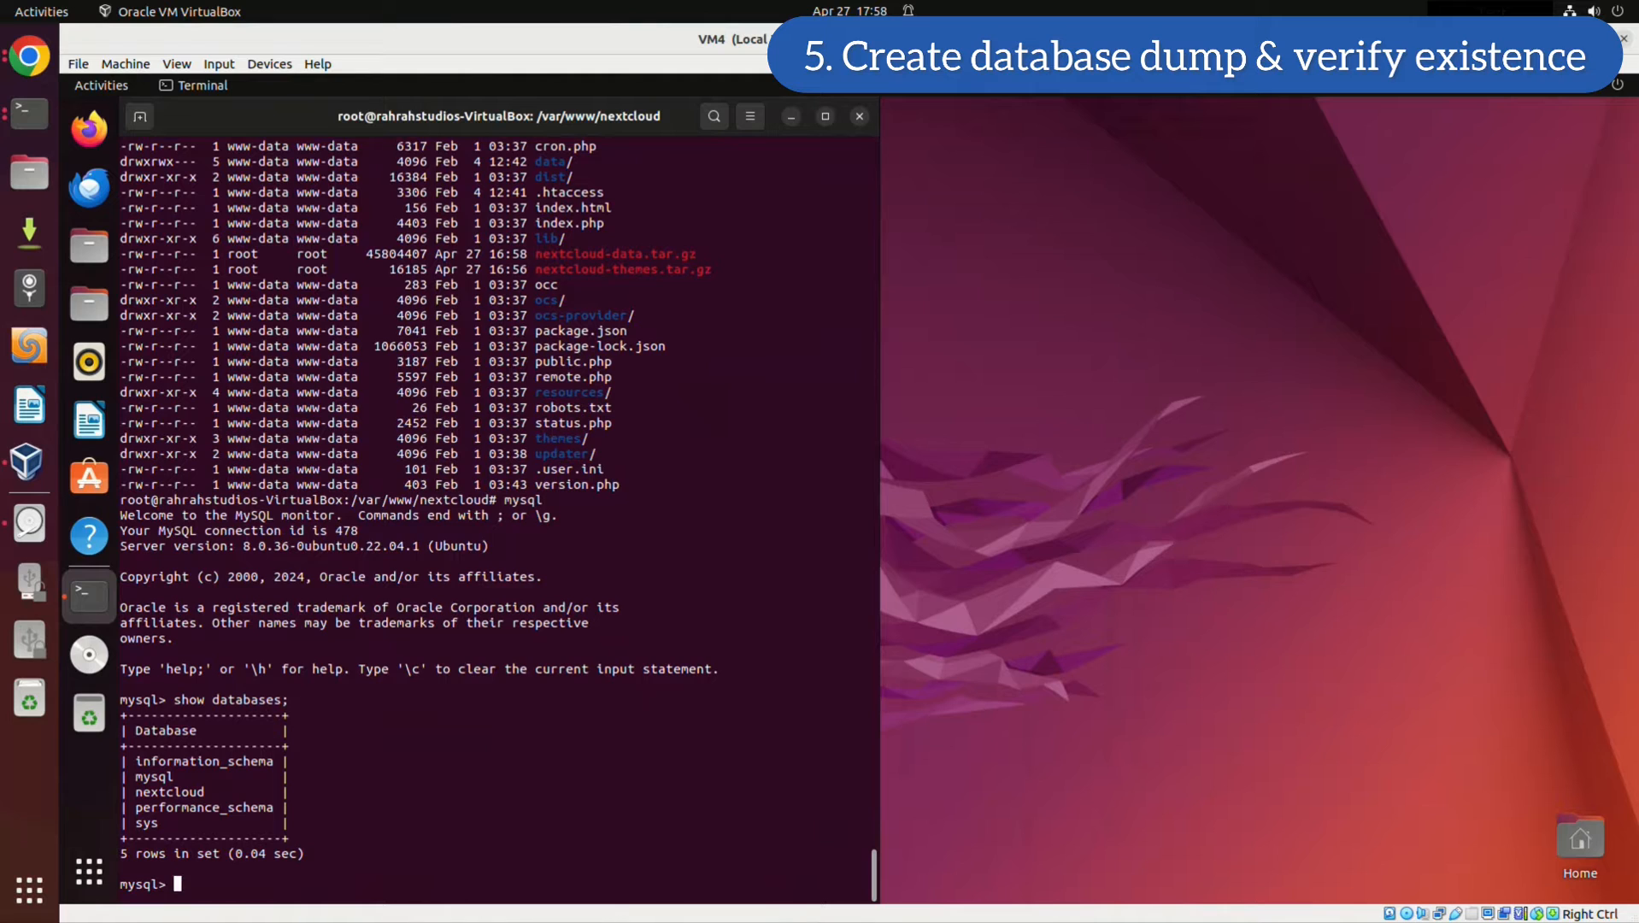
pyautogui.write('use nextcloud')
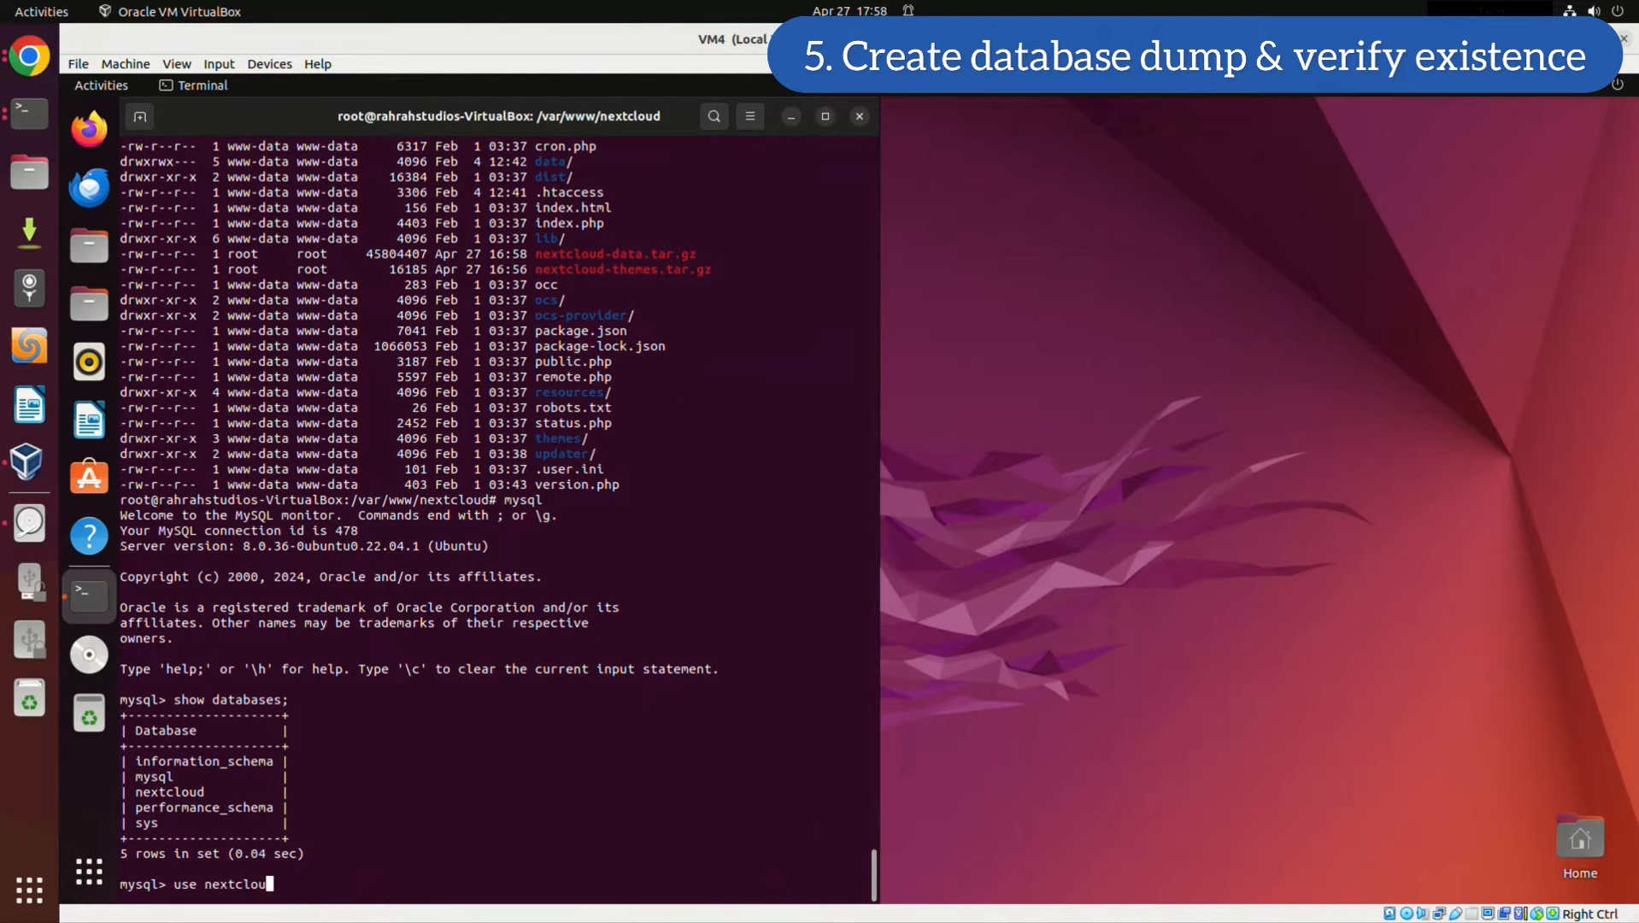
pyautogui.press('Return')
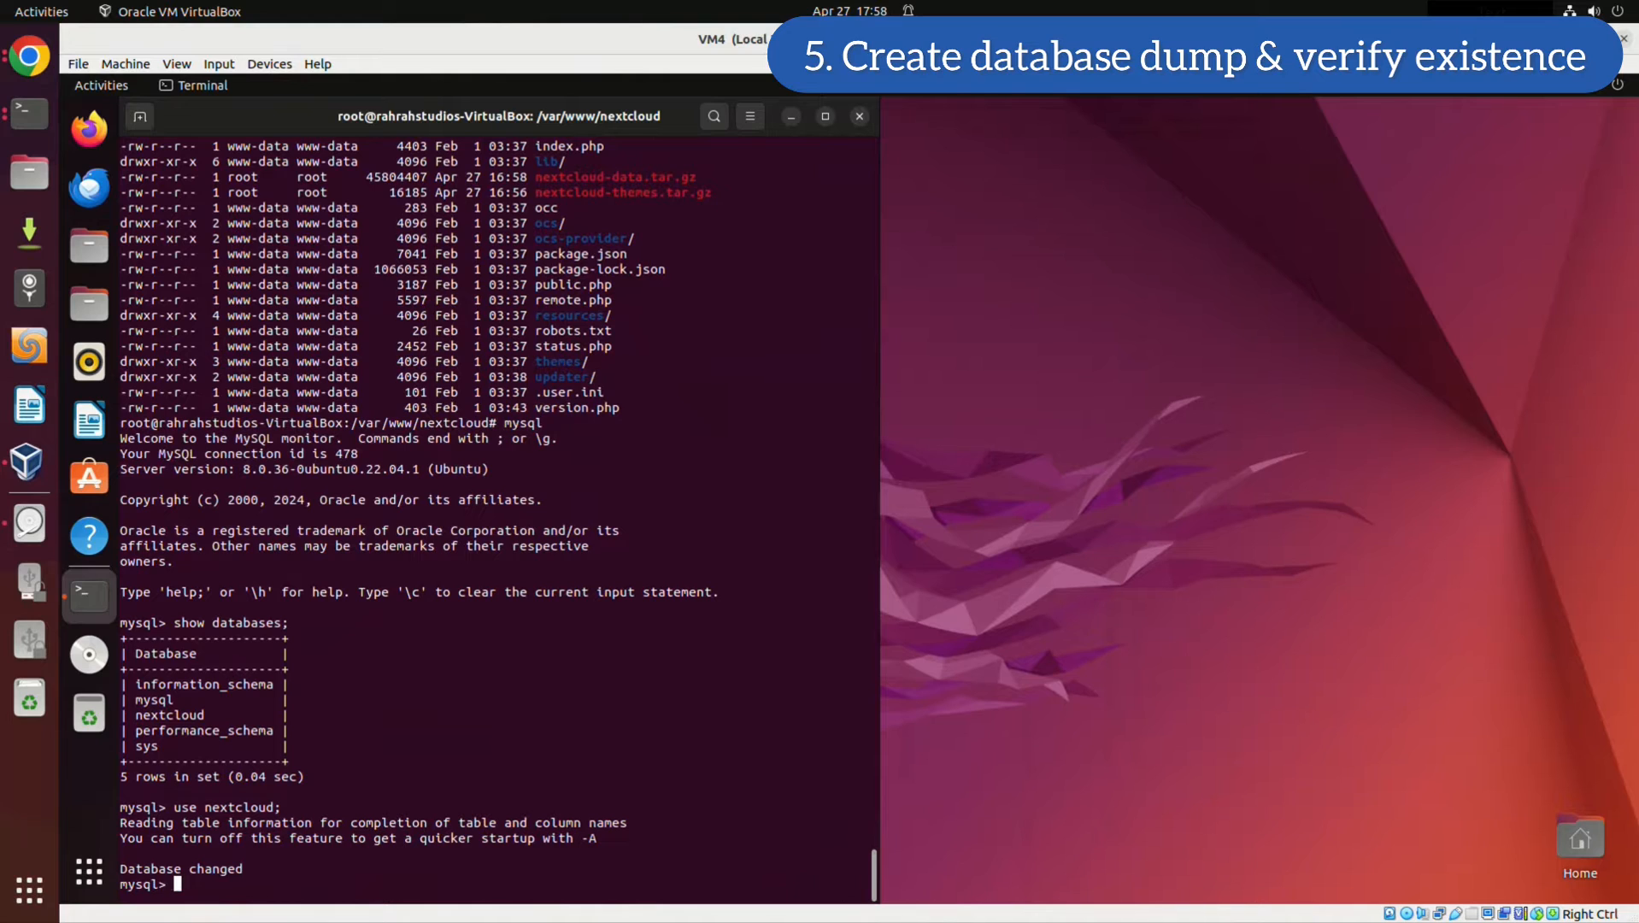
pyautogui.write('show table')
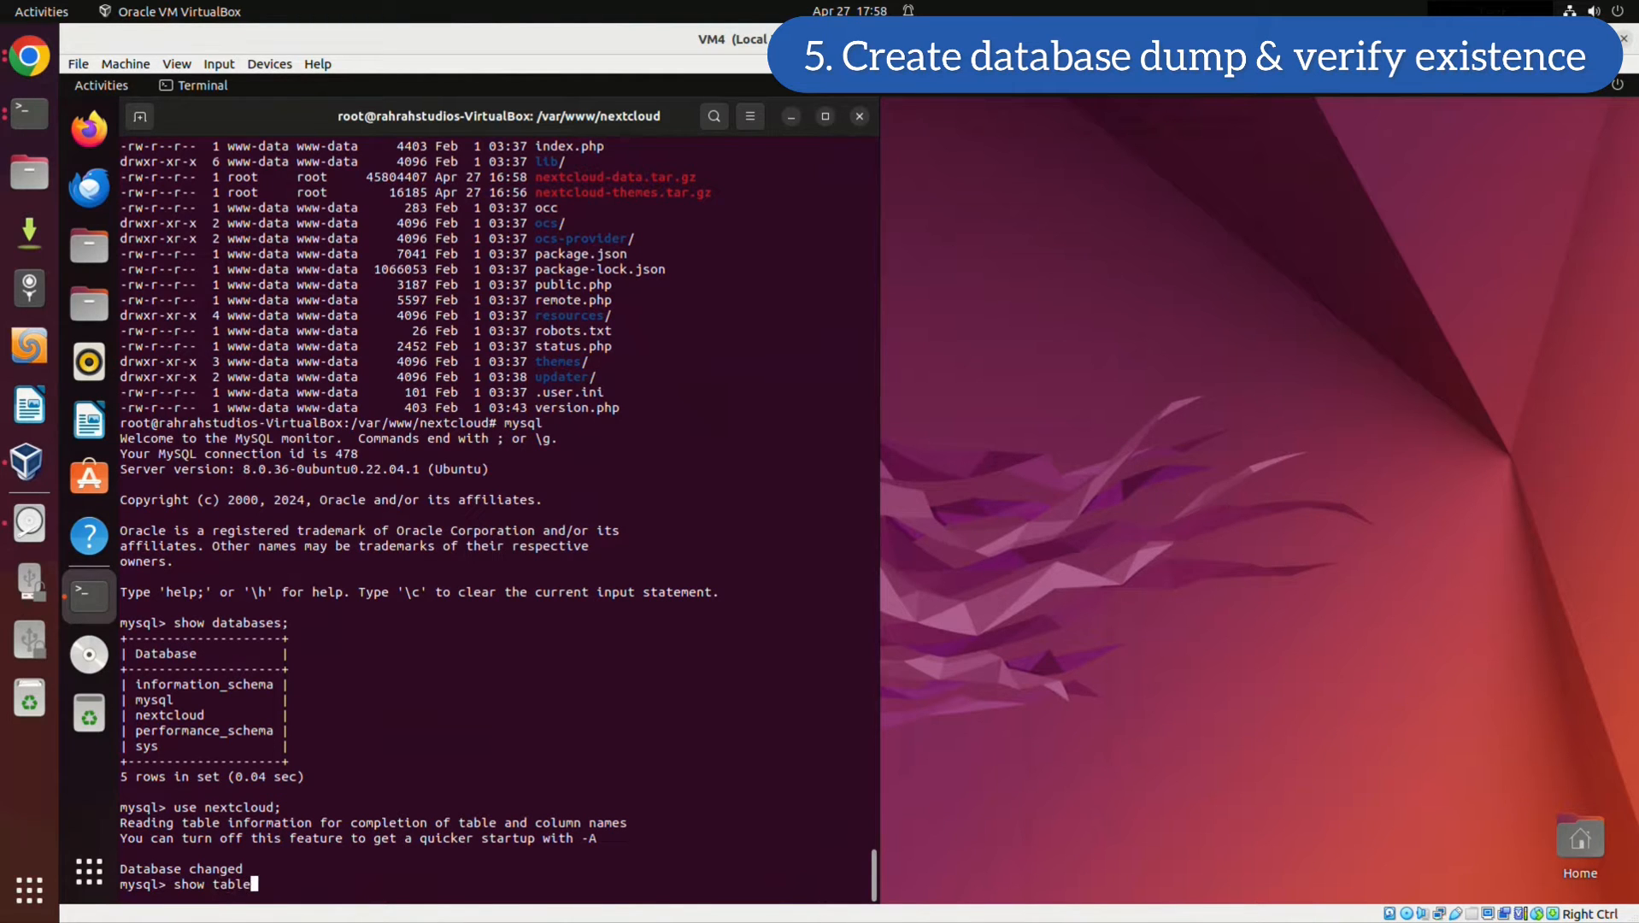
pyautogui.press('Return')
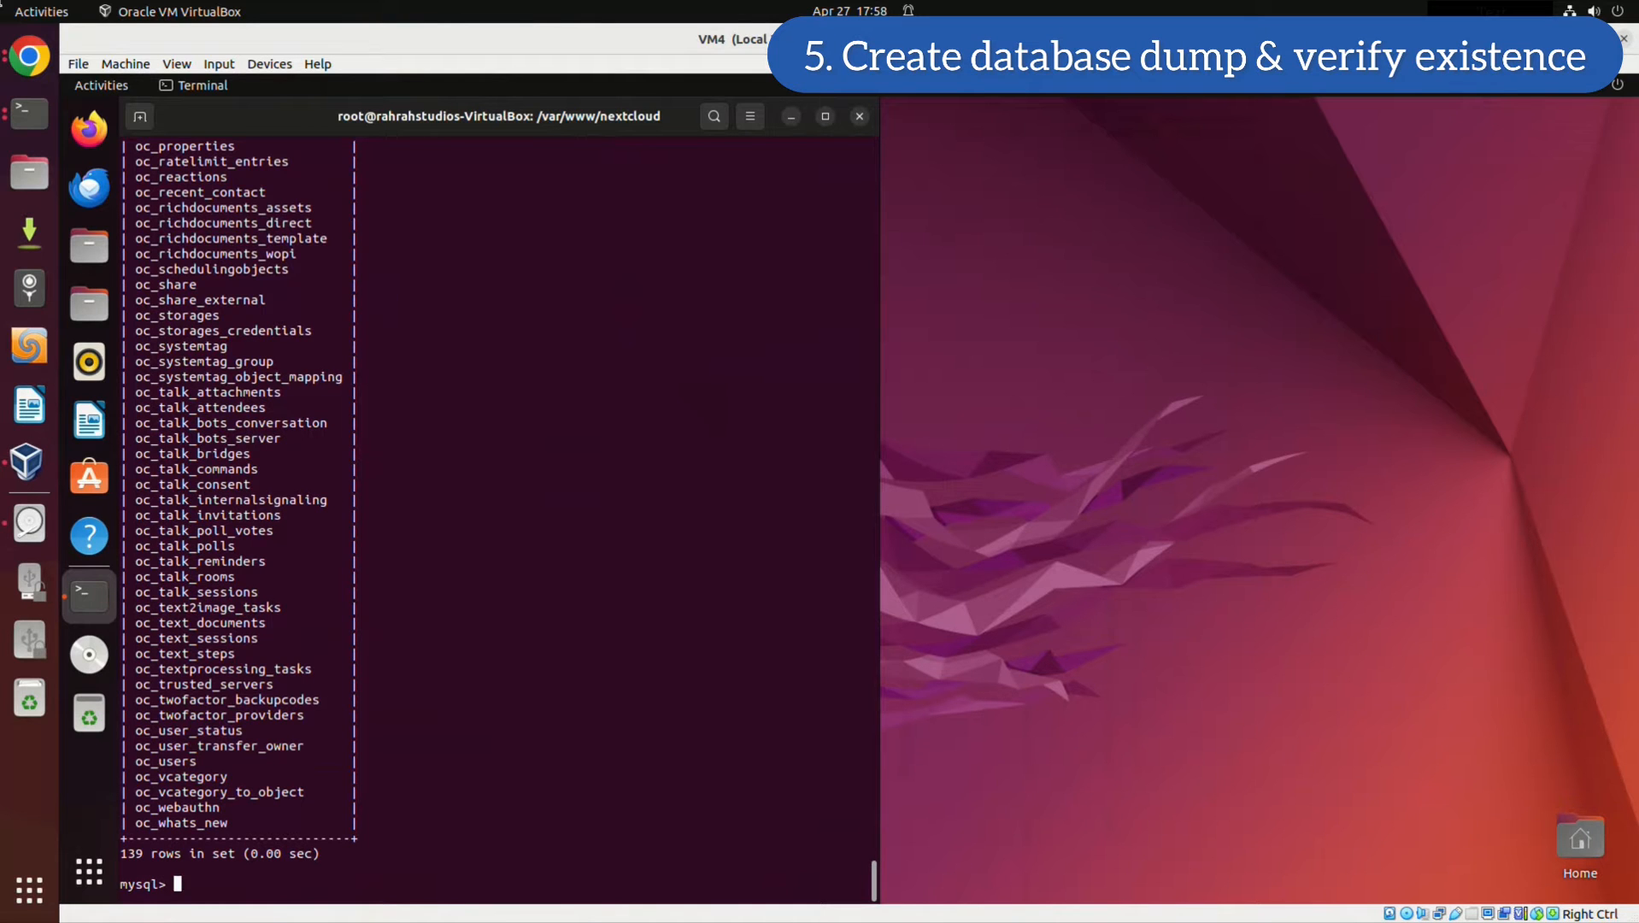
pyautogui.scroll(3)
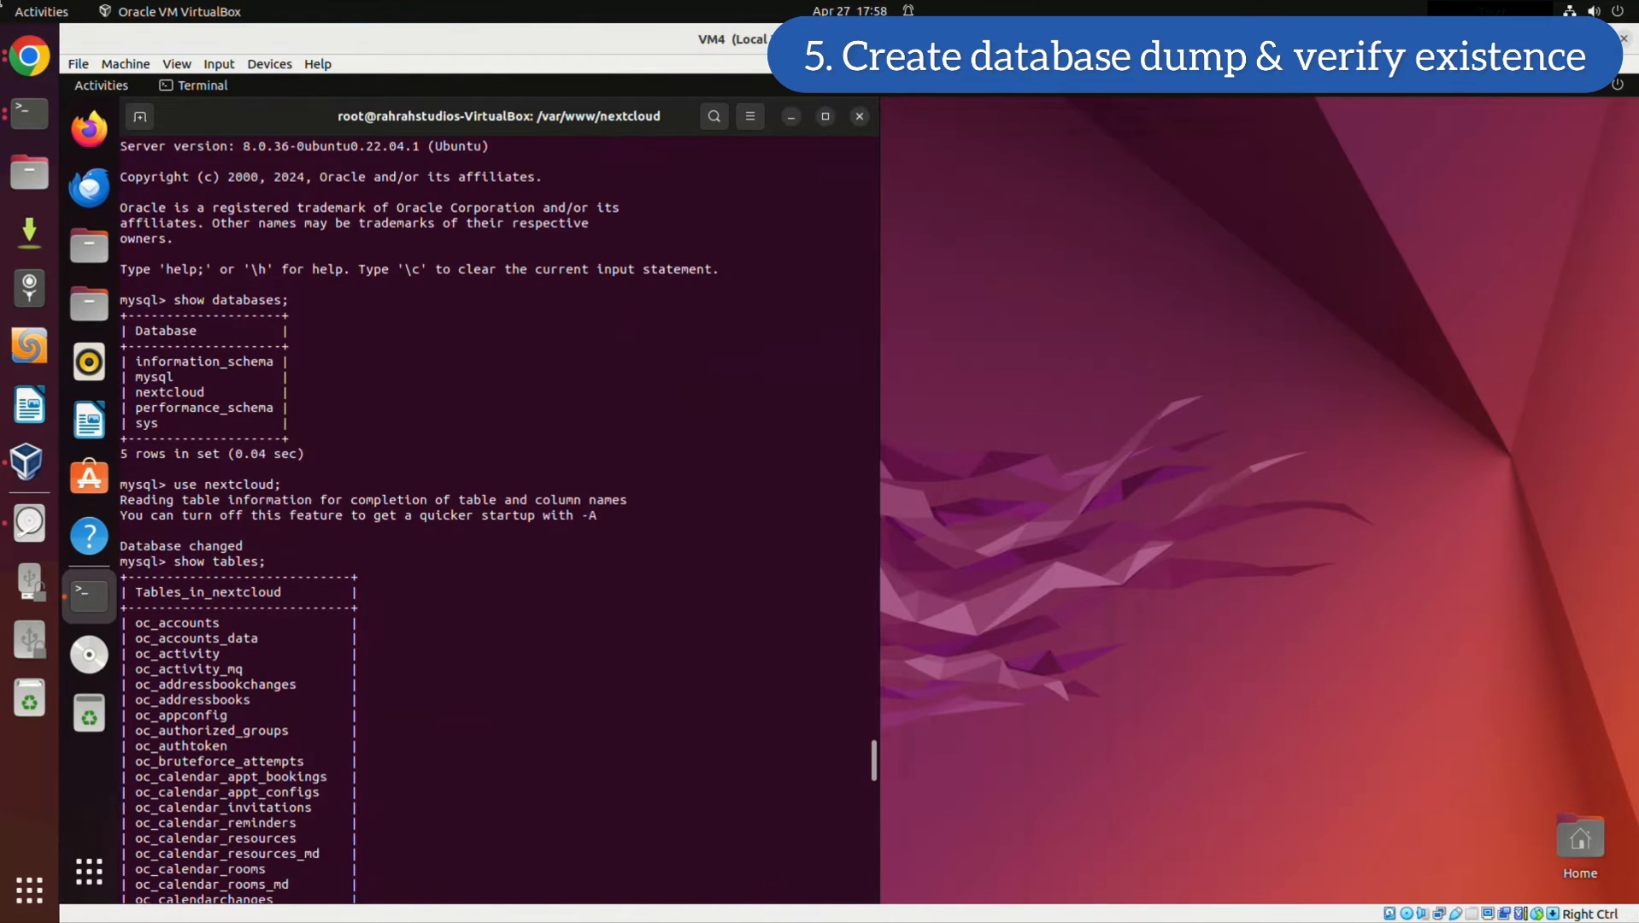
pyautogui.scroll(-3)
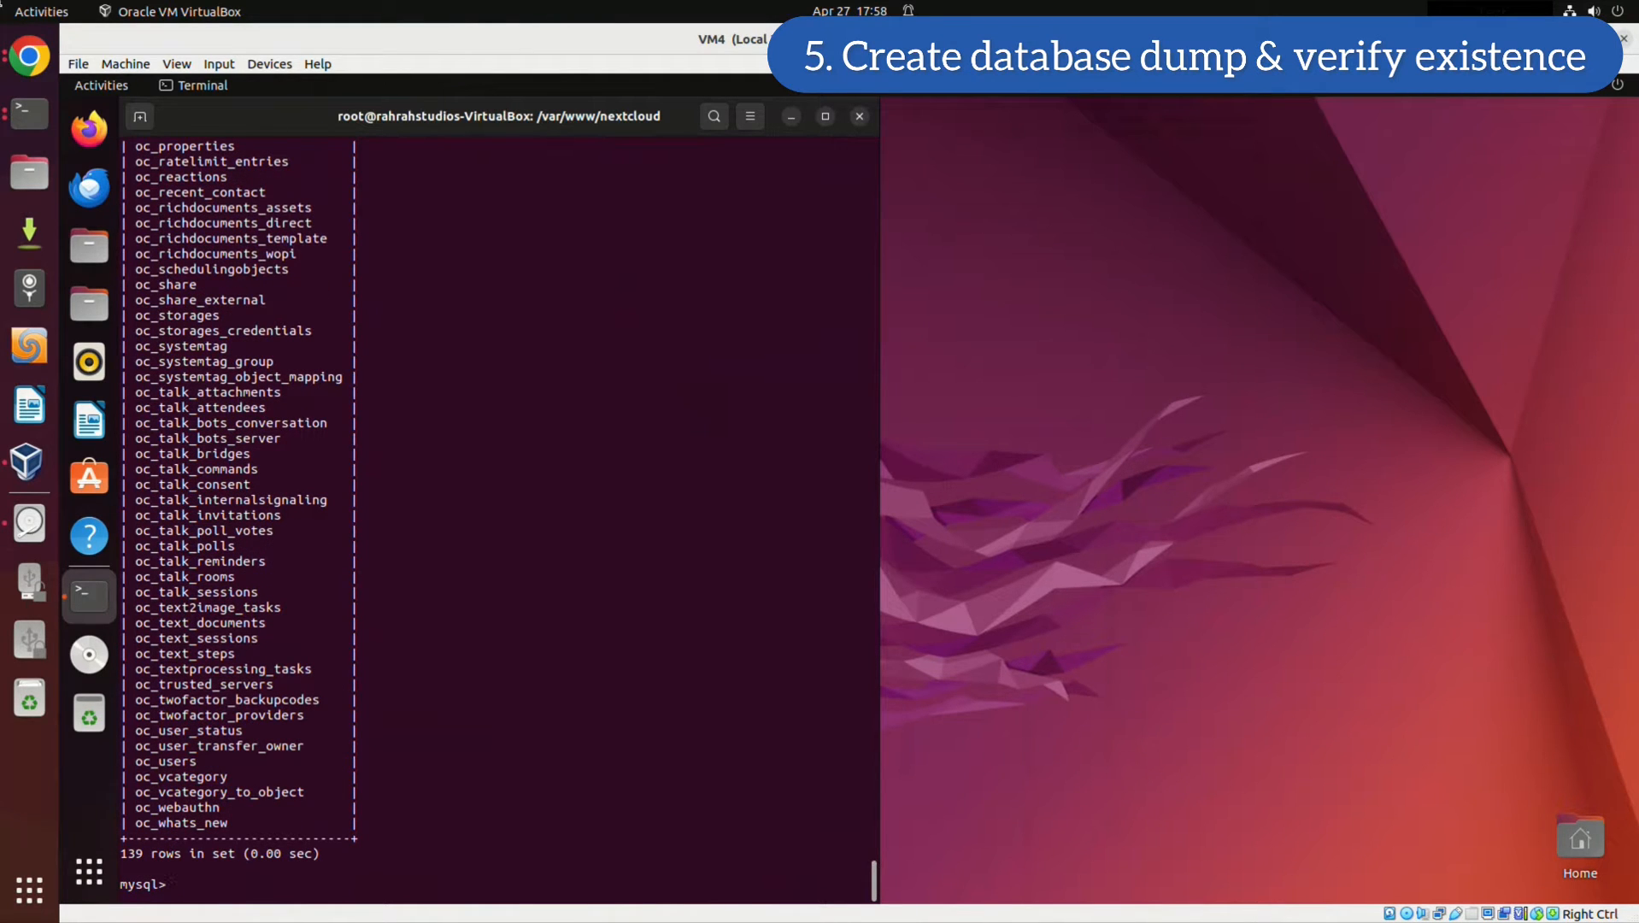
# Leave MySQL and print a mysqldump of the nextcloud database to the screen
pyautogui.write('exit')
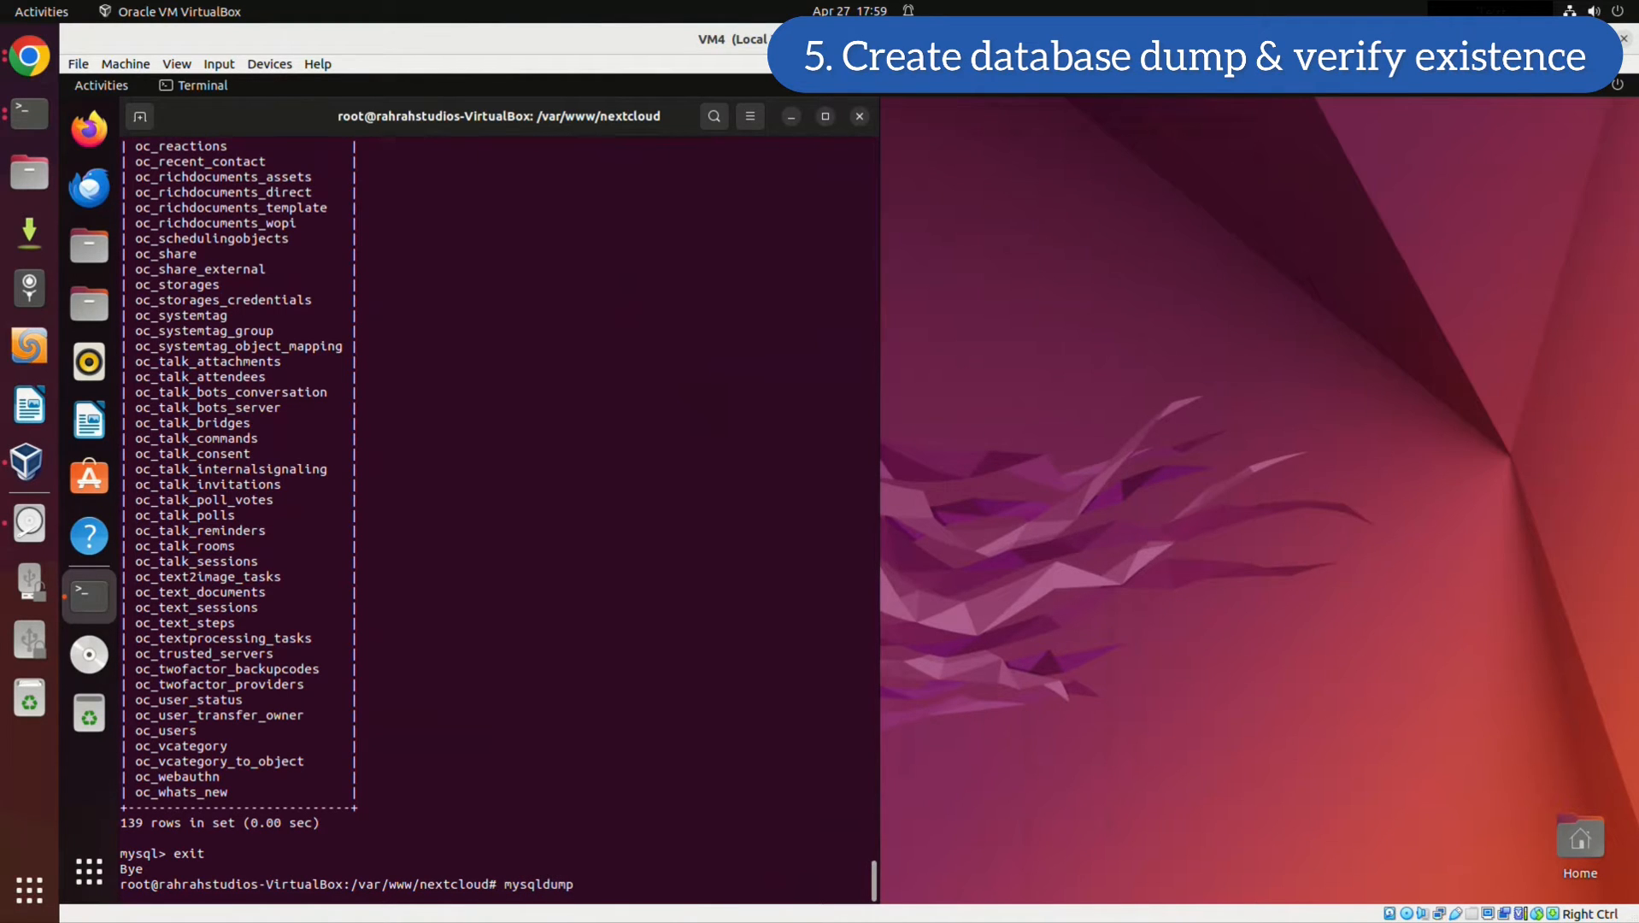
pyautogui.write('--databa')
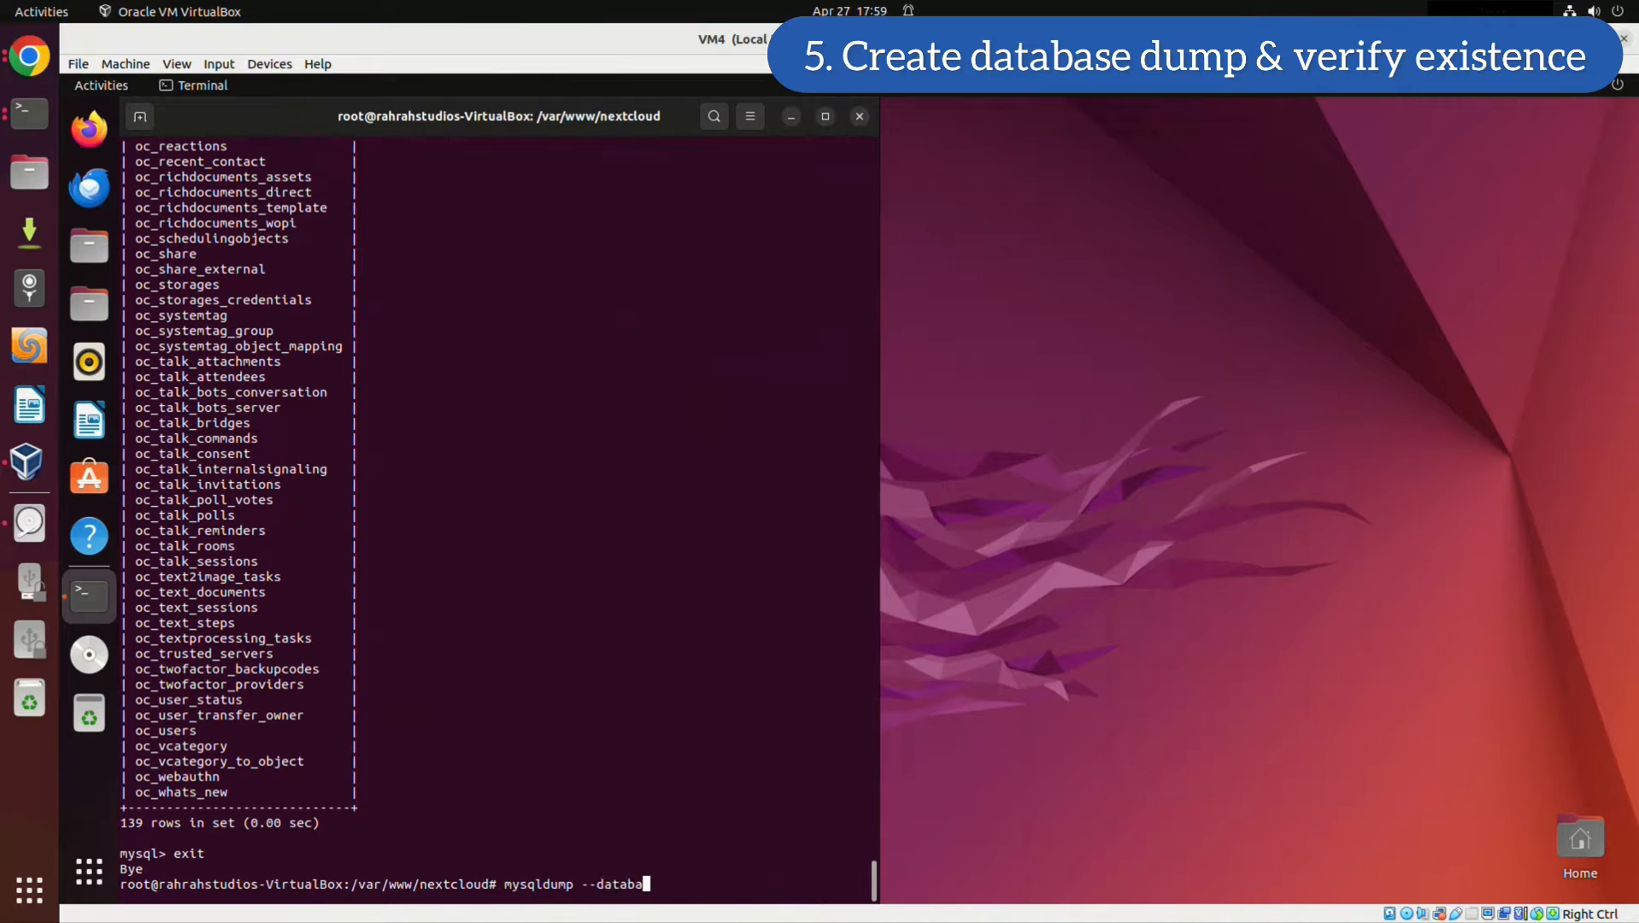
pyautogui.write('ses nextcloud')
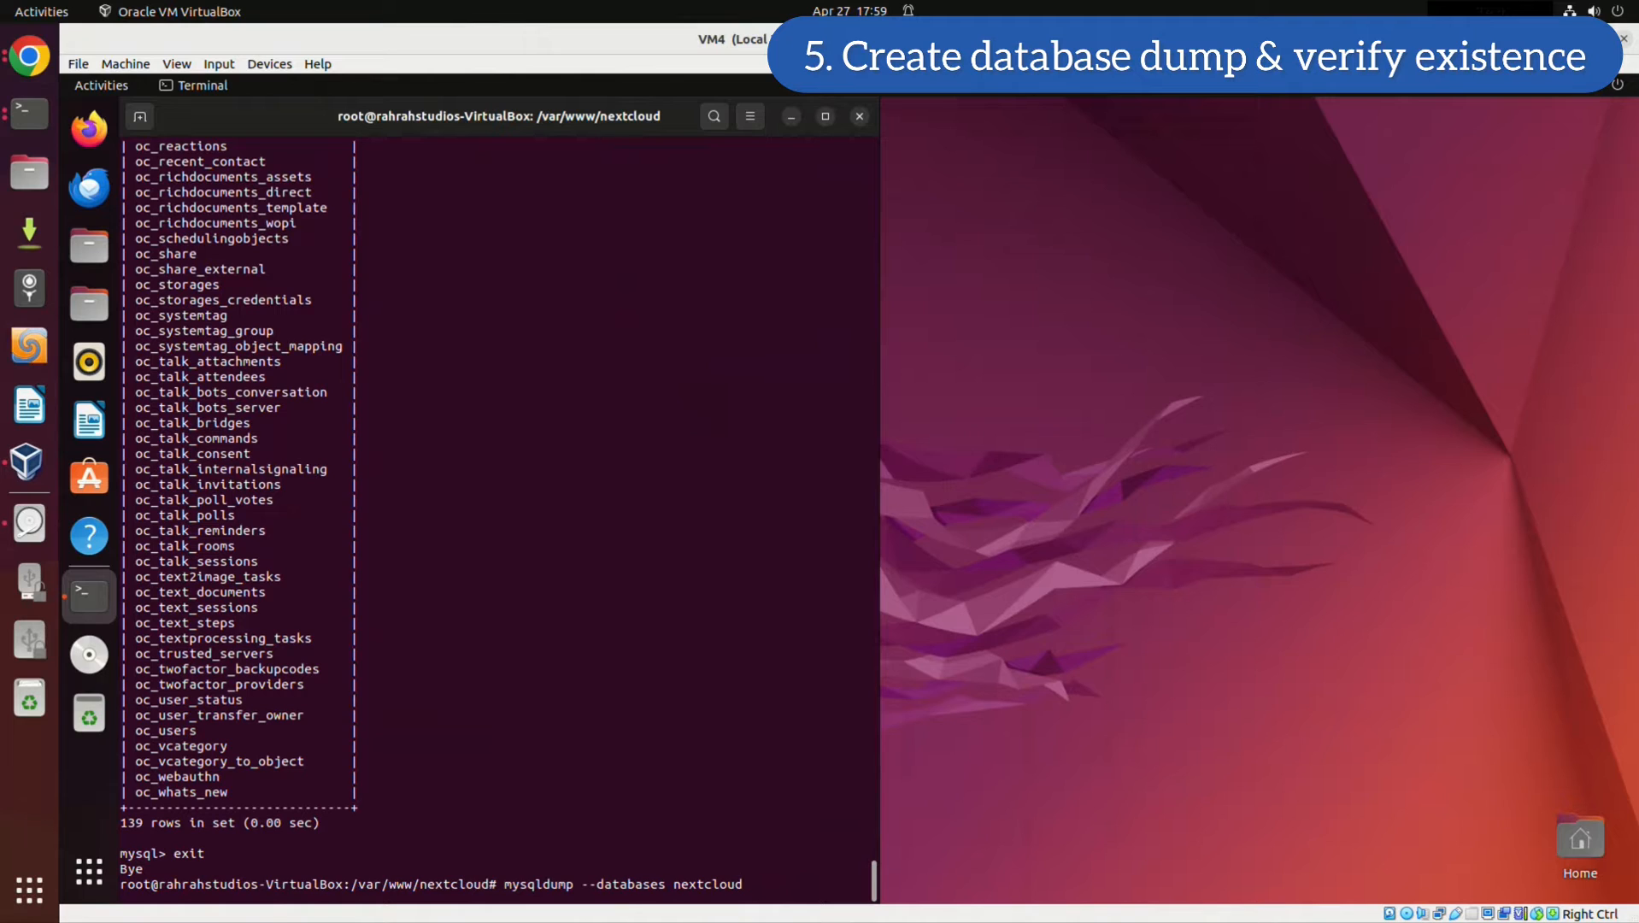
pyautogui.moveTo(743, 883)
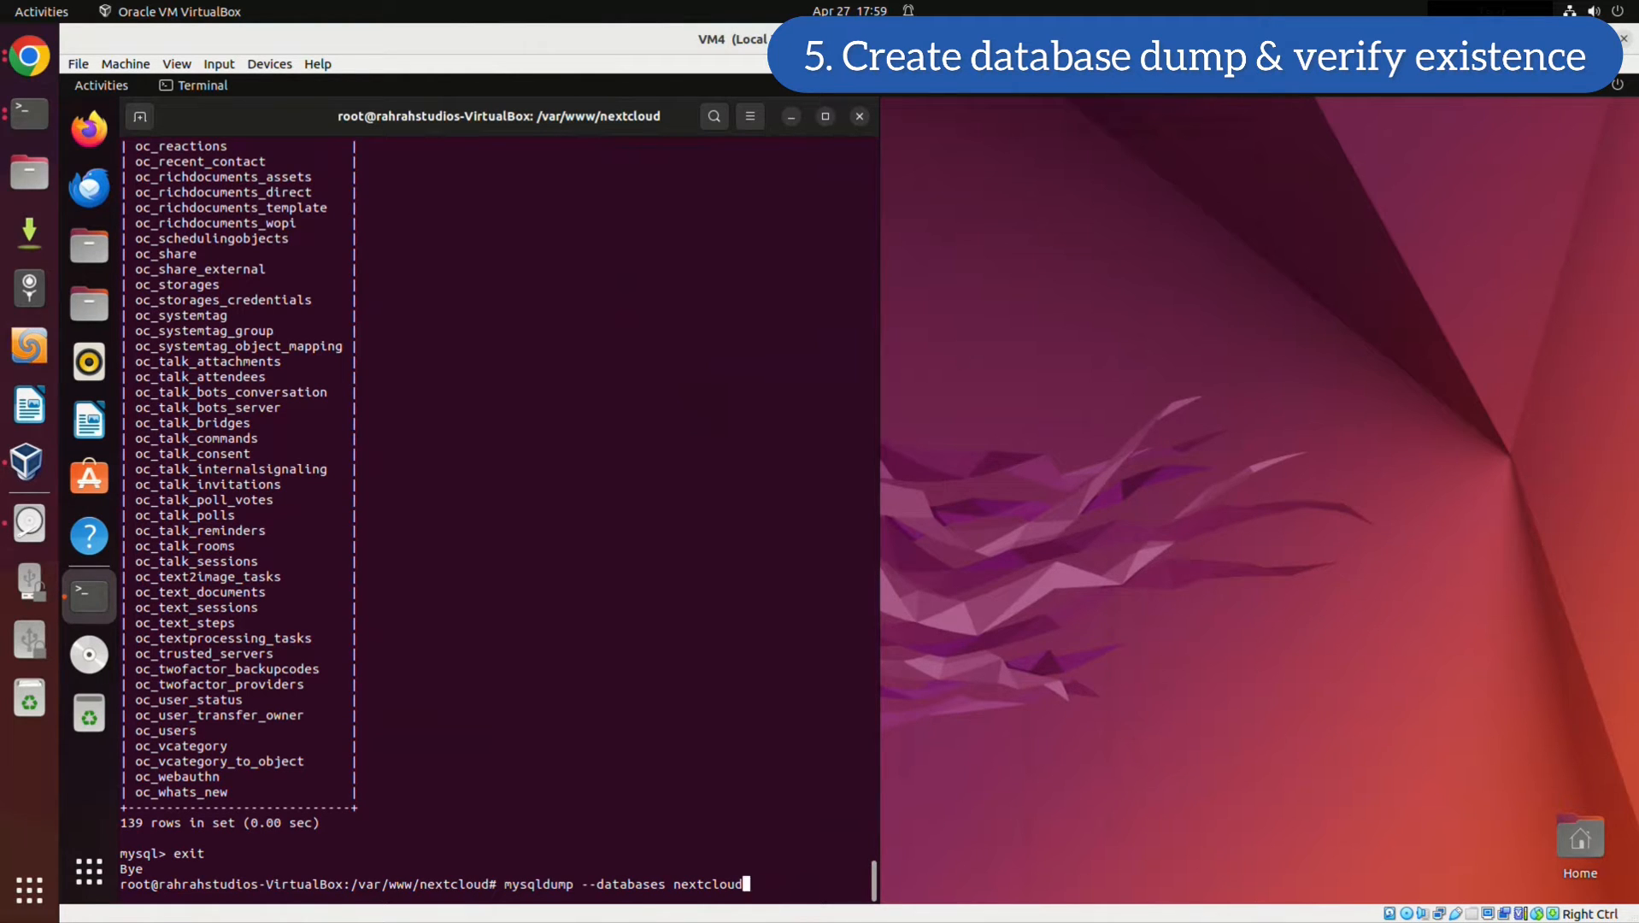
pyautogui.press('Return')
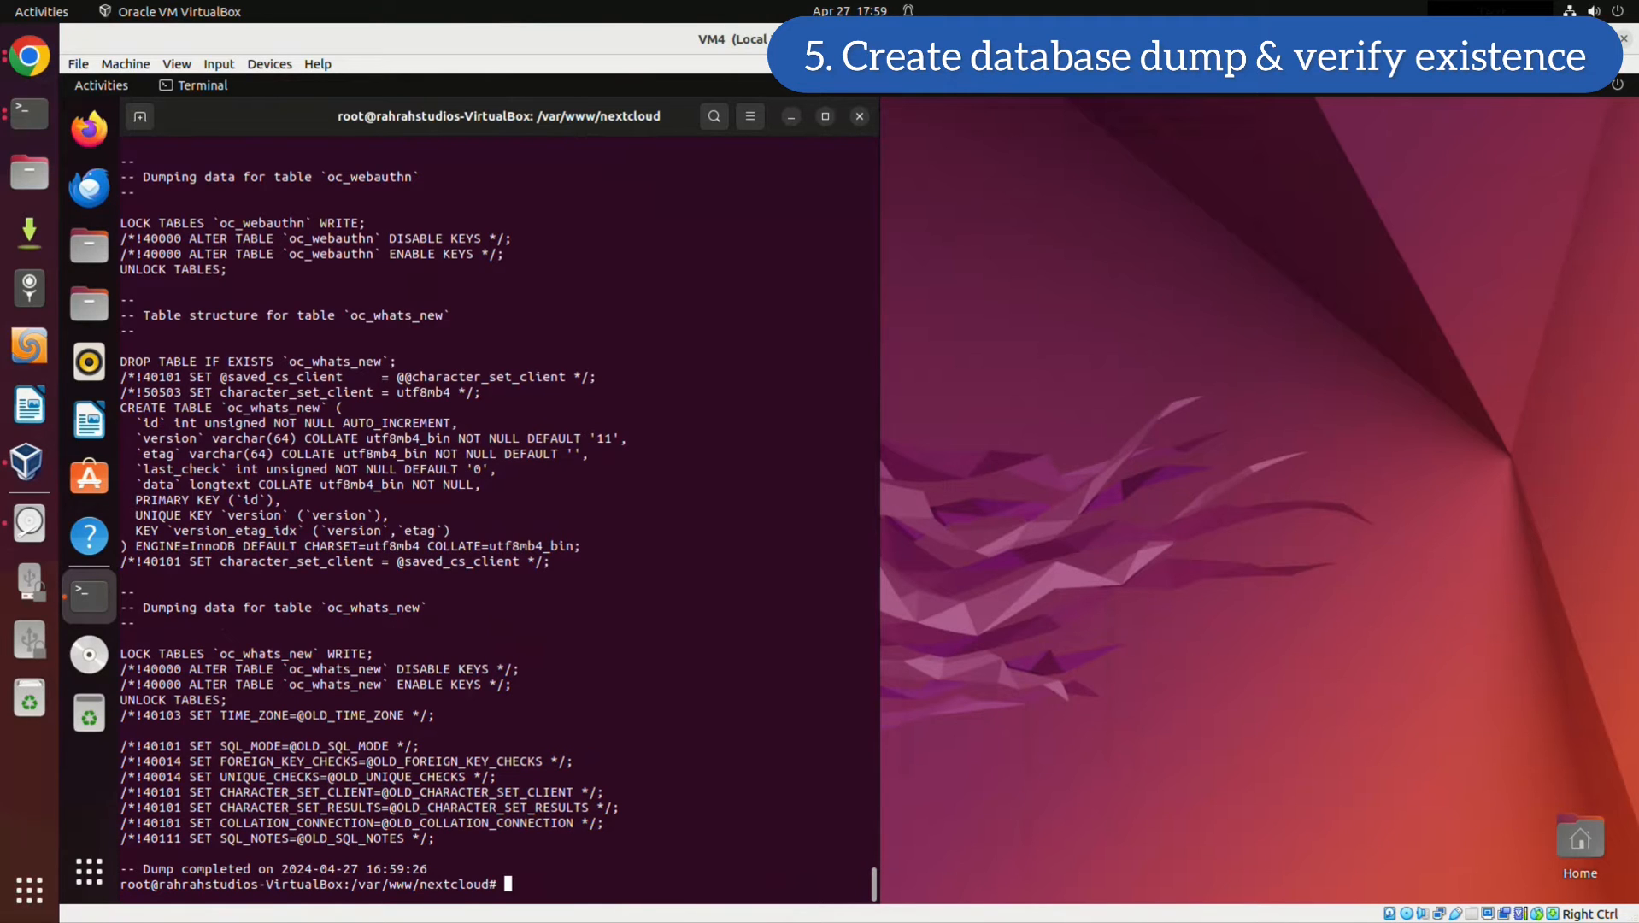
# Redirect mysqldump --databases nextcloud into nextcloud-database.bak
pyautogui.write('mysql')
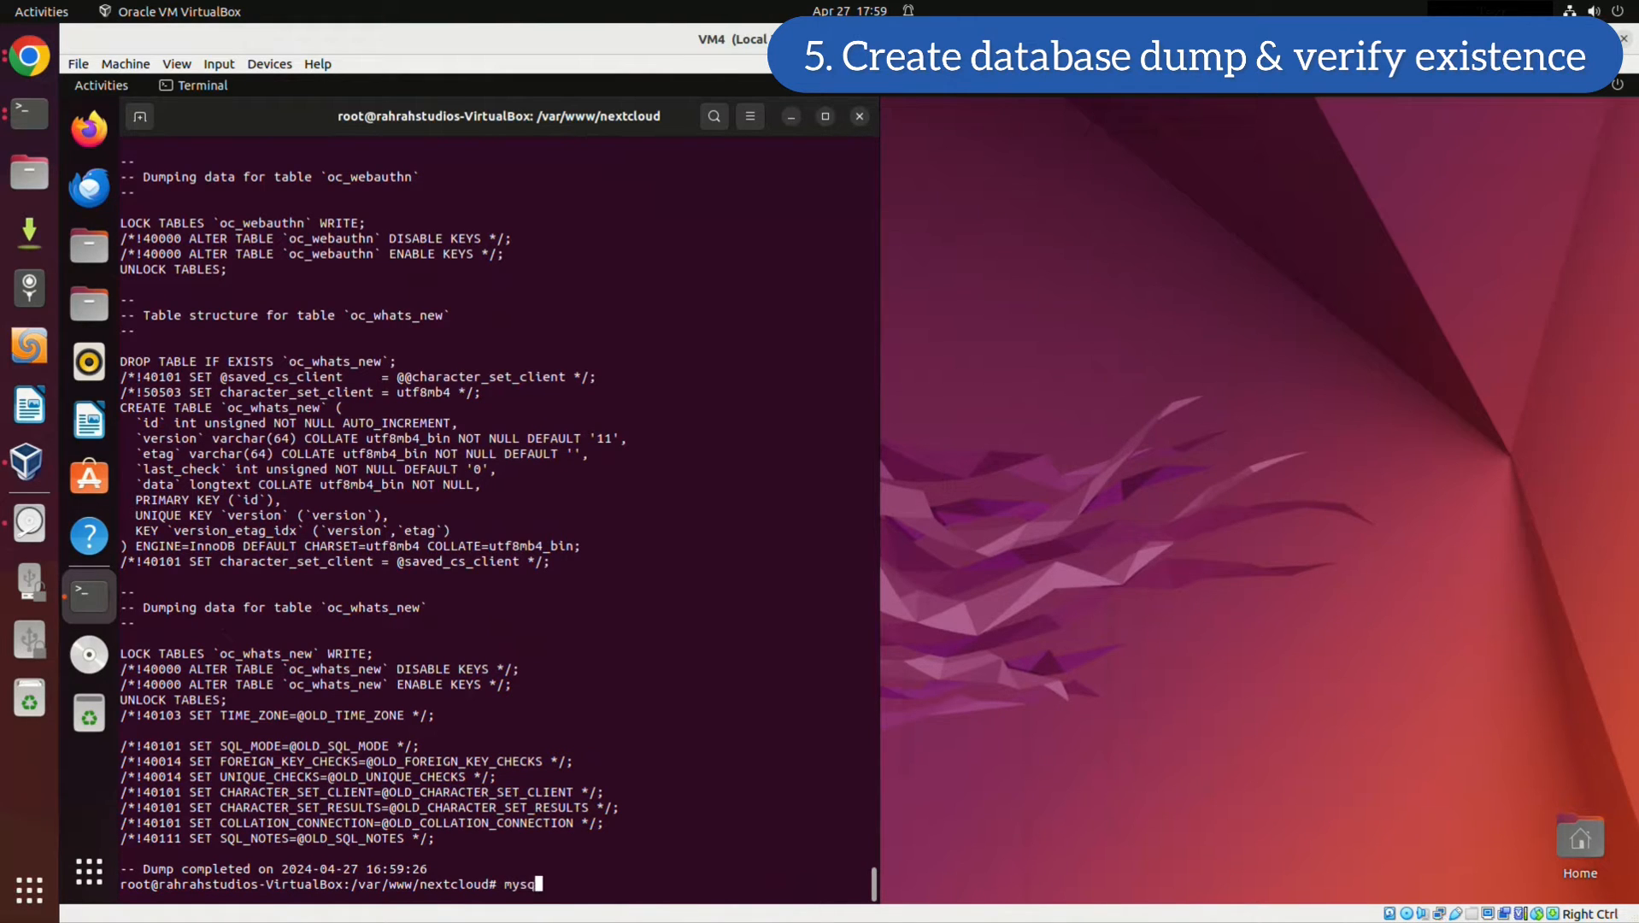
pyautogui.write('dump')
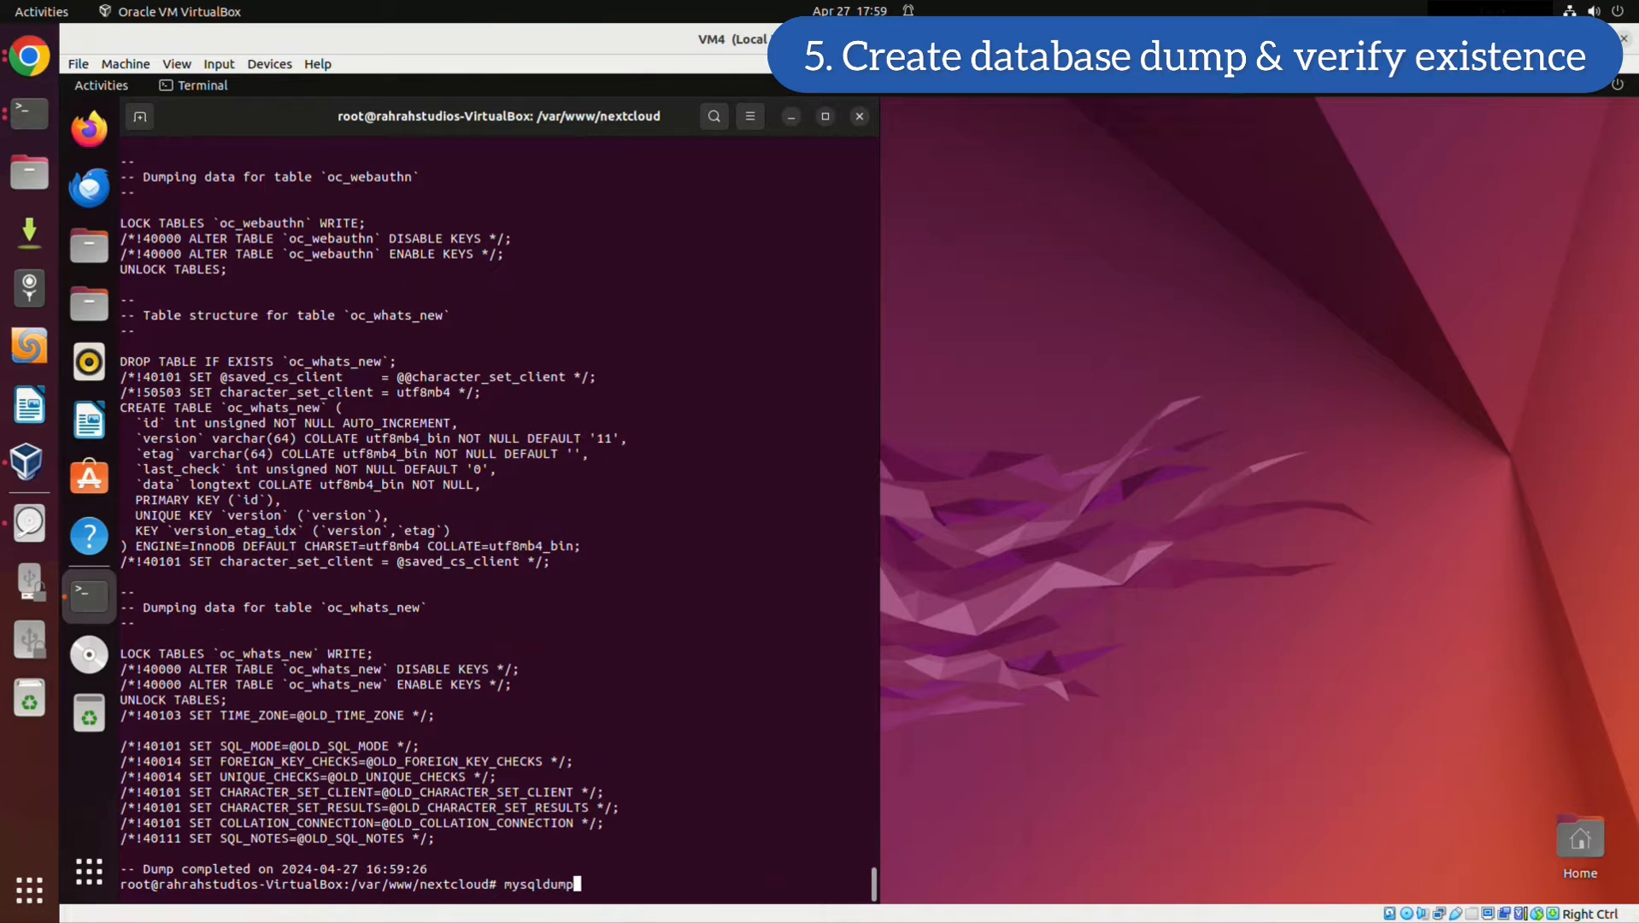
pyautogui.write('--data')
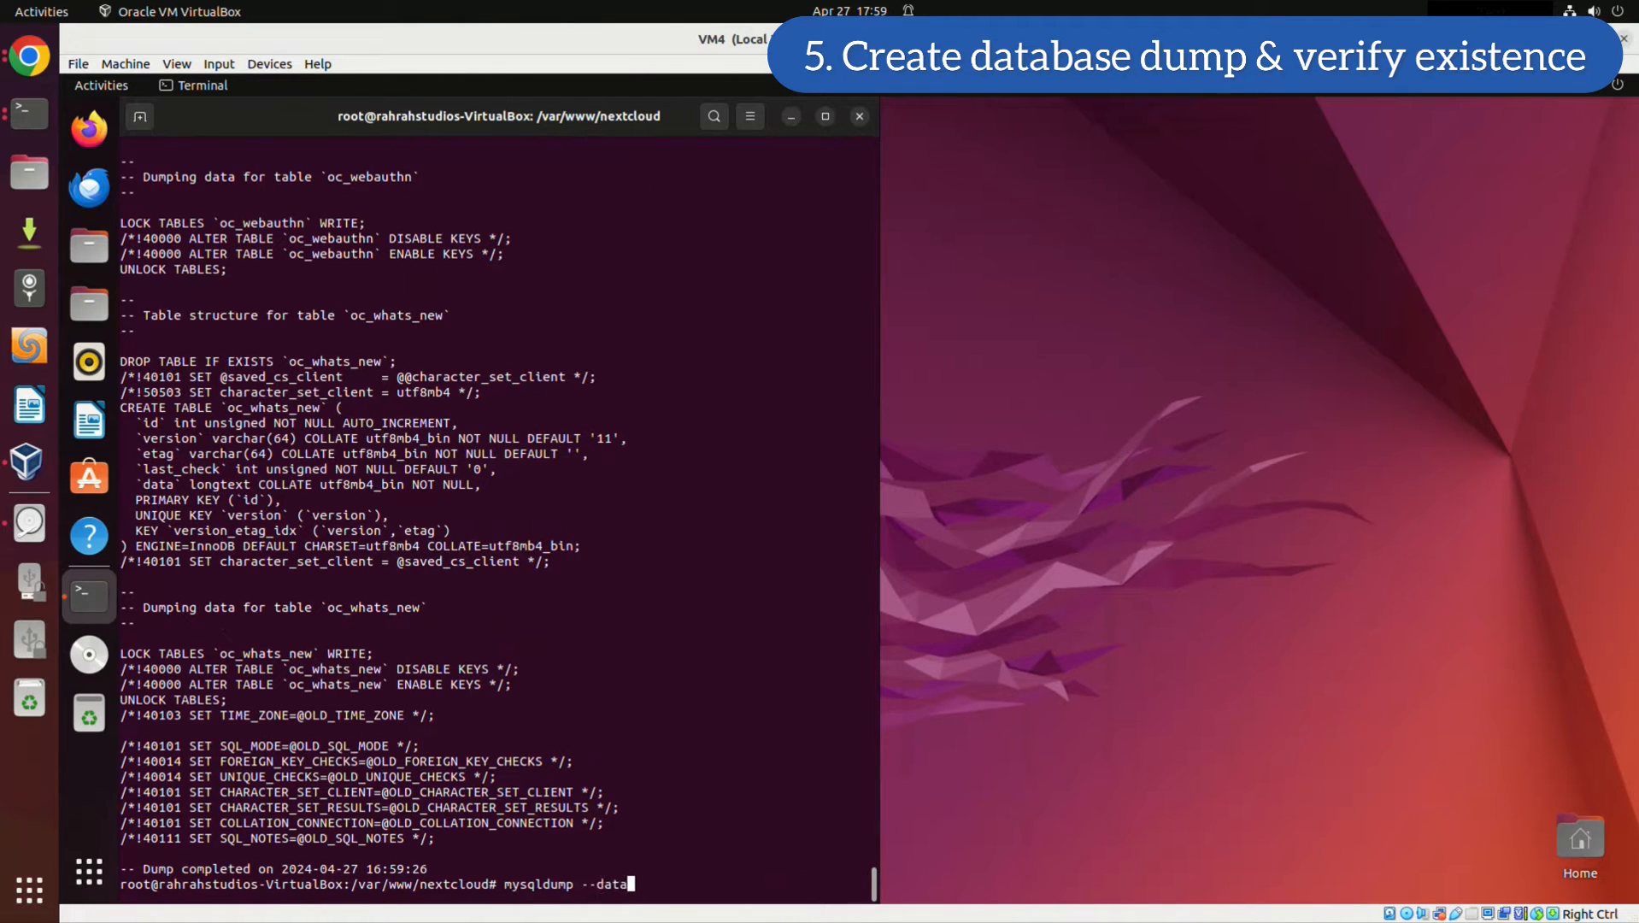
pyautogui.write('bases')
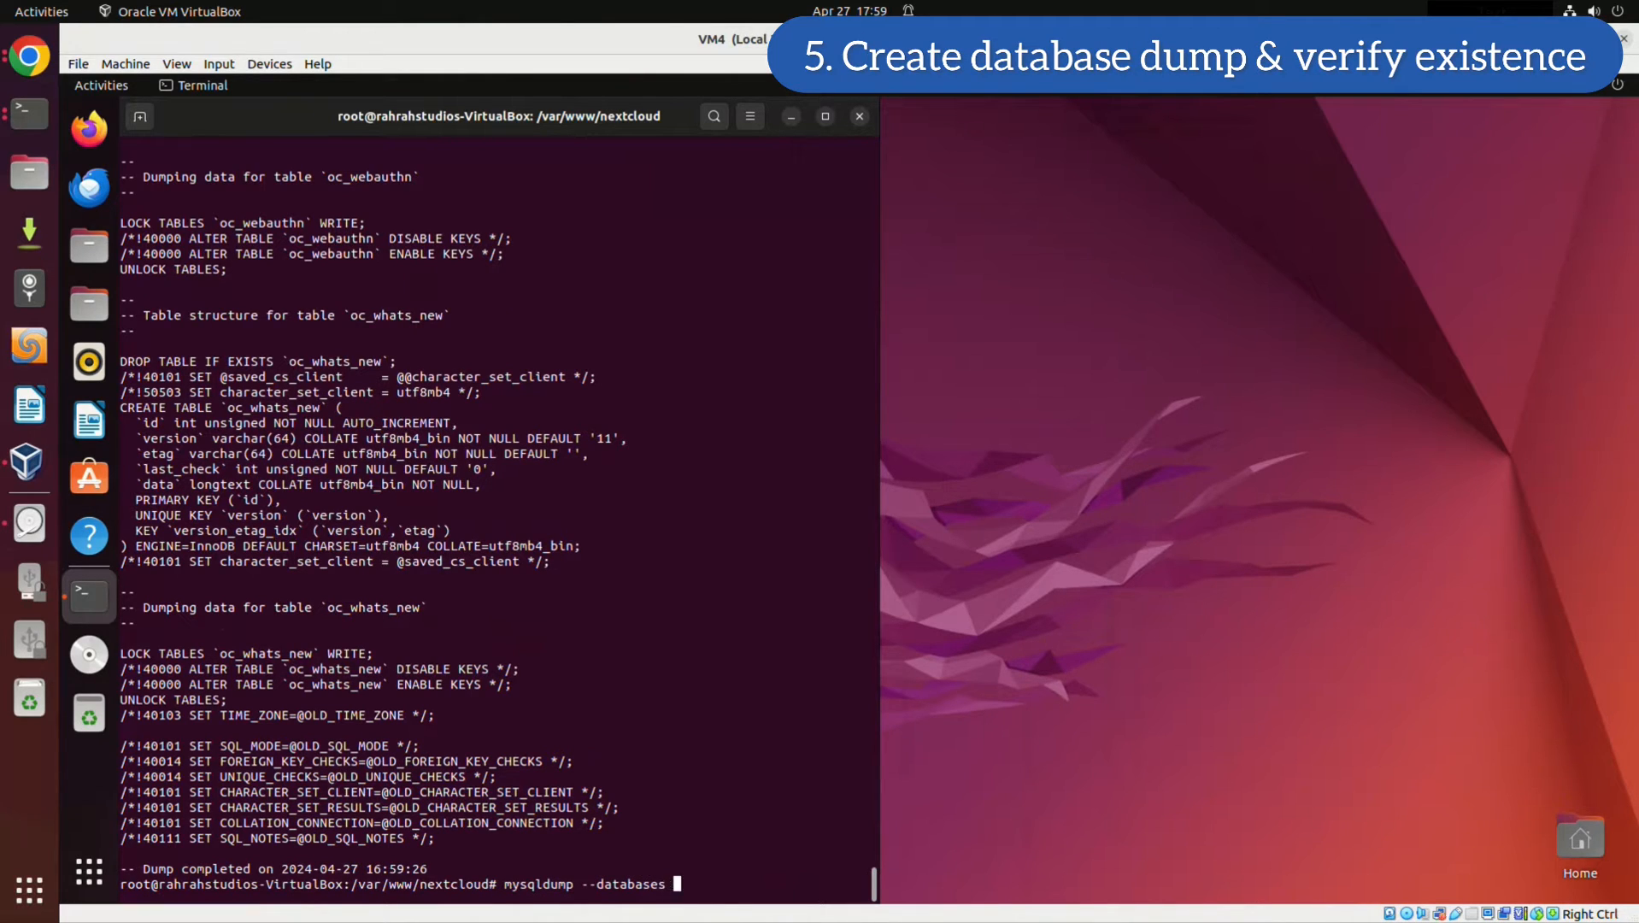
pyautogui.write('nextcloud>')
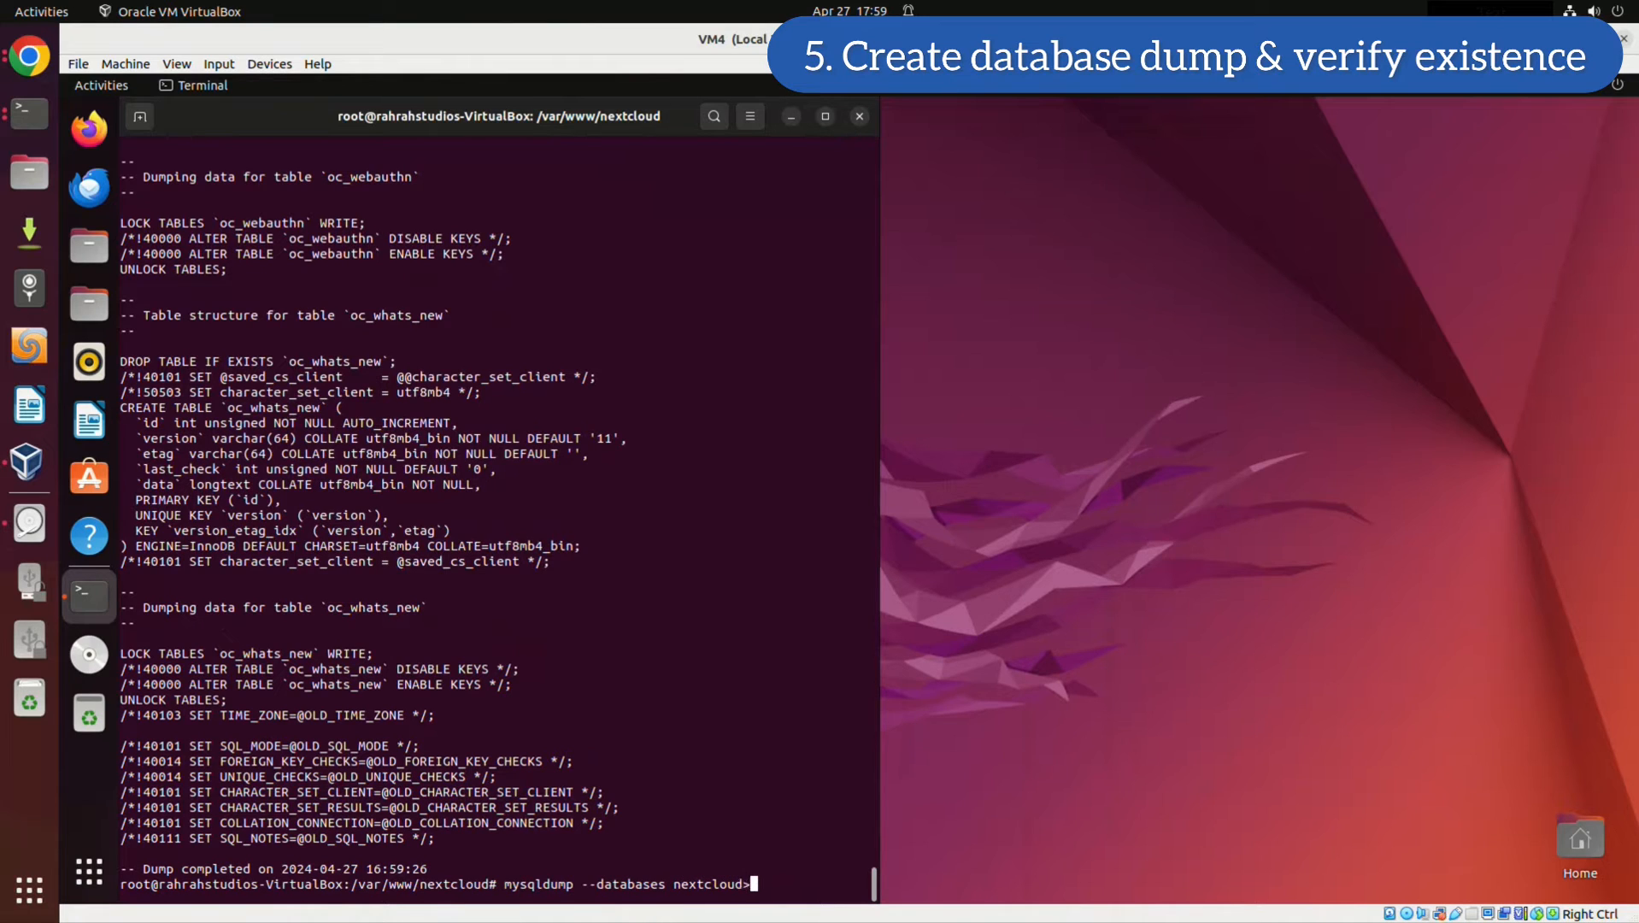
pyautogui.write('nextcl')
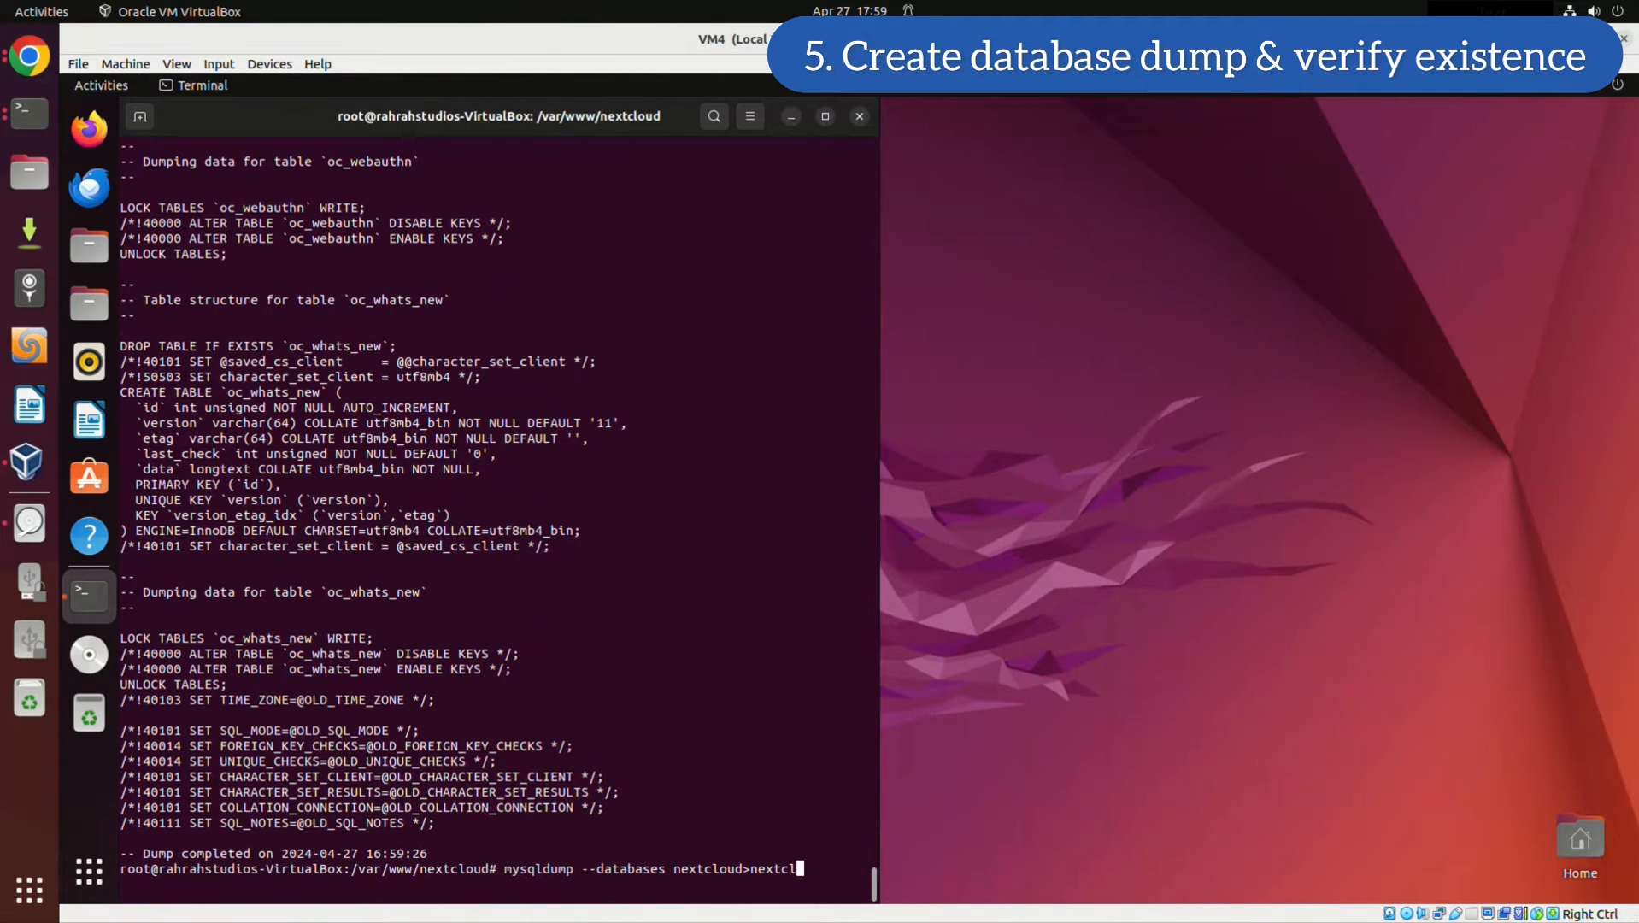
pyautogui.write('-dat')
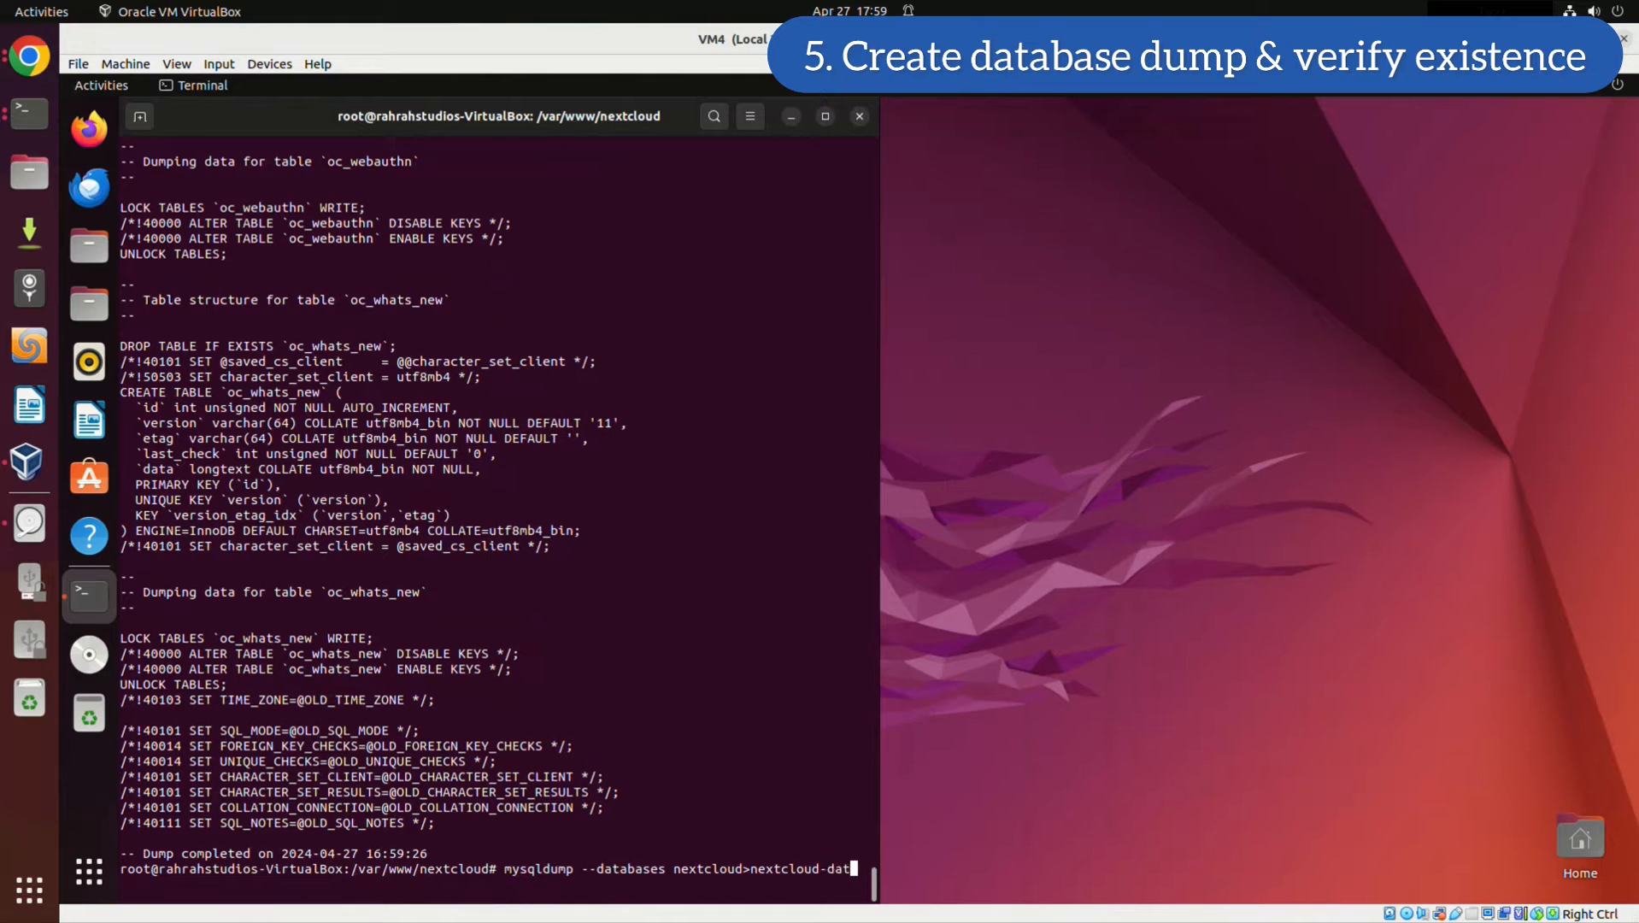
pyautogui.write('ase')
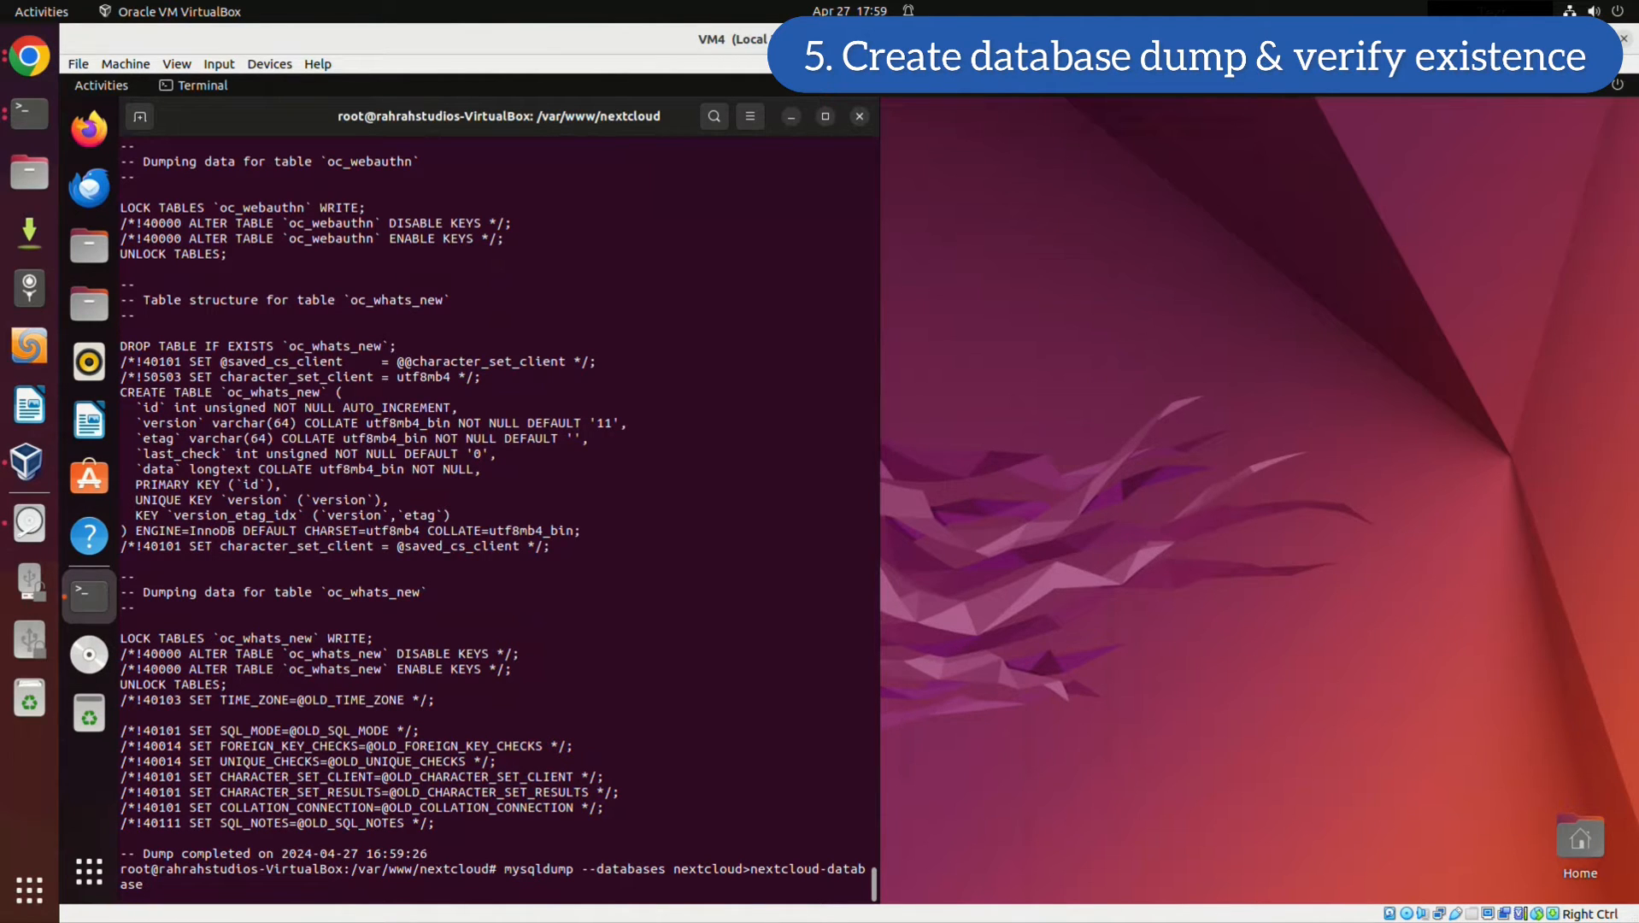
pyautogui.write('.bak')
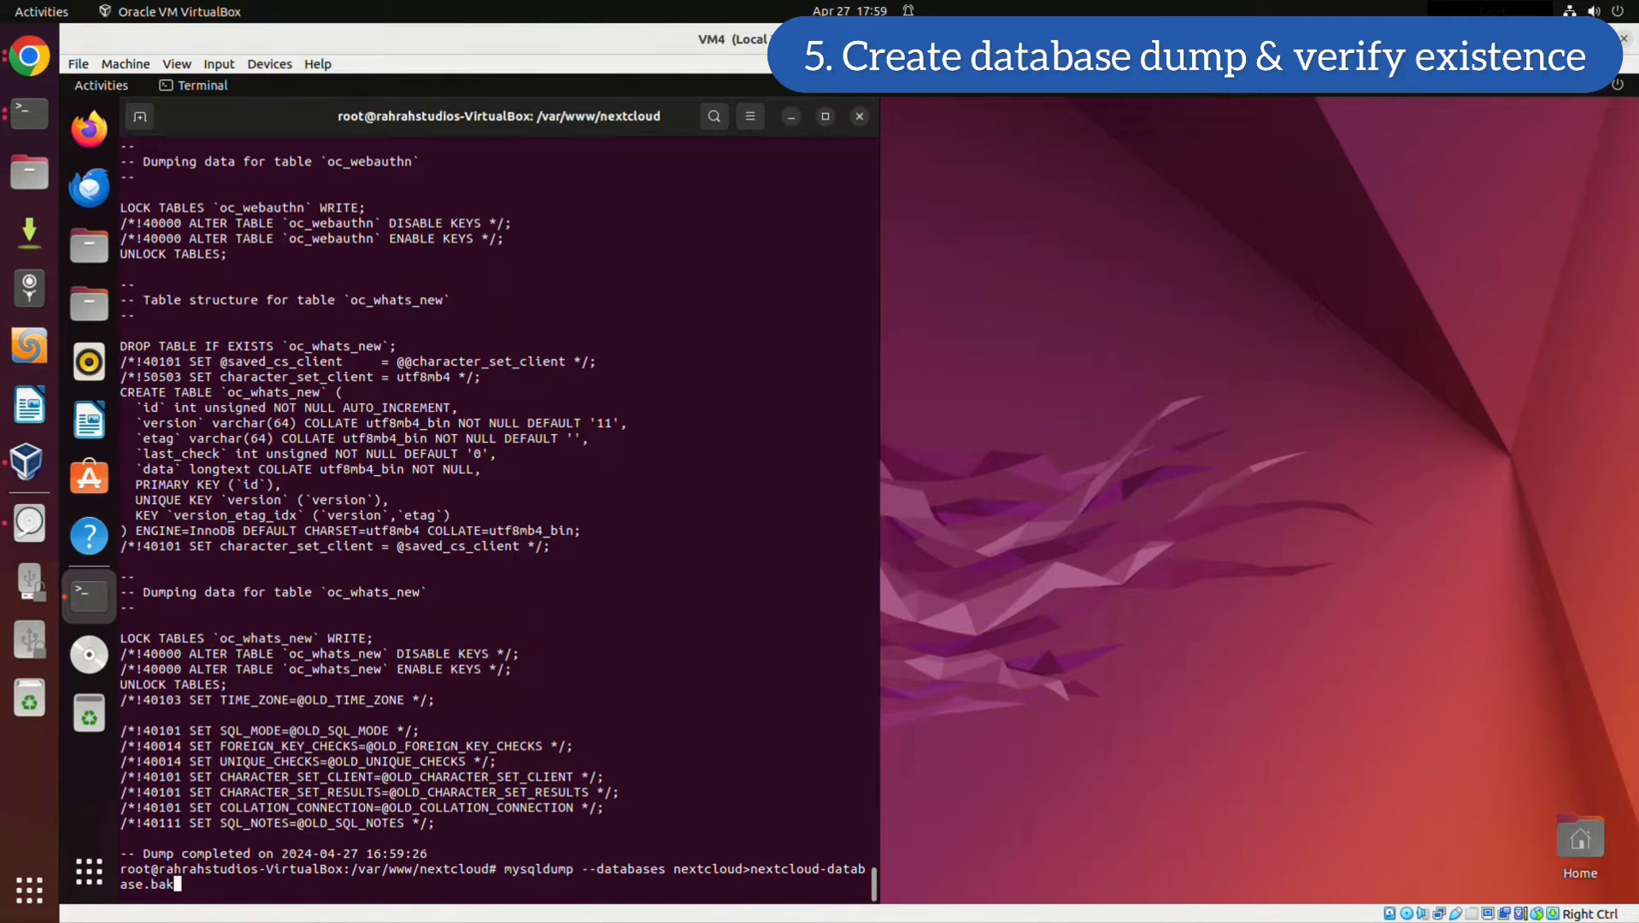
pyautogui.press('Return')
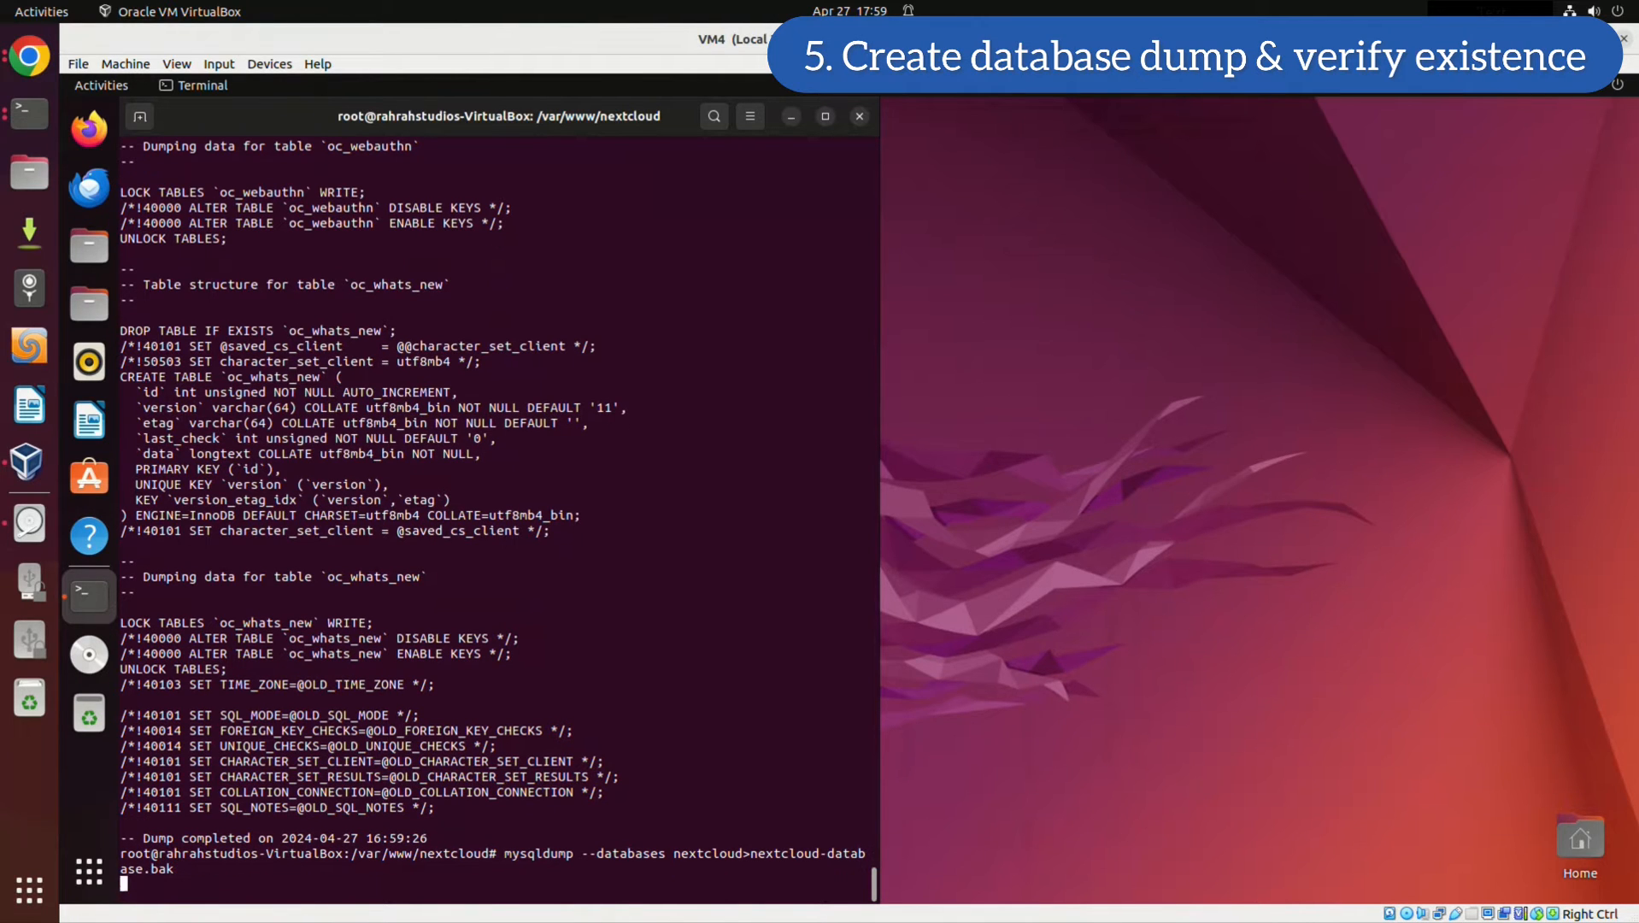
pyautogui.press('Return')
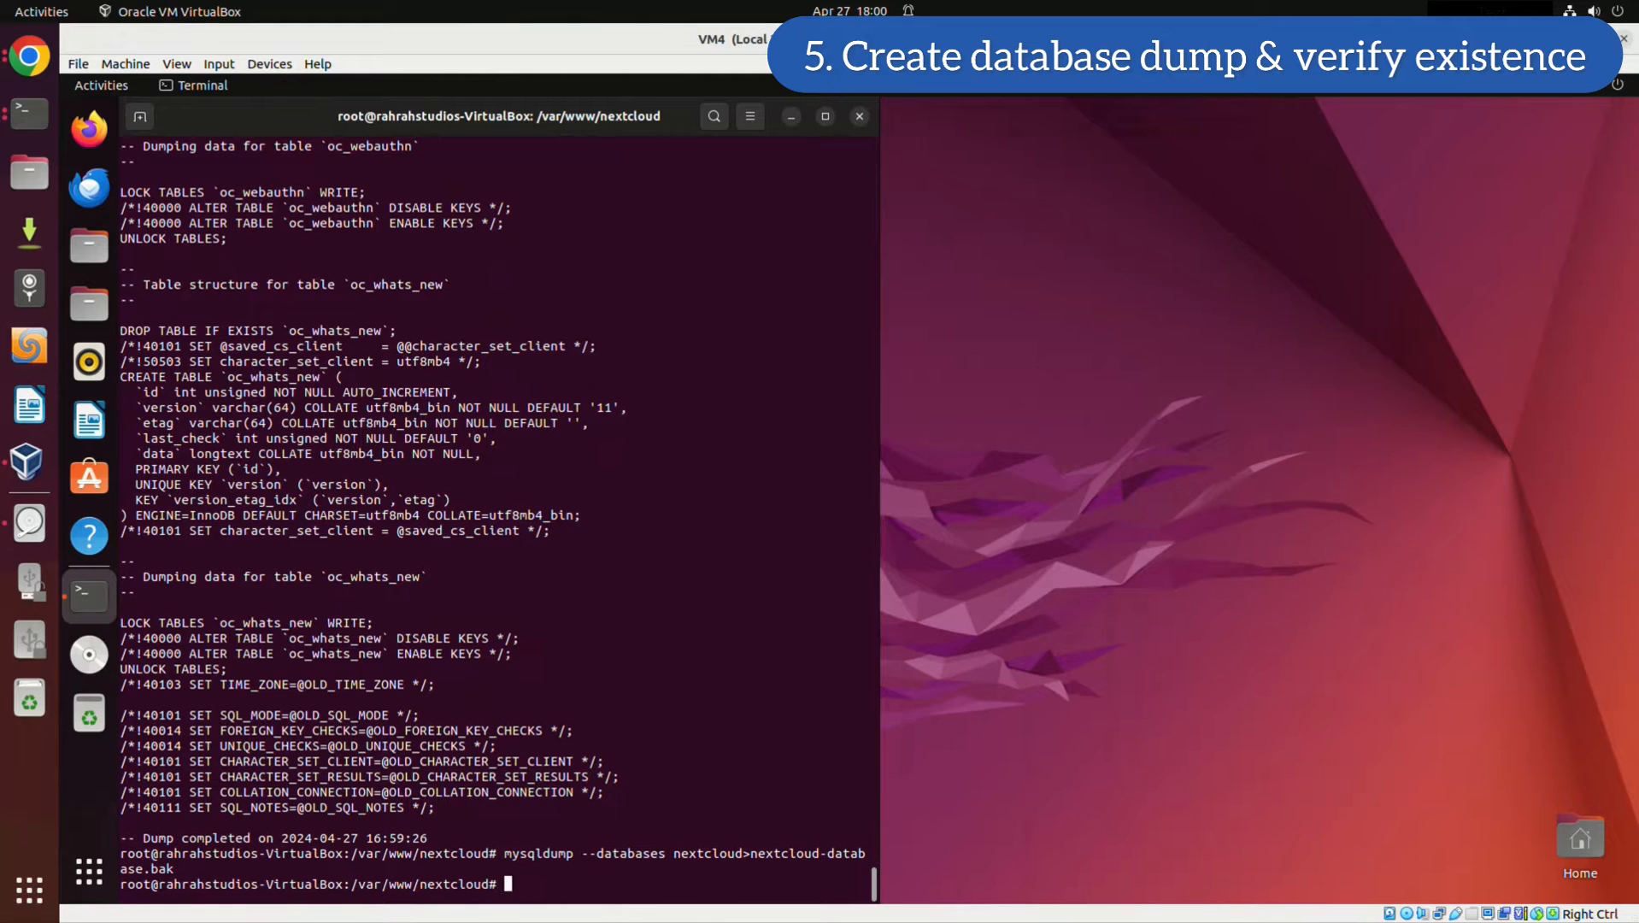
# List the folder with ll to confirm nextcloud-database.bak exists
pyautogui.write('ll')
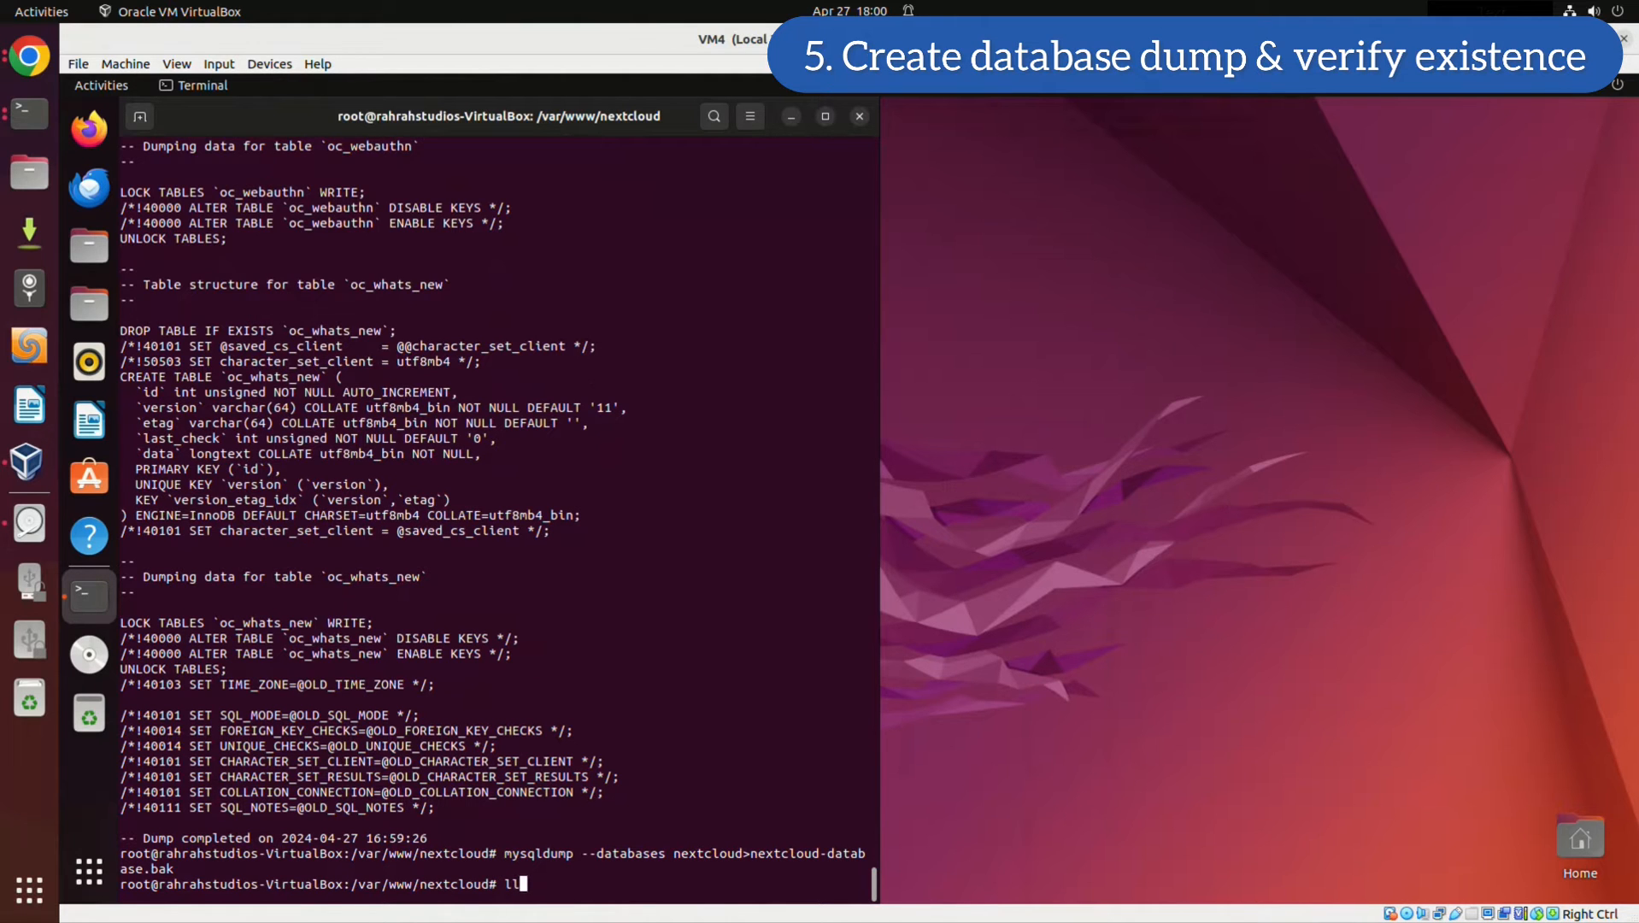
pyautogui.press('Return')
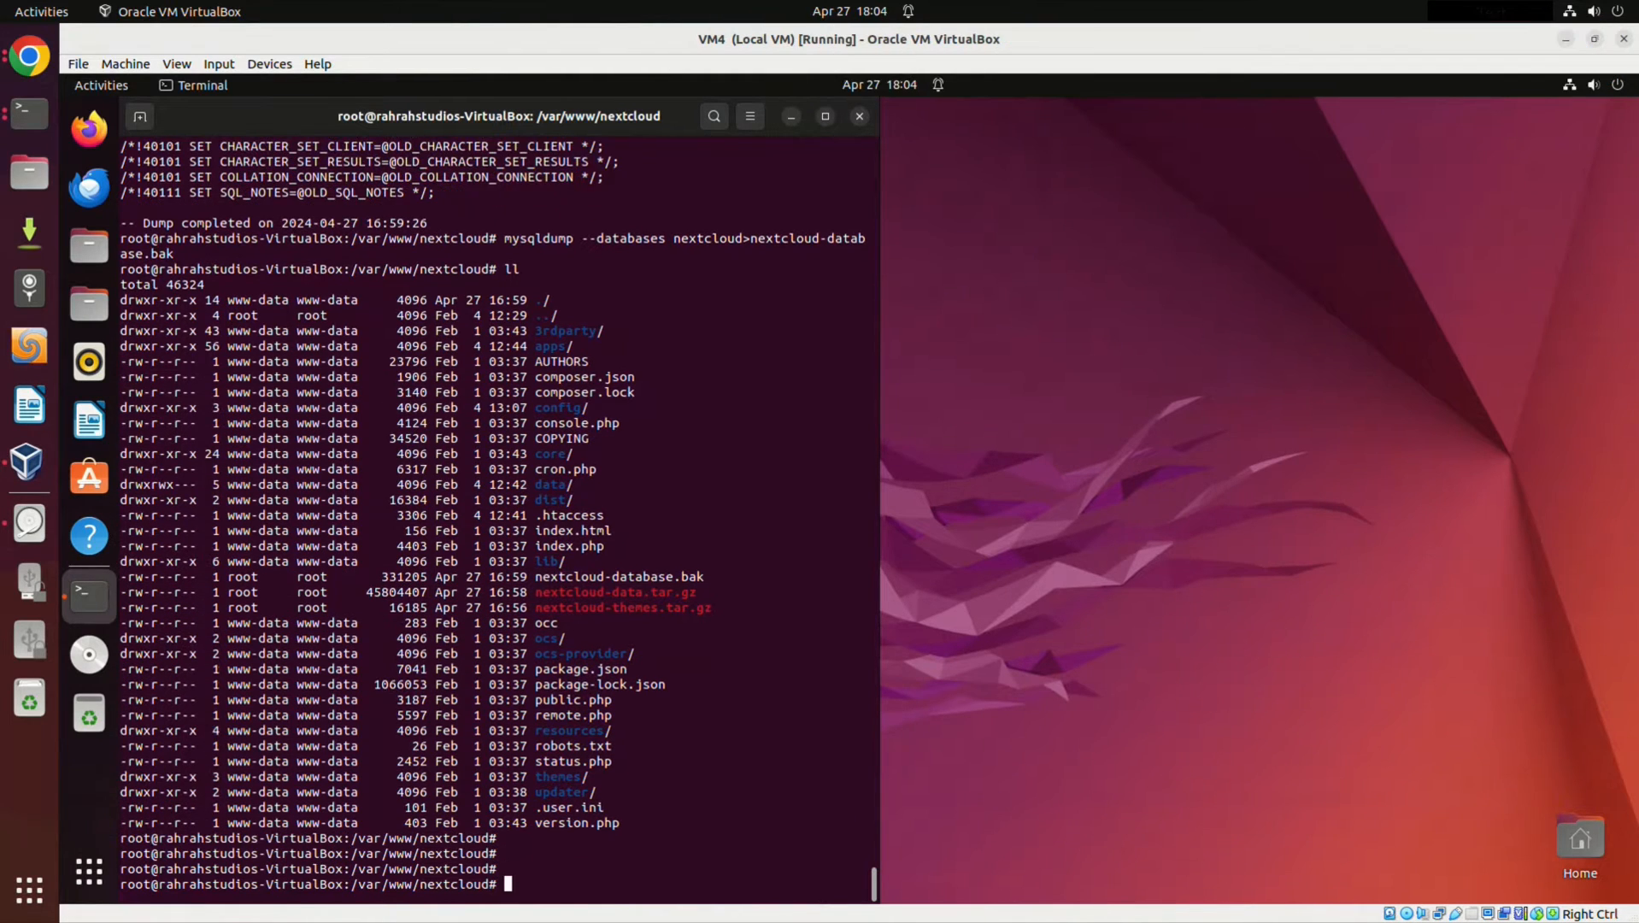
# Move to /etc/ssh and attempt tar -czvf nextcloud-ssh.tar.gz on the ssh folder
pyautogui.write('cd /')
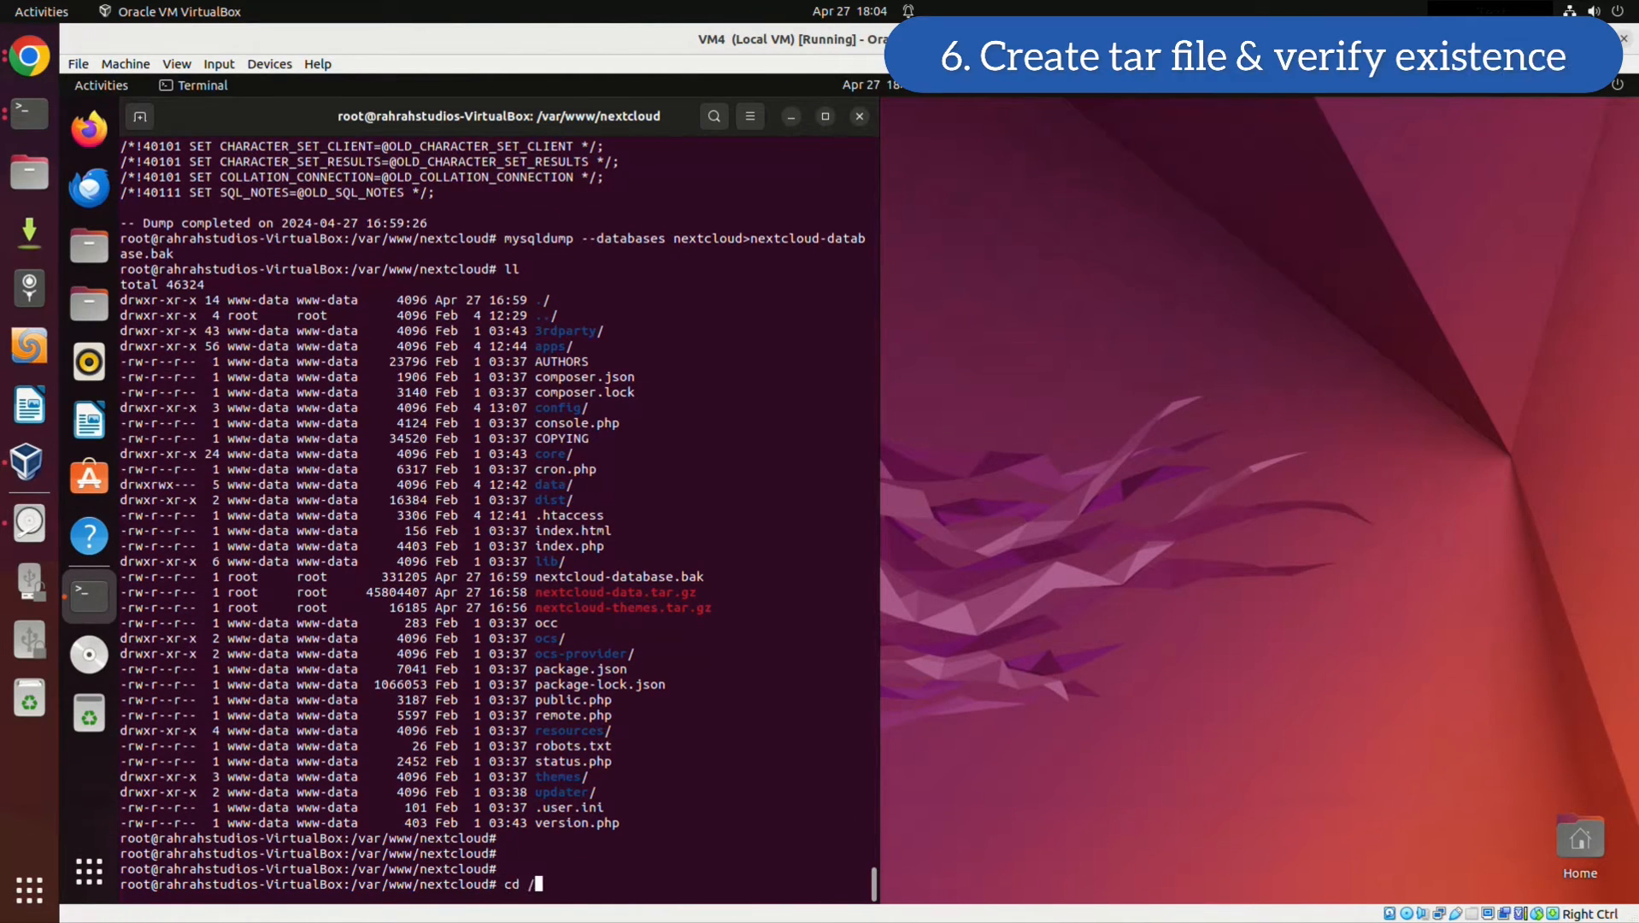
pyautogui.press('Return')
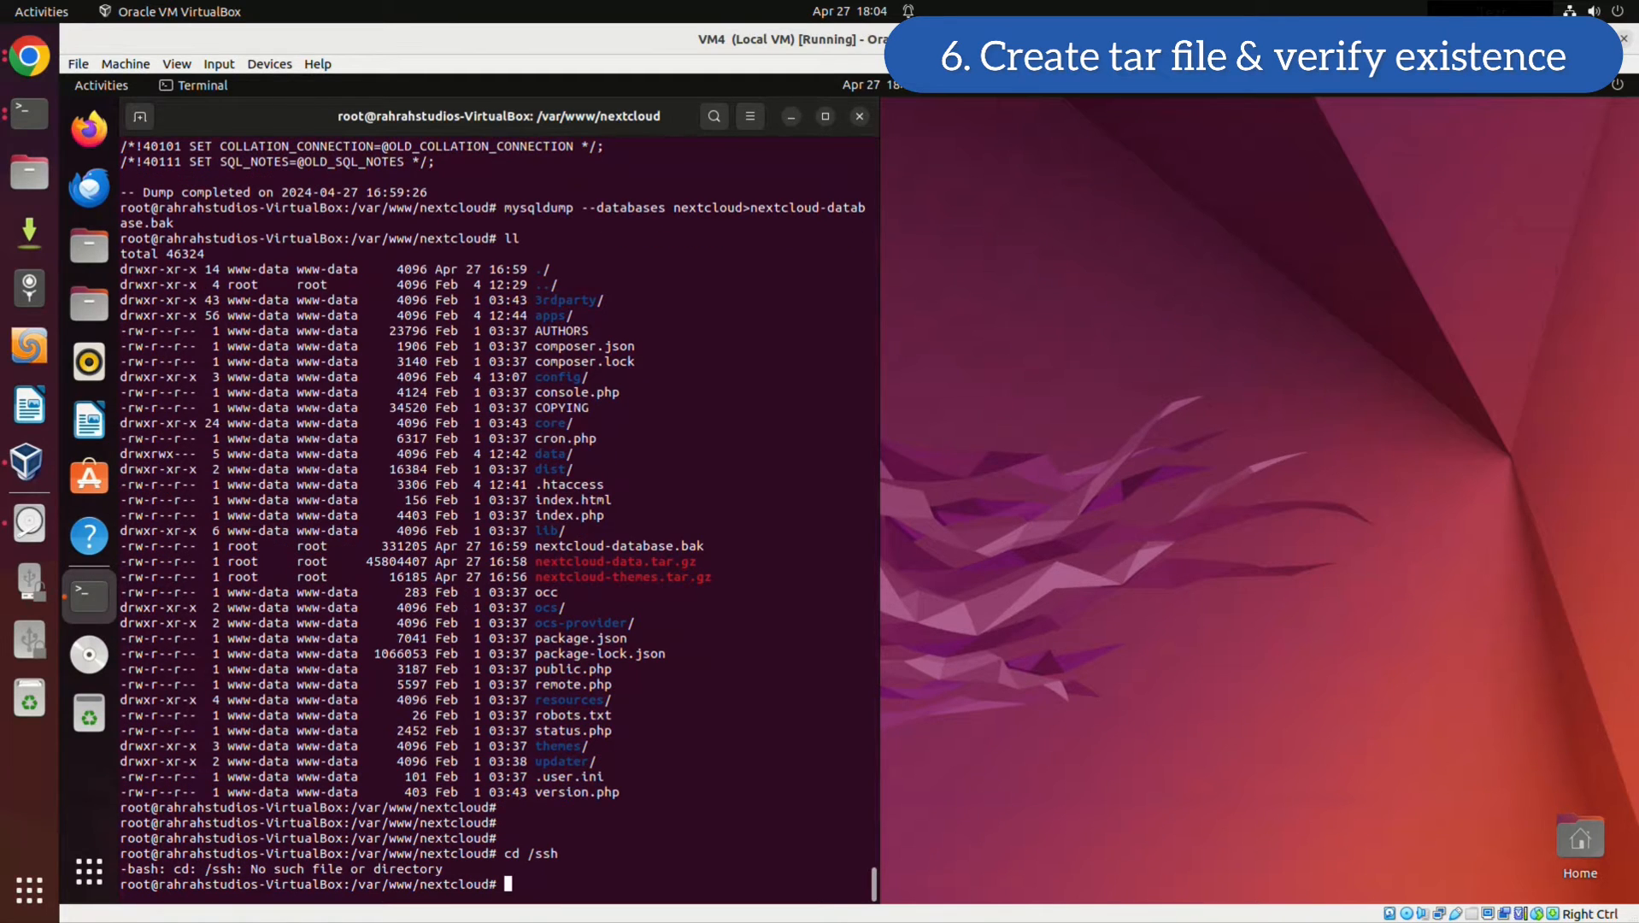
pyautogui.write('dc')
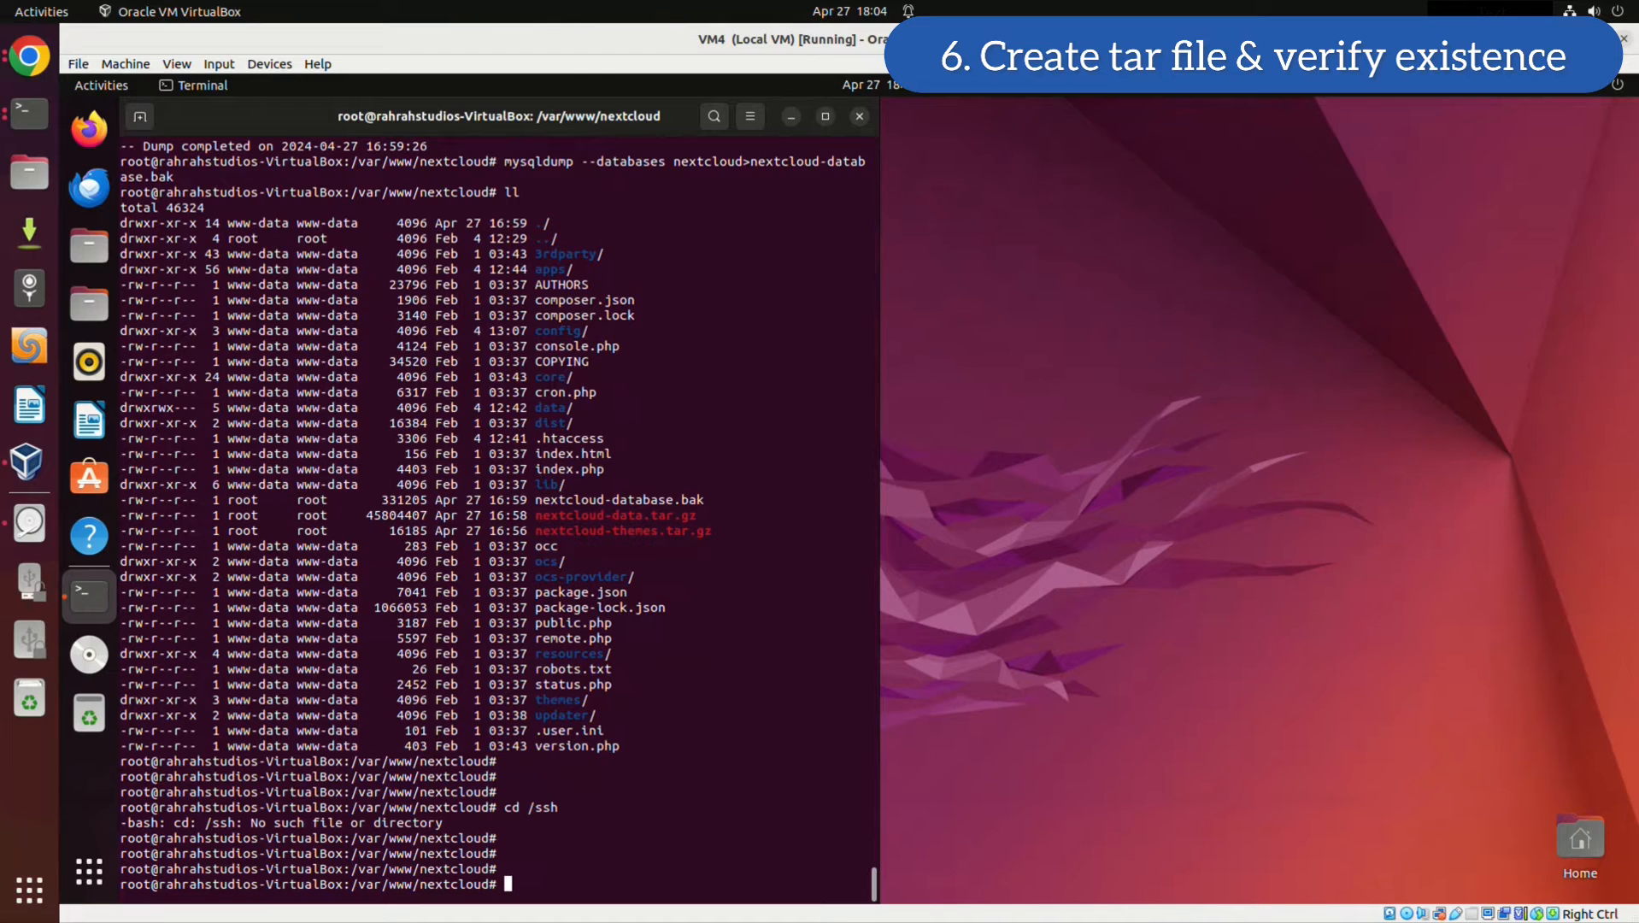
pyautogui.write('cd')
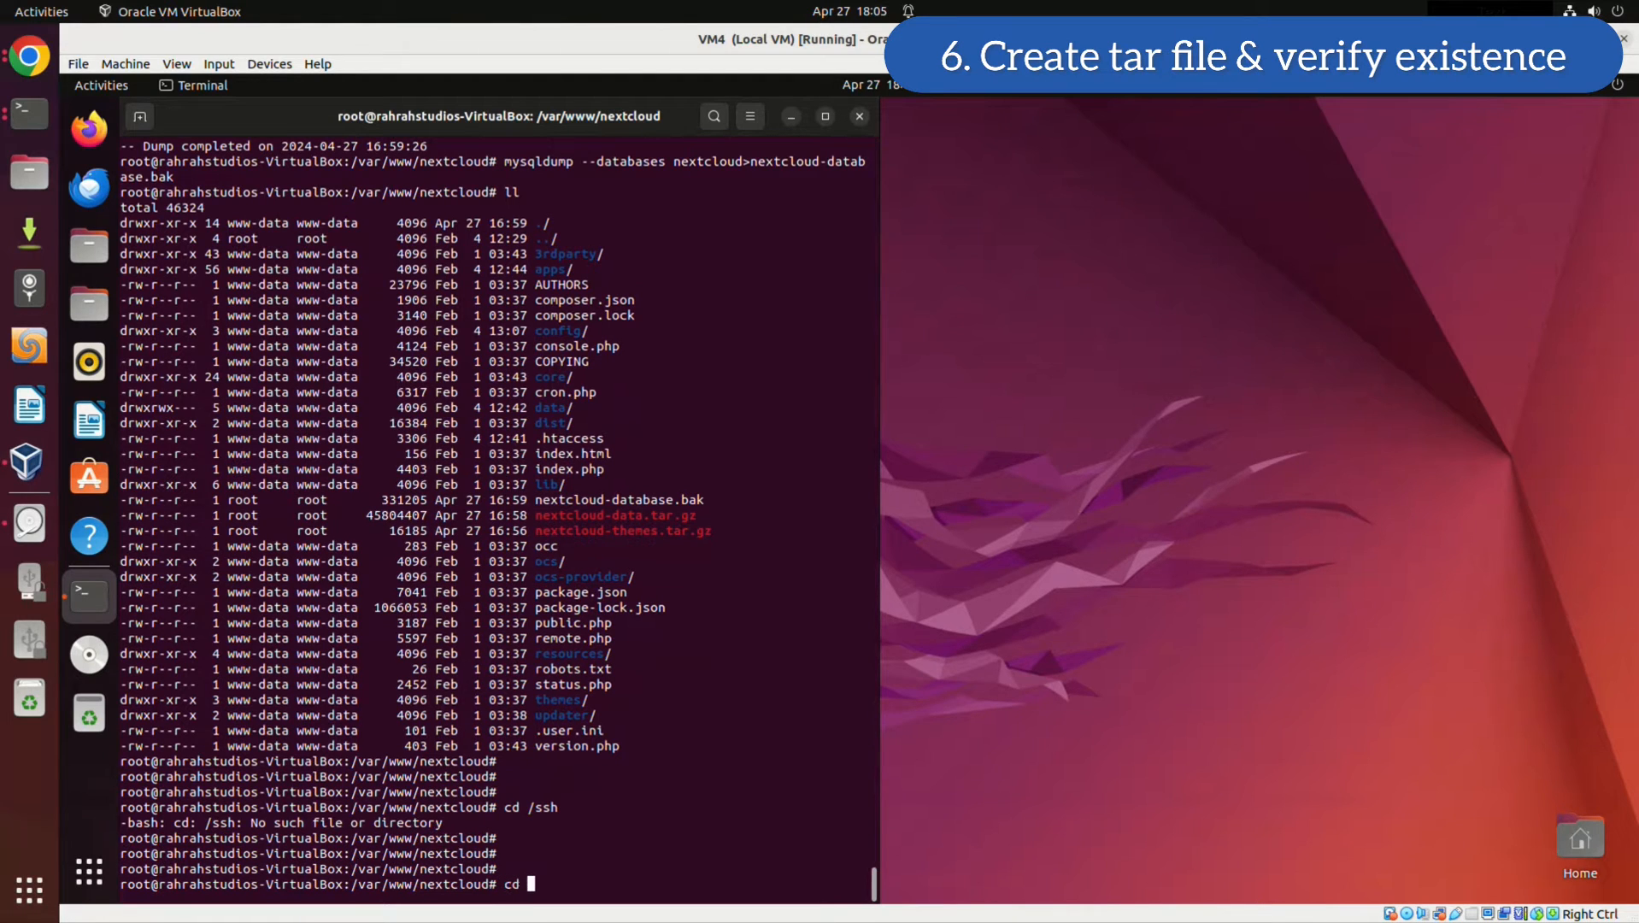
pyautogui.write('/etc/ssh')
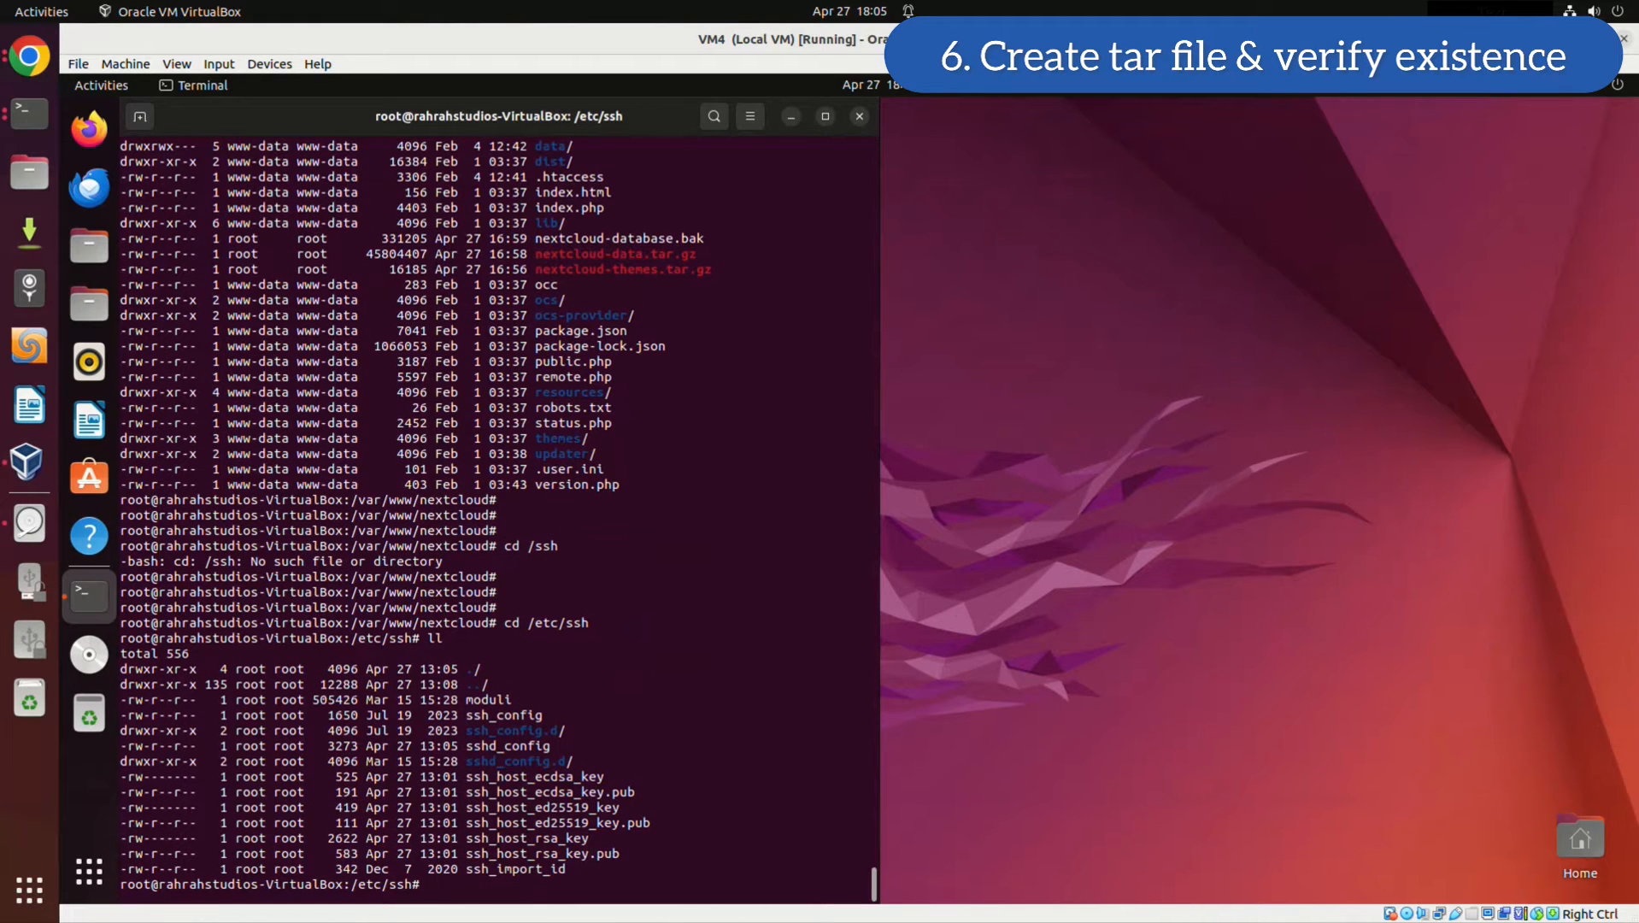
pyautogui.write('tar')
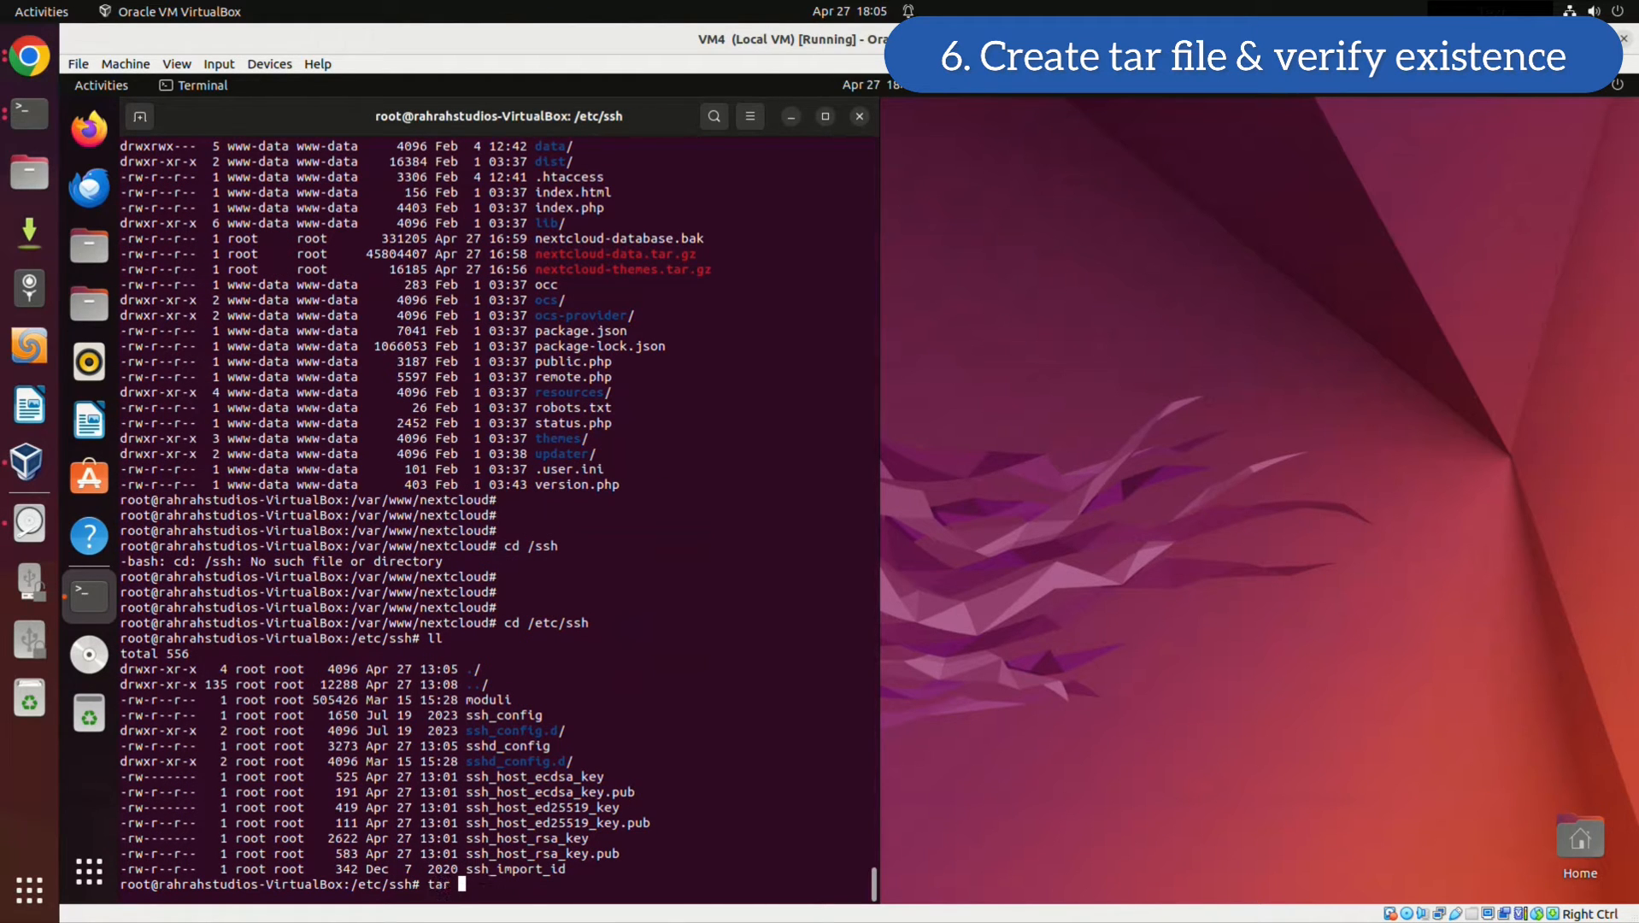
pyautogui.write('-cz')
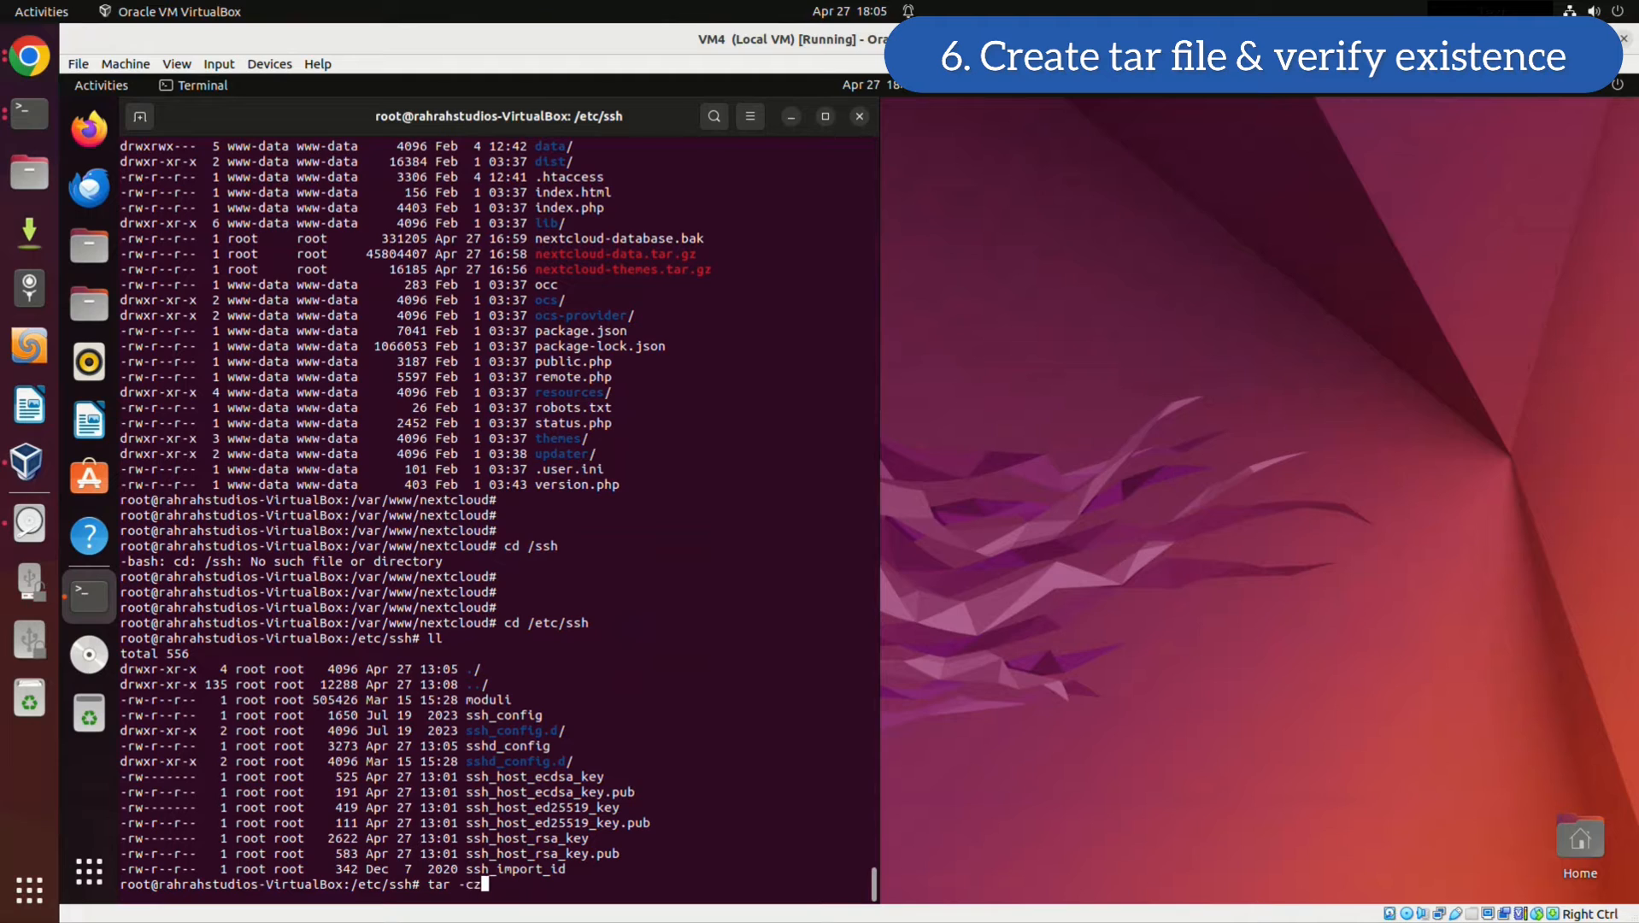
pyautogui.write('vf next')
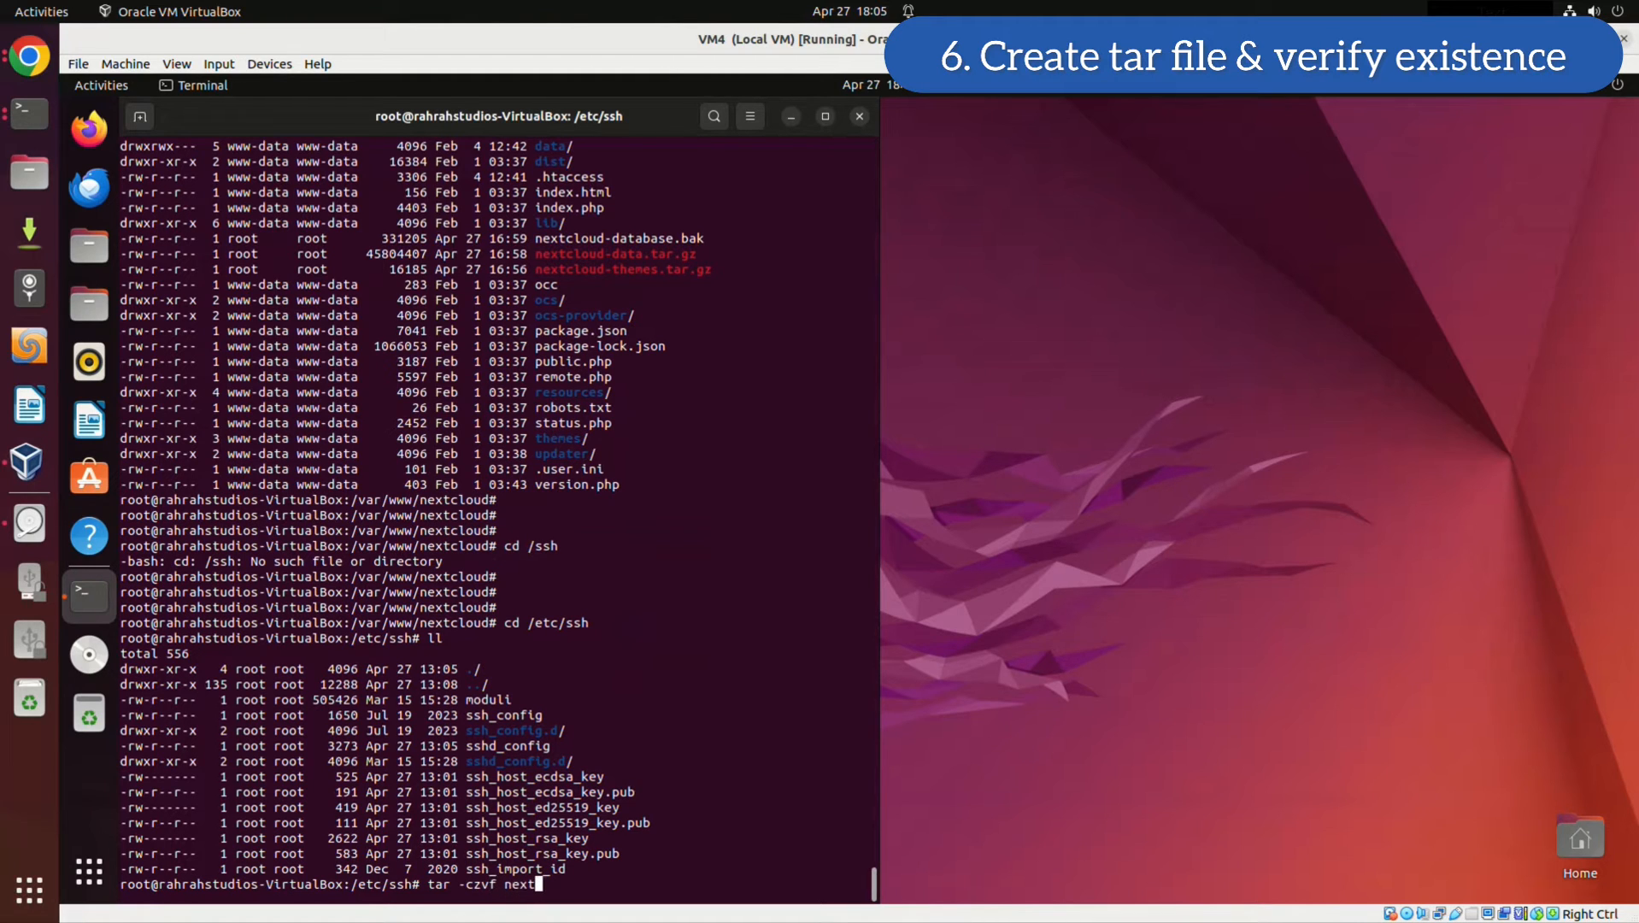
pyautogui.write('cloud')
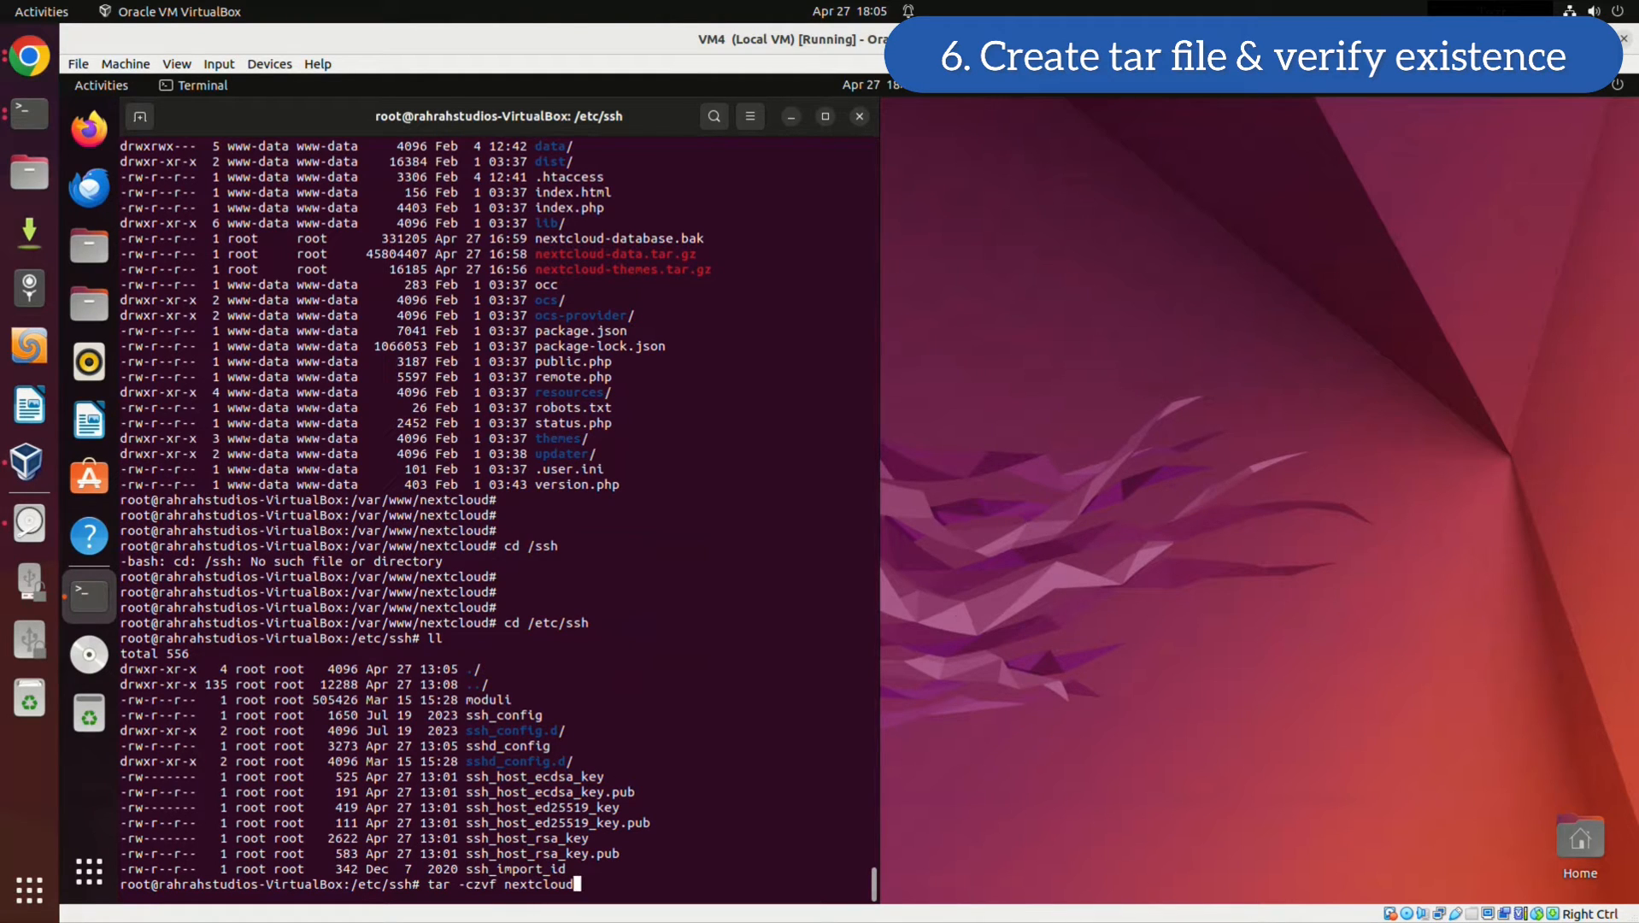
pyautogui.write('-ssh')
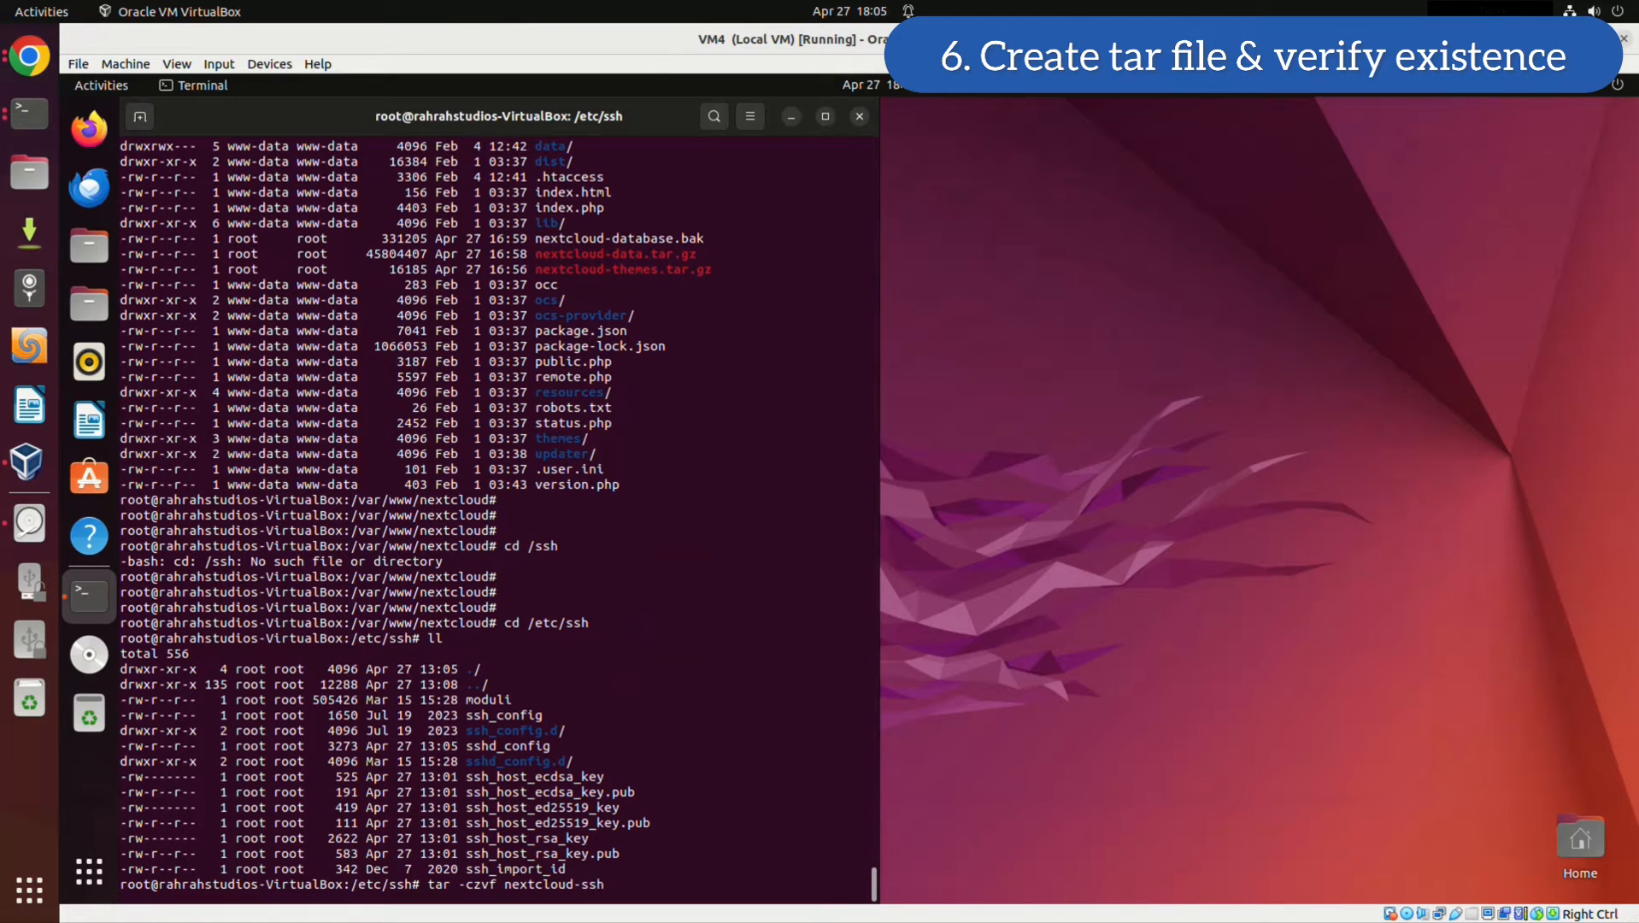
pyautogui.write('.tar.g')
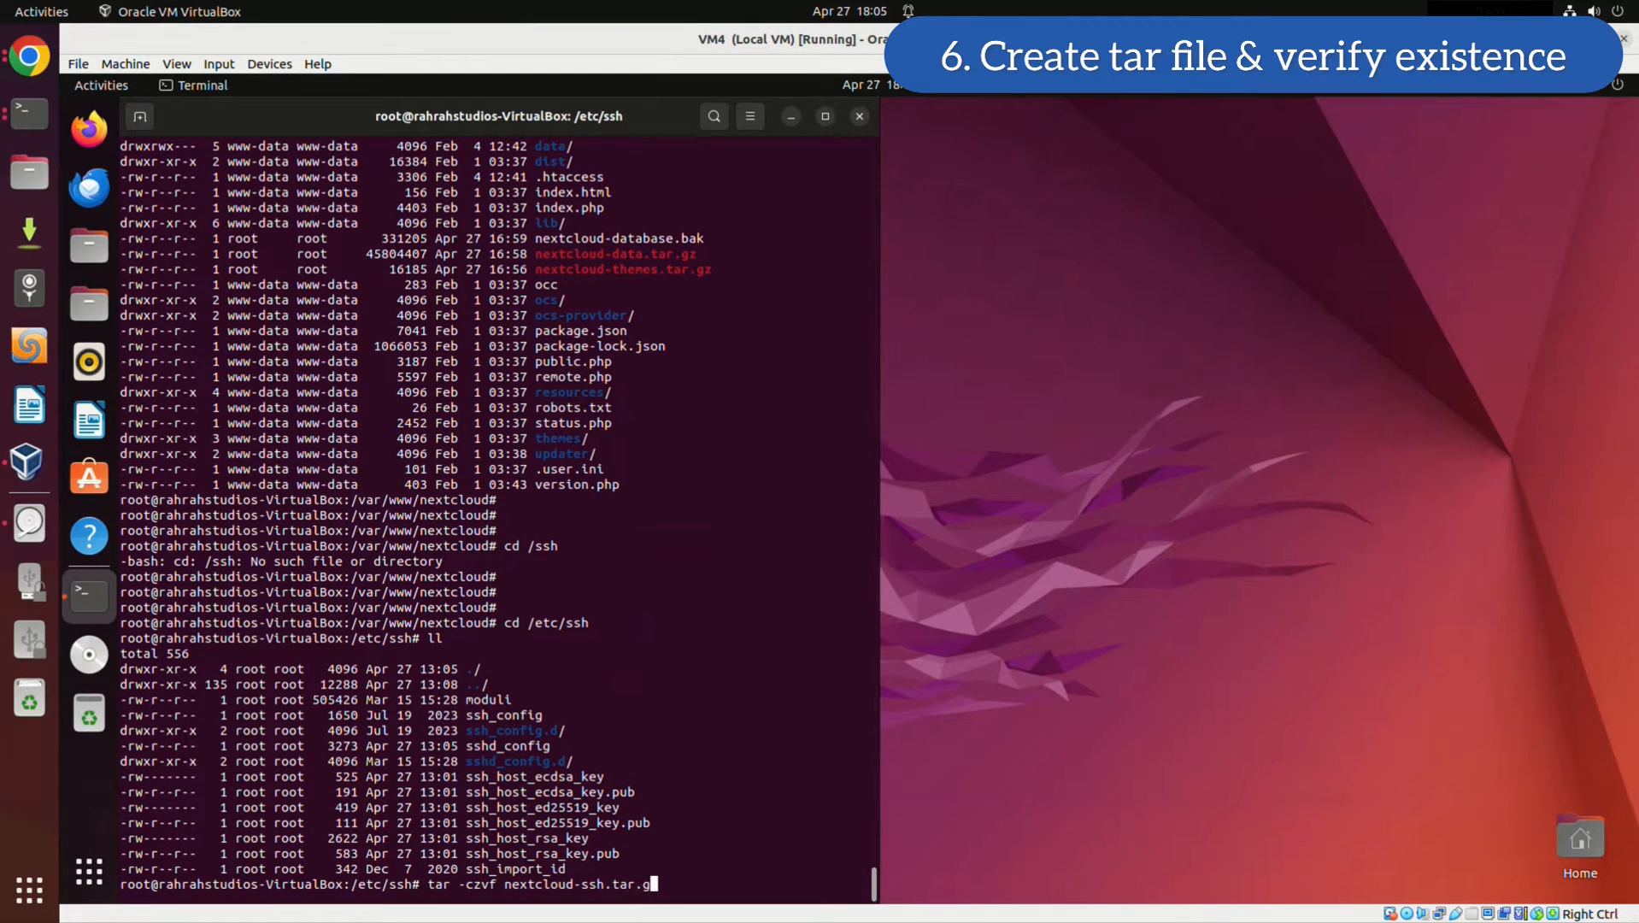
pyautogui.write('z ./')
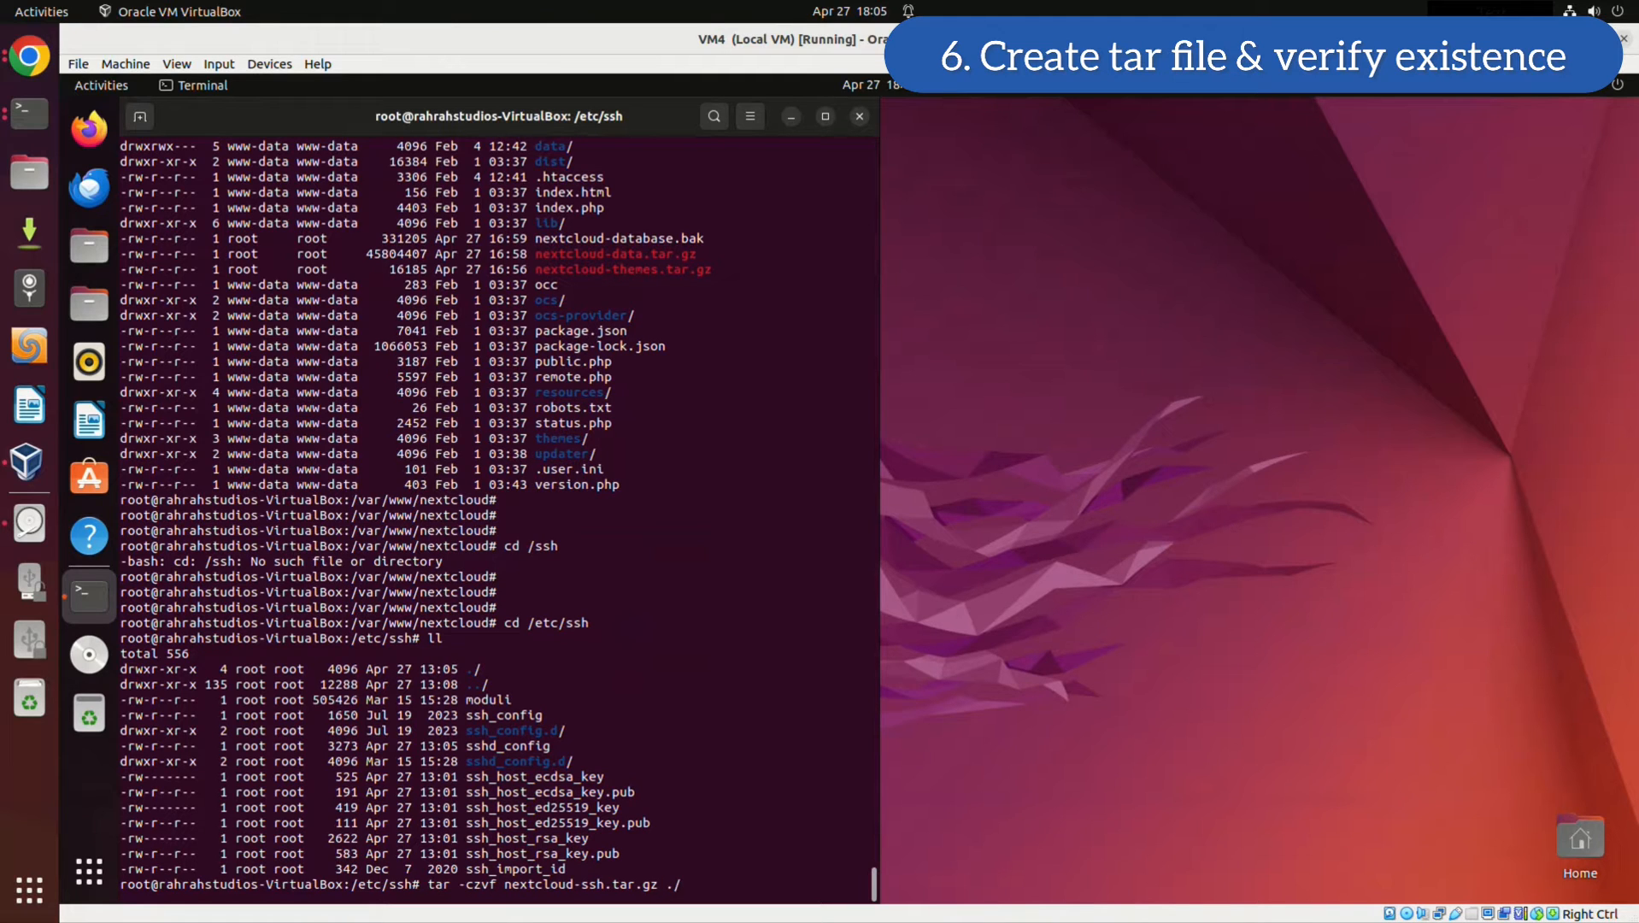
pyautogui.write('ssh')
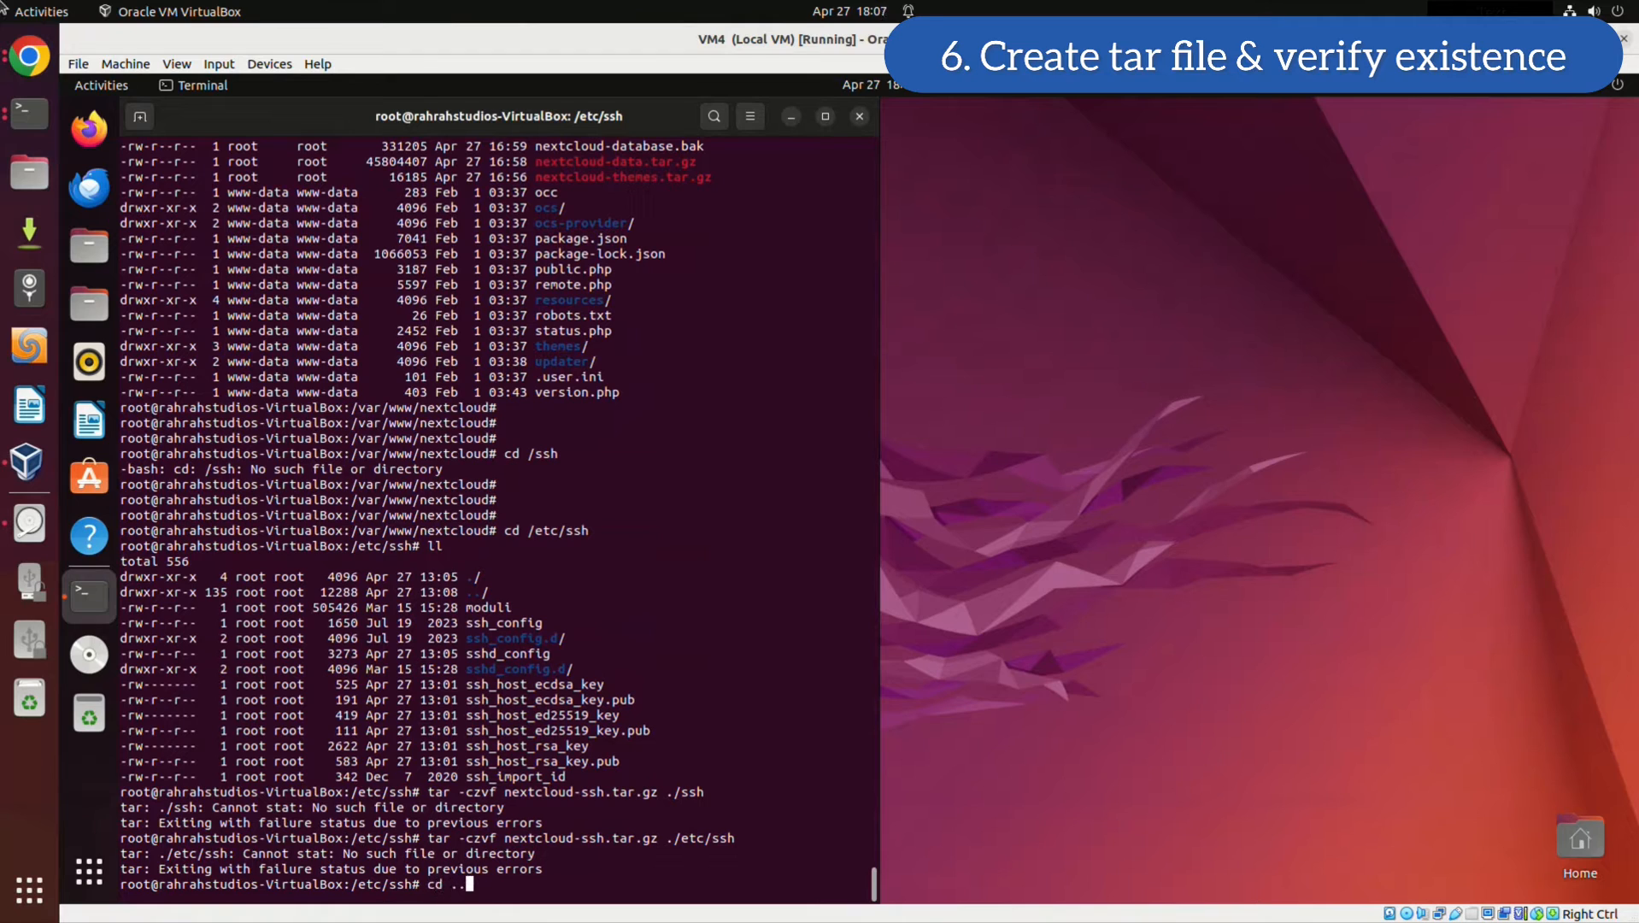
# Move up to /etc and rerun the tar command to build nextcloud-ssh.tar.gz from the ssh folder
pyautogui.press('Return')
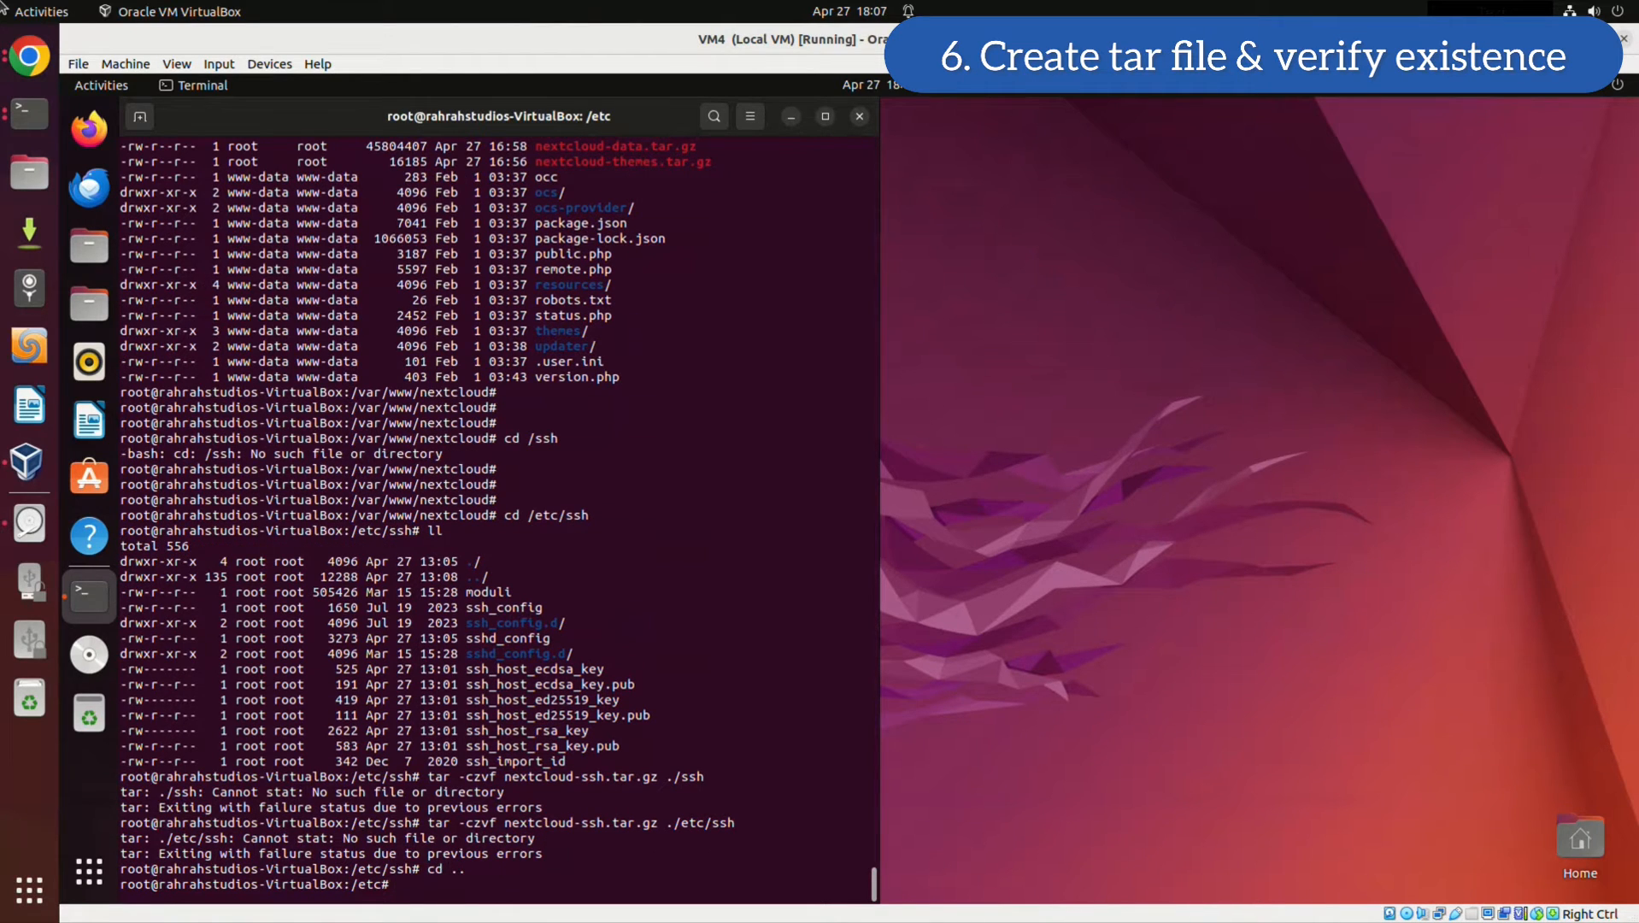
pyautogui.write('tar -czvf nextcloud-ssh.tar.gz ./etc/ssh')
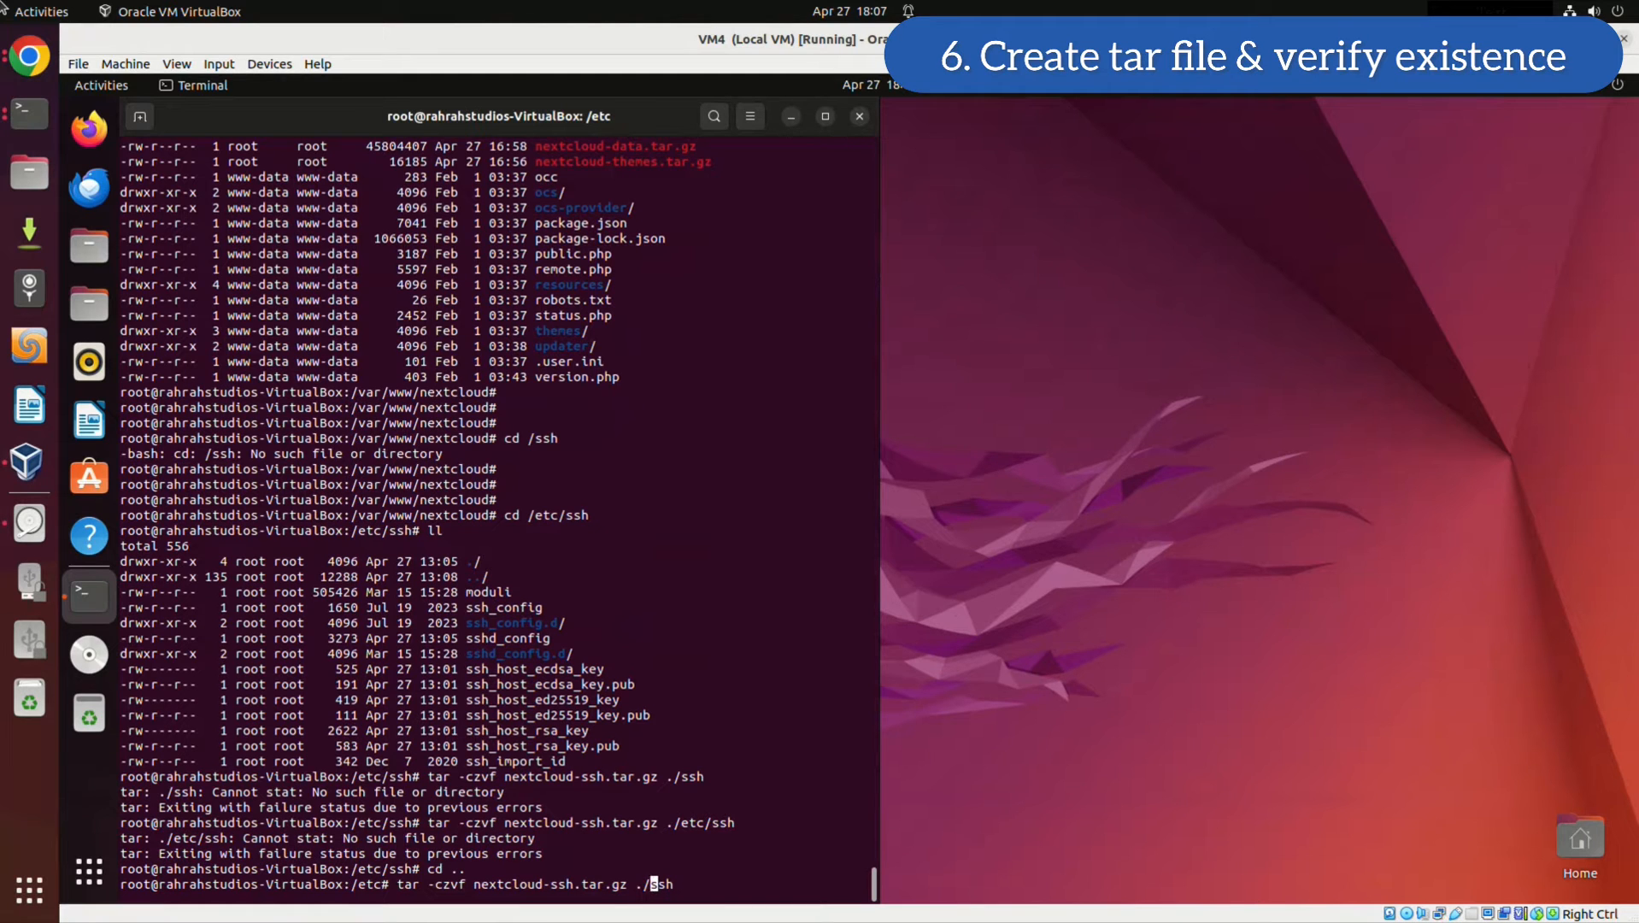
pyautogui.press('Return')
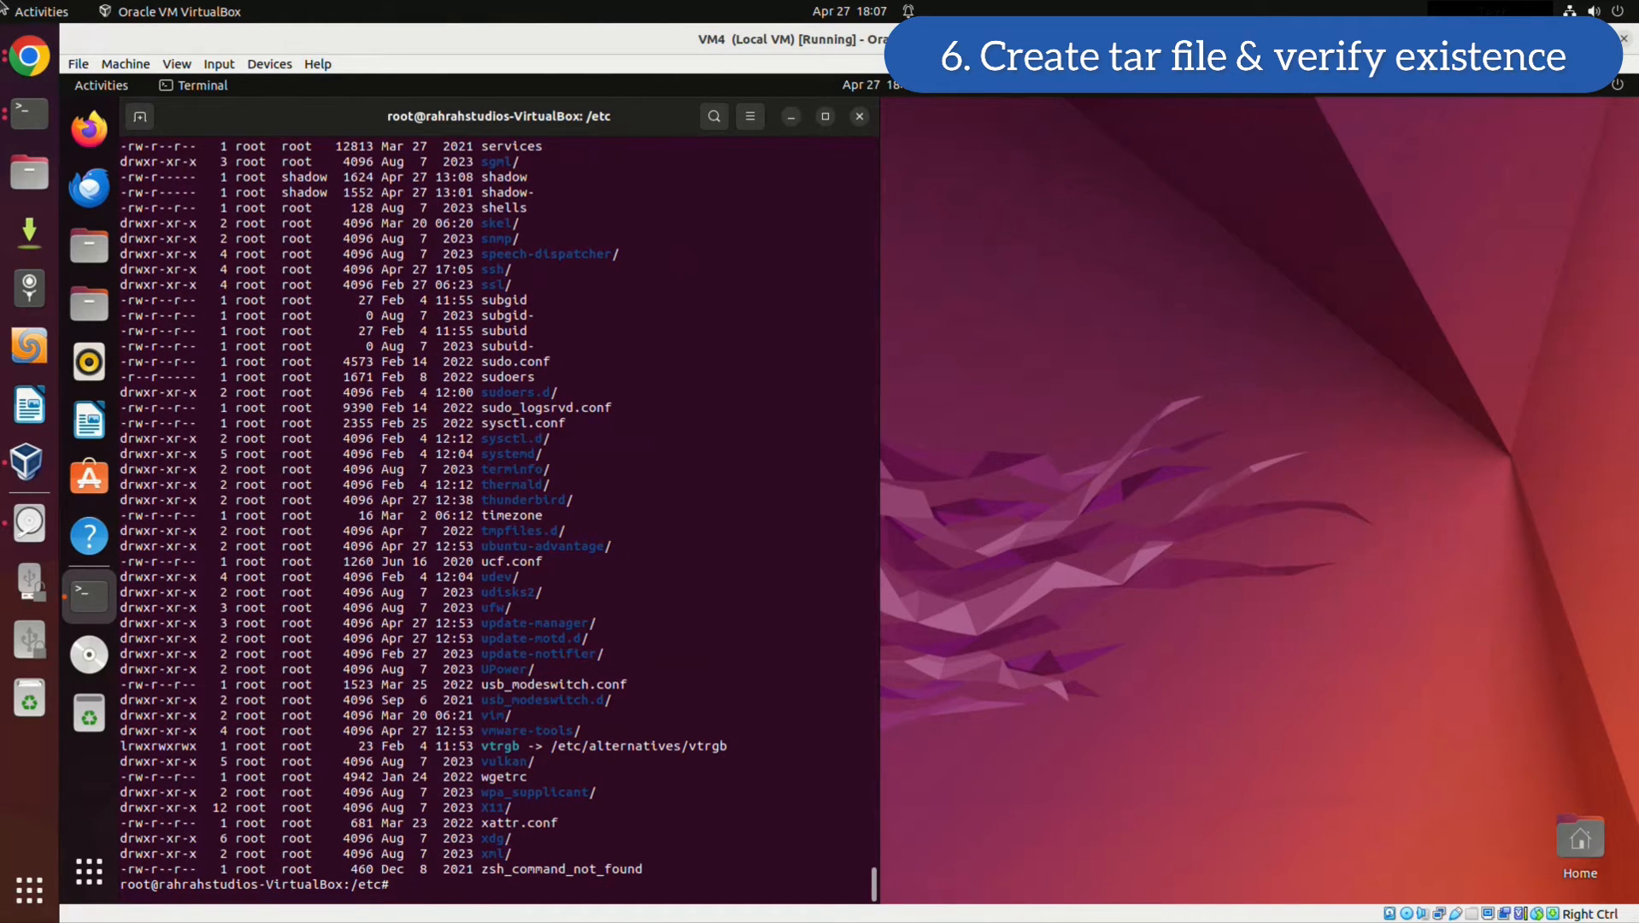
# Enter the ssh folder, highlight nextcloud-ssh.tar.gz in the listing, then clear the screen
pyautogui.write('cd ssh')
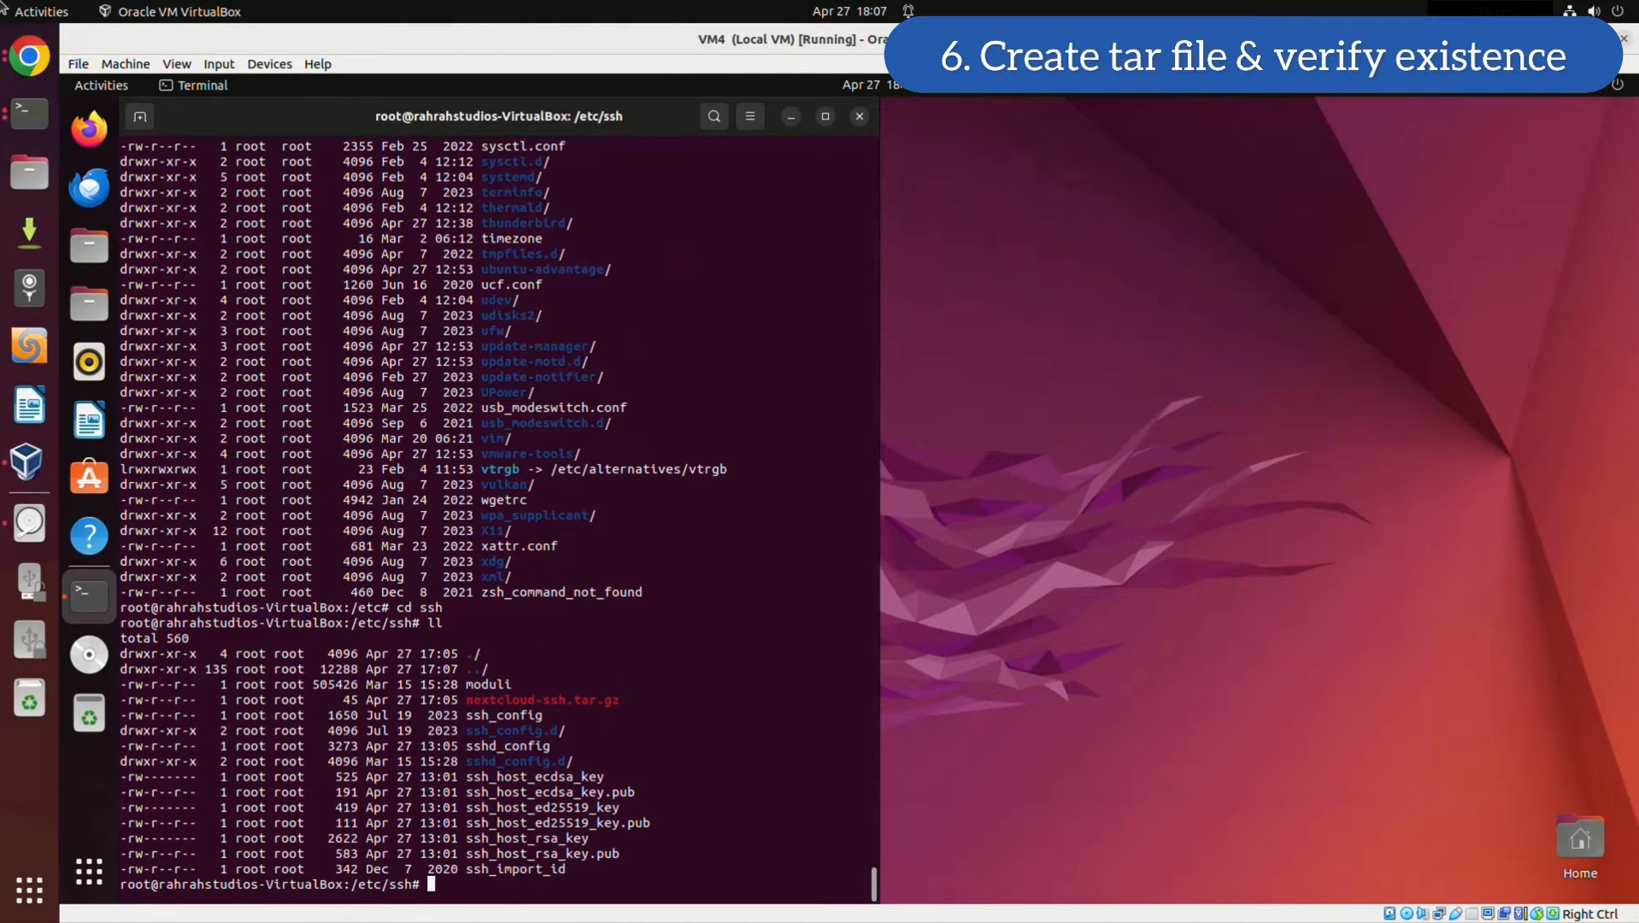
pyautogui.doubleClick(539, 699)
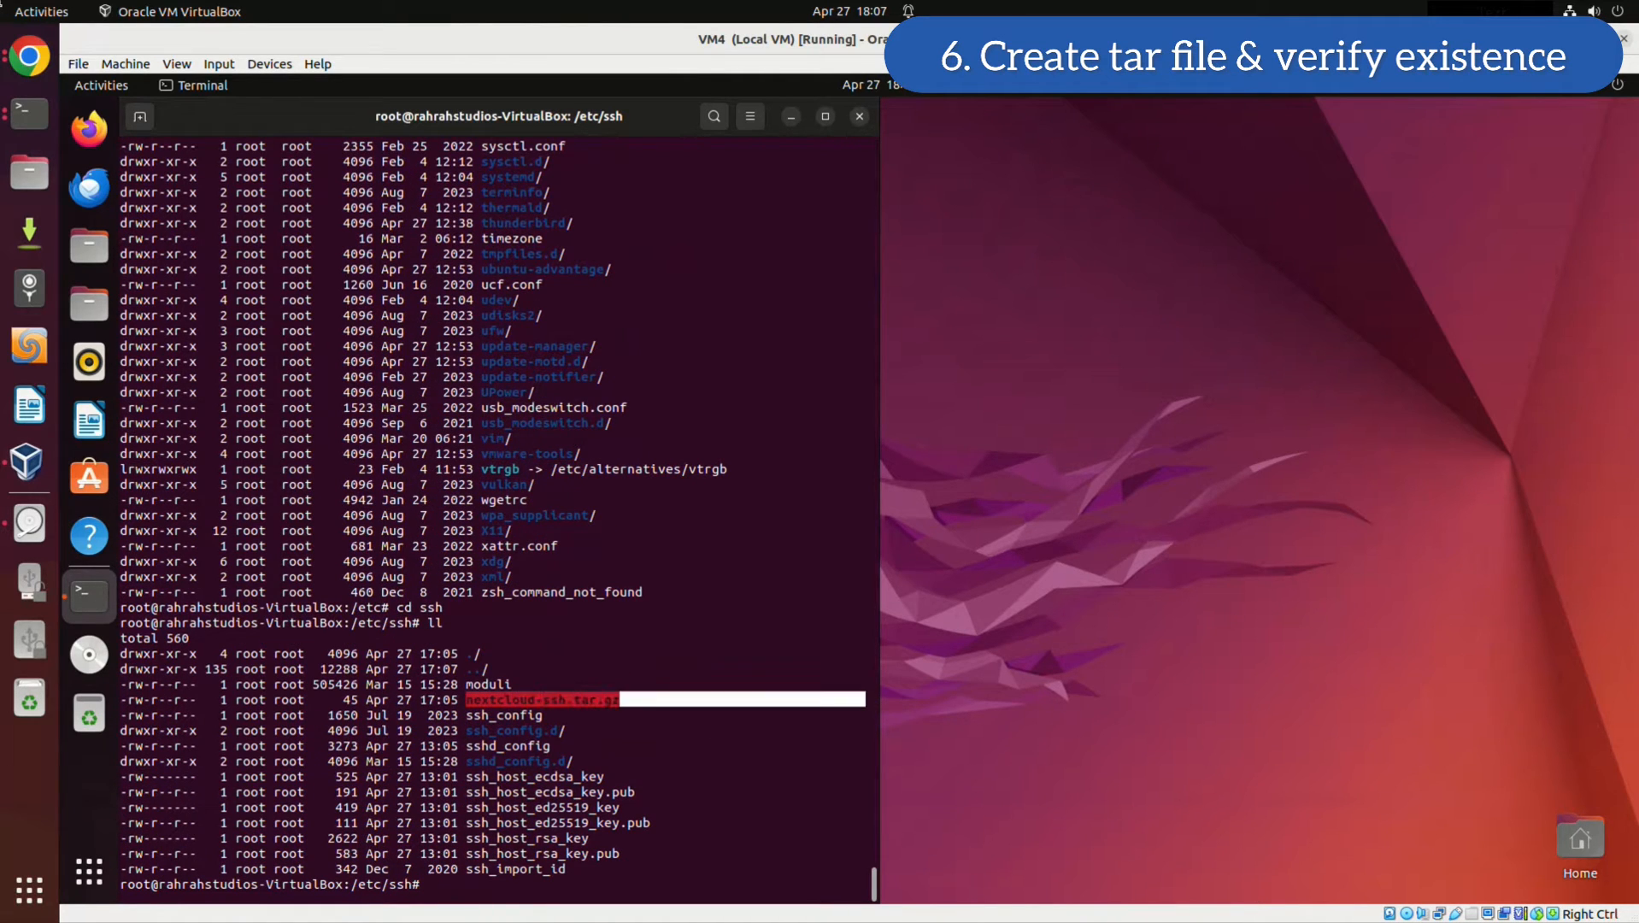
pyautogui.write('clear')
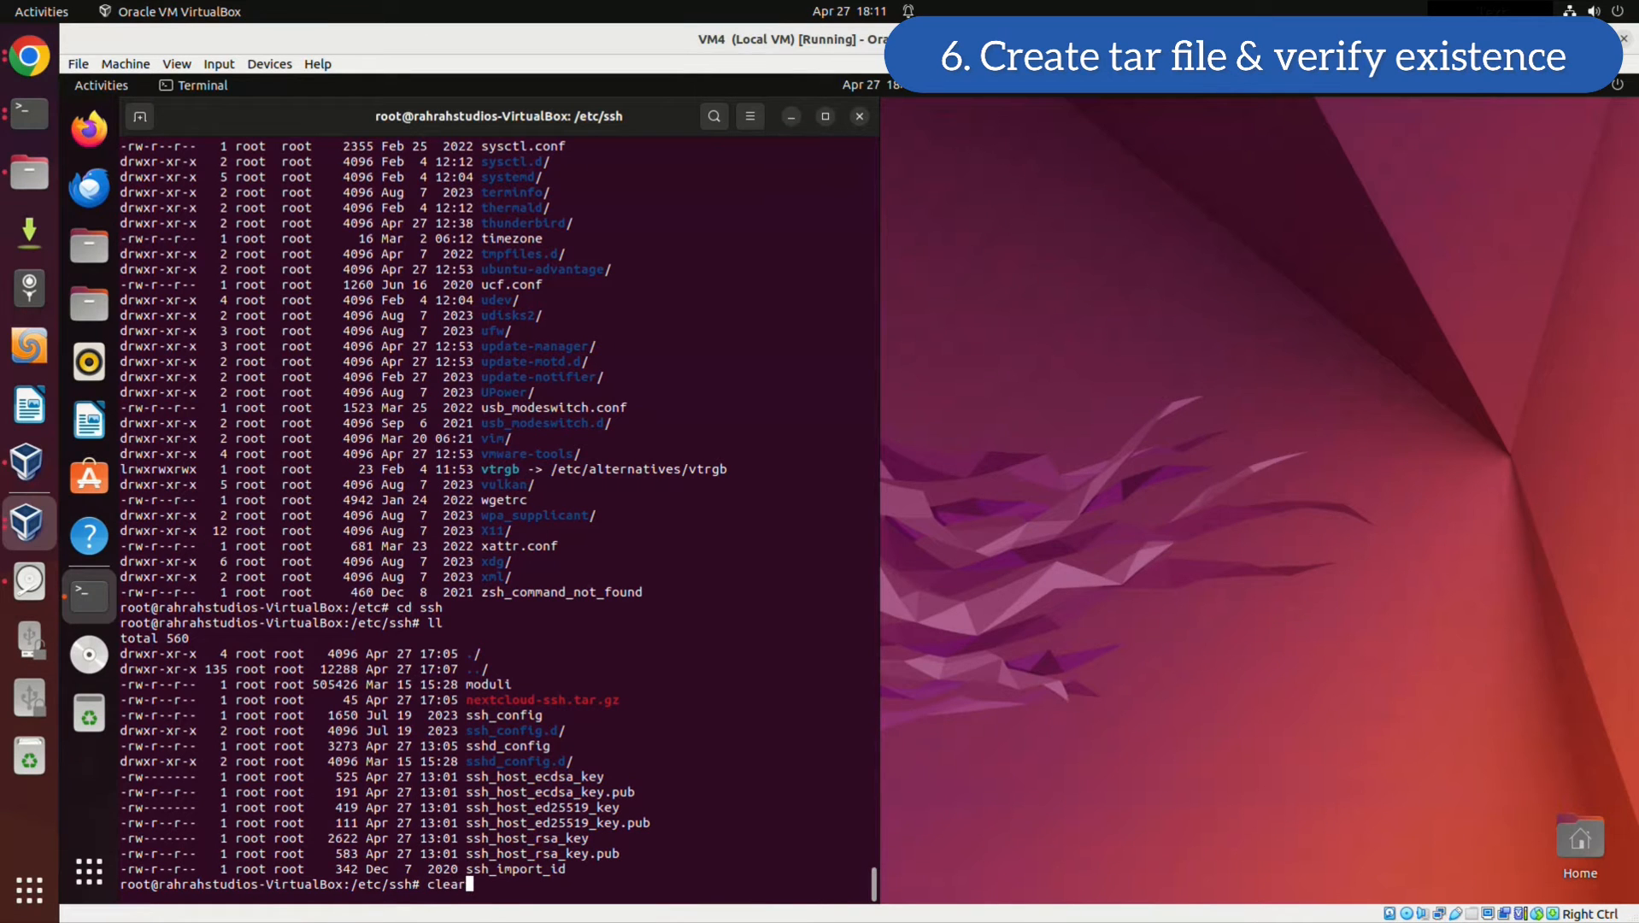
pyautogui.press('Return')
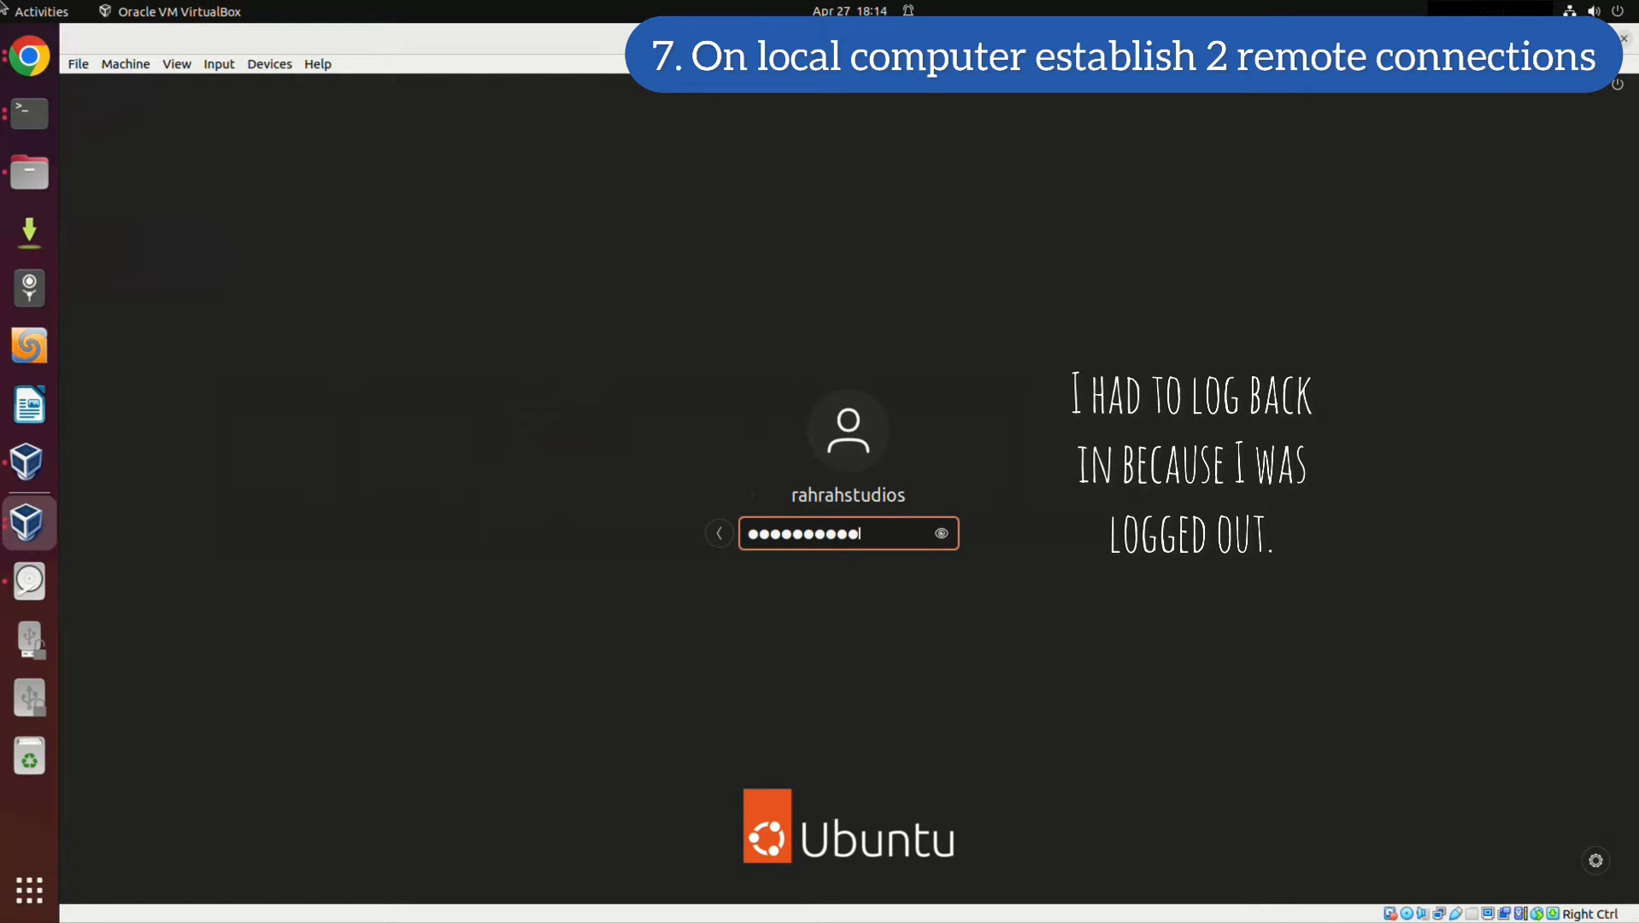
# Submit the password to unlock the session and launch Terminal from the applications grid
pyautogui.press('Return')
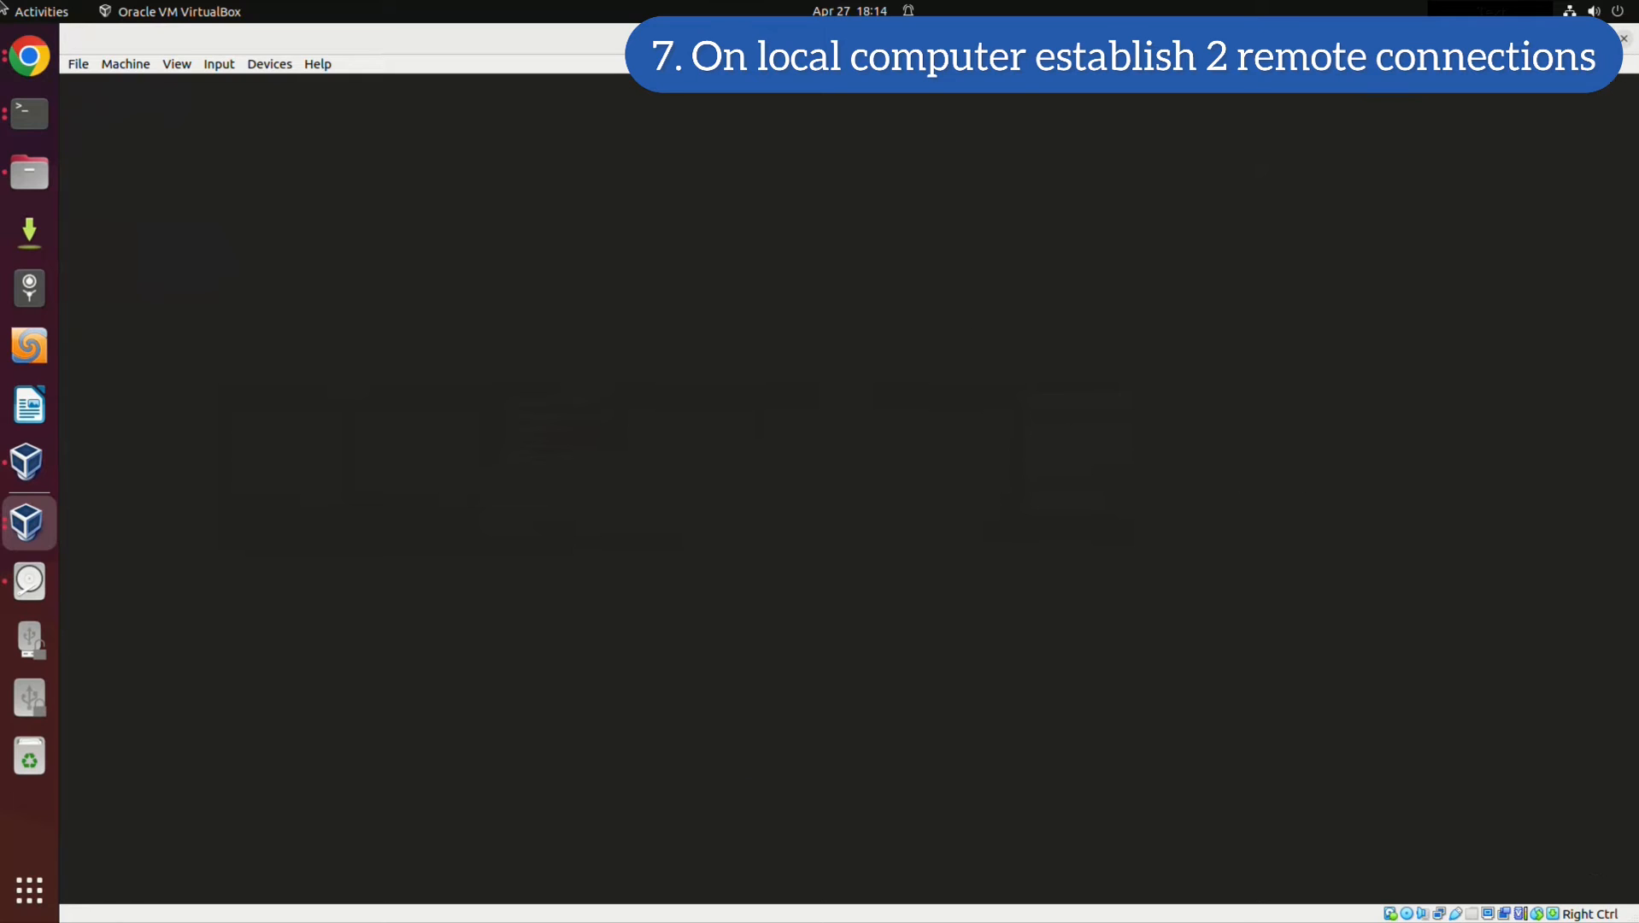
pyautogui.click(29, 888)
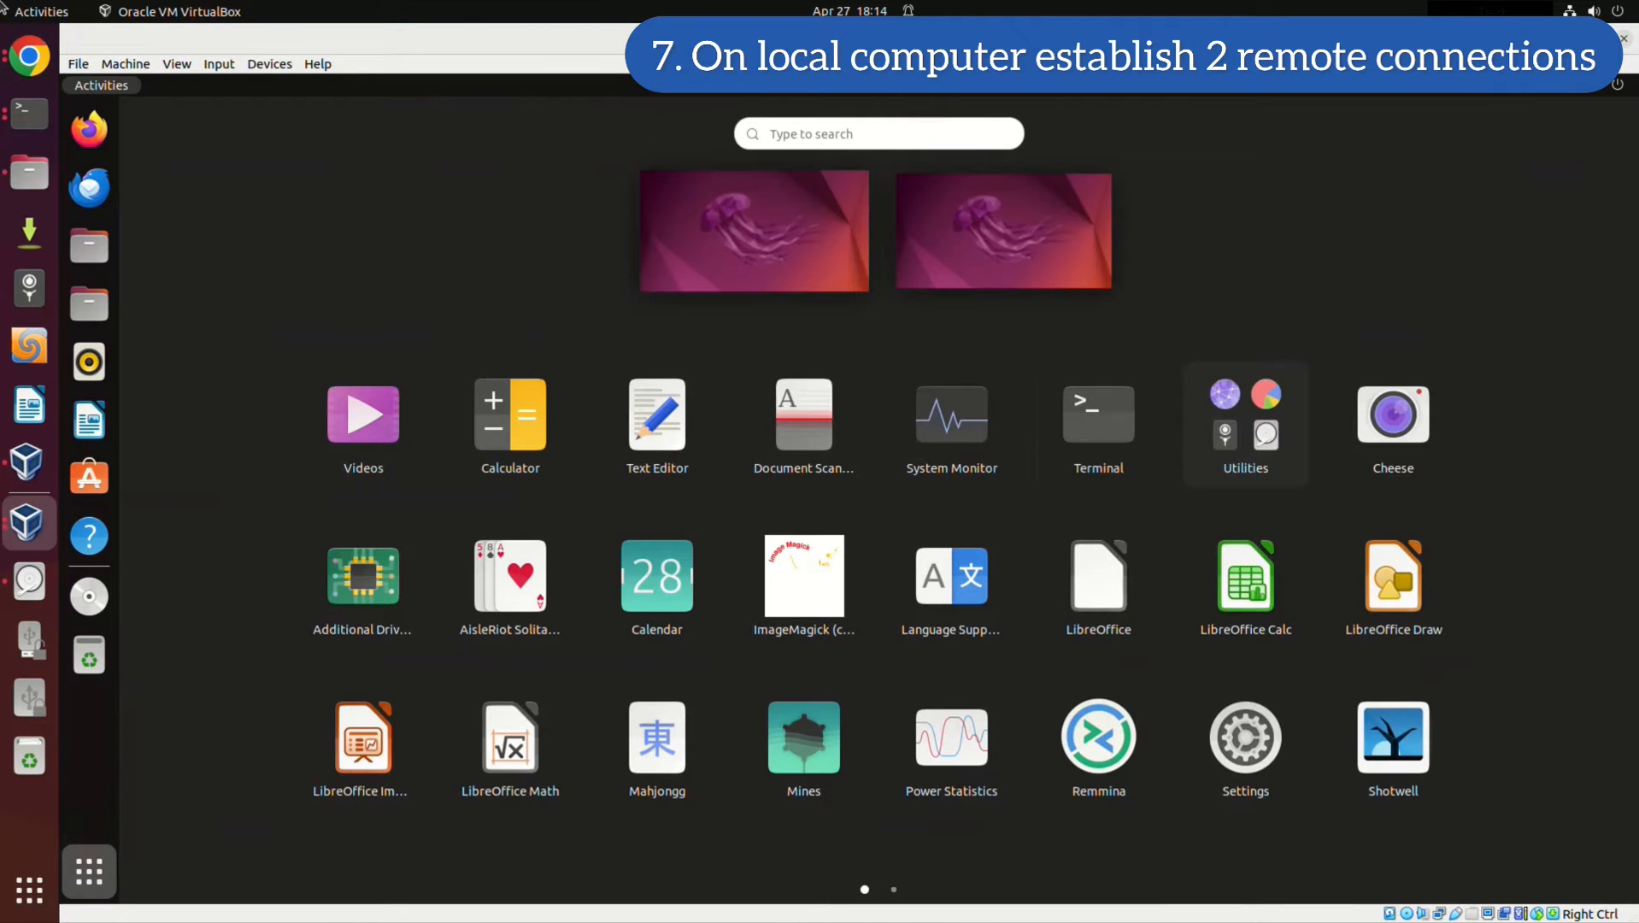
pyautogui.click(1098, 415)
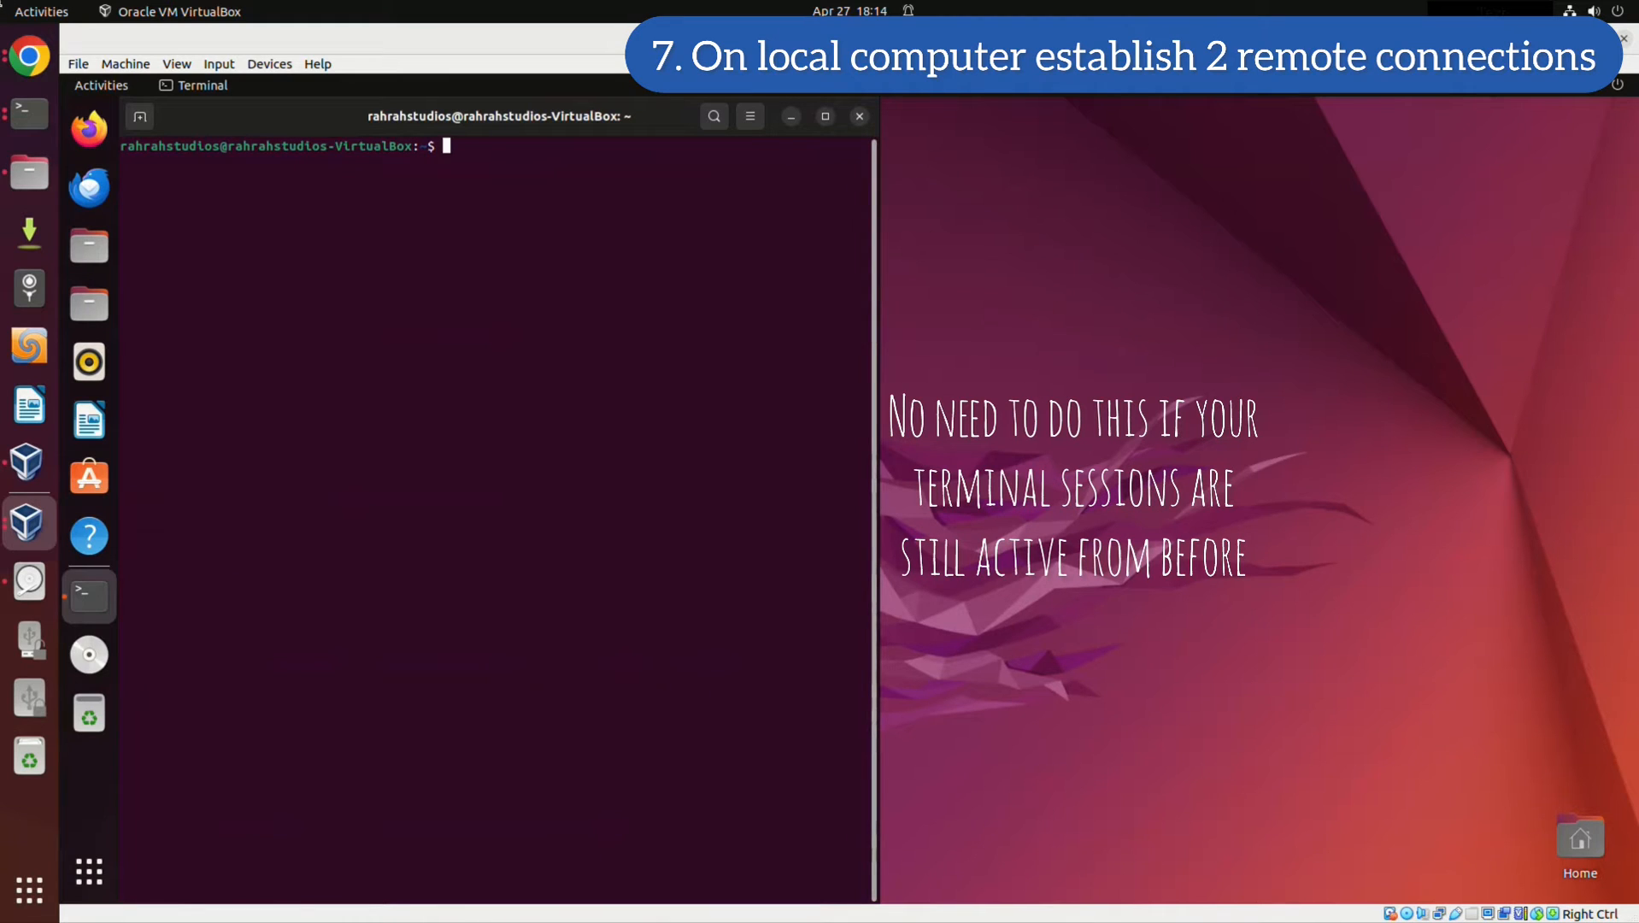
# Become root with sudo -i, start typing an ssh command to 192.168.1.178, then cancel it
pyautogui.write('sudo -i')
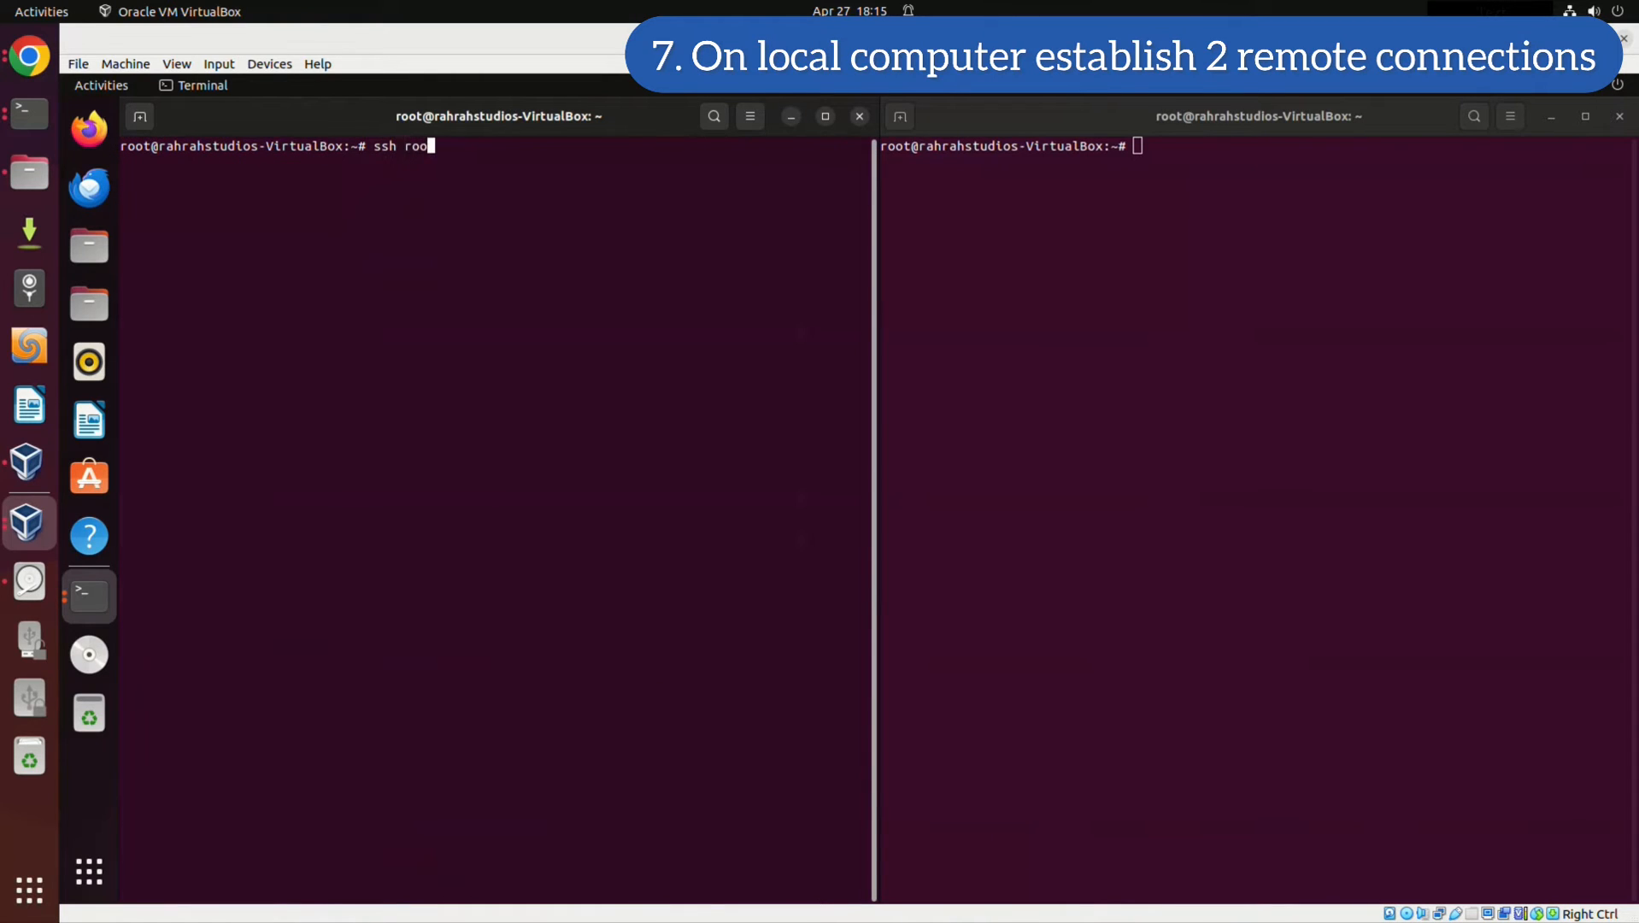
pyautogui.write('t@')
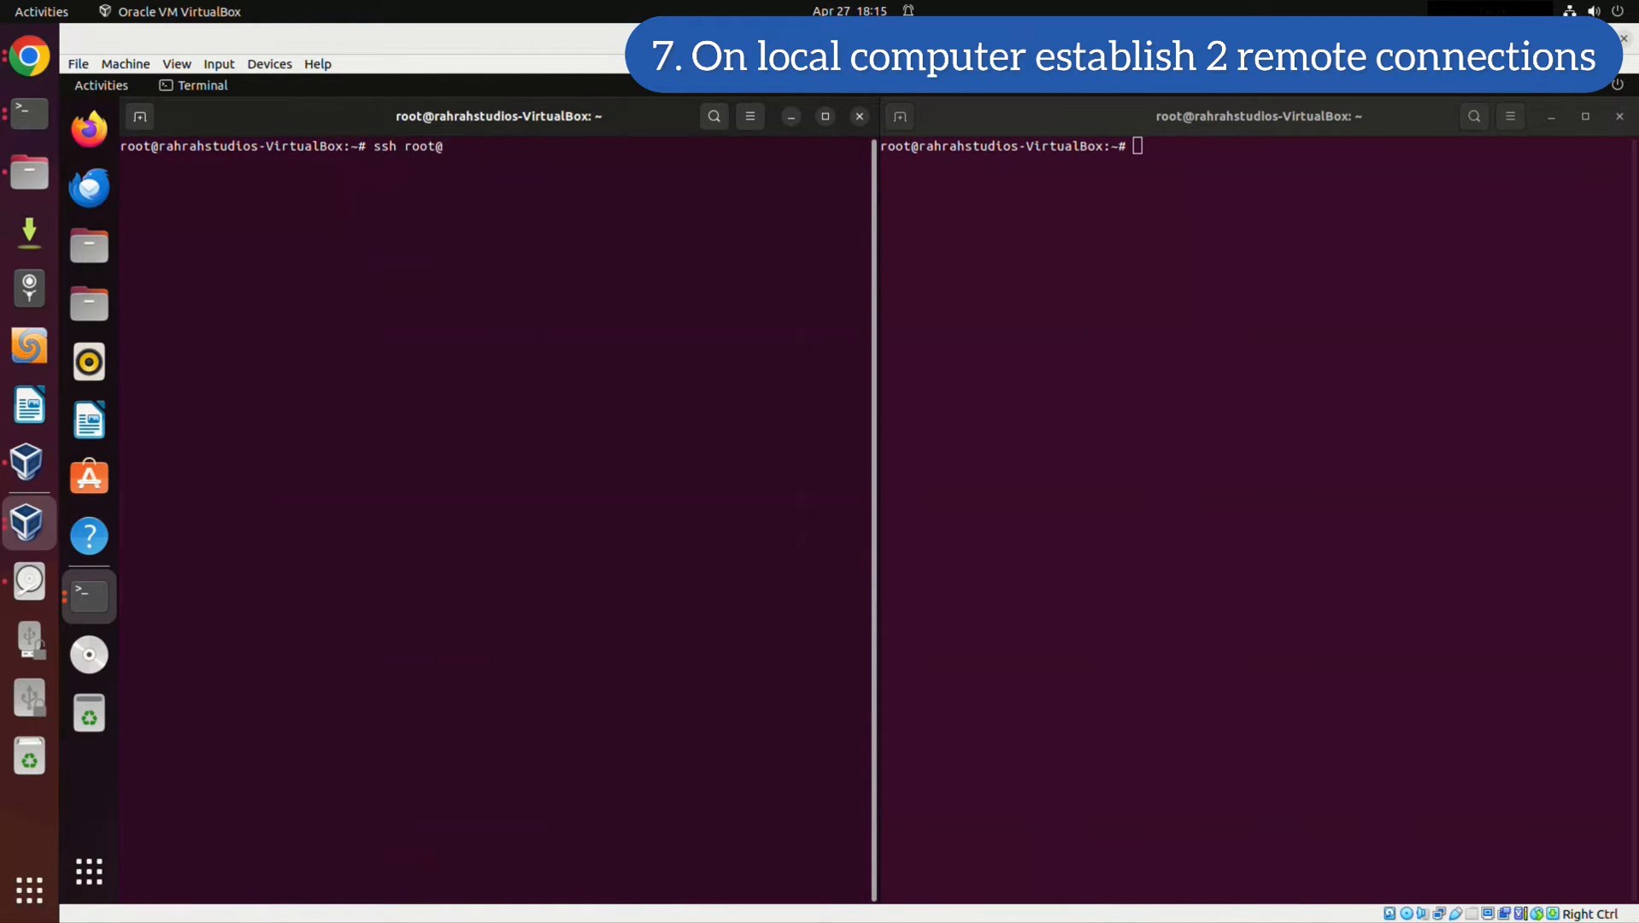
pyautogui.write('192.168')
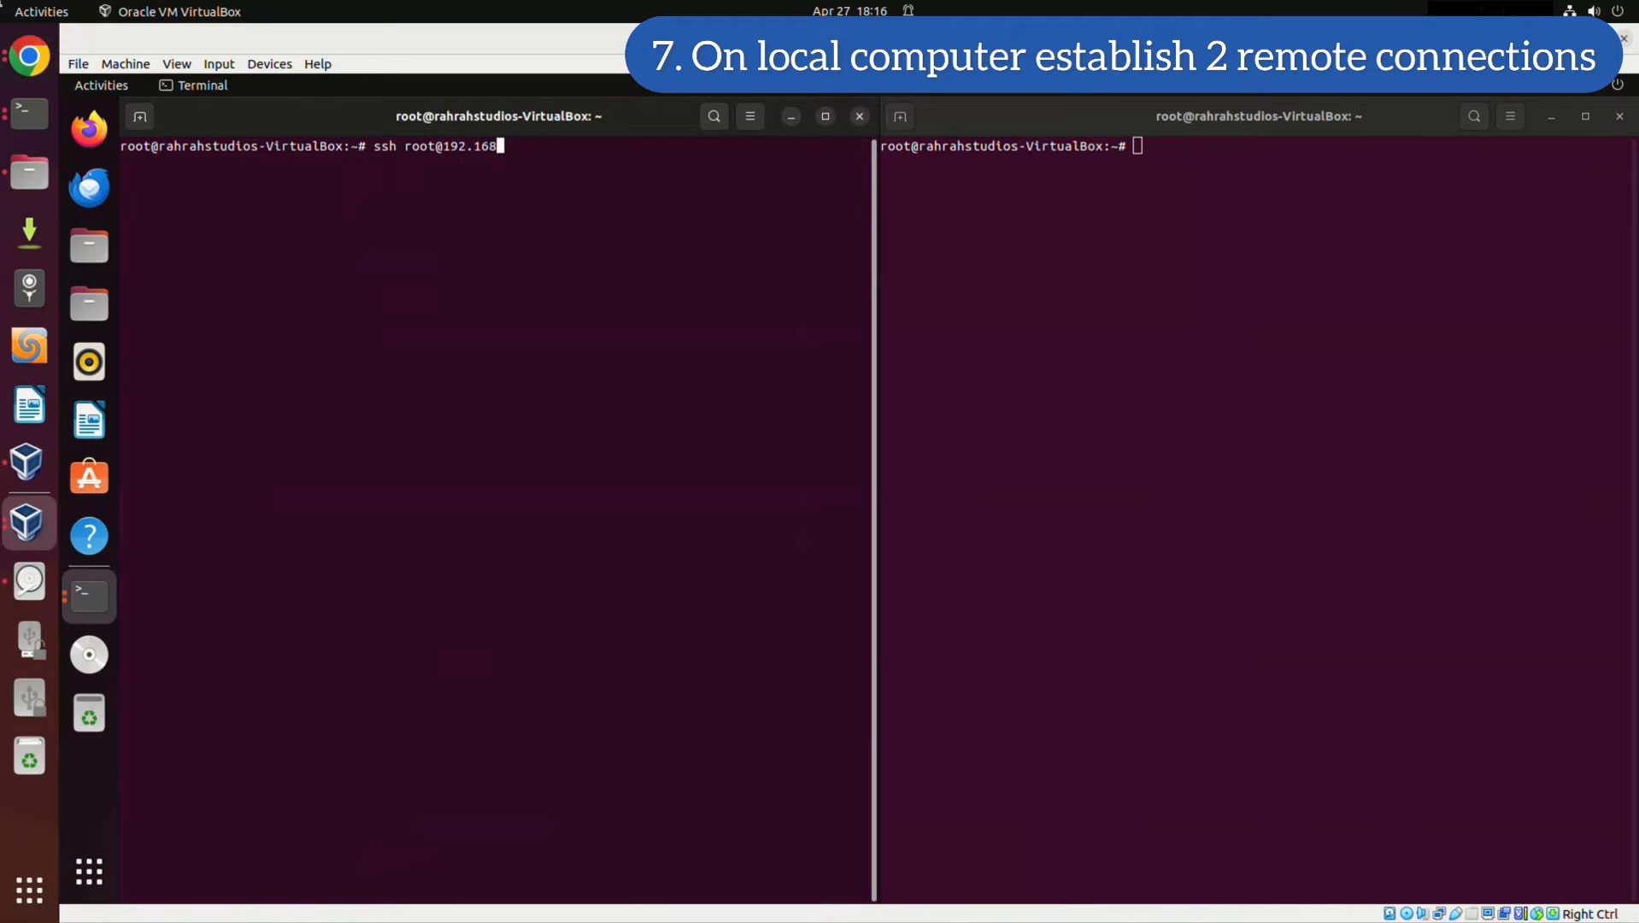
pyautogui.write('.1.178')
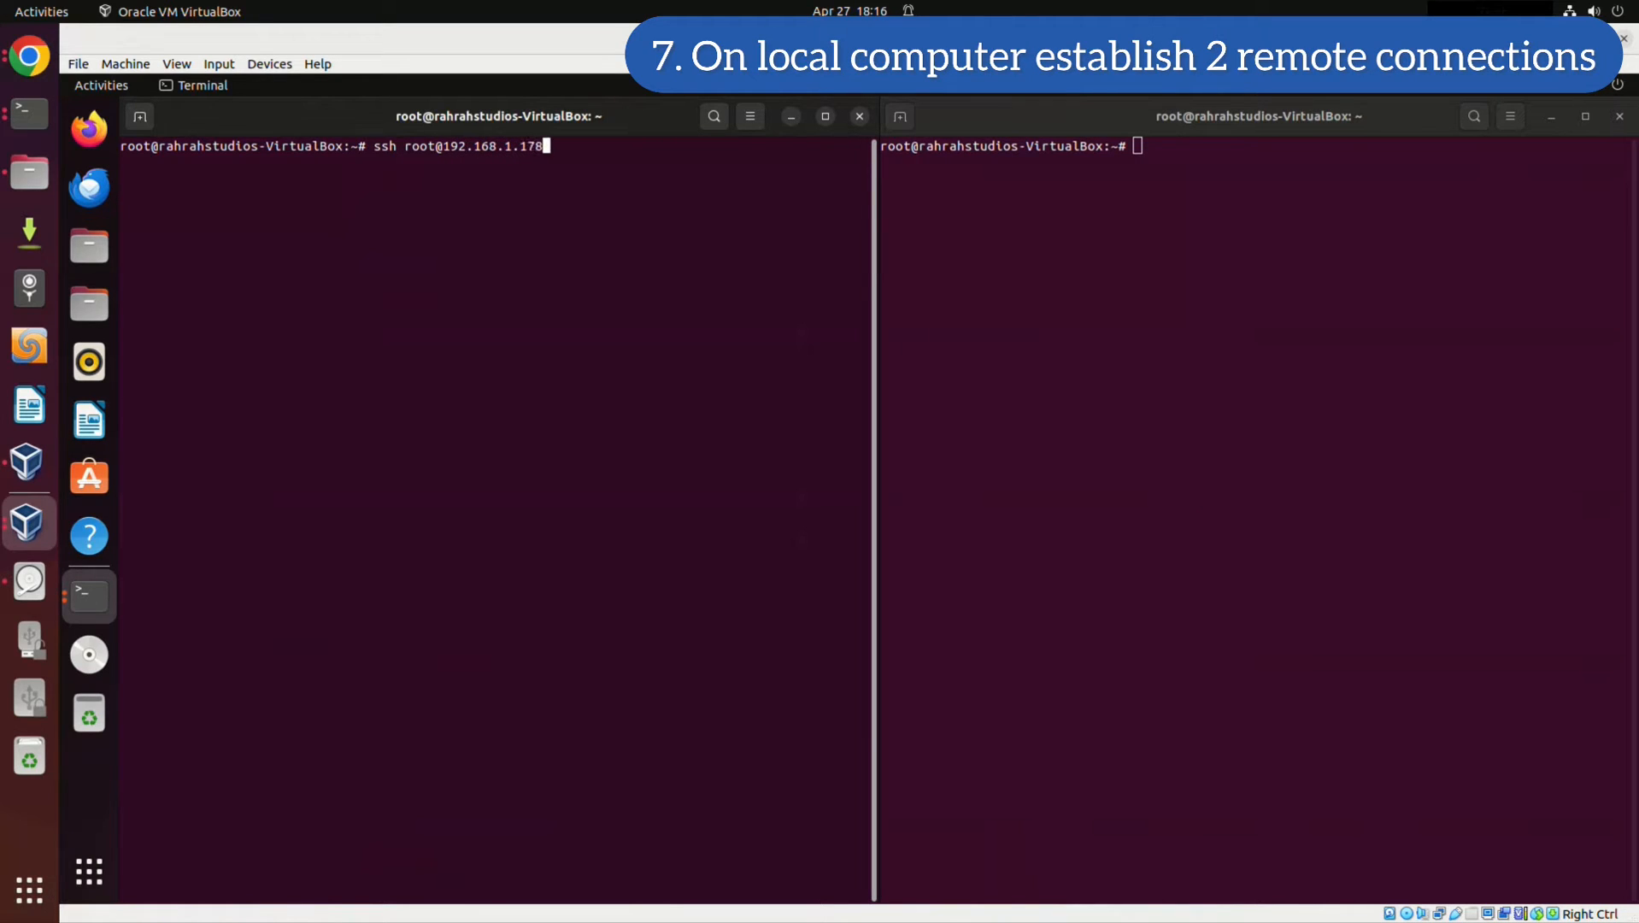
pyautogui.press('Return')
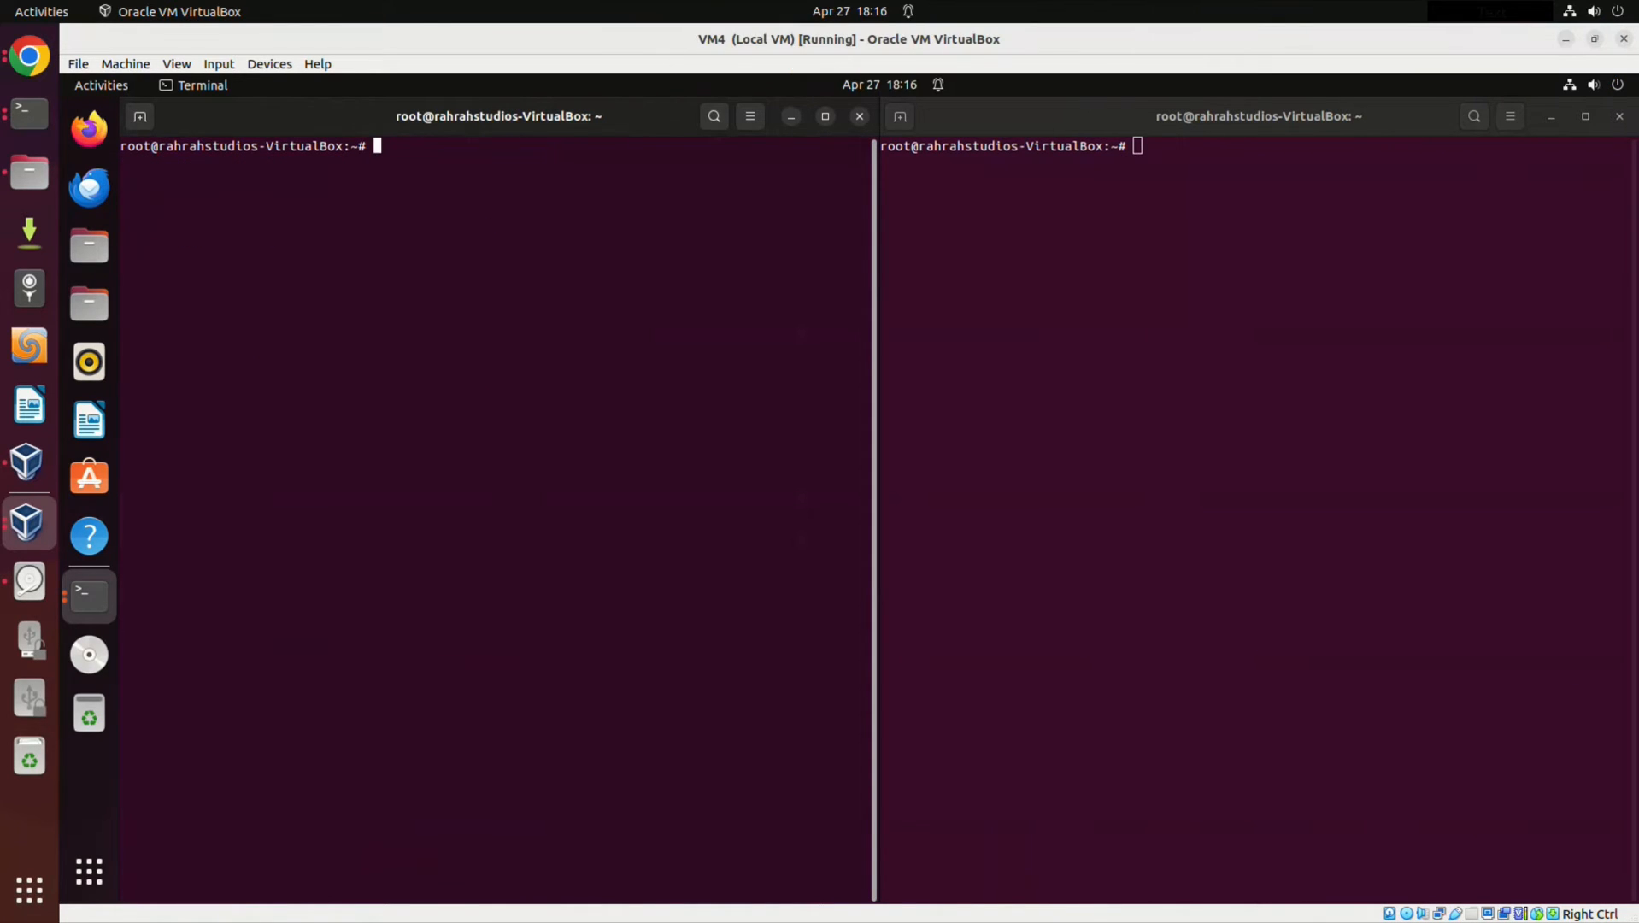
# Move the left terminal into /etc/ssh and log the right one into 192.168.1.178 as root
pyautogui.write('cd /etc/')
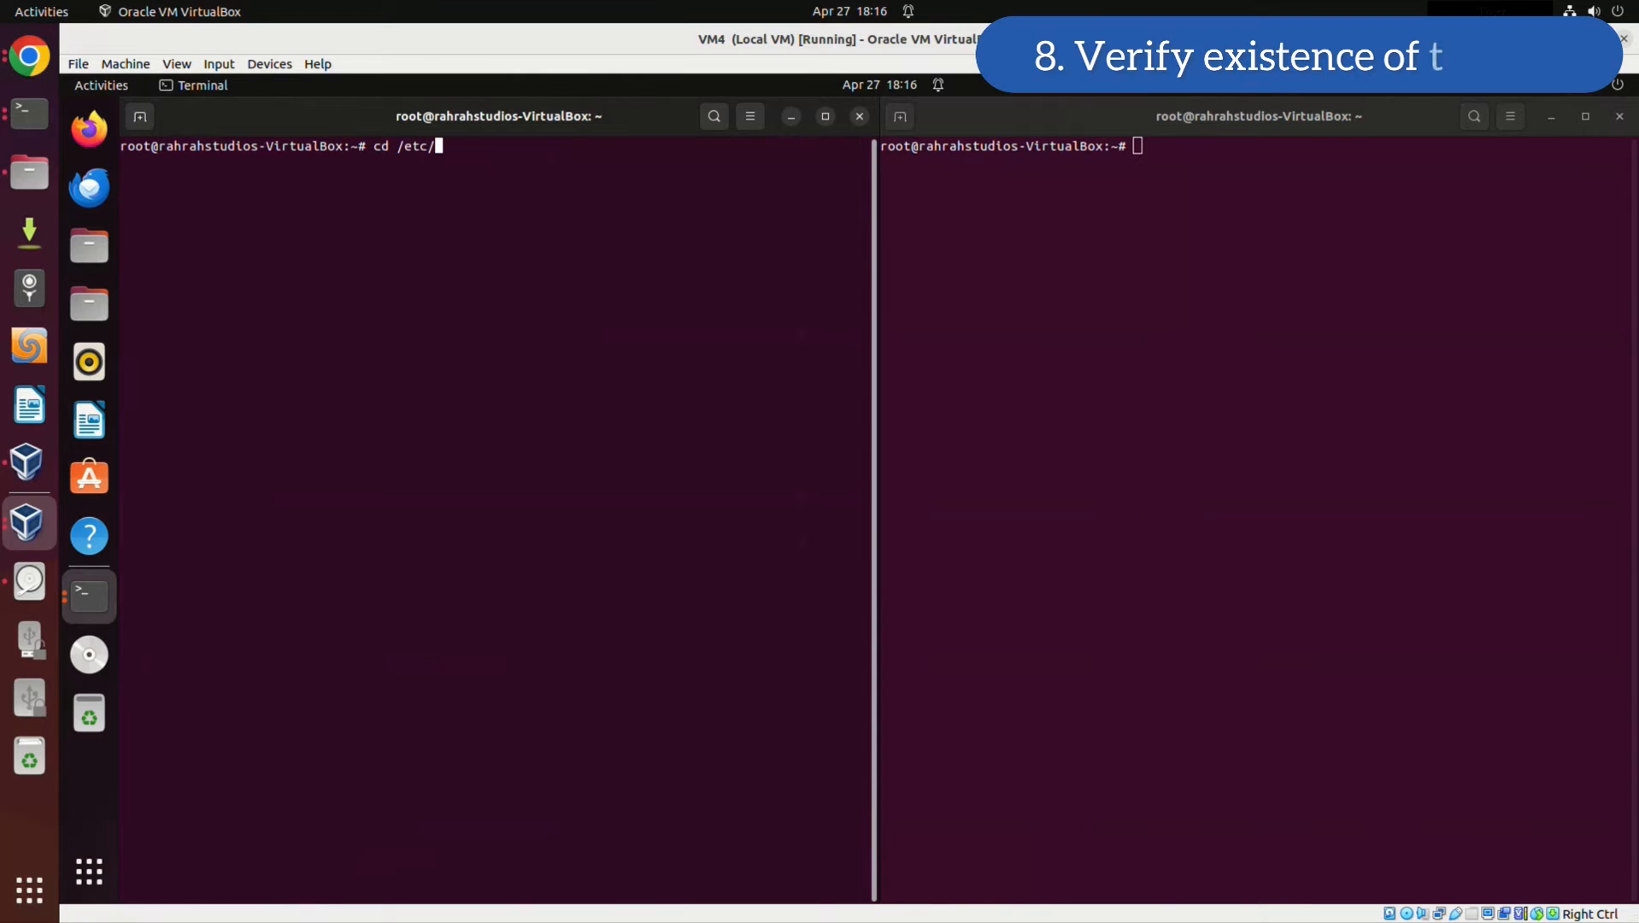
pyautogui.press('Return')
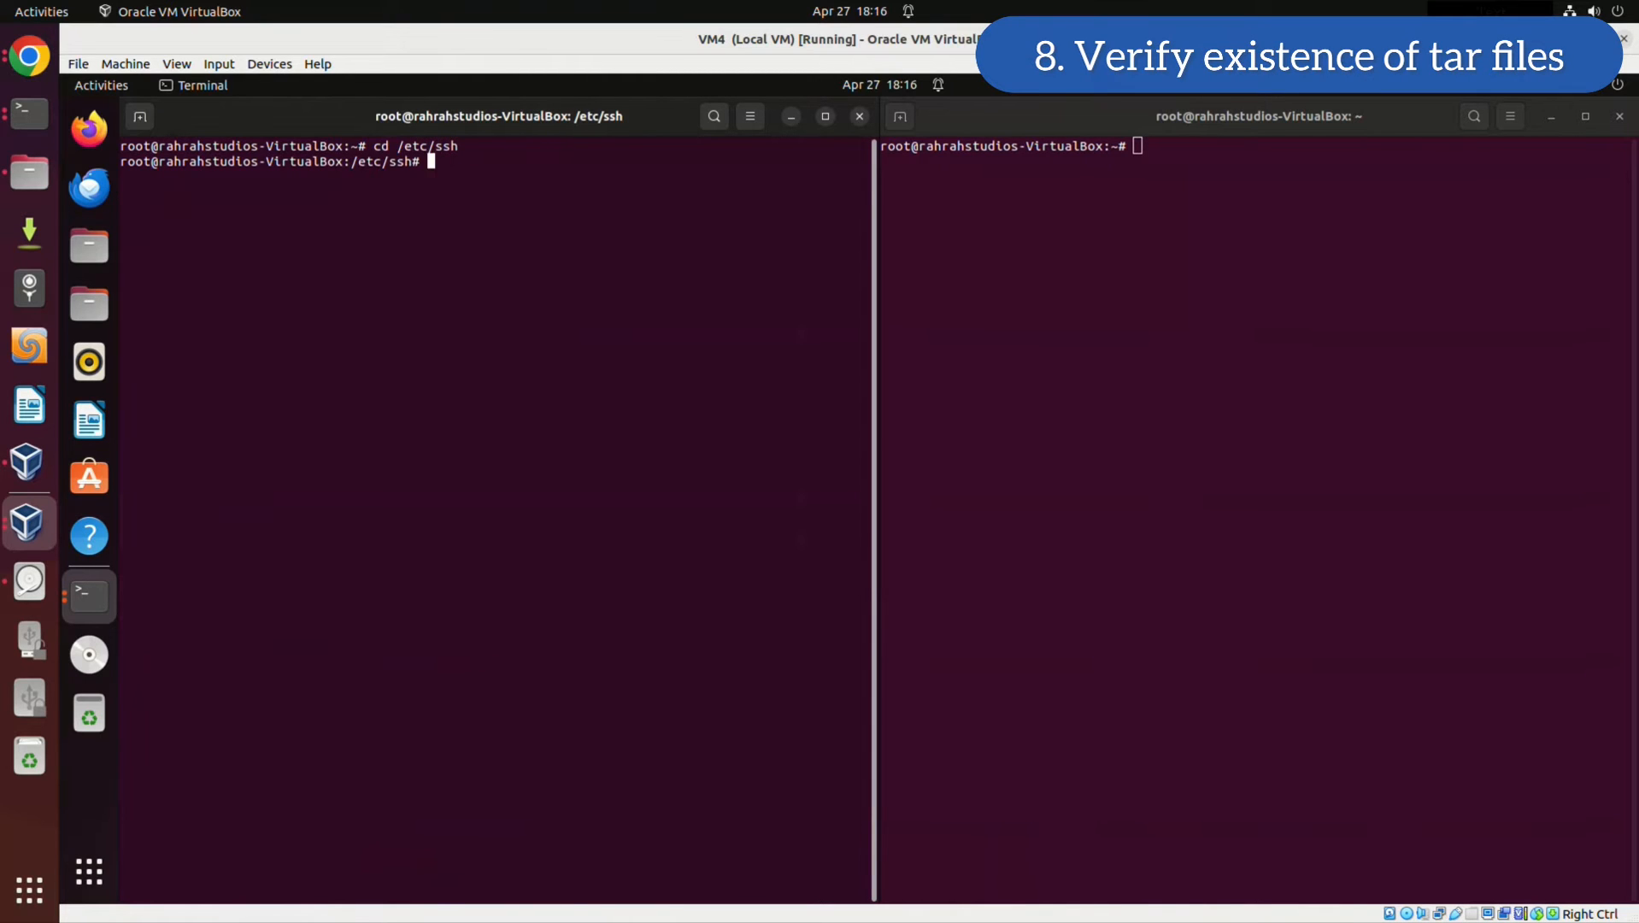
pyautogui.write('ssh')
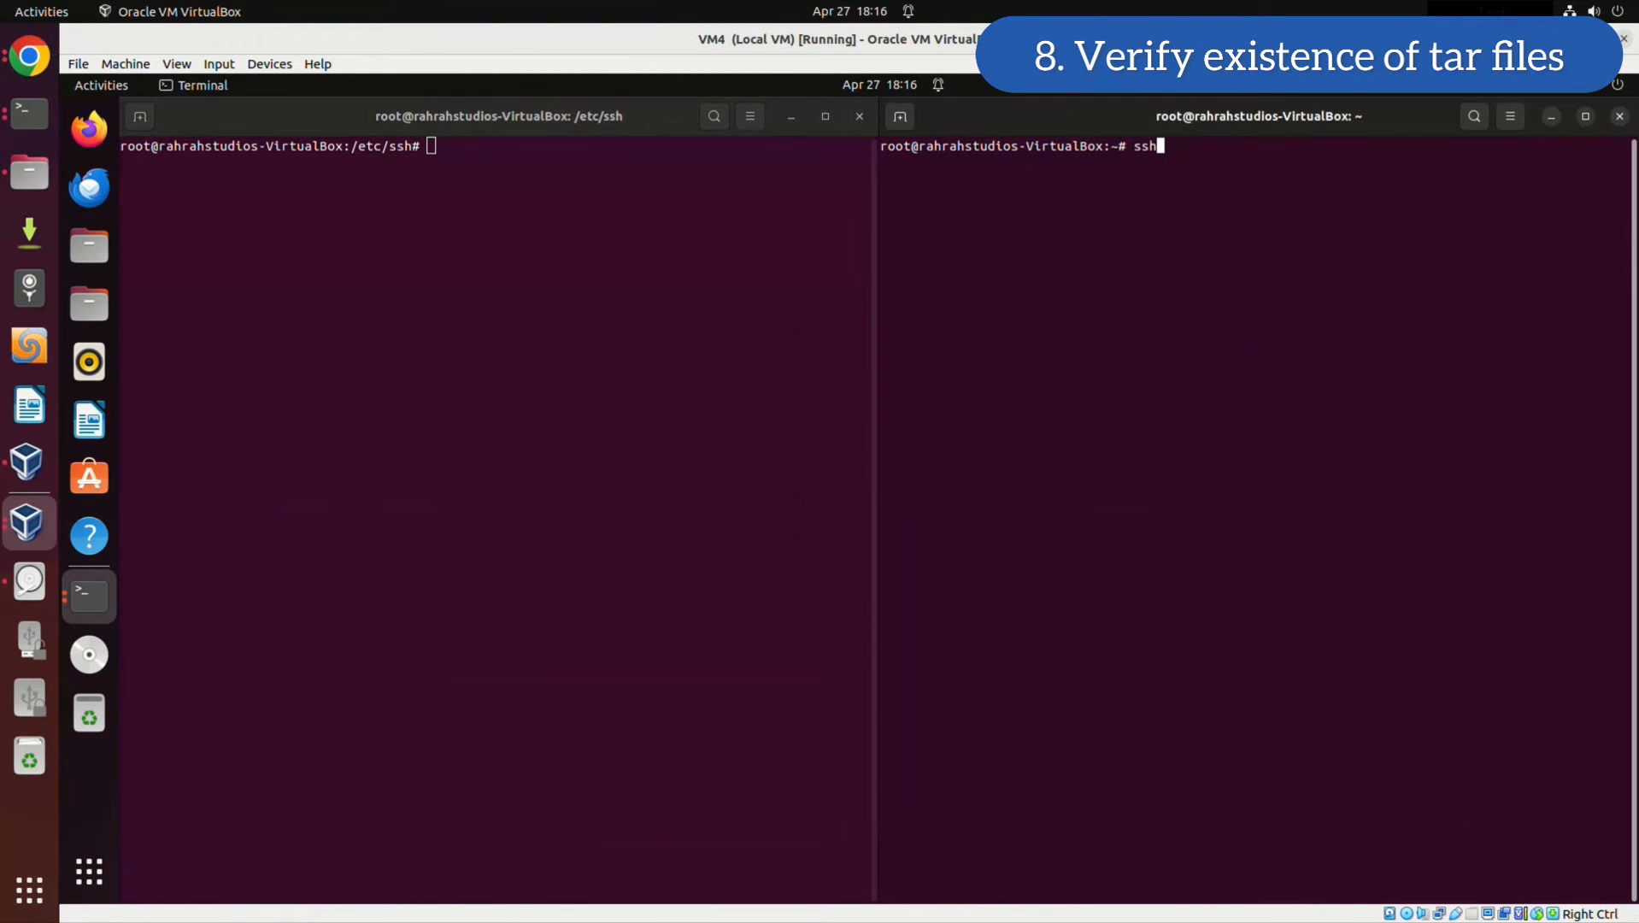
pyautogui.write('root@')
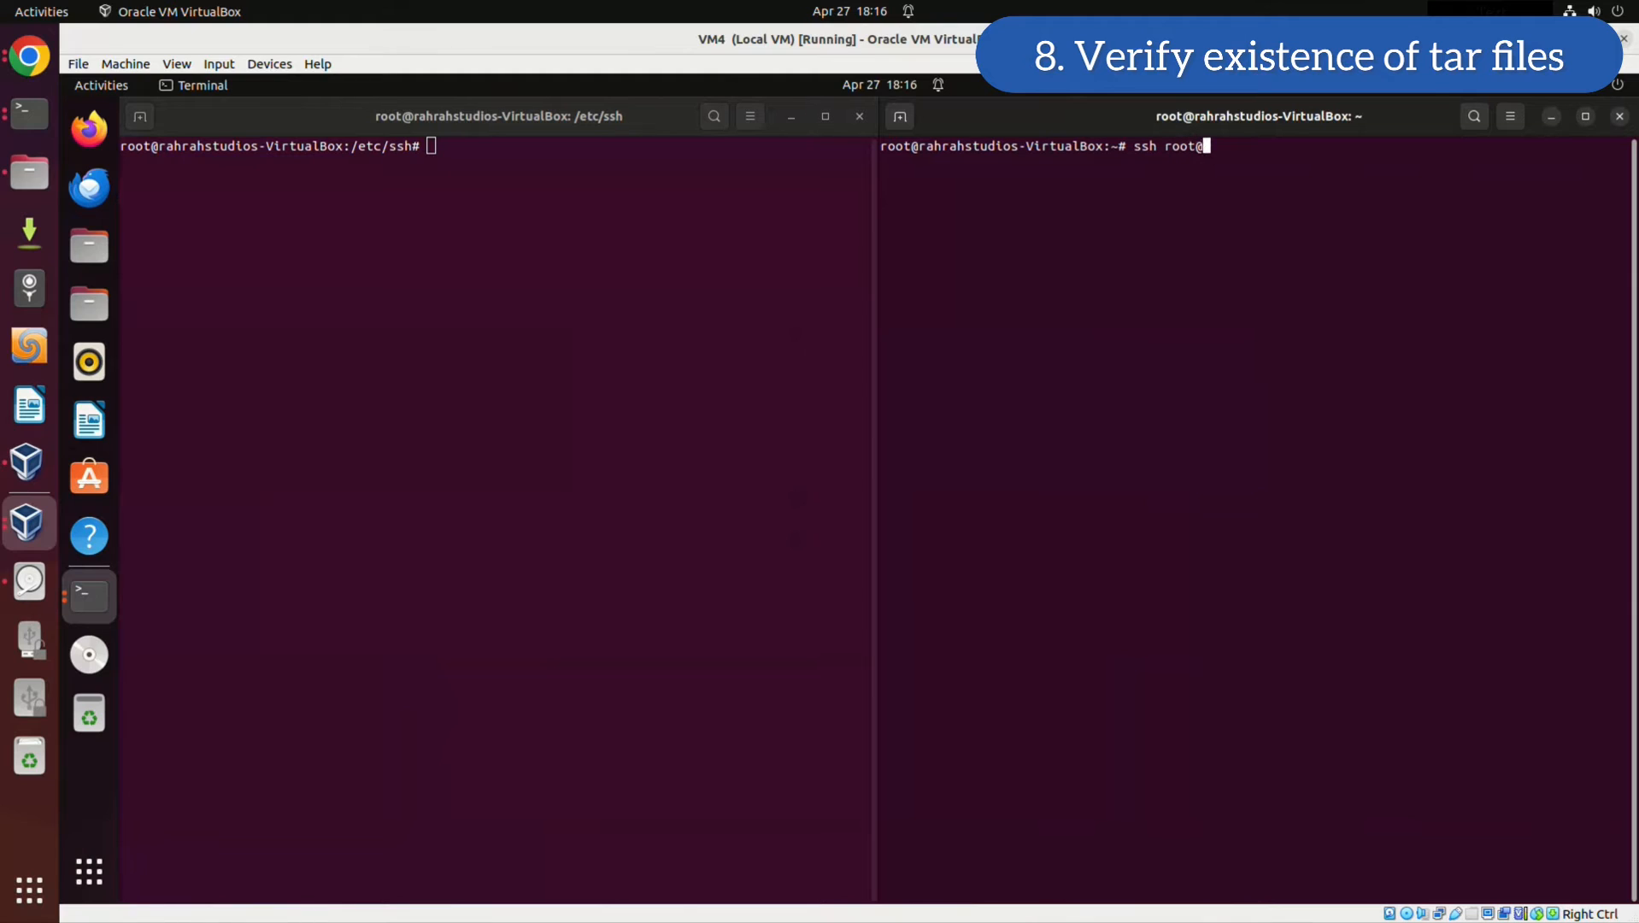
pyautogui.write('192.168')
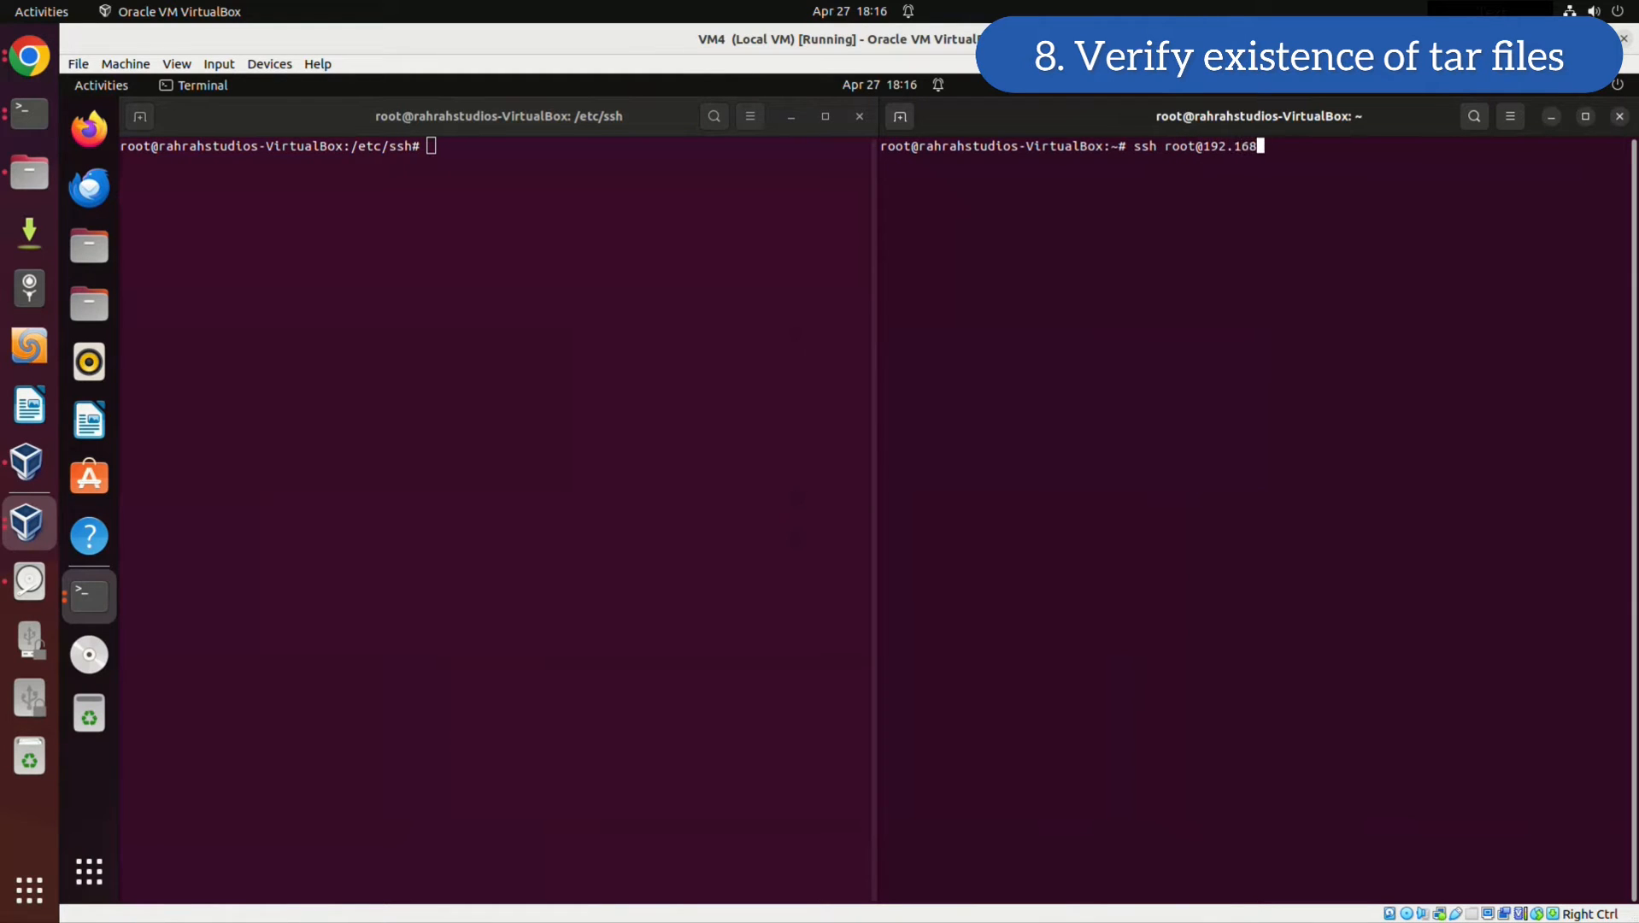
pyautogui.write('.1.178')
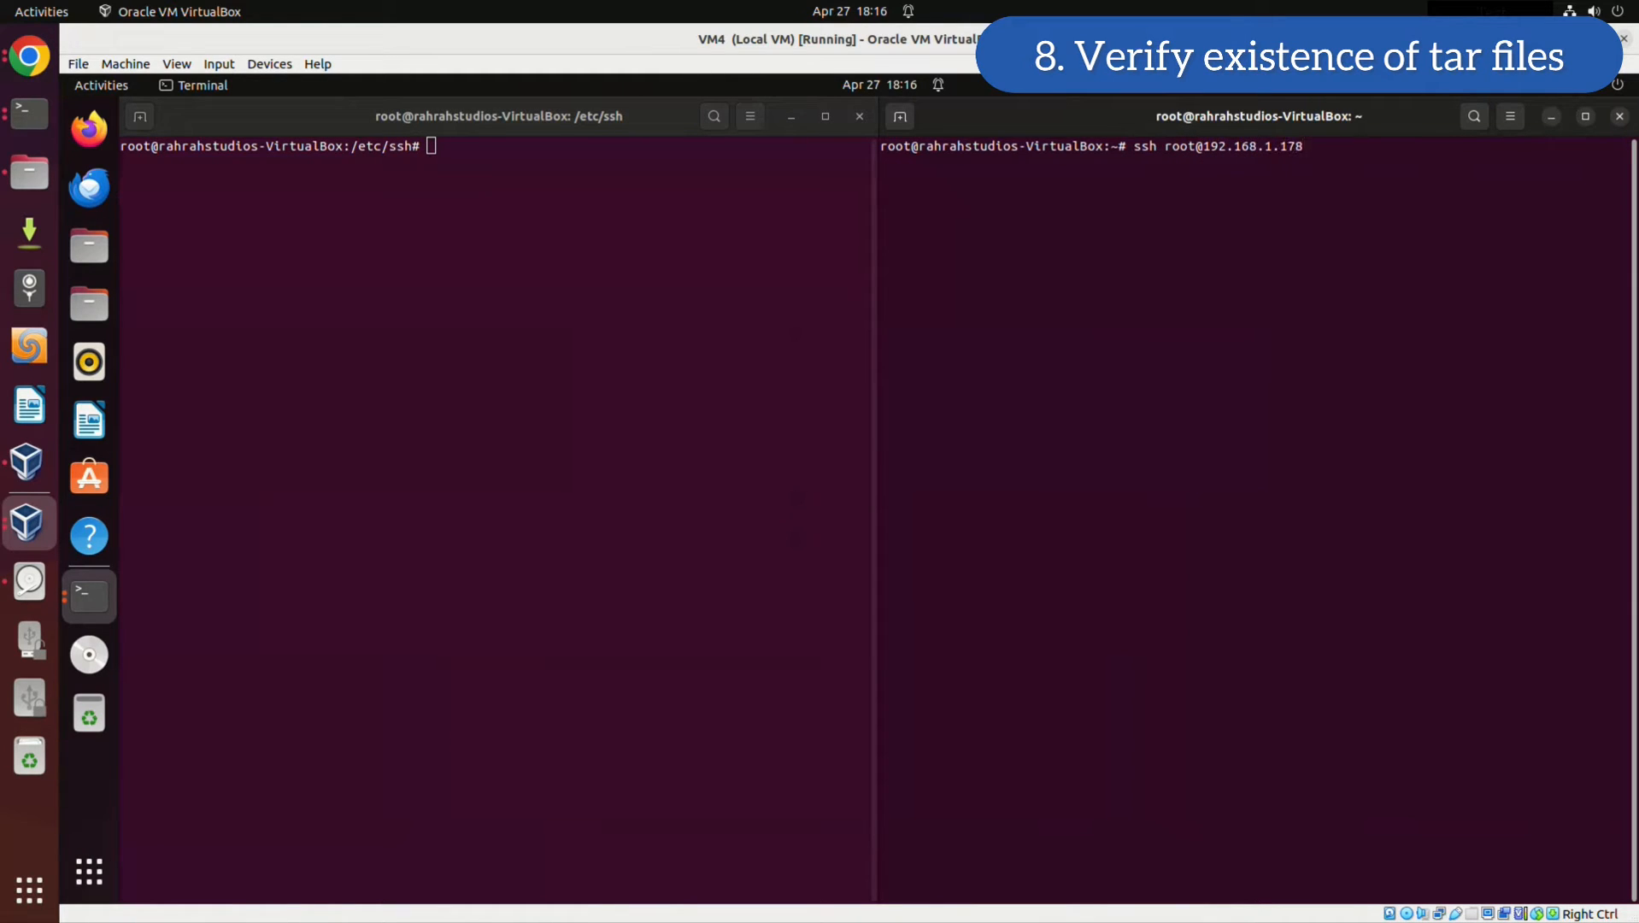
pyautogui.press('Return')
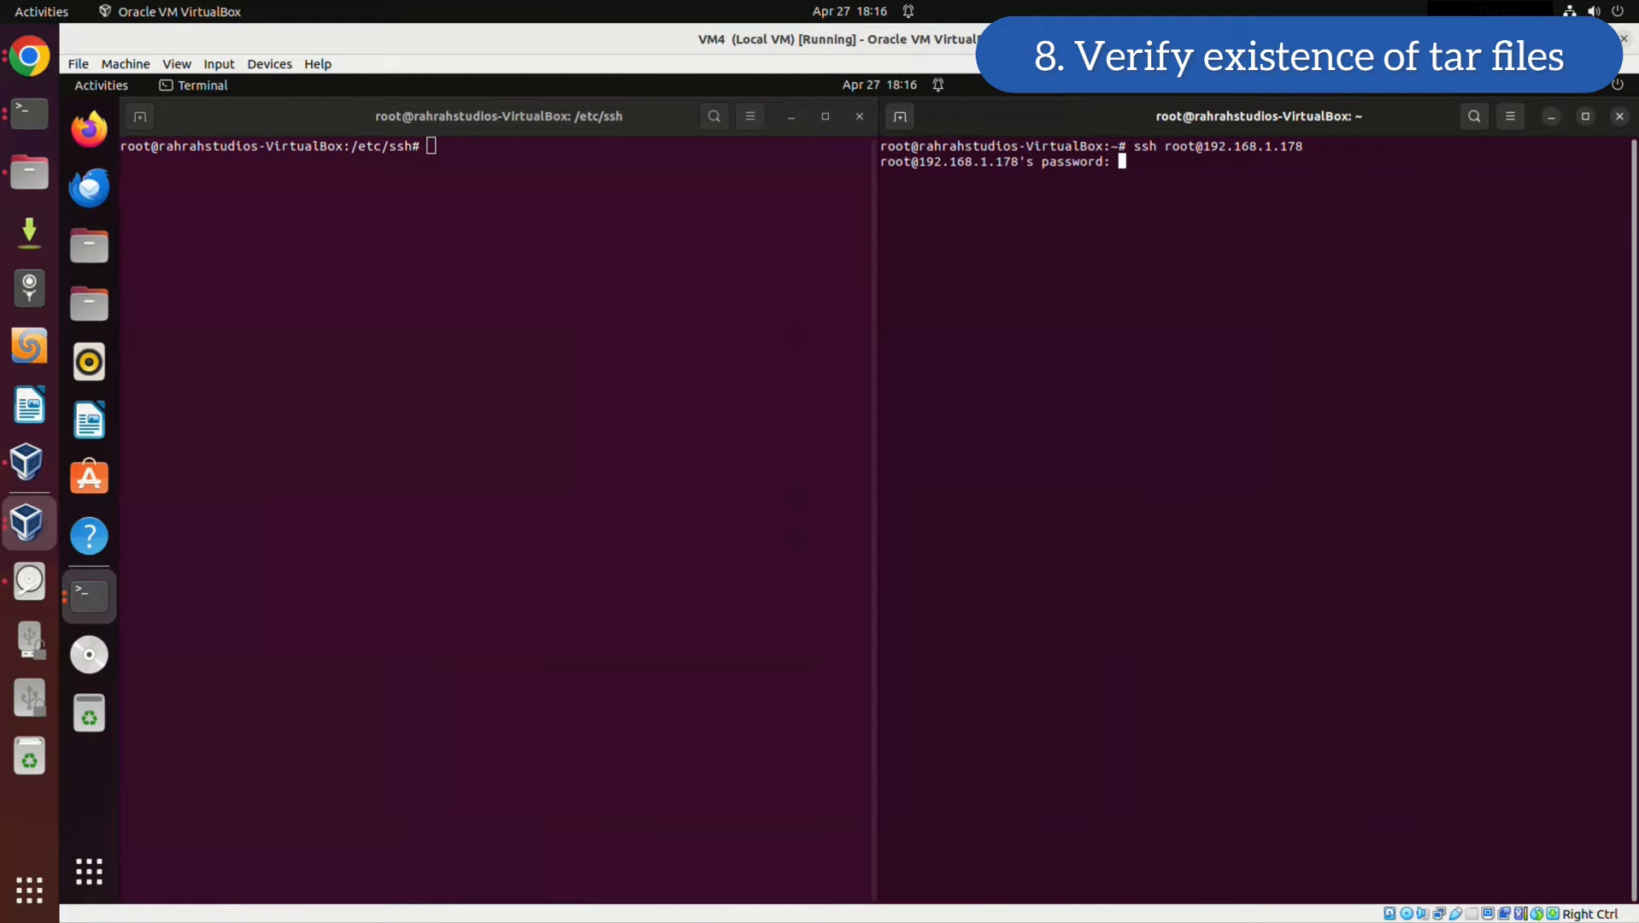
pyautogui.press('Return')
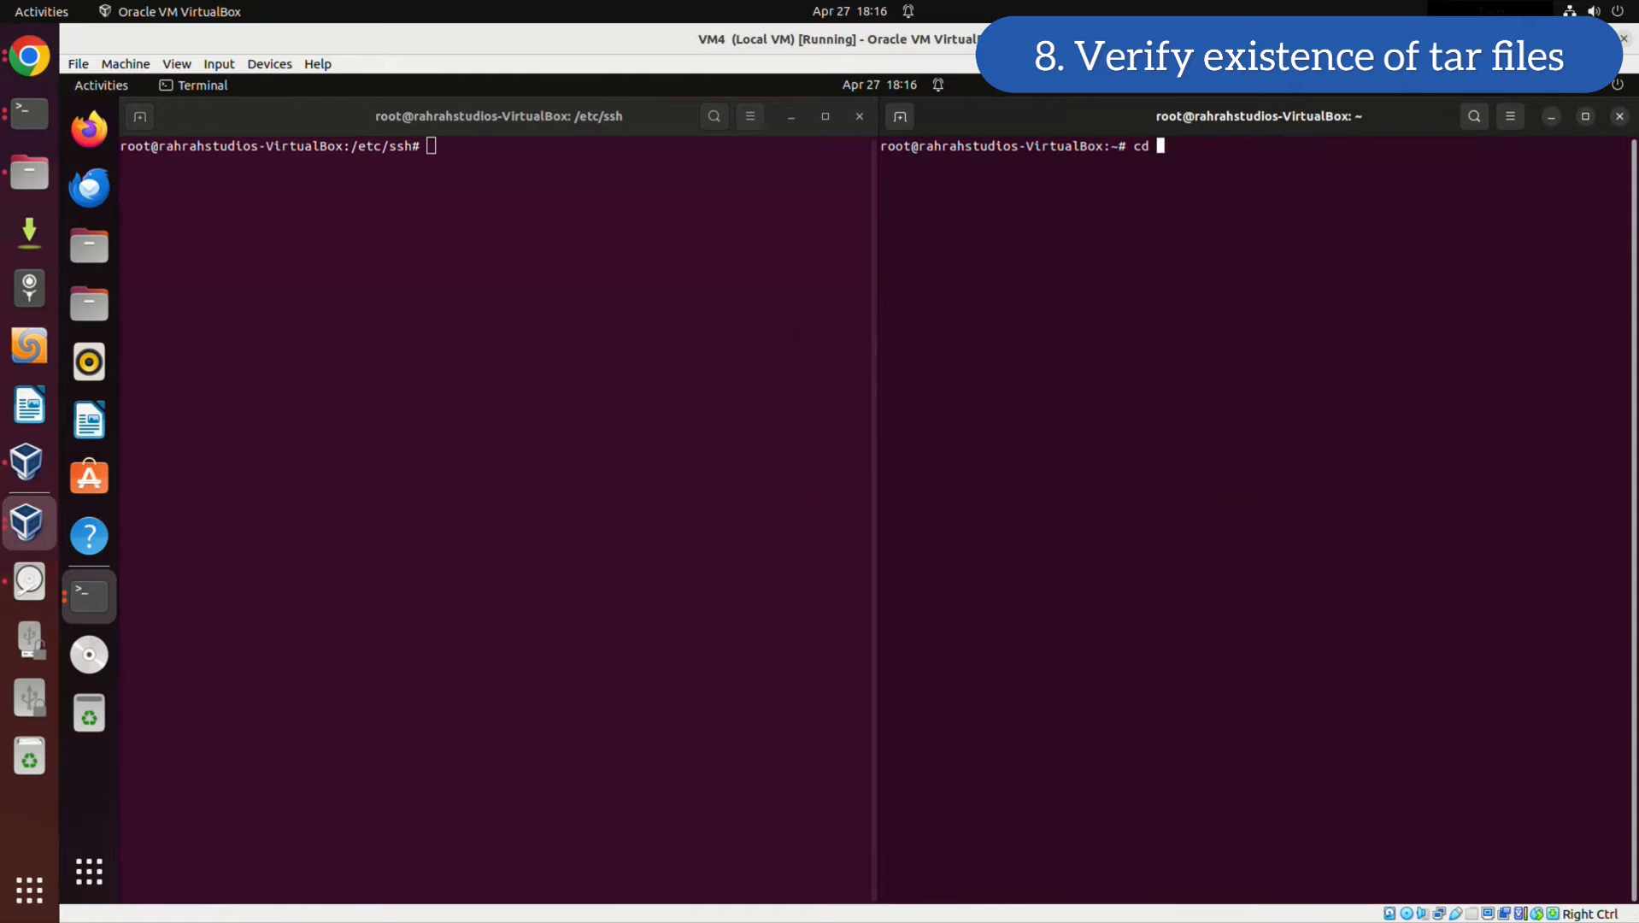
# Correct a mistyped /etc/var path and change into /var/www/nextcloud on the server
pyautogui.write('/etc/var/')
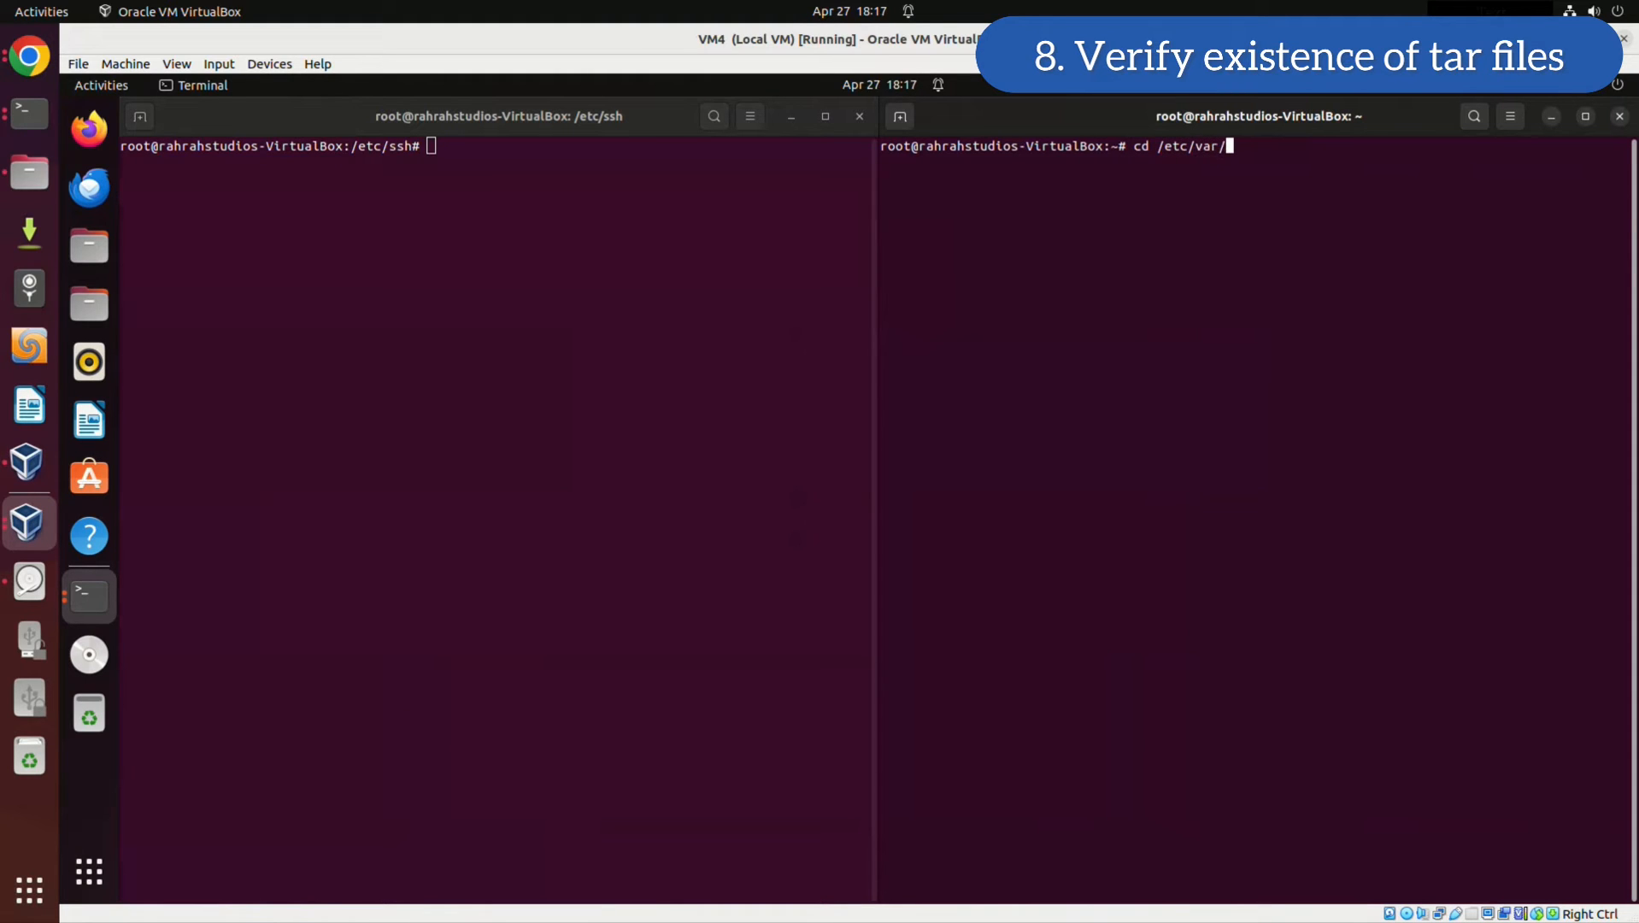
pyautogui.press('Return')
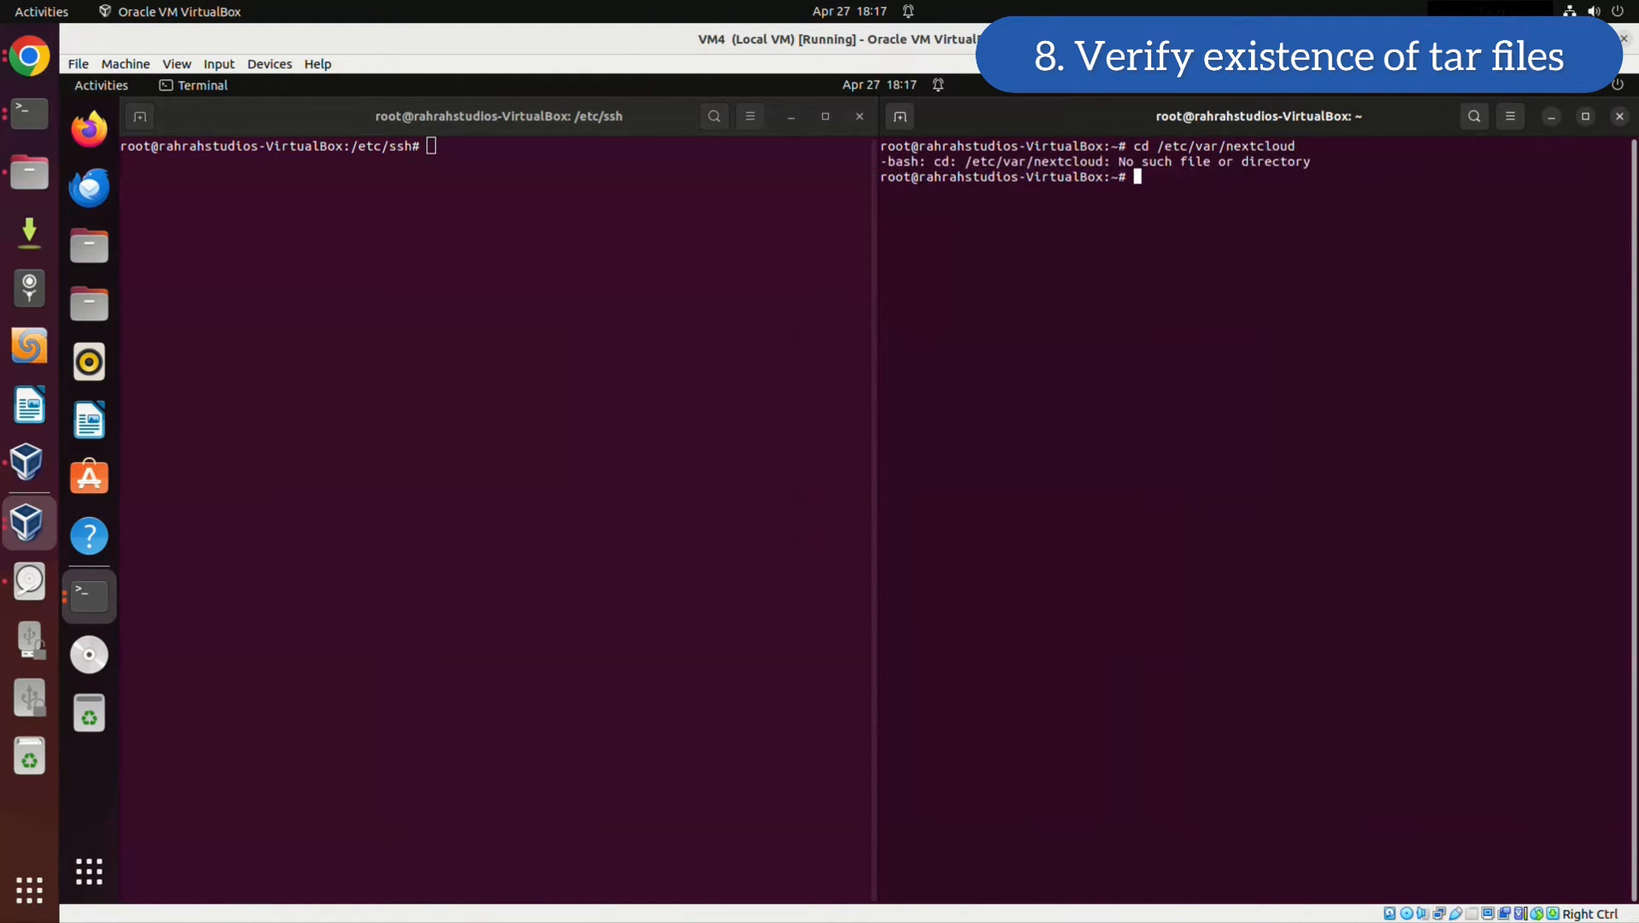
pyautogui.write('cd /etc/var/nextcloud')
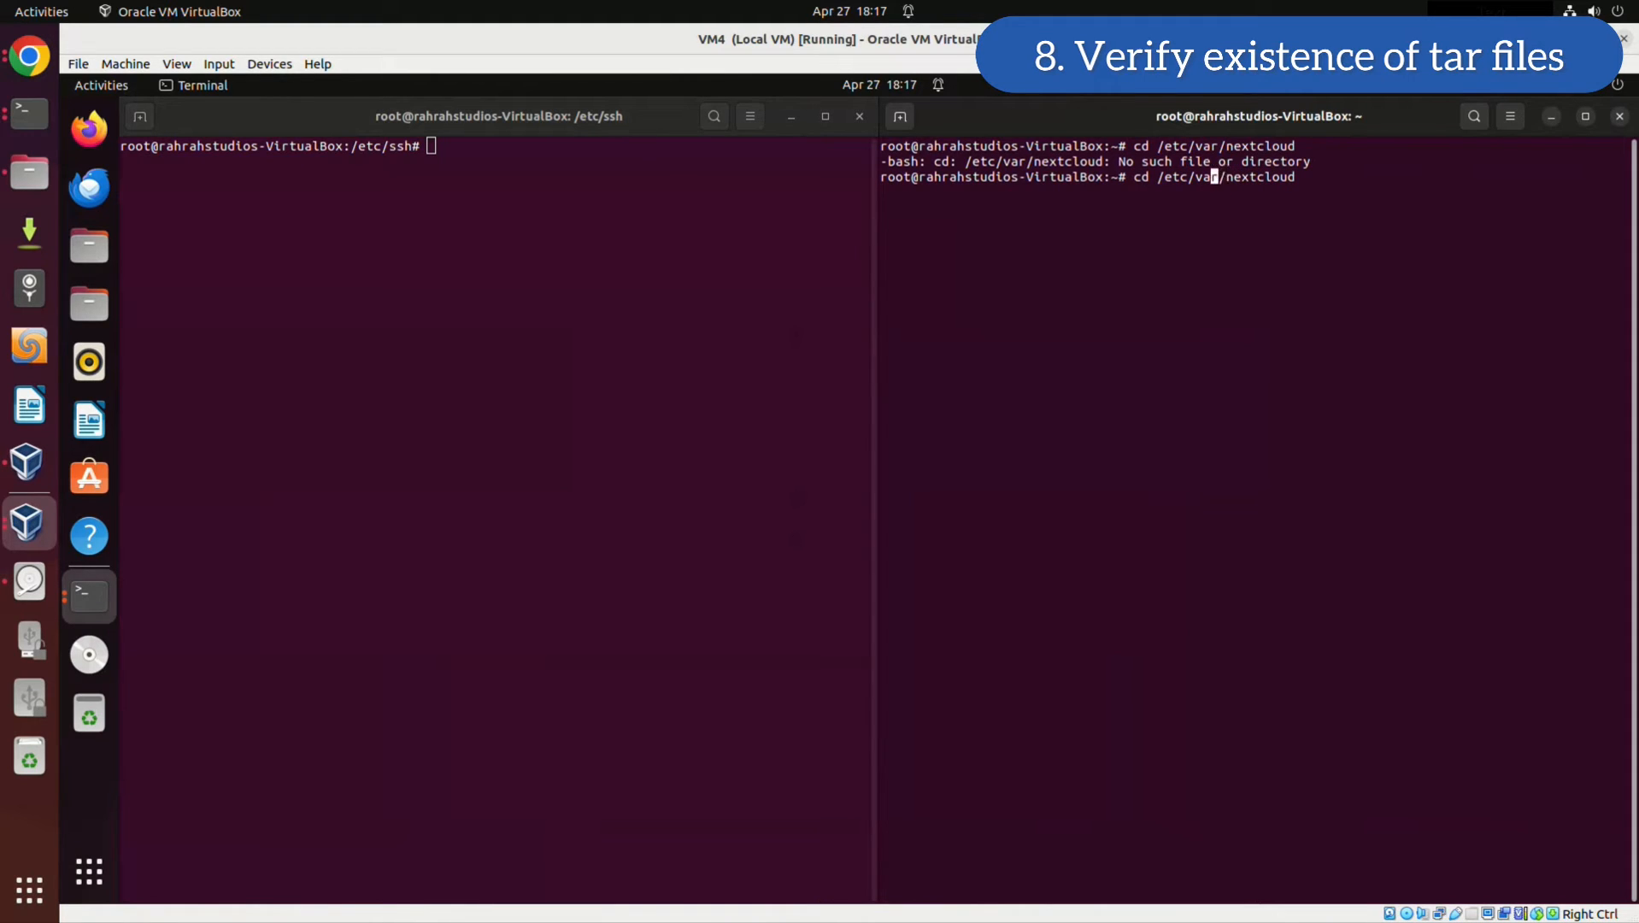
pyautogui.press('BackSpace')
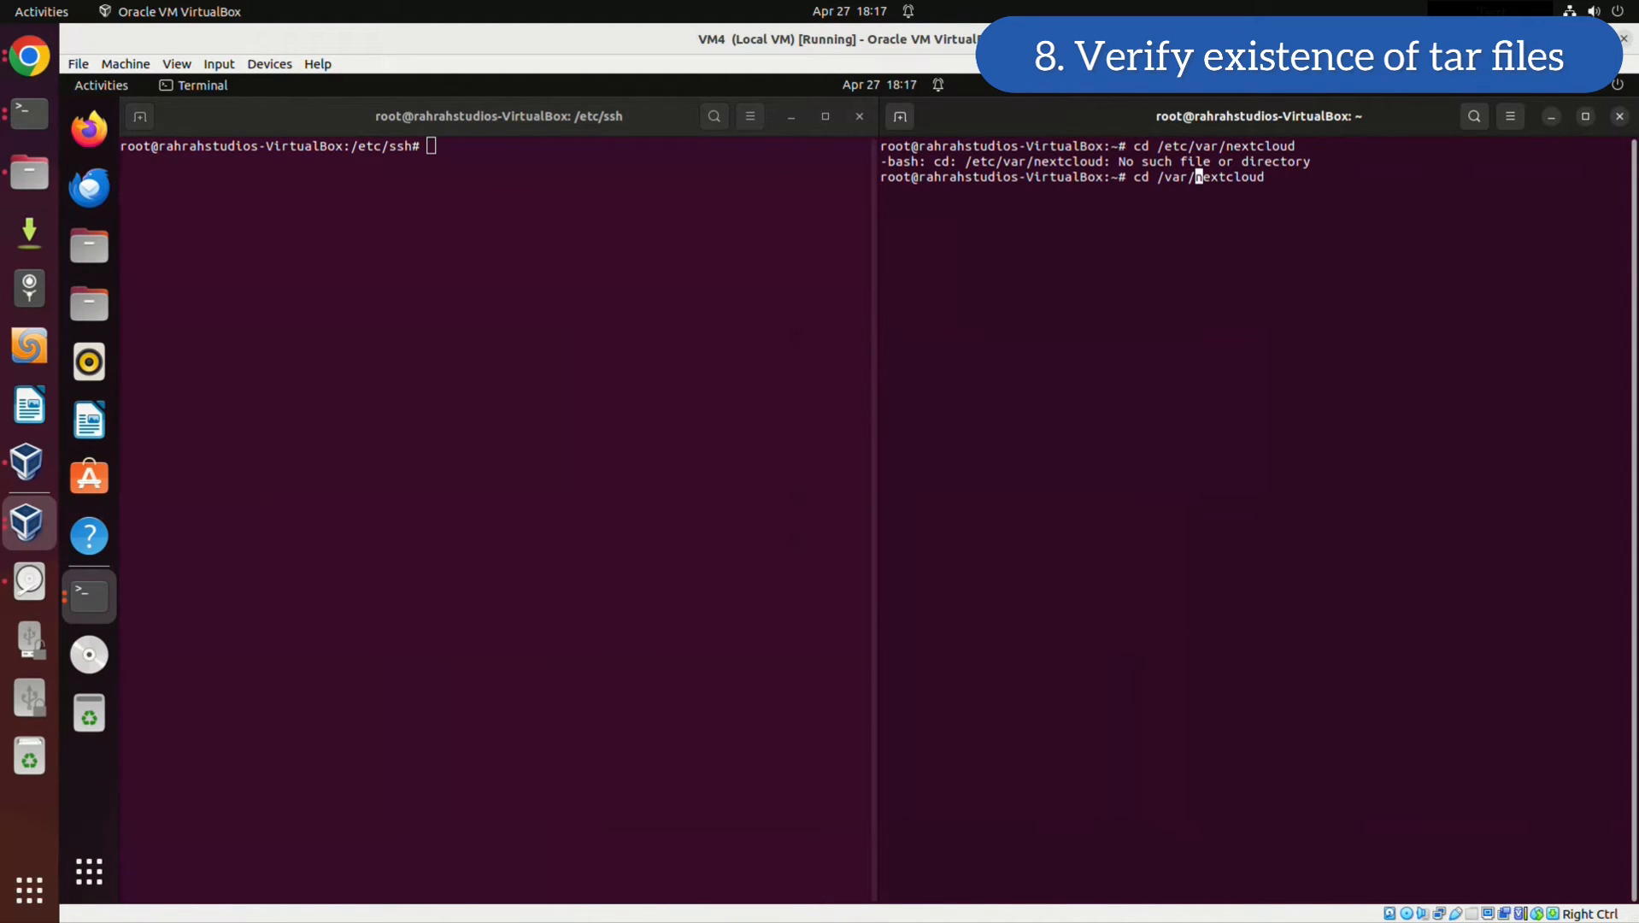
pyautogui.write('www.')
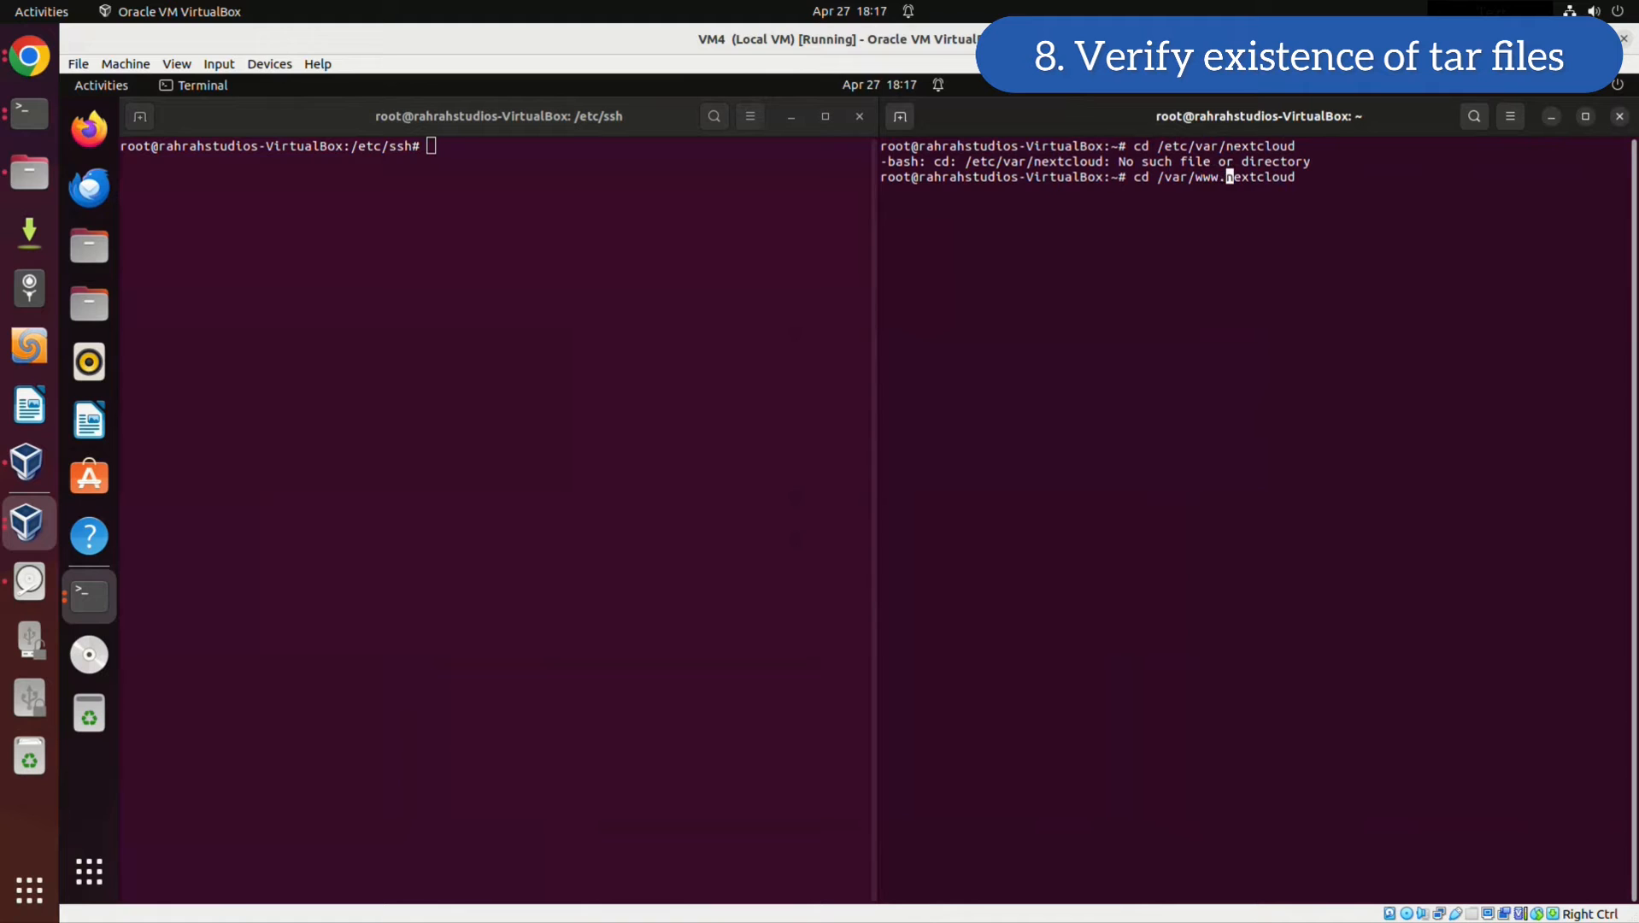
pyautogui.press('Return')
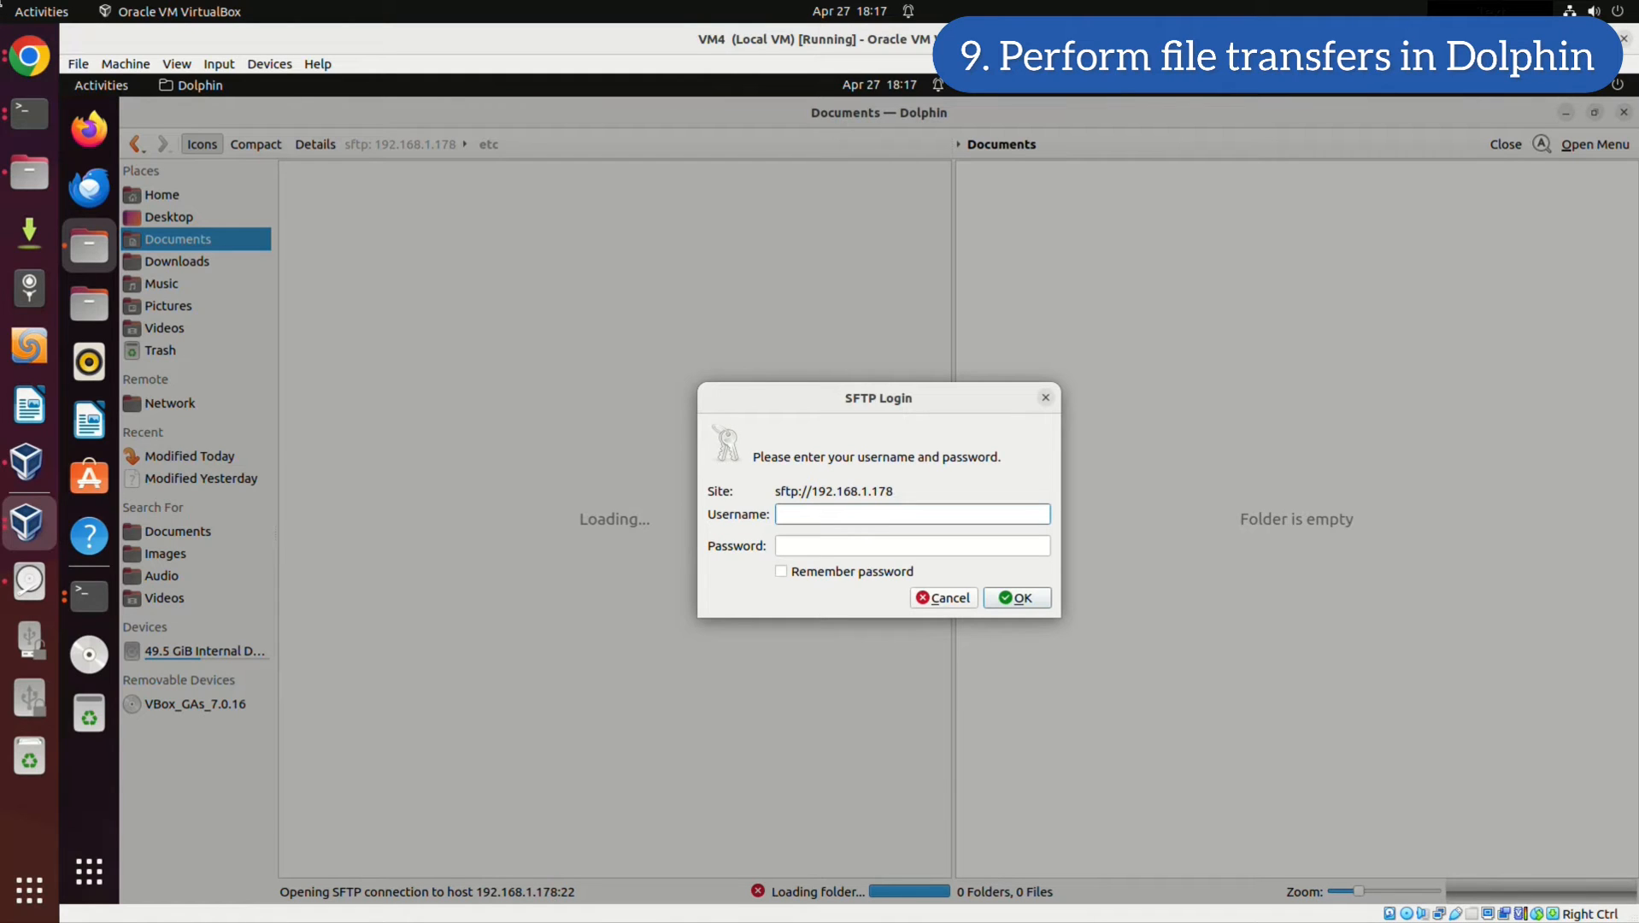
# Fill root as the username and the password into Dolphin's SFTP login for 192.168.1.178
pyautogui.write('ro')
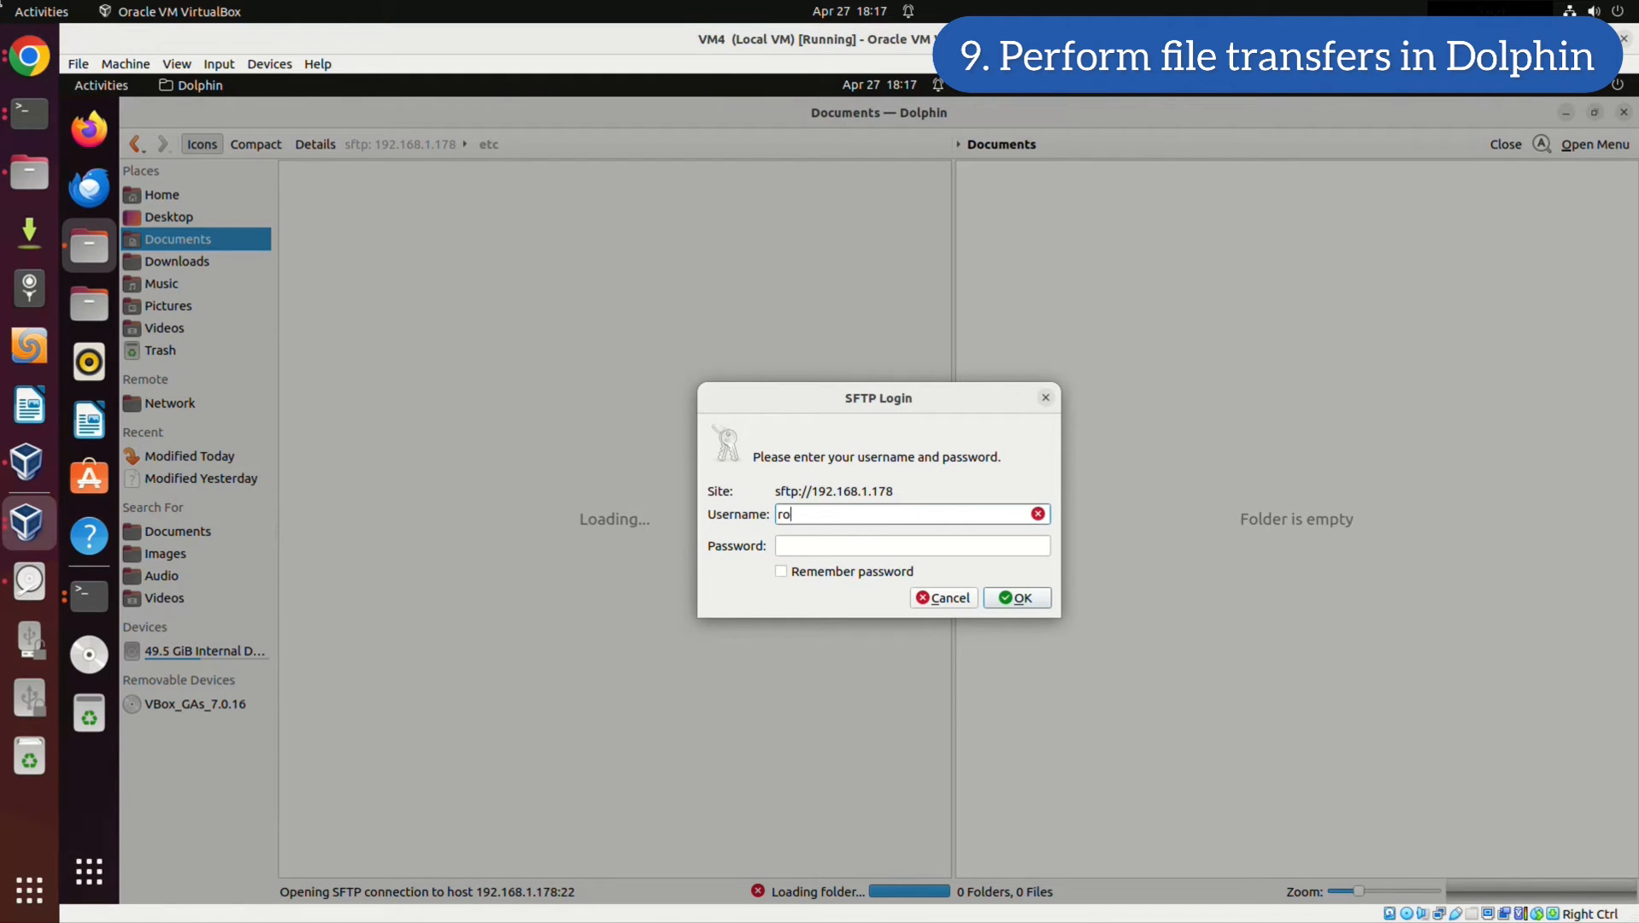
pyautogui.write('ot')
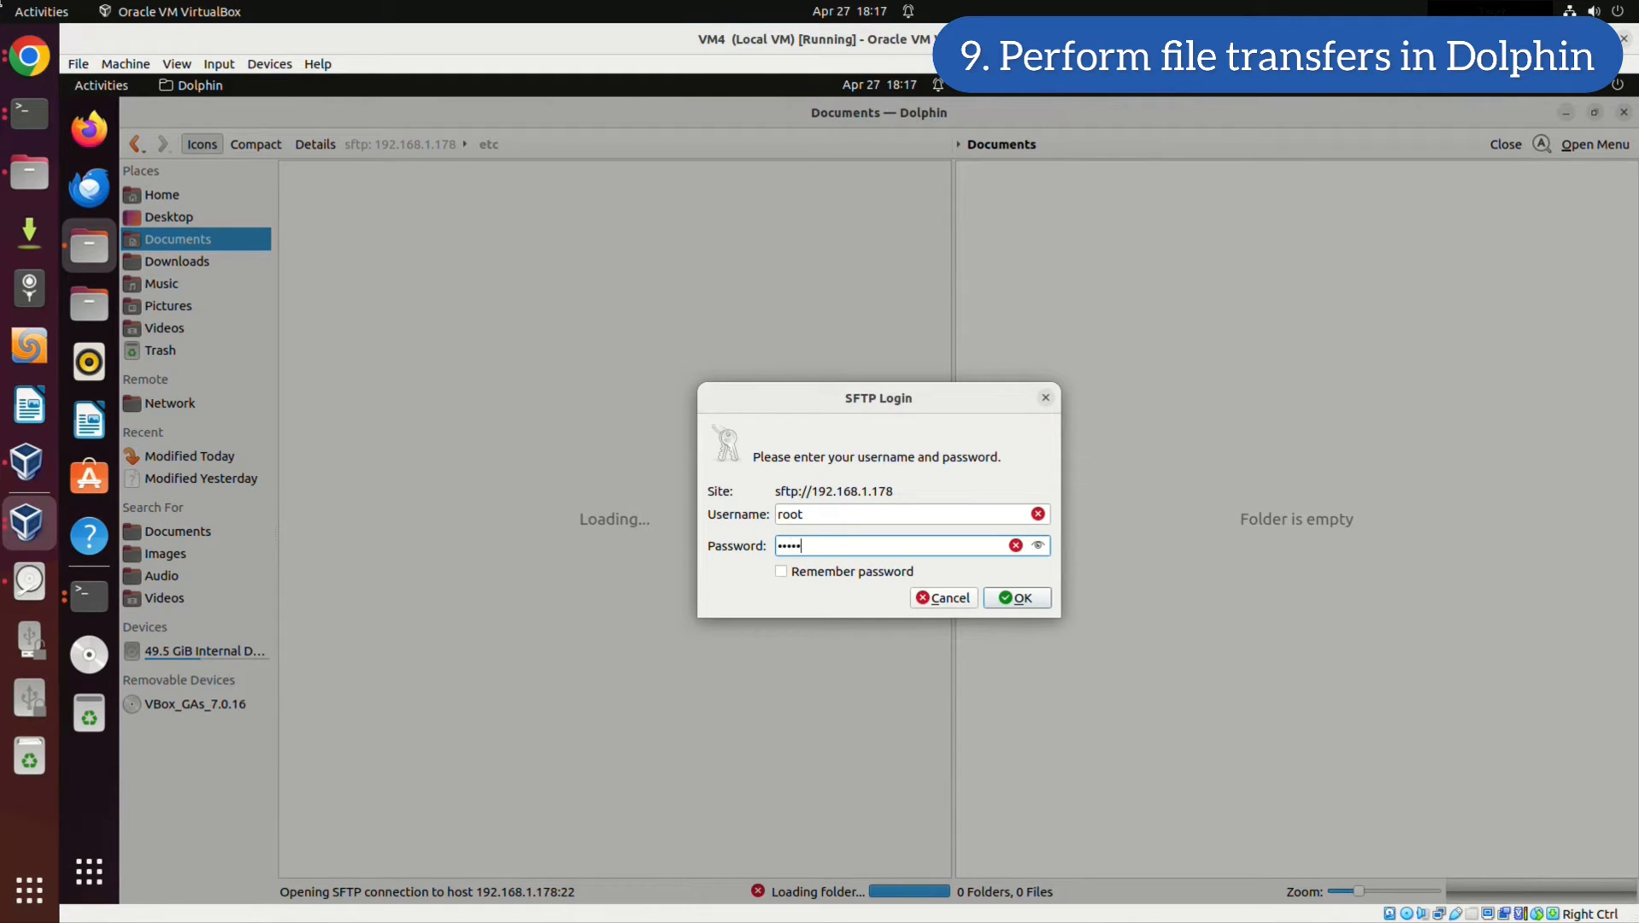
pyautogui.write('password')
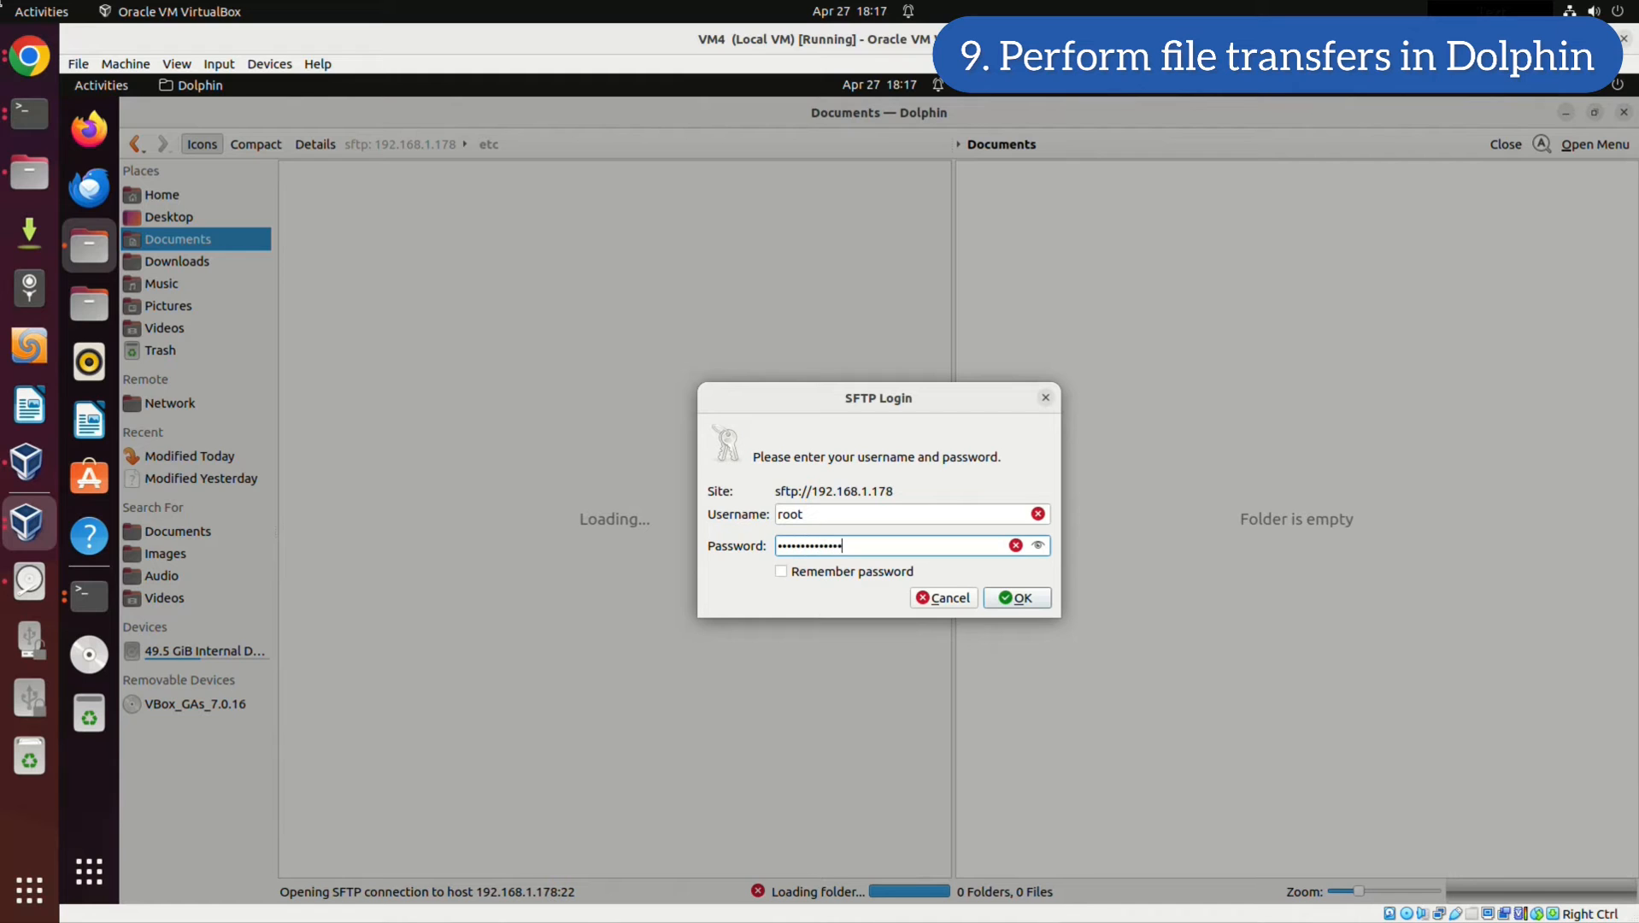
# Log in over SFTP, go up to the server's top-level folder and show local Downloads in the split pane
pyautogui.click(1015, 597)
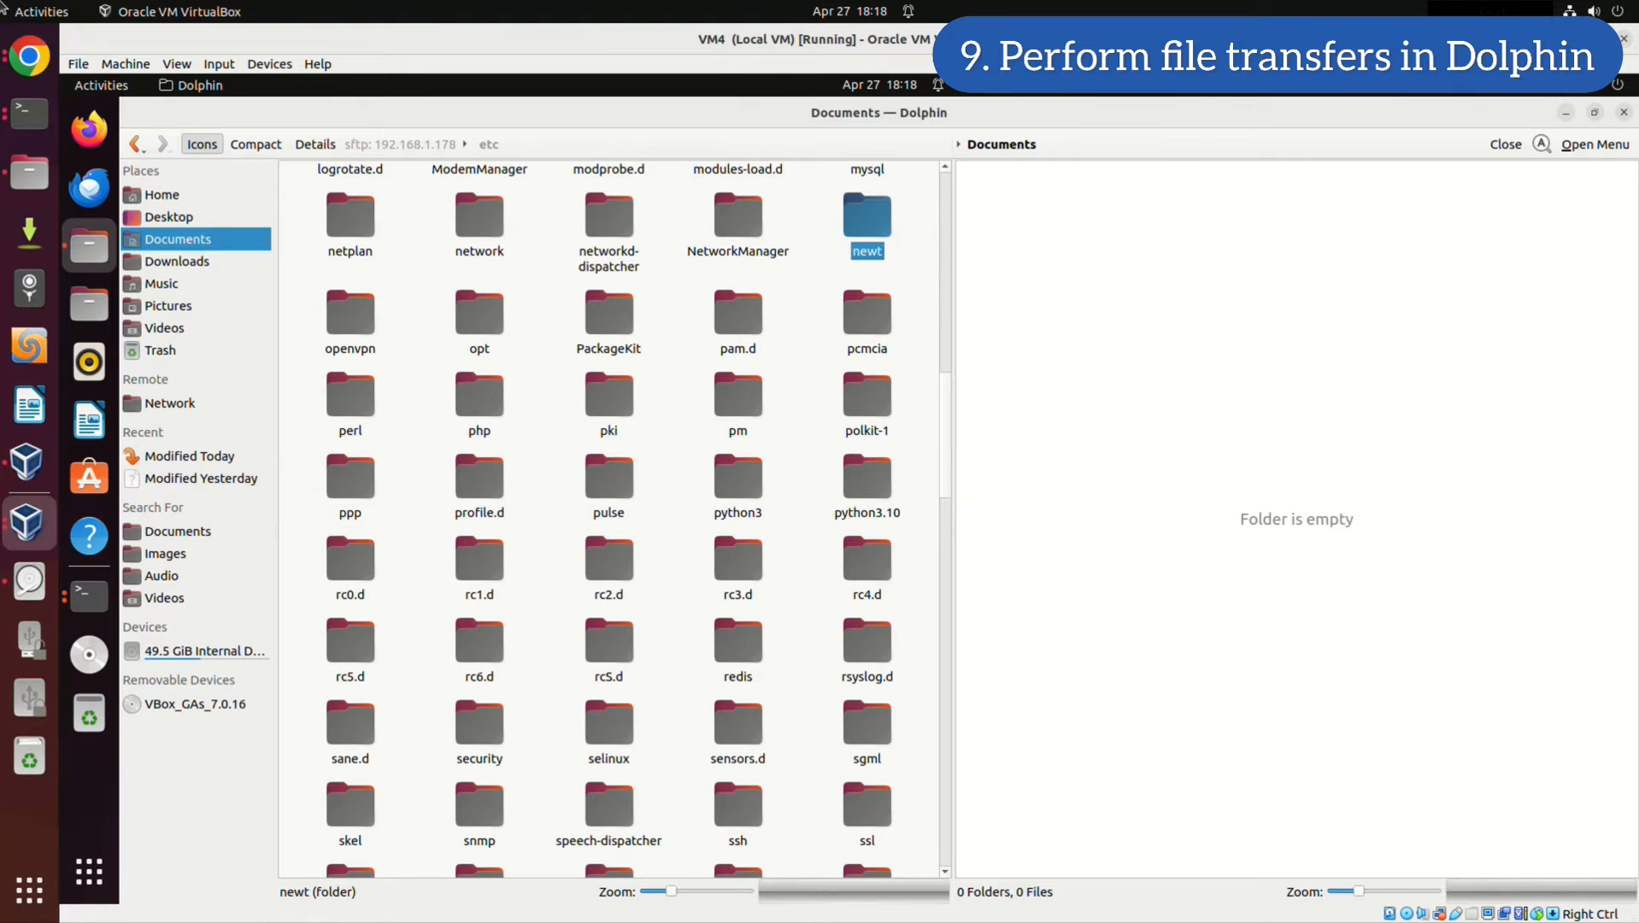
pyautogui.scroll(3)
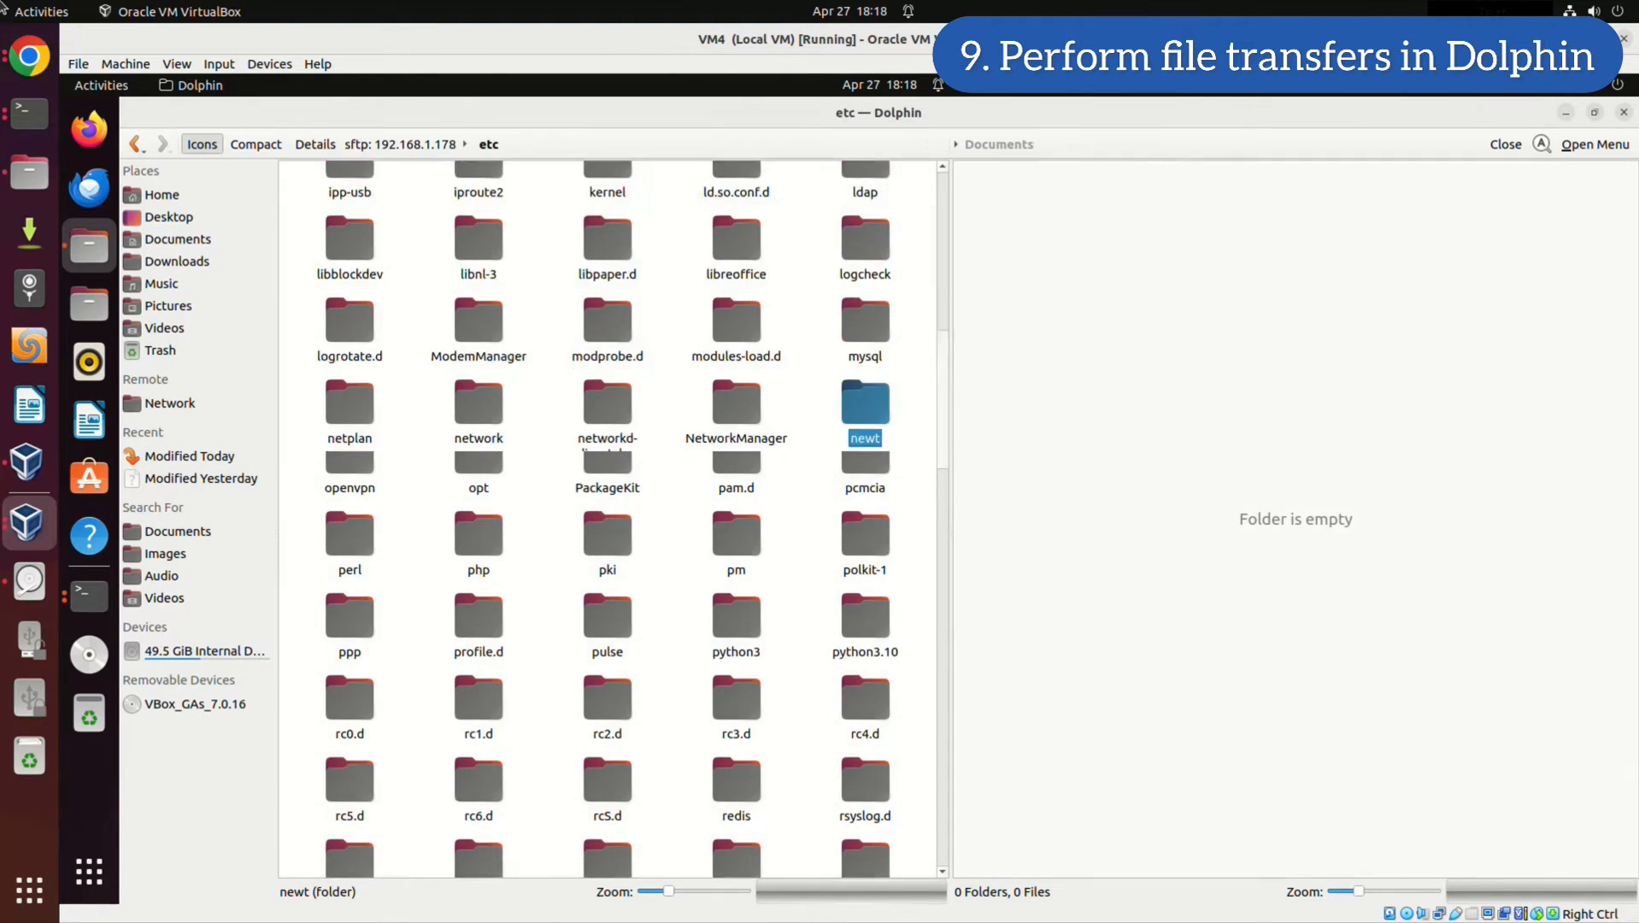
pyautogui.scroll(3)
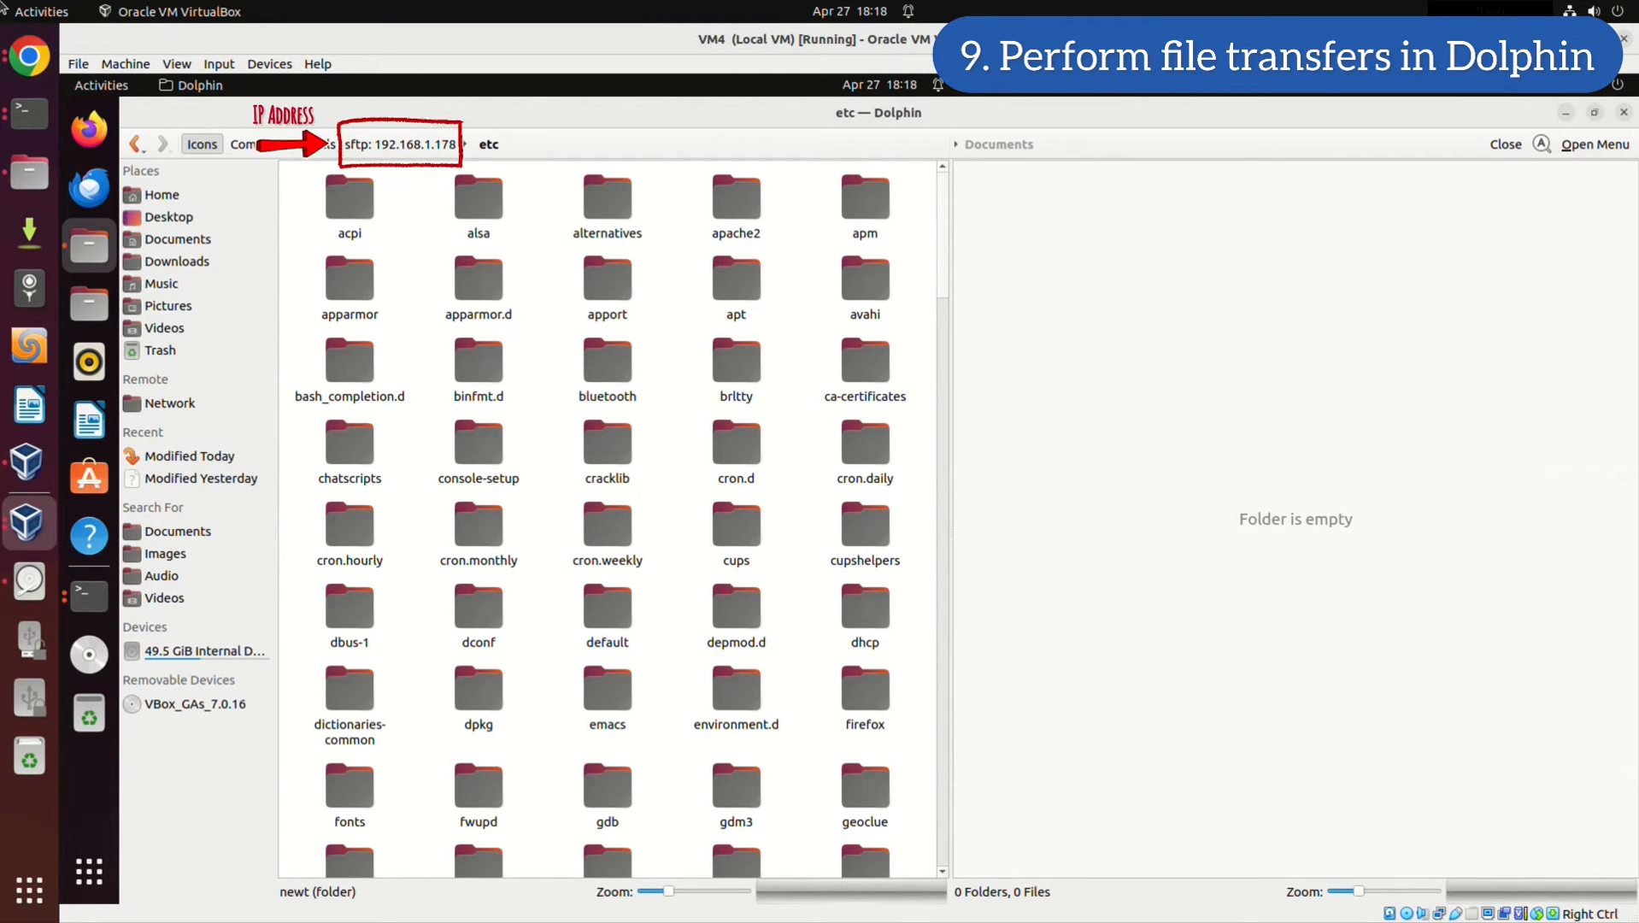
pyautogui.click(177, 237)
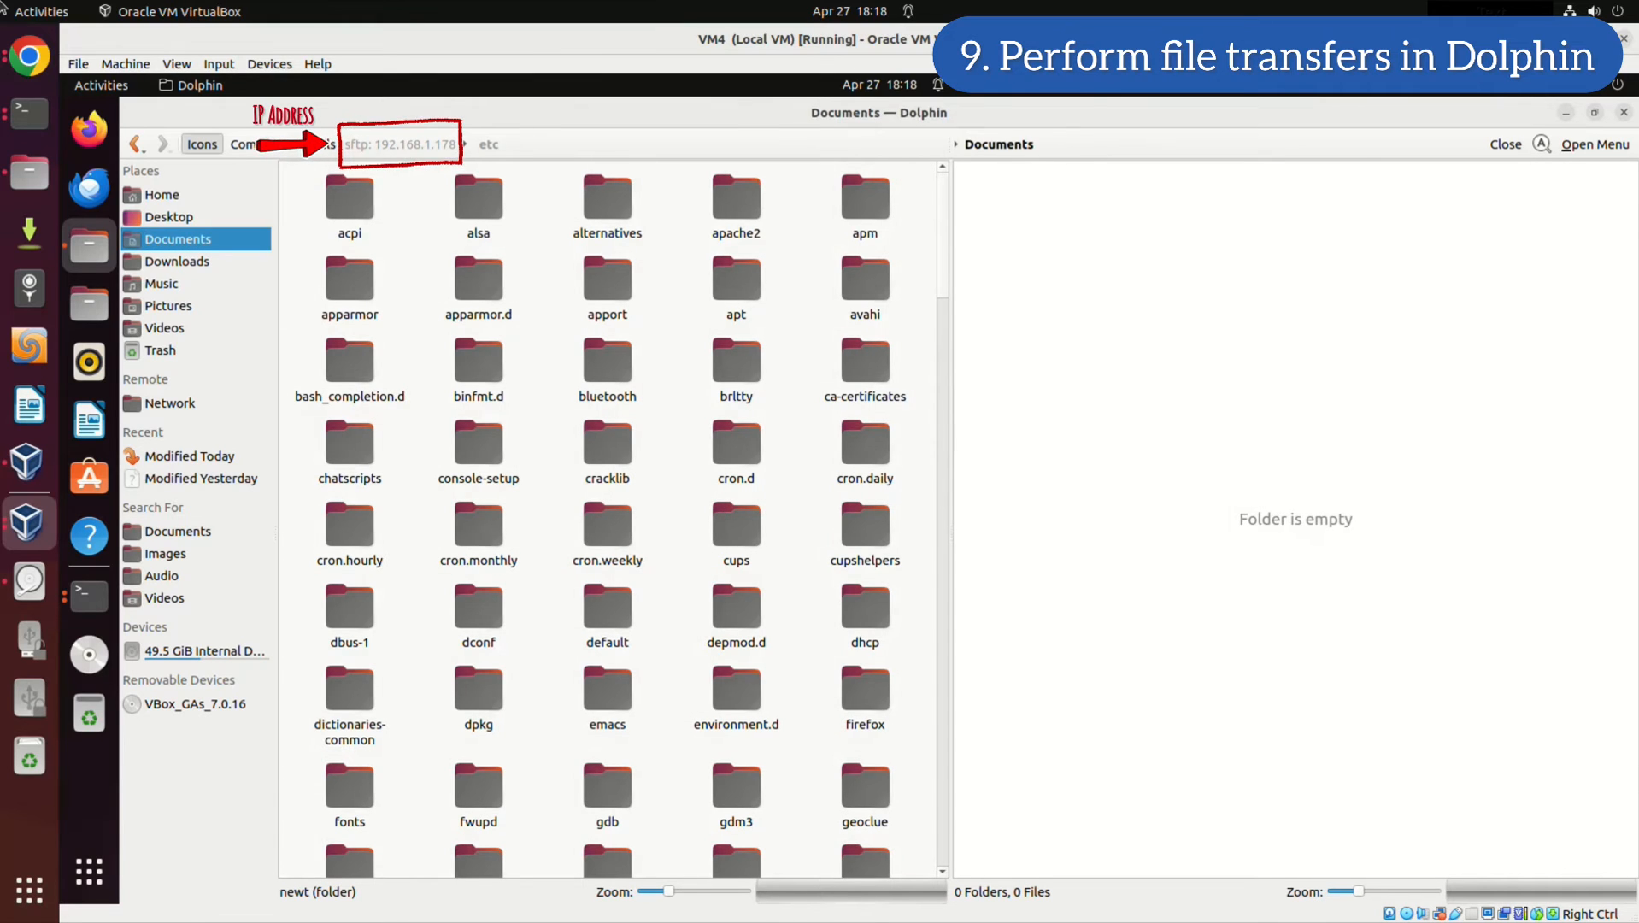
pyautogui.click(178, 262)
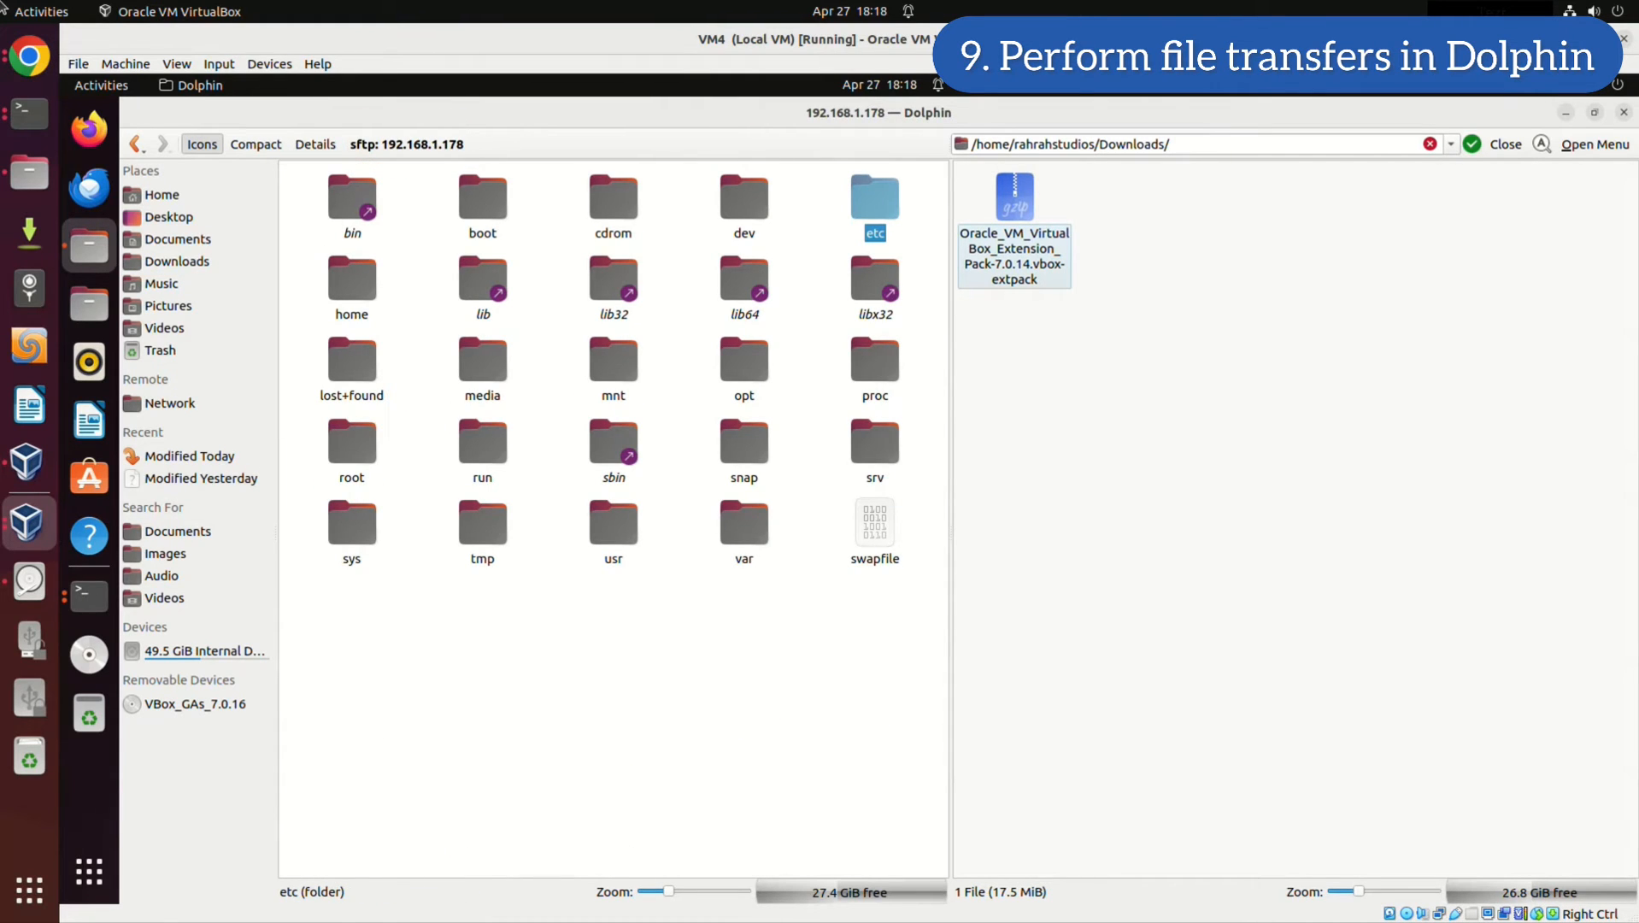
# Enter the server's etc folder and scroll down through its contents
pyautogui.doubleClick(873, 195)
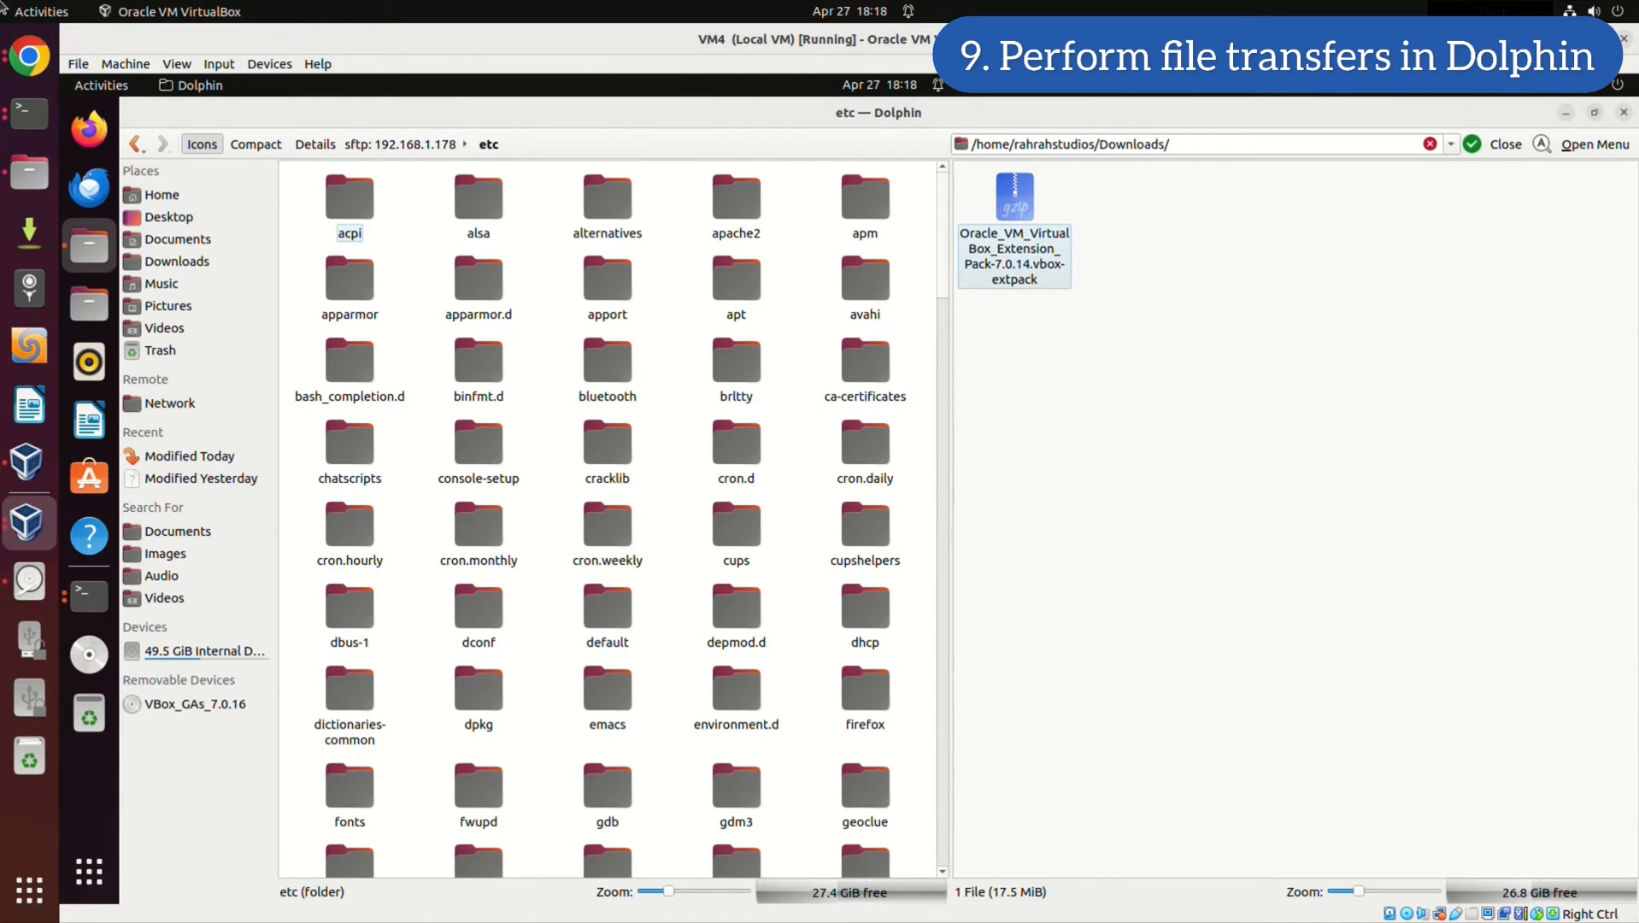
pyautogui.scroll(-3)
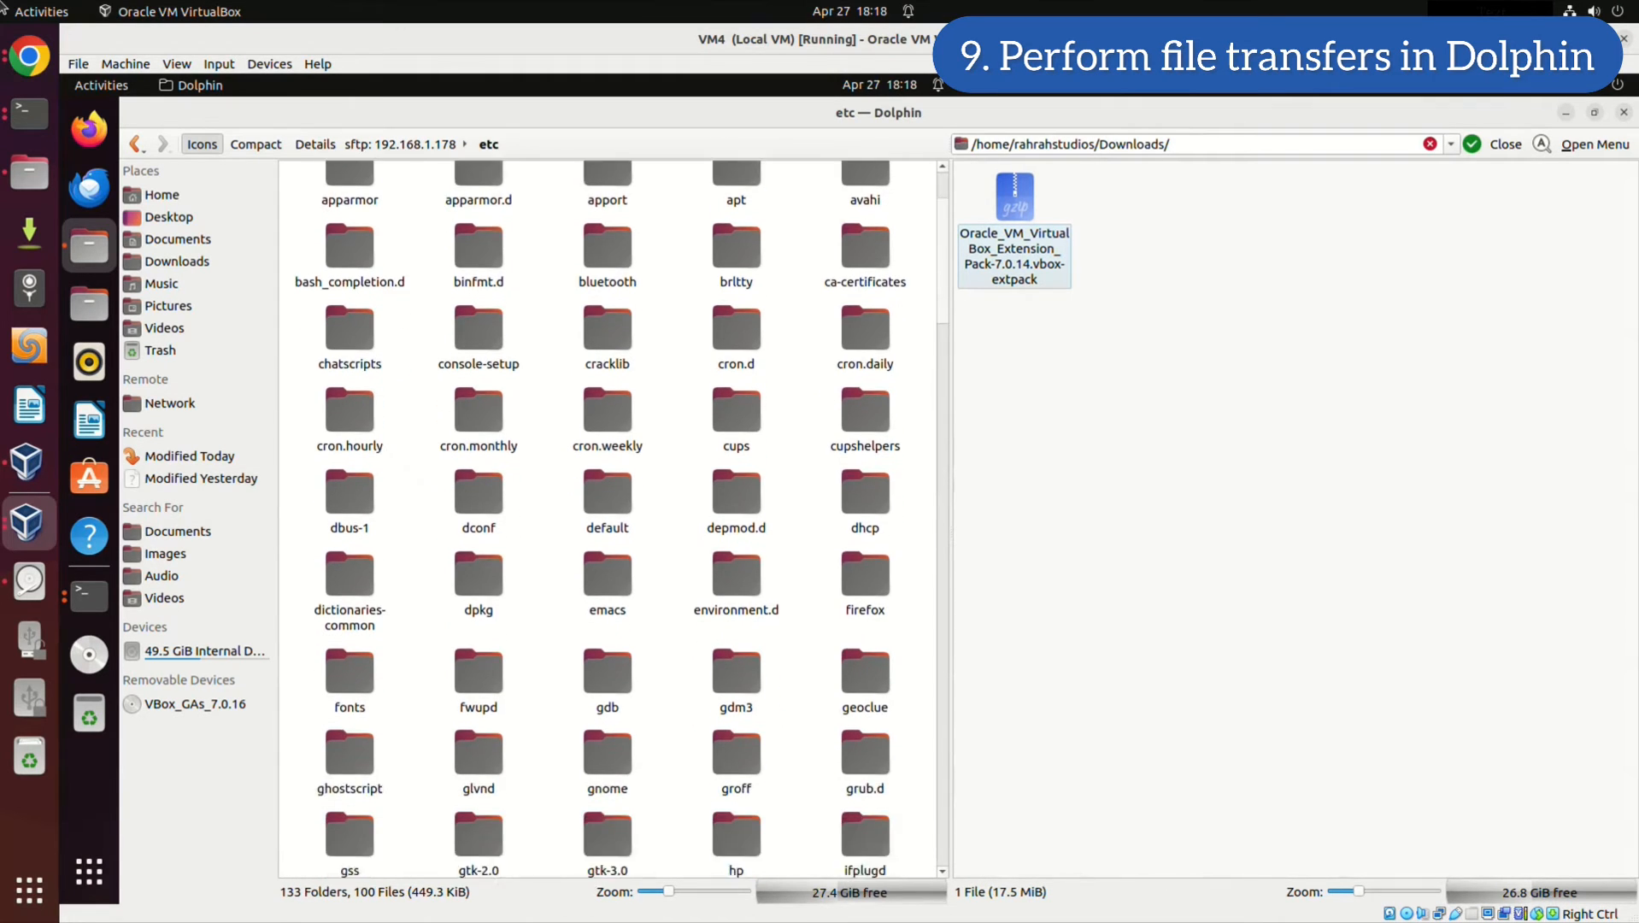
pyautogui.scroll(-3)
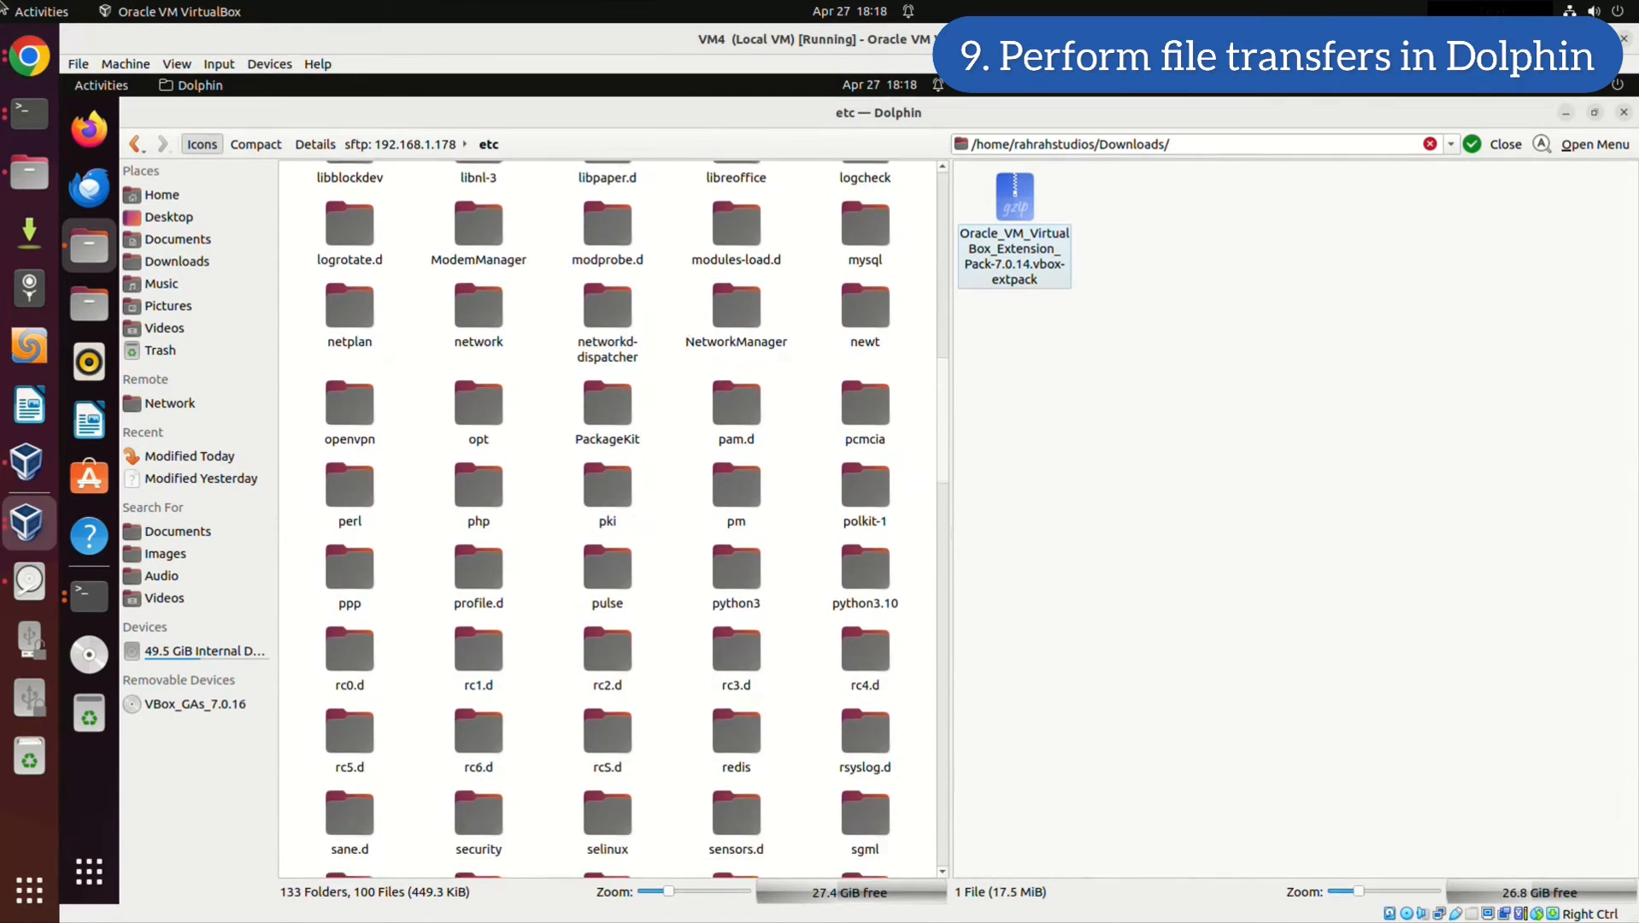
pyautogui.scroll(-3)
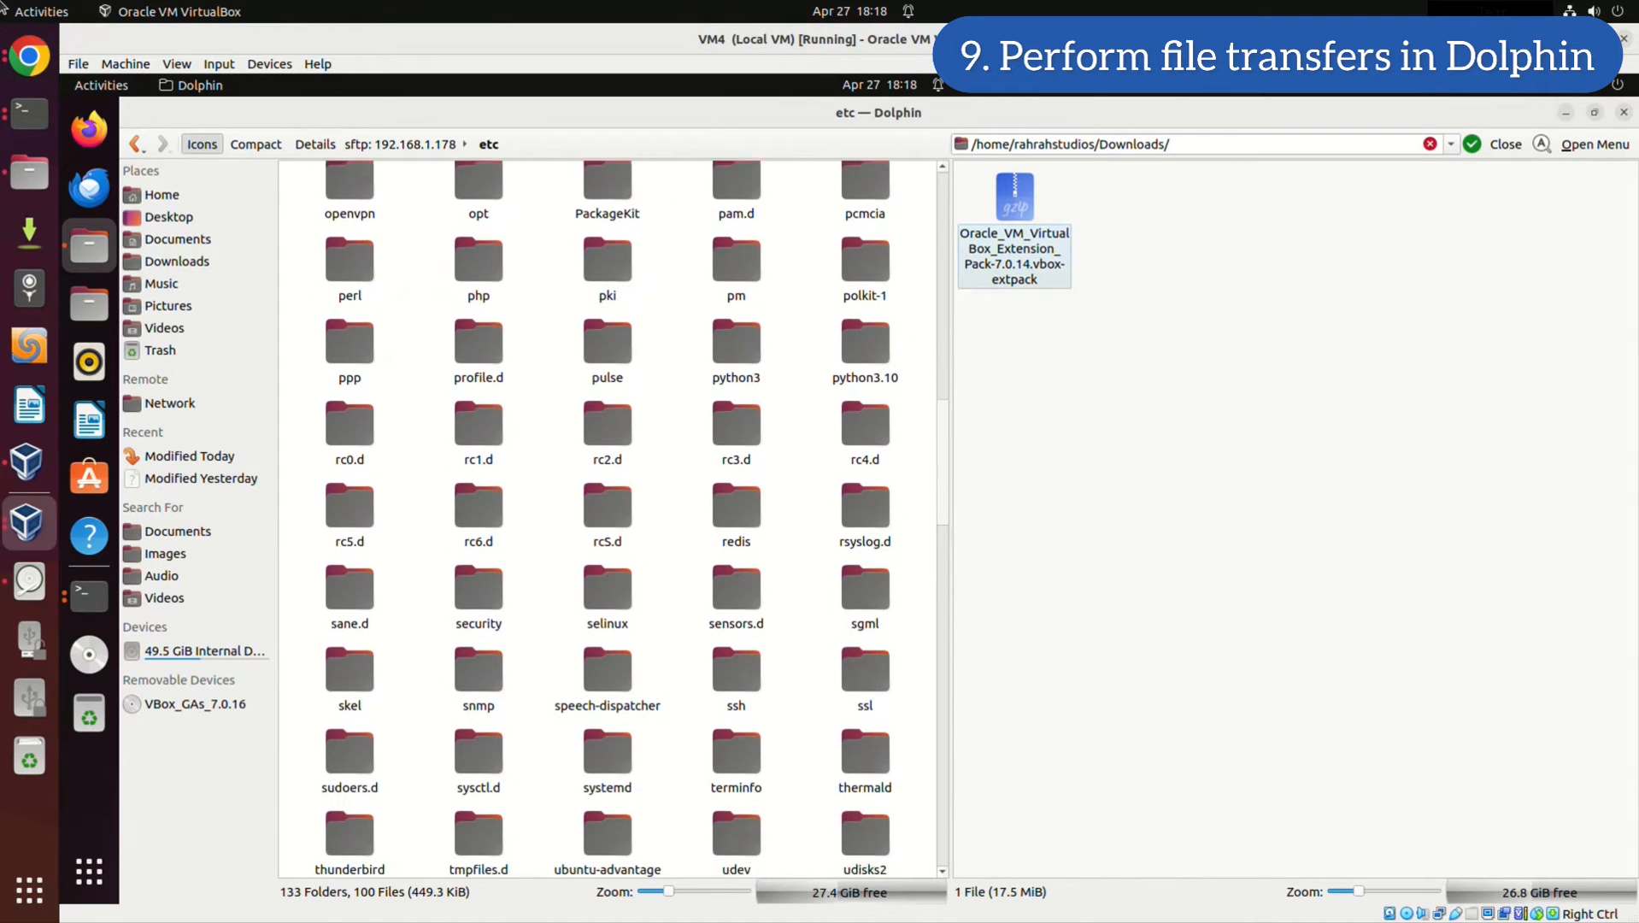
pyautogui.scroll(-3)
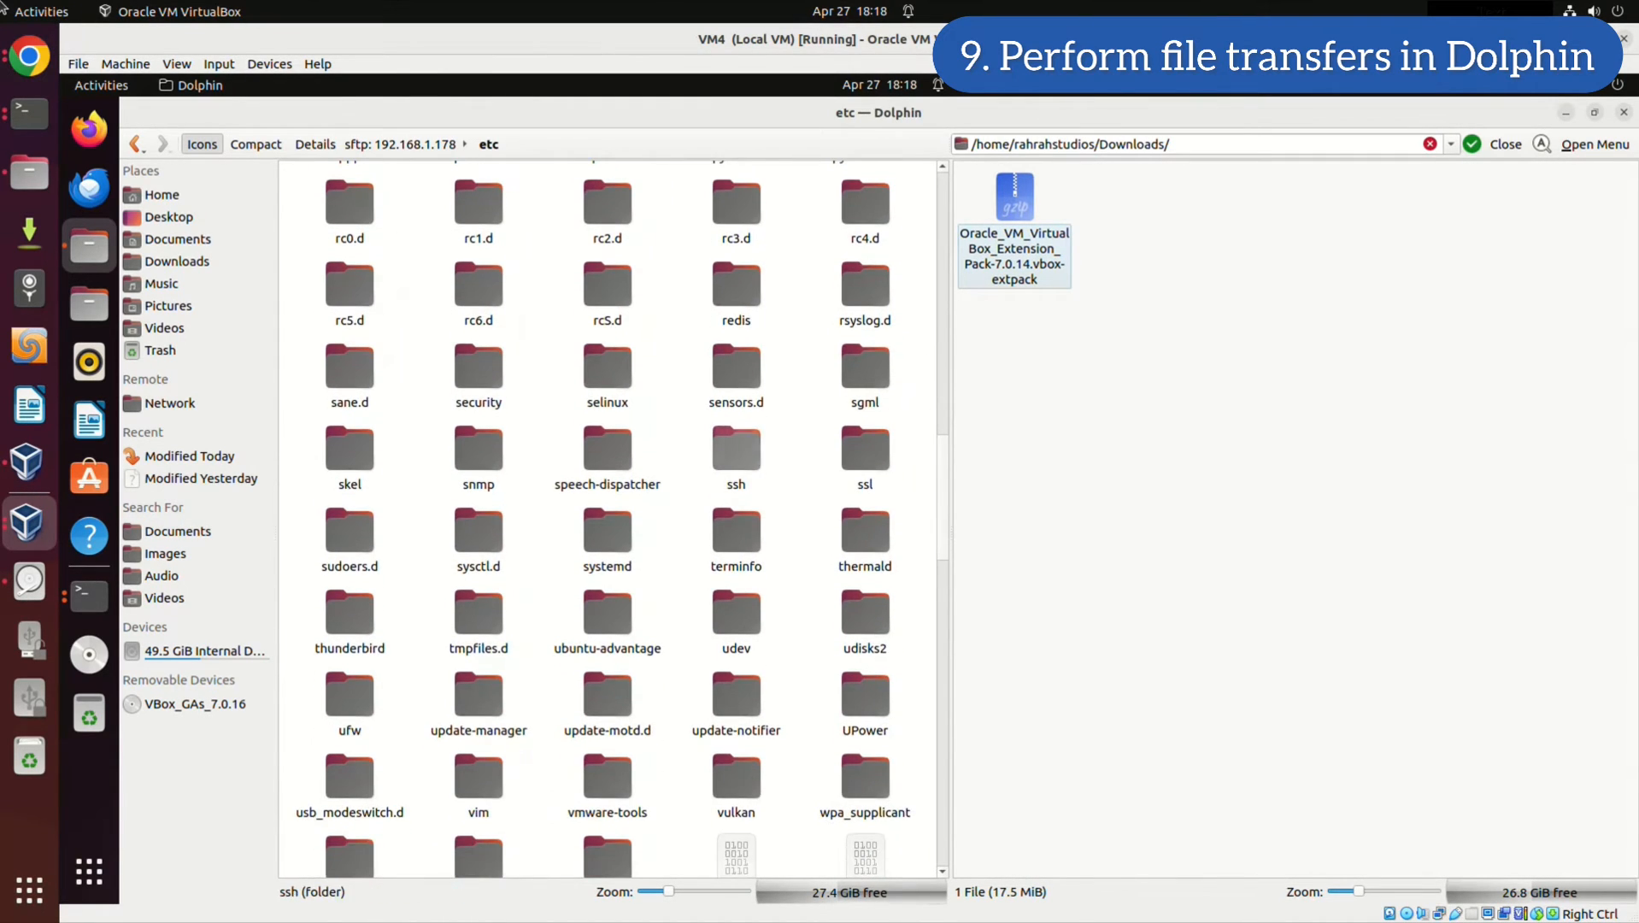
# Copy nextcloud-ssh.tar.gz from the server's ssh folder and paste it into local Downloads
pyautogui.doubleClick(737, 449)
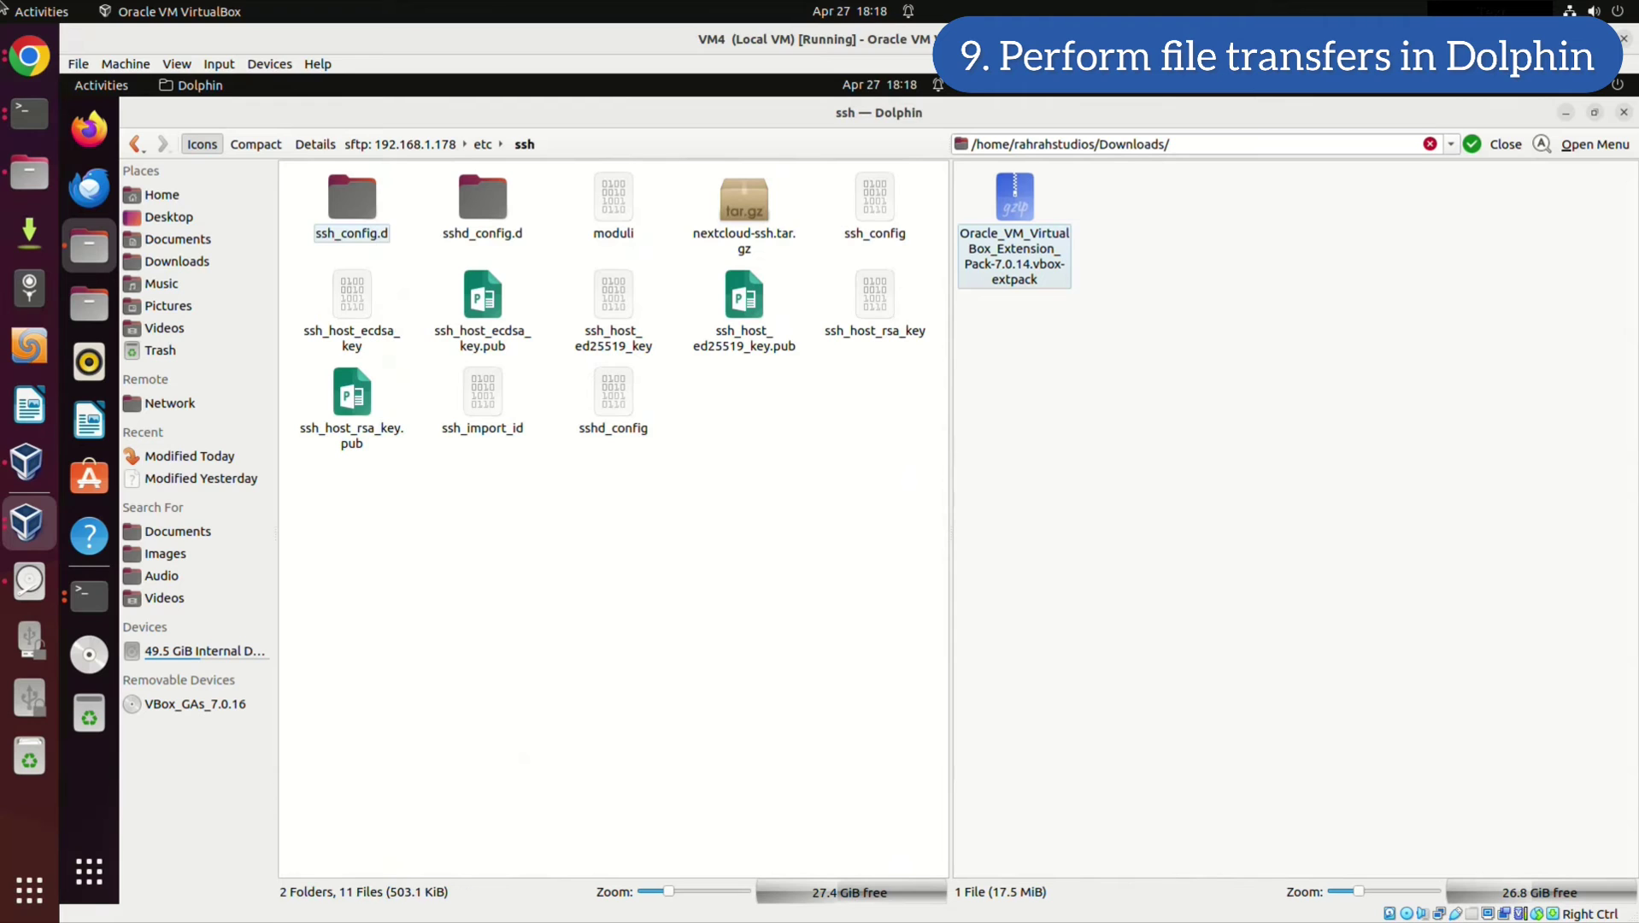
pyautogui.click(744, 198)
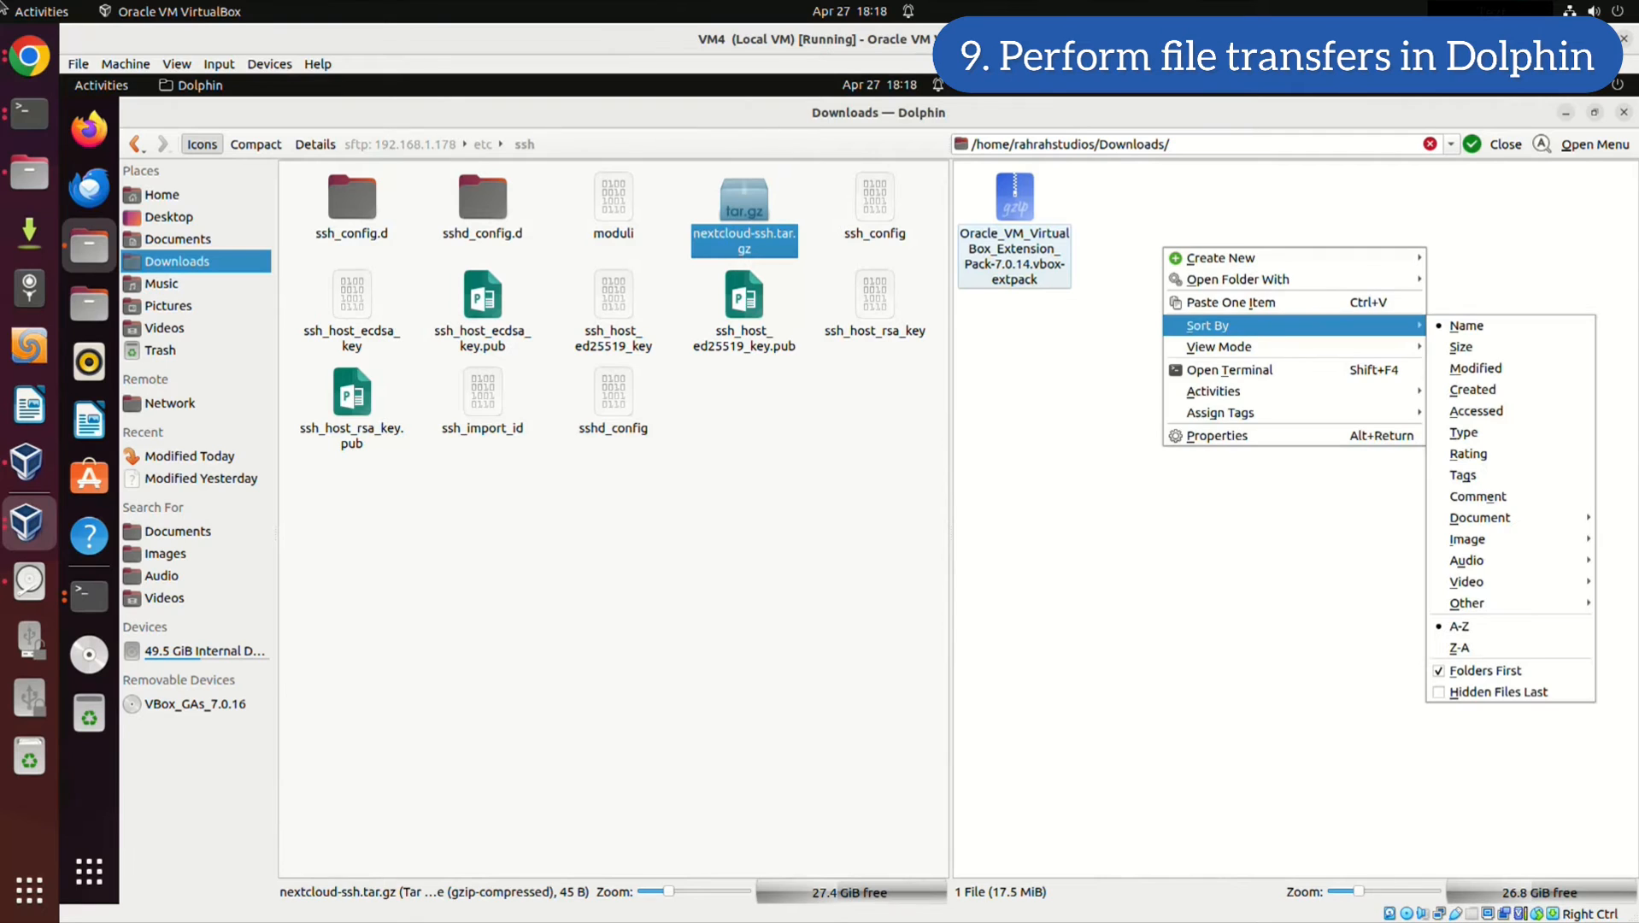
pyautogui.click(1229, 302)
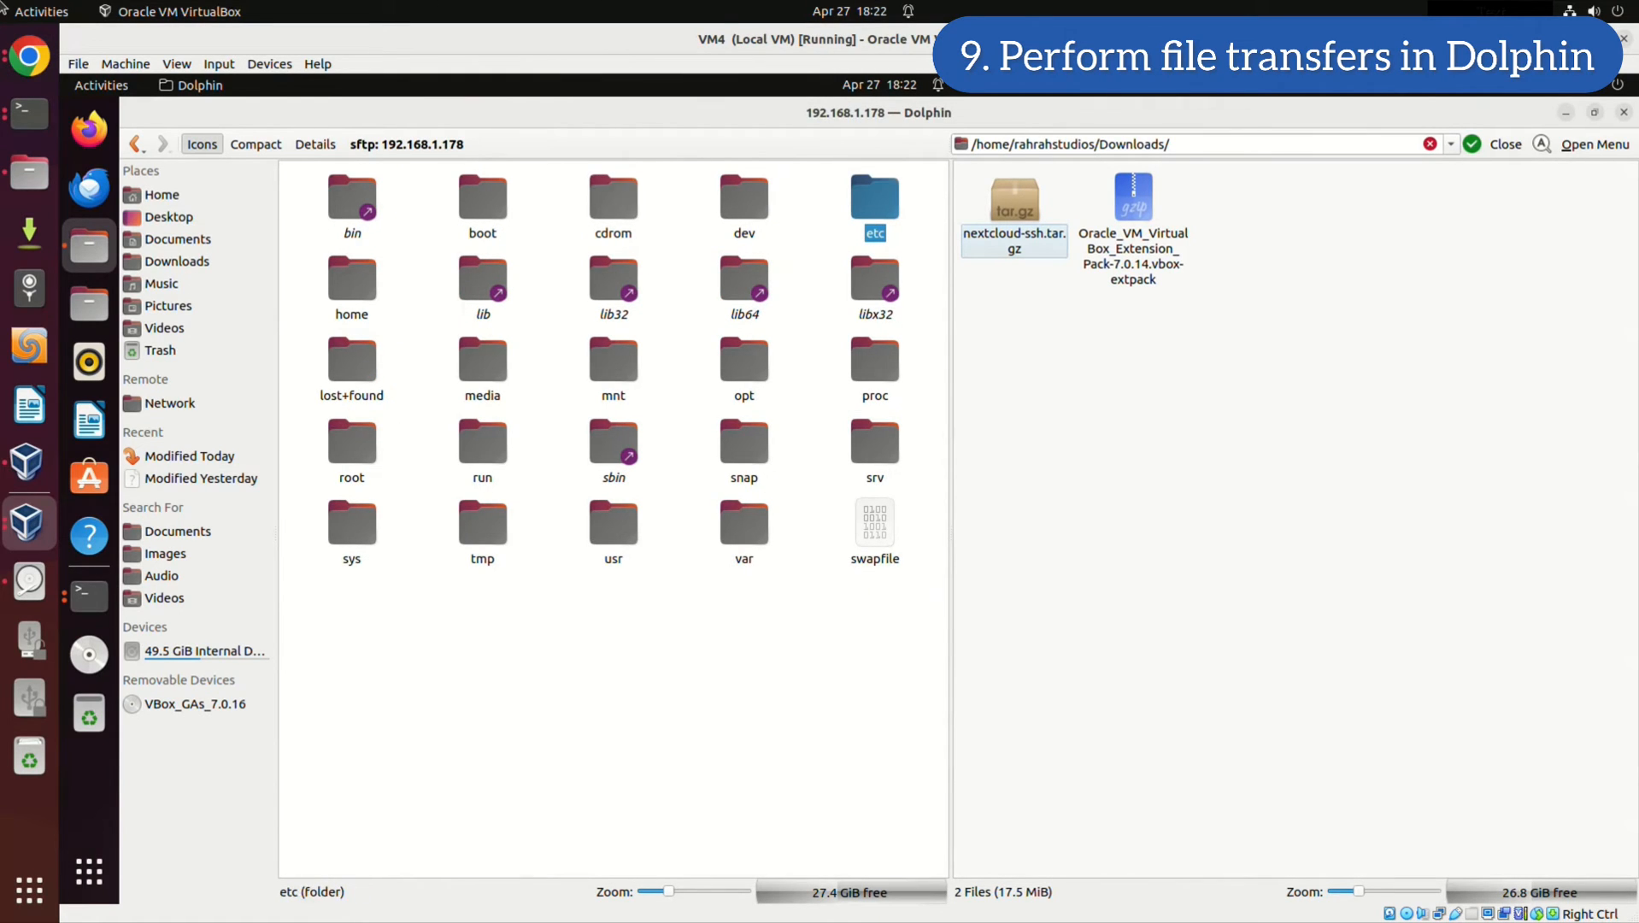
# Browse to /var/www/nextcloud and copy the data, database.bak and themes backups into Downloads
pyautogui.click(743, 519)
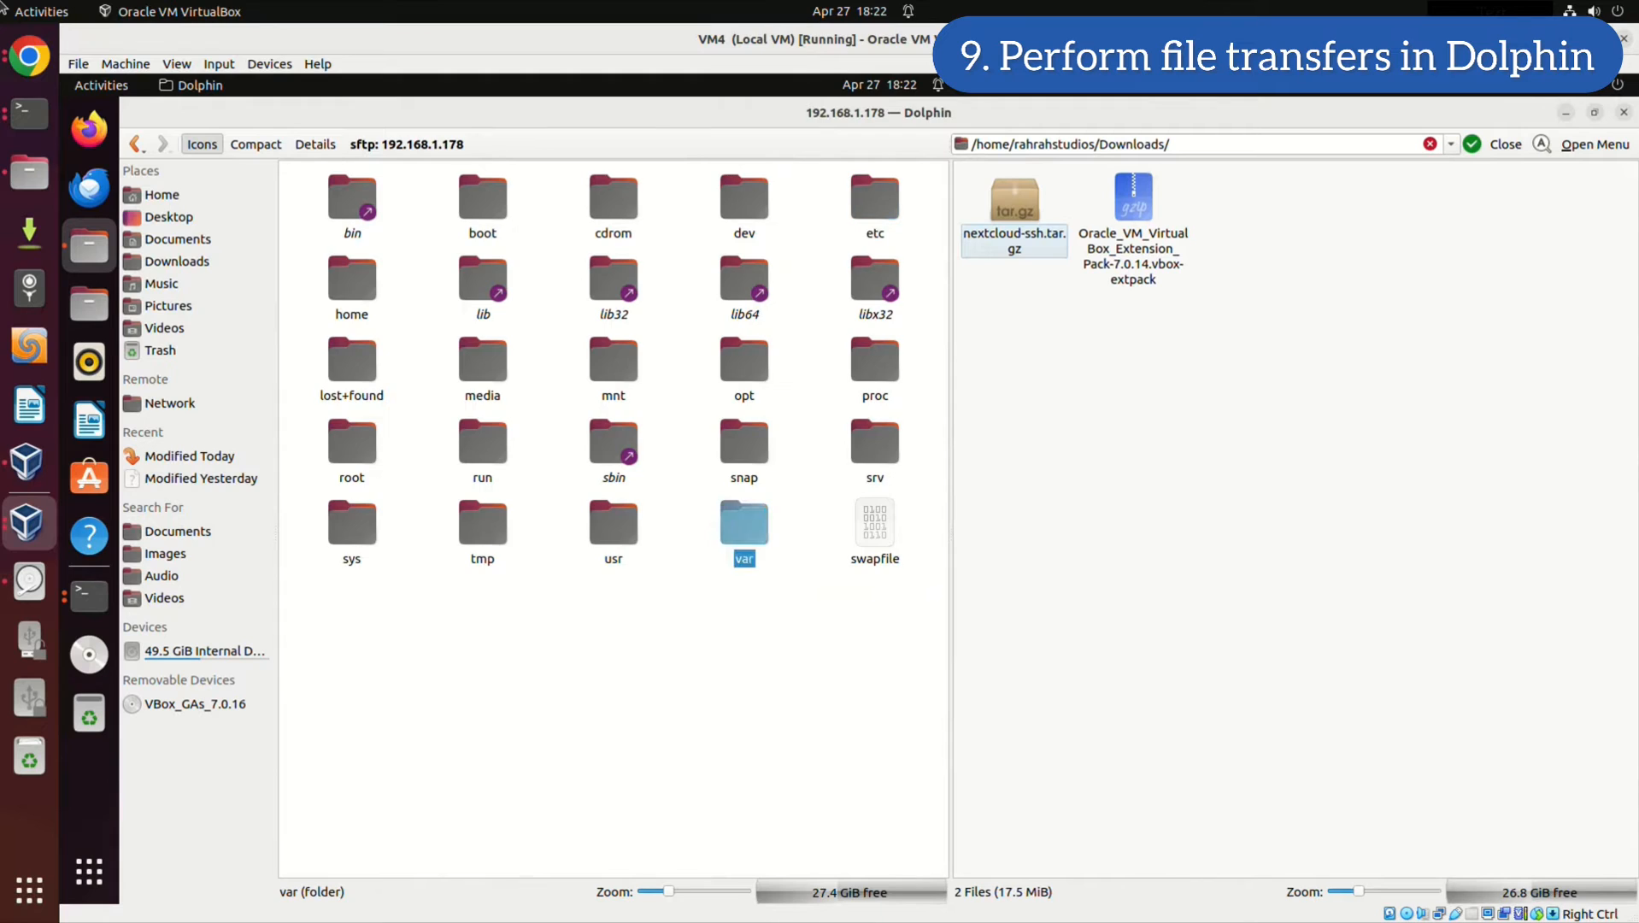
pyautogui.doubleClick(743, 520)
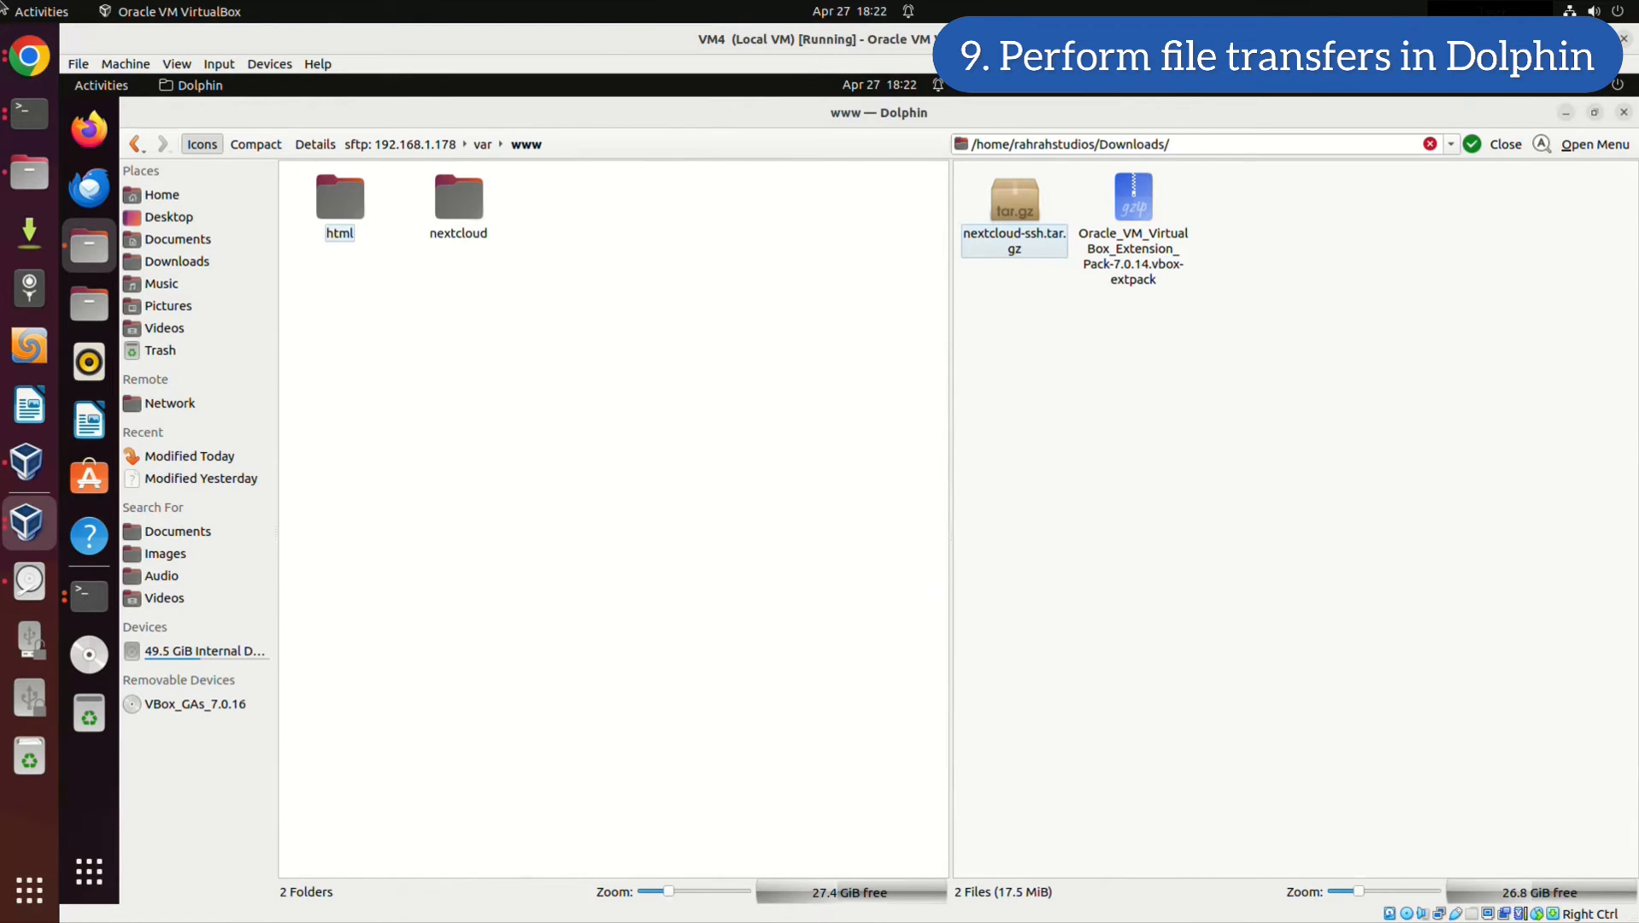
pyautogui.doubleClick(458, 198)
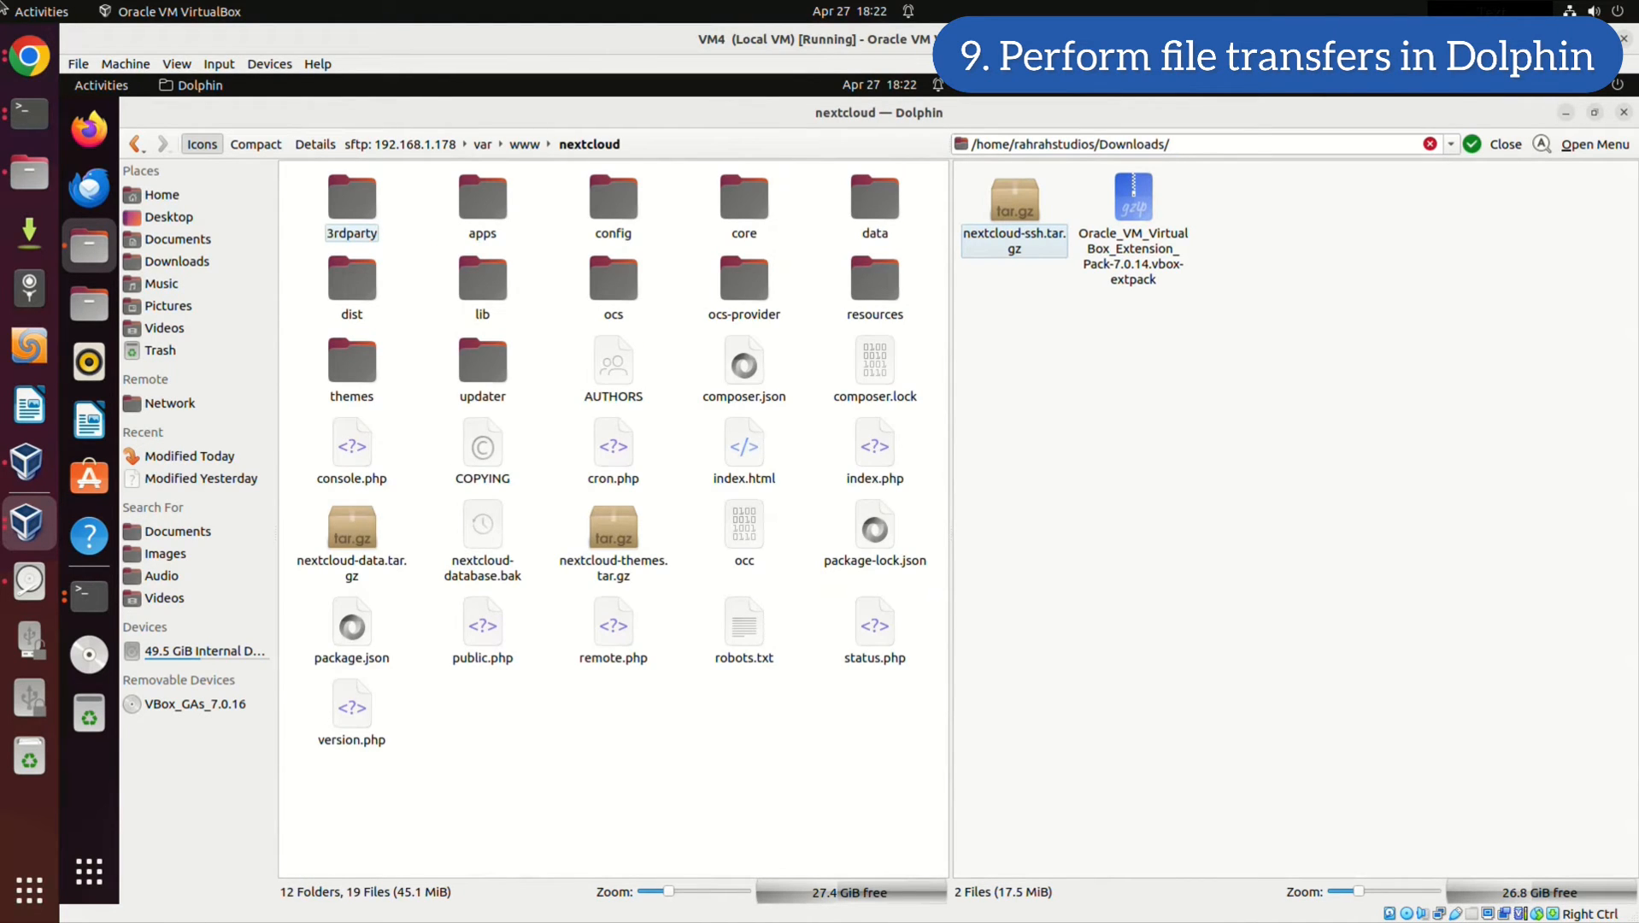
pyautogui.click(352, 527)
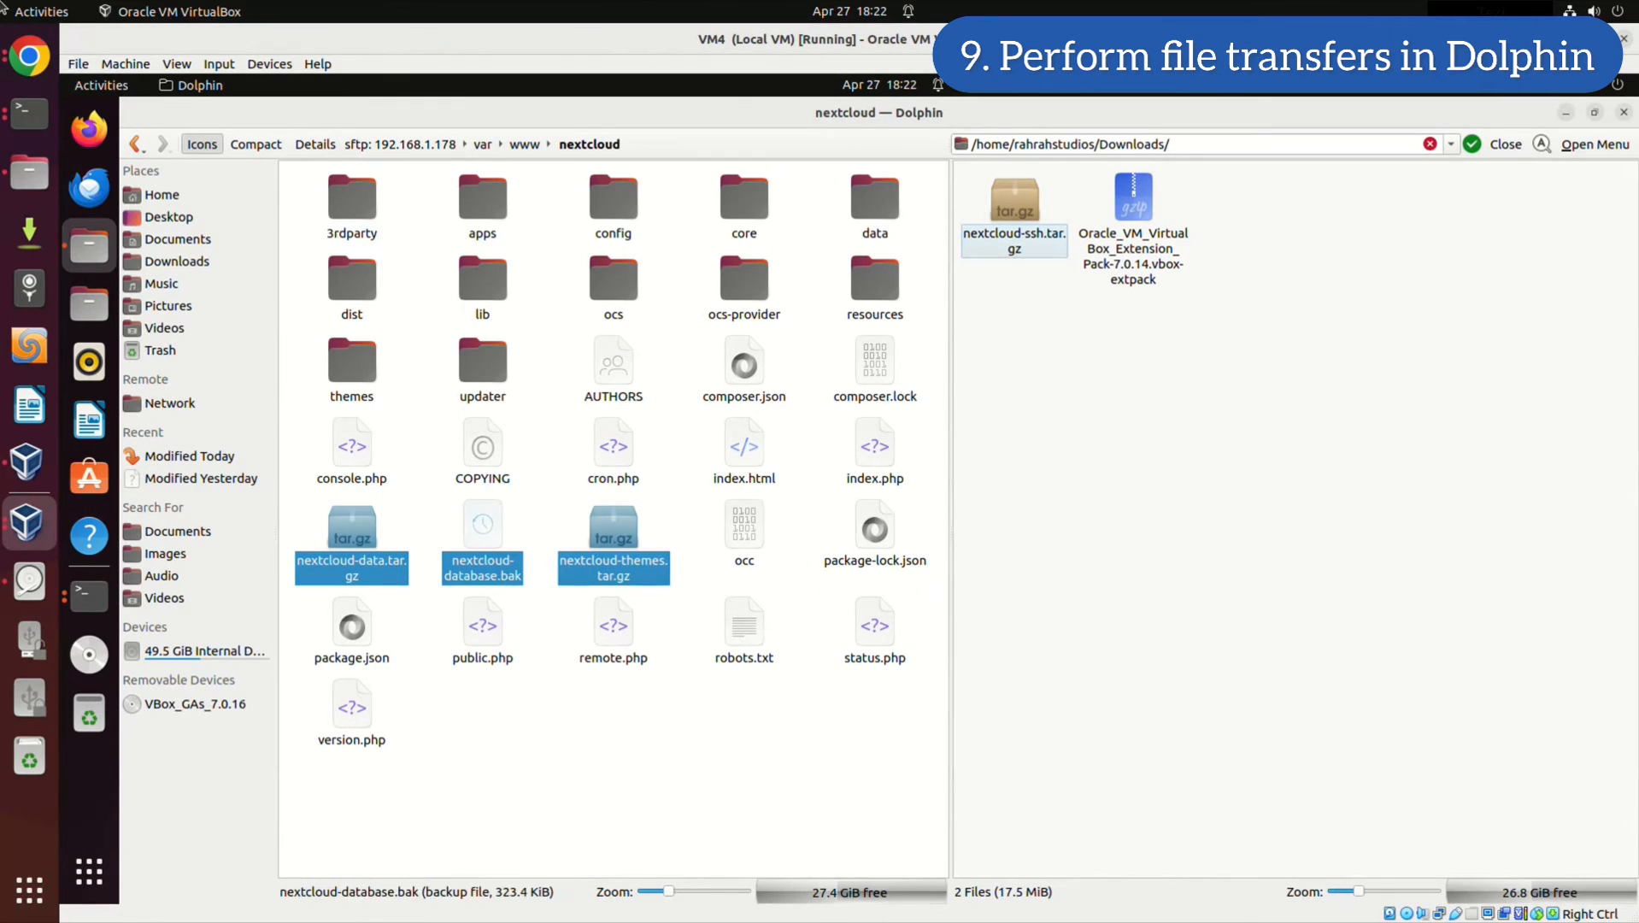
pyautogui.rightClick(612, 533)
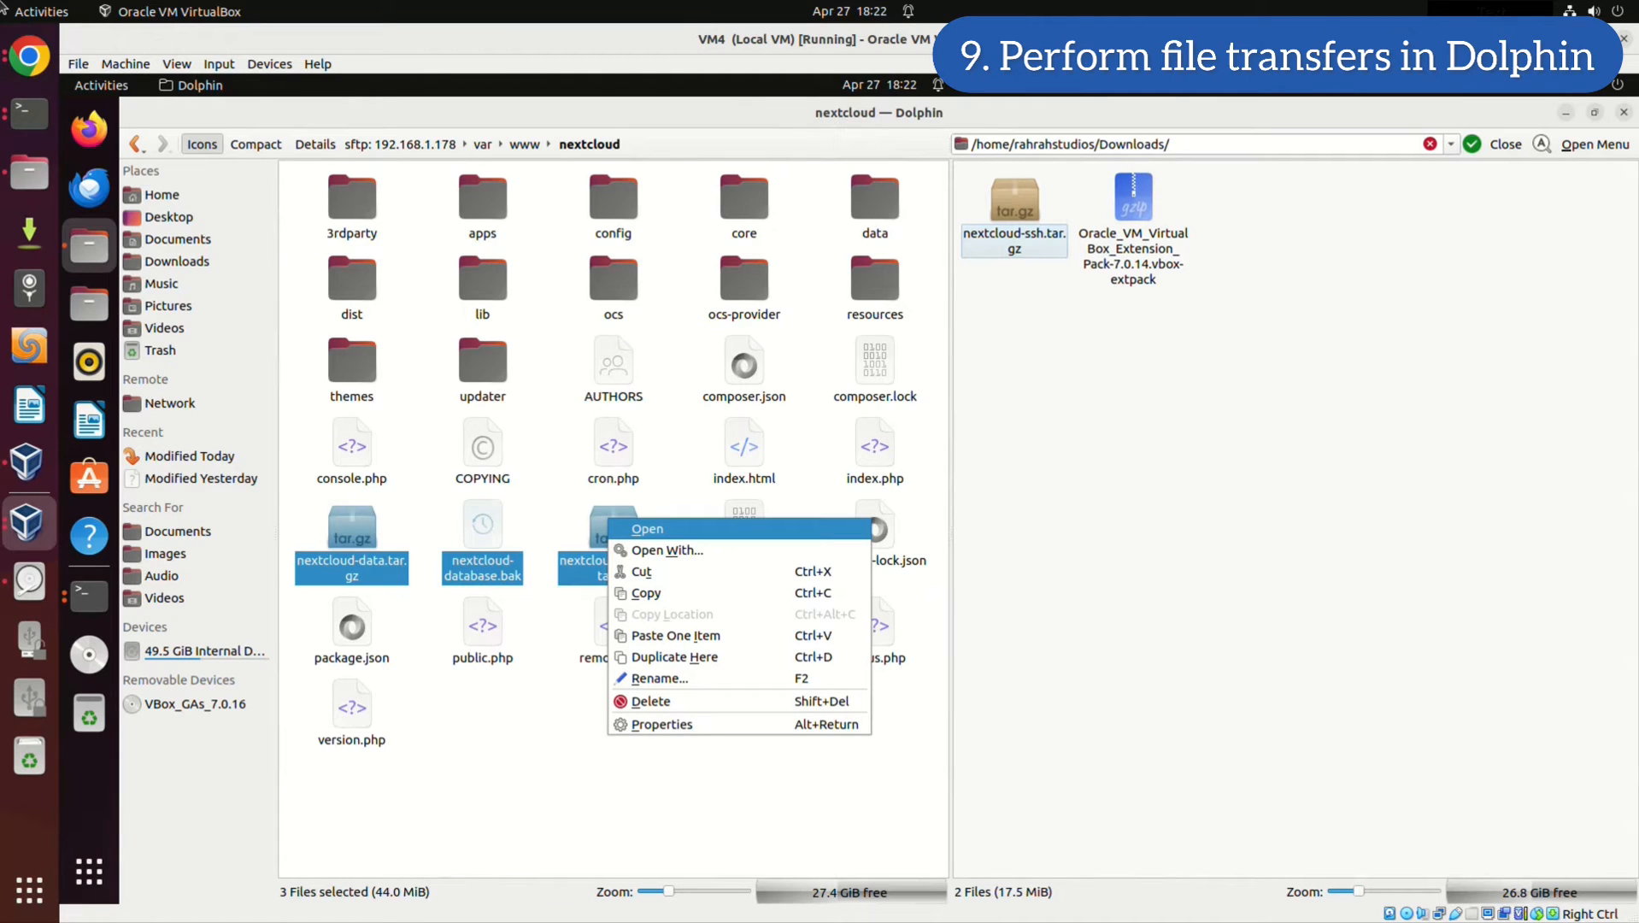
pyautogui.moveTo(644, 593)
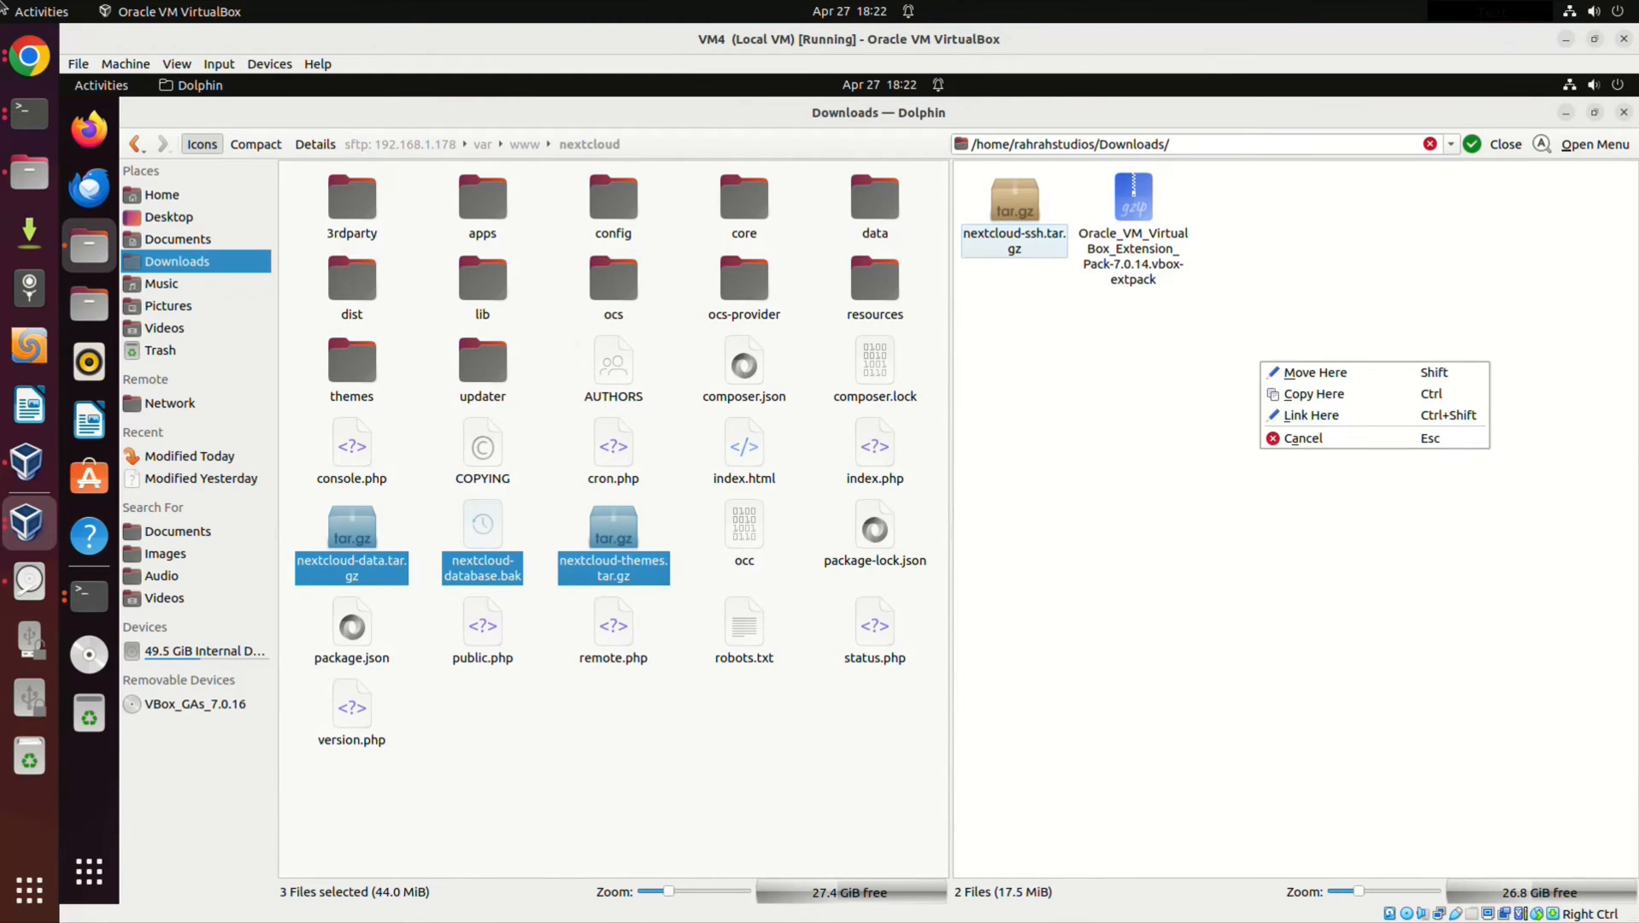
pyautogui.click(1314, 393)
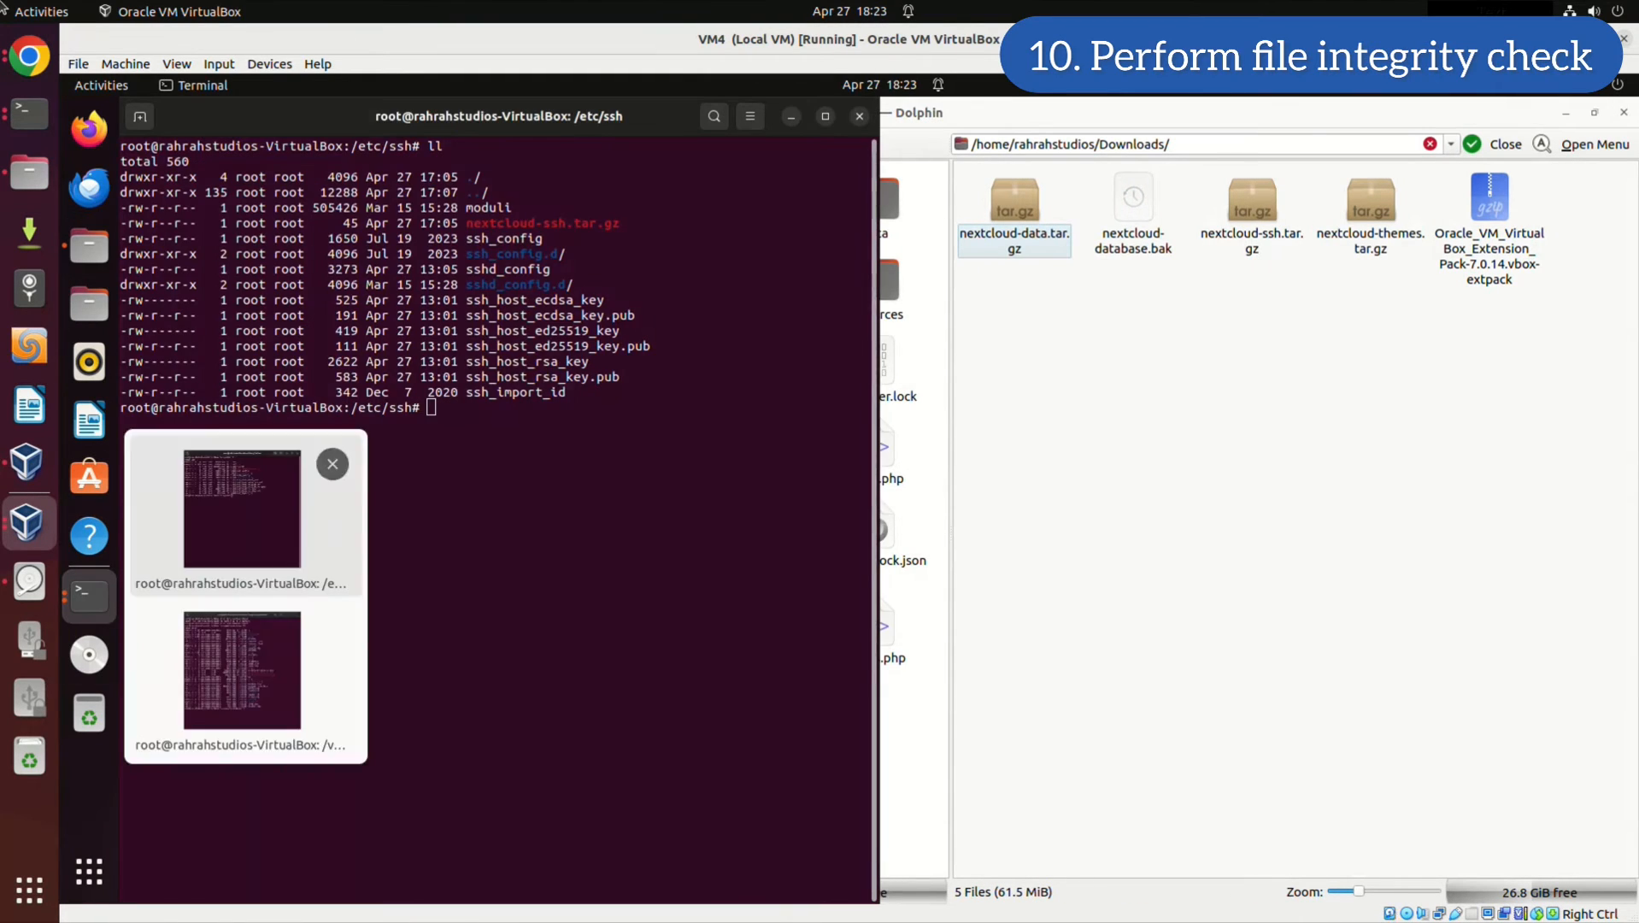
# Run sha256sum on ./nextcloud-ssh.tar.gz in the /etc/ssh terminal to print its hash
pyautogui.click(241, 672)
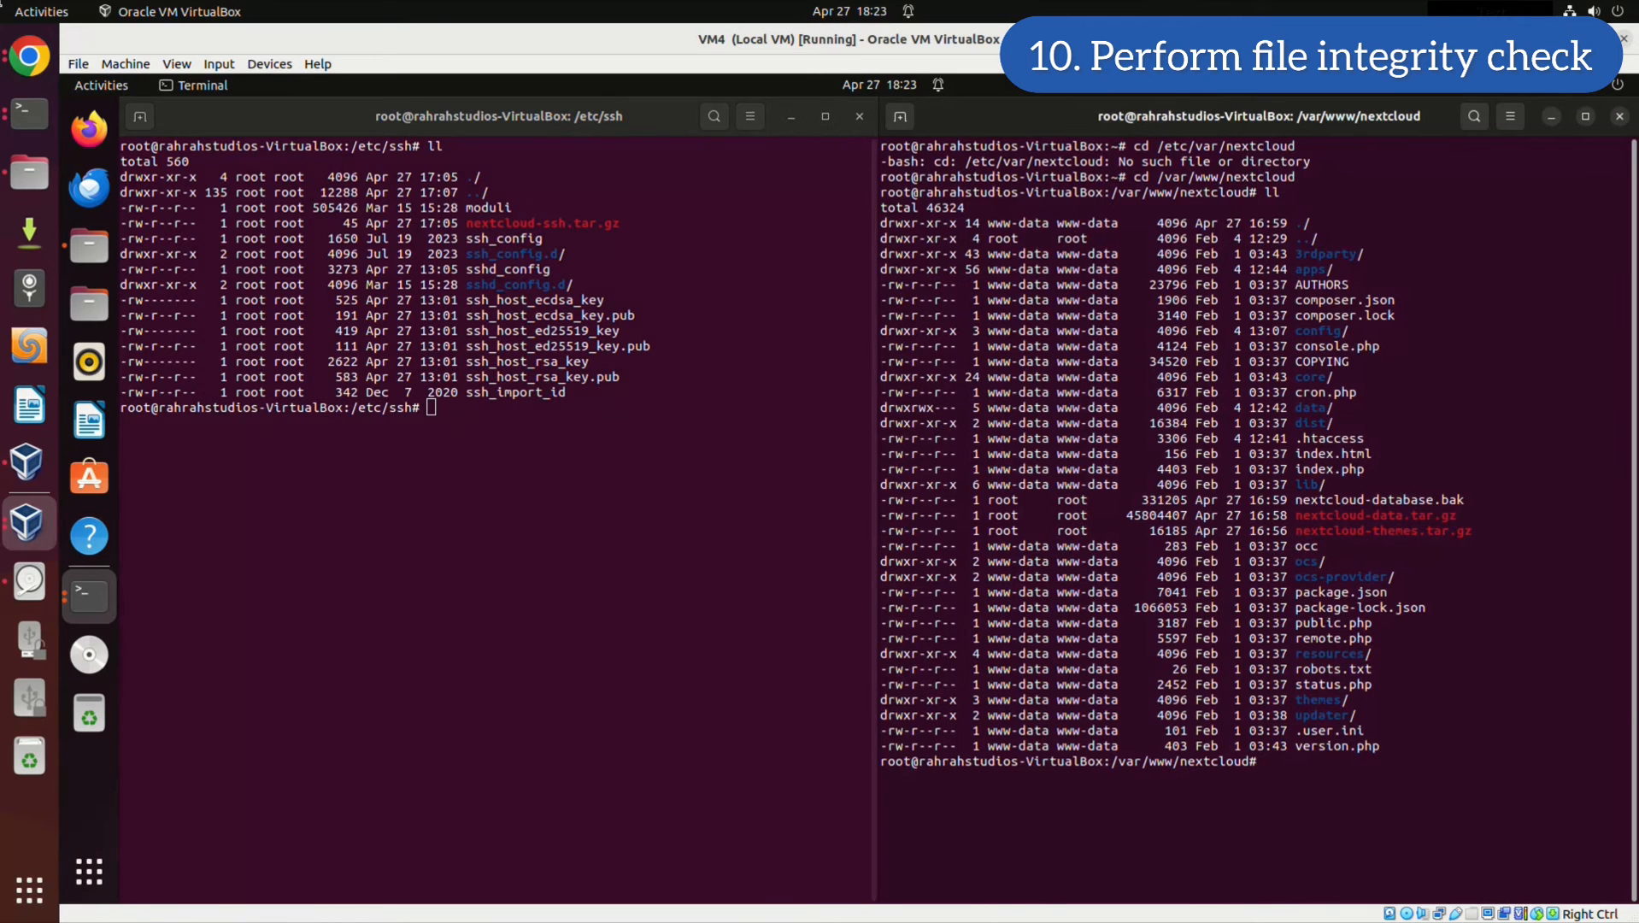
pyautogui.write('sha')
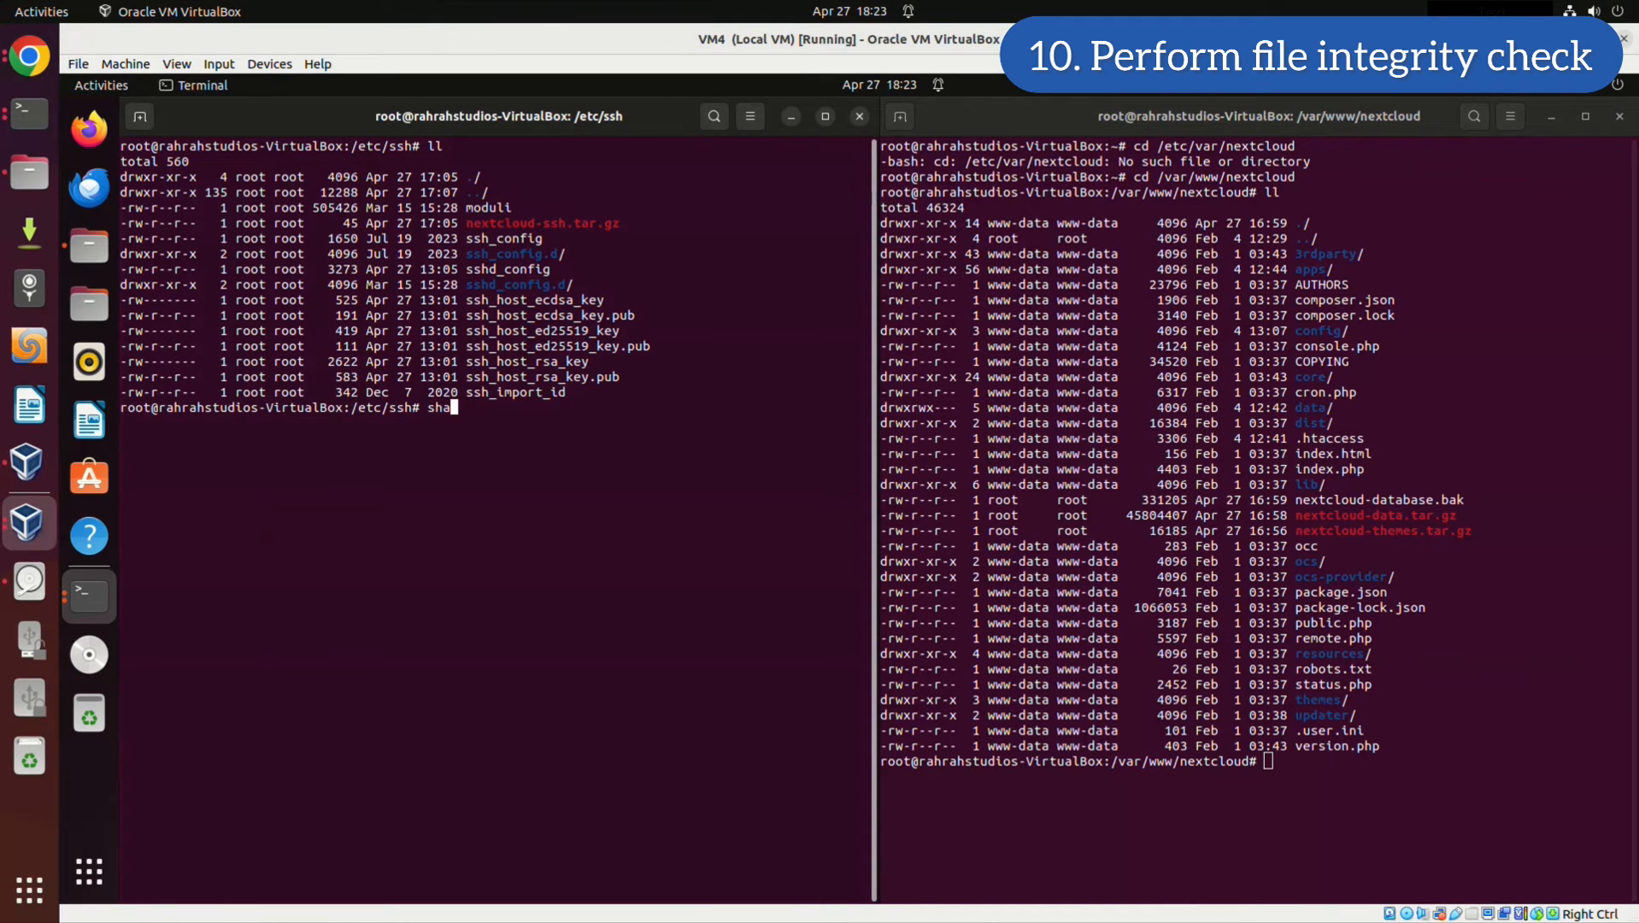
pyautogui.write('256')
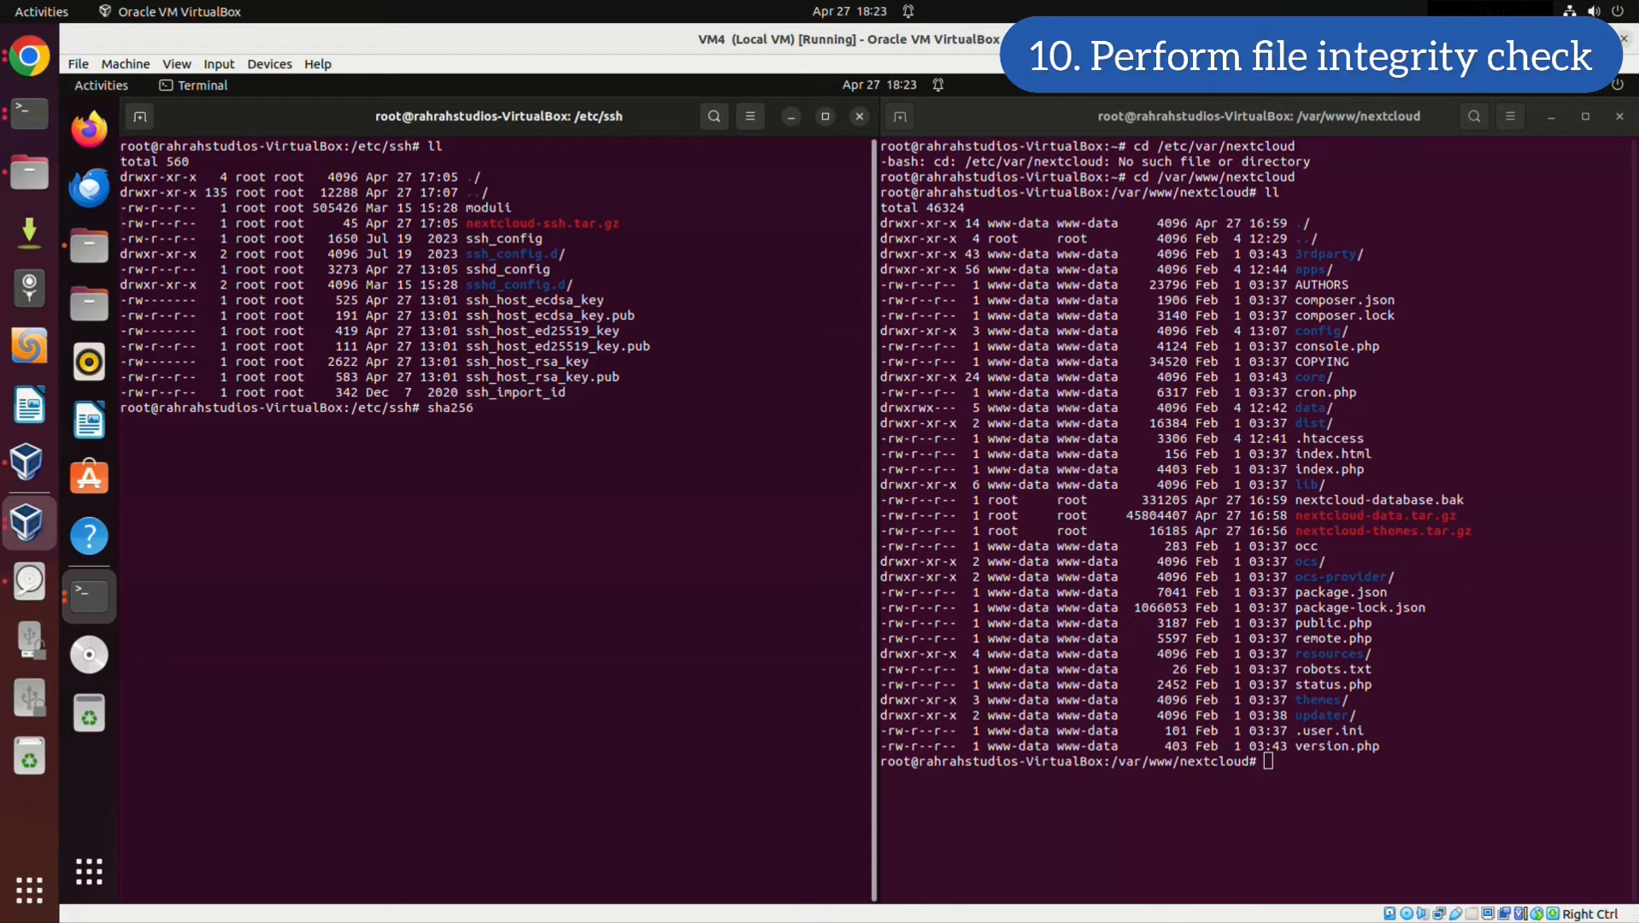
pyautogui.write('sum')
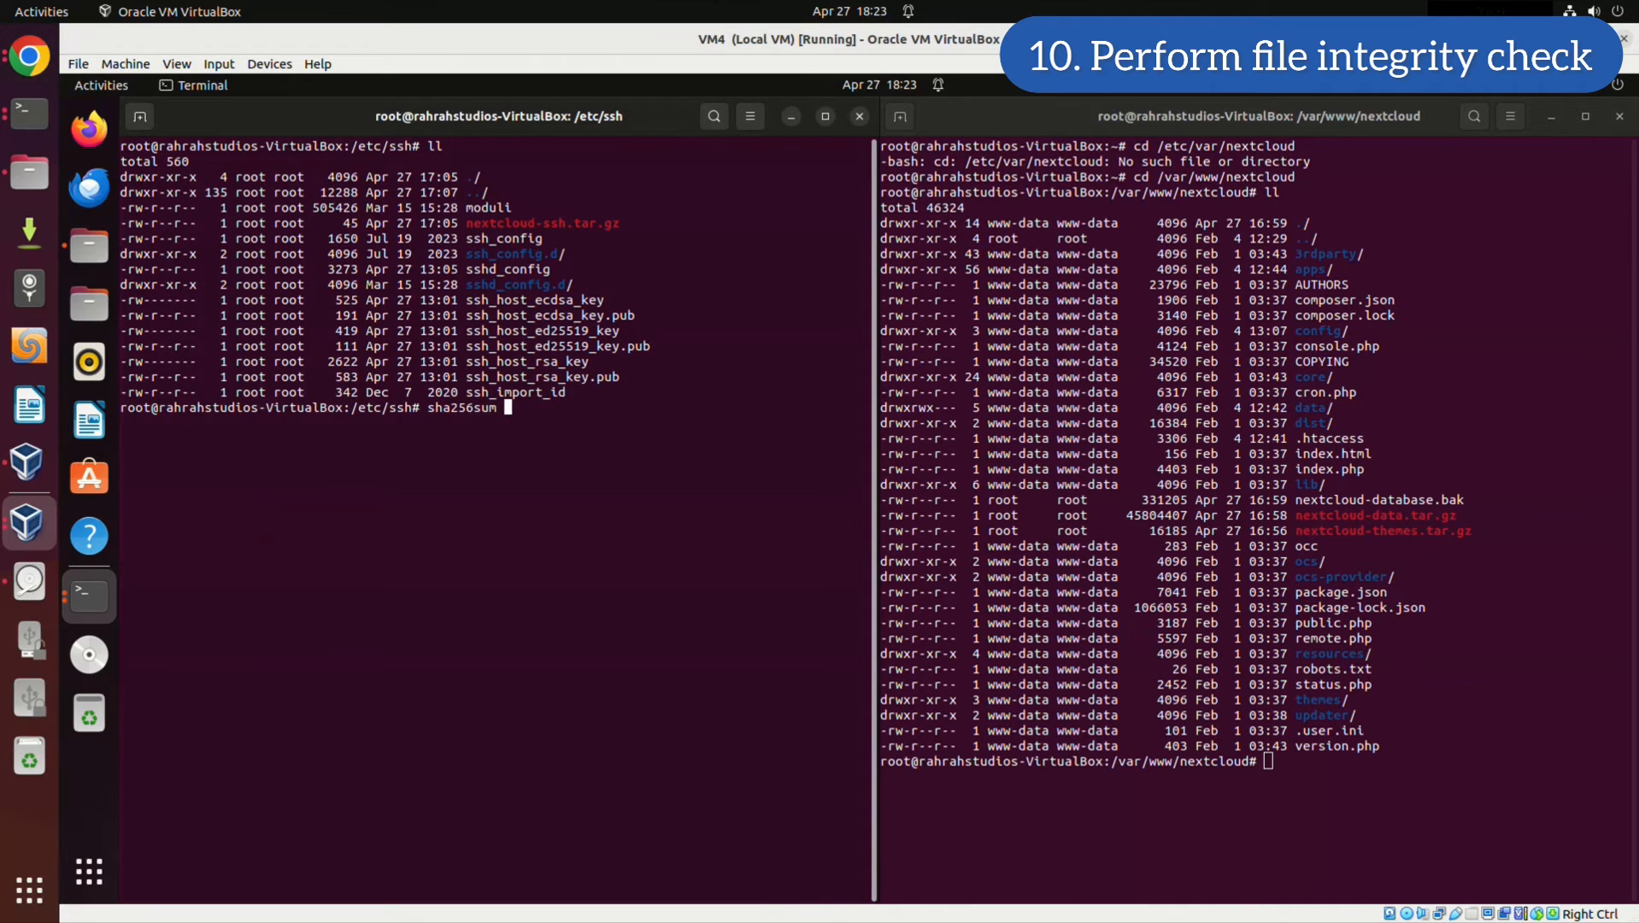
pyautogui.write('./')
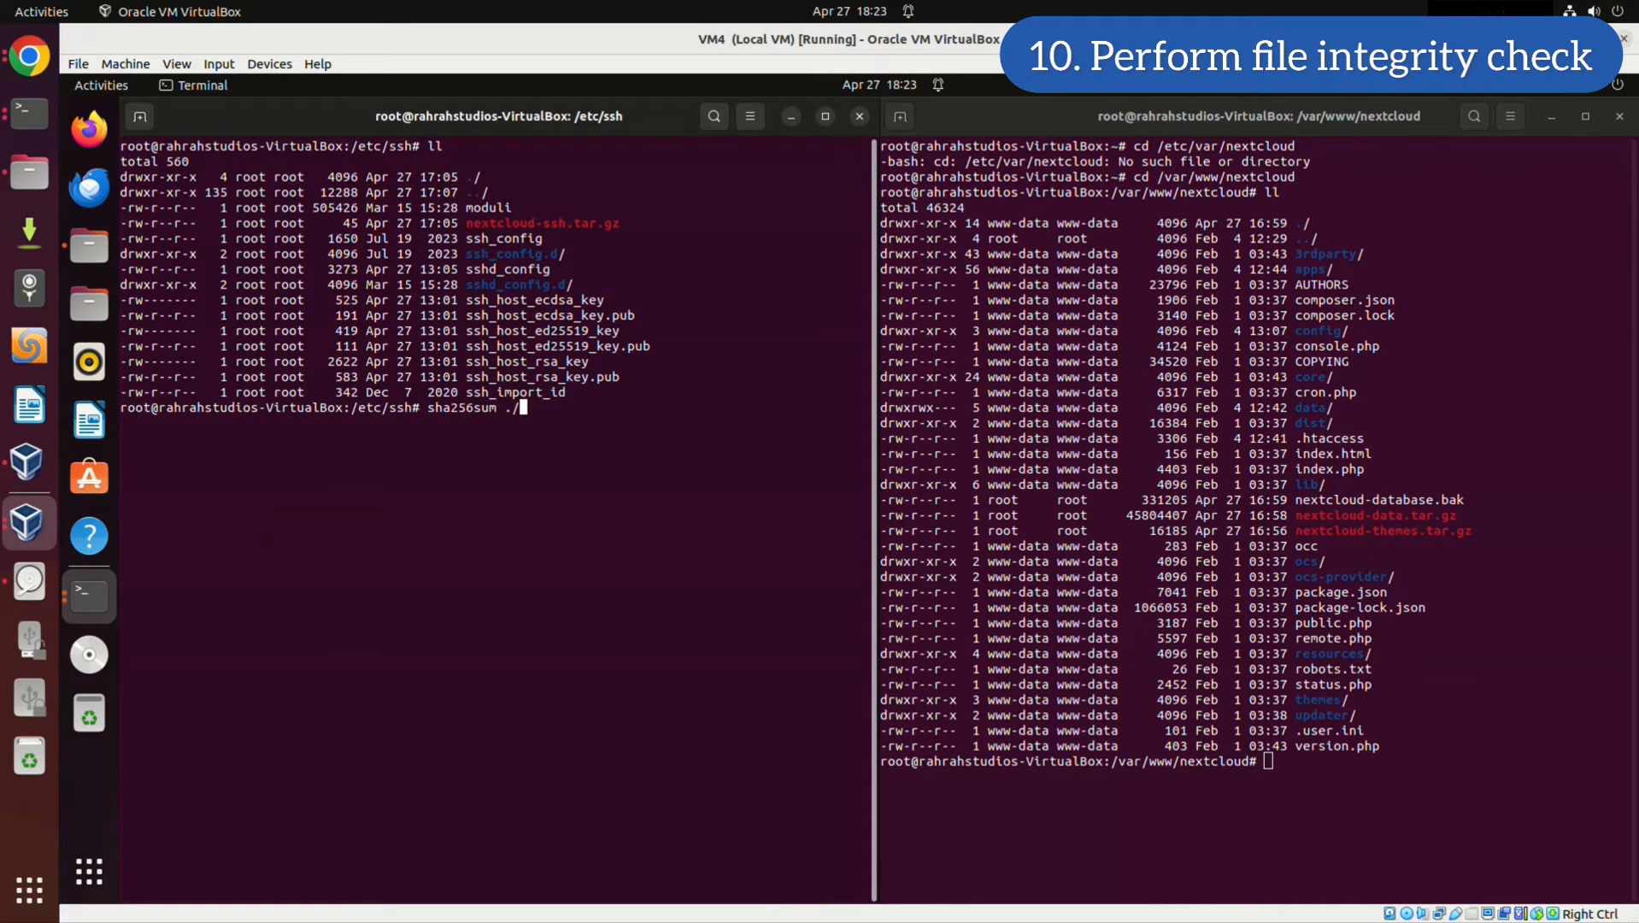
pyautogui.write('nextcloud')
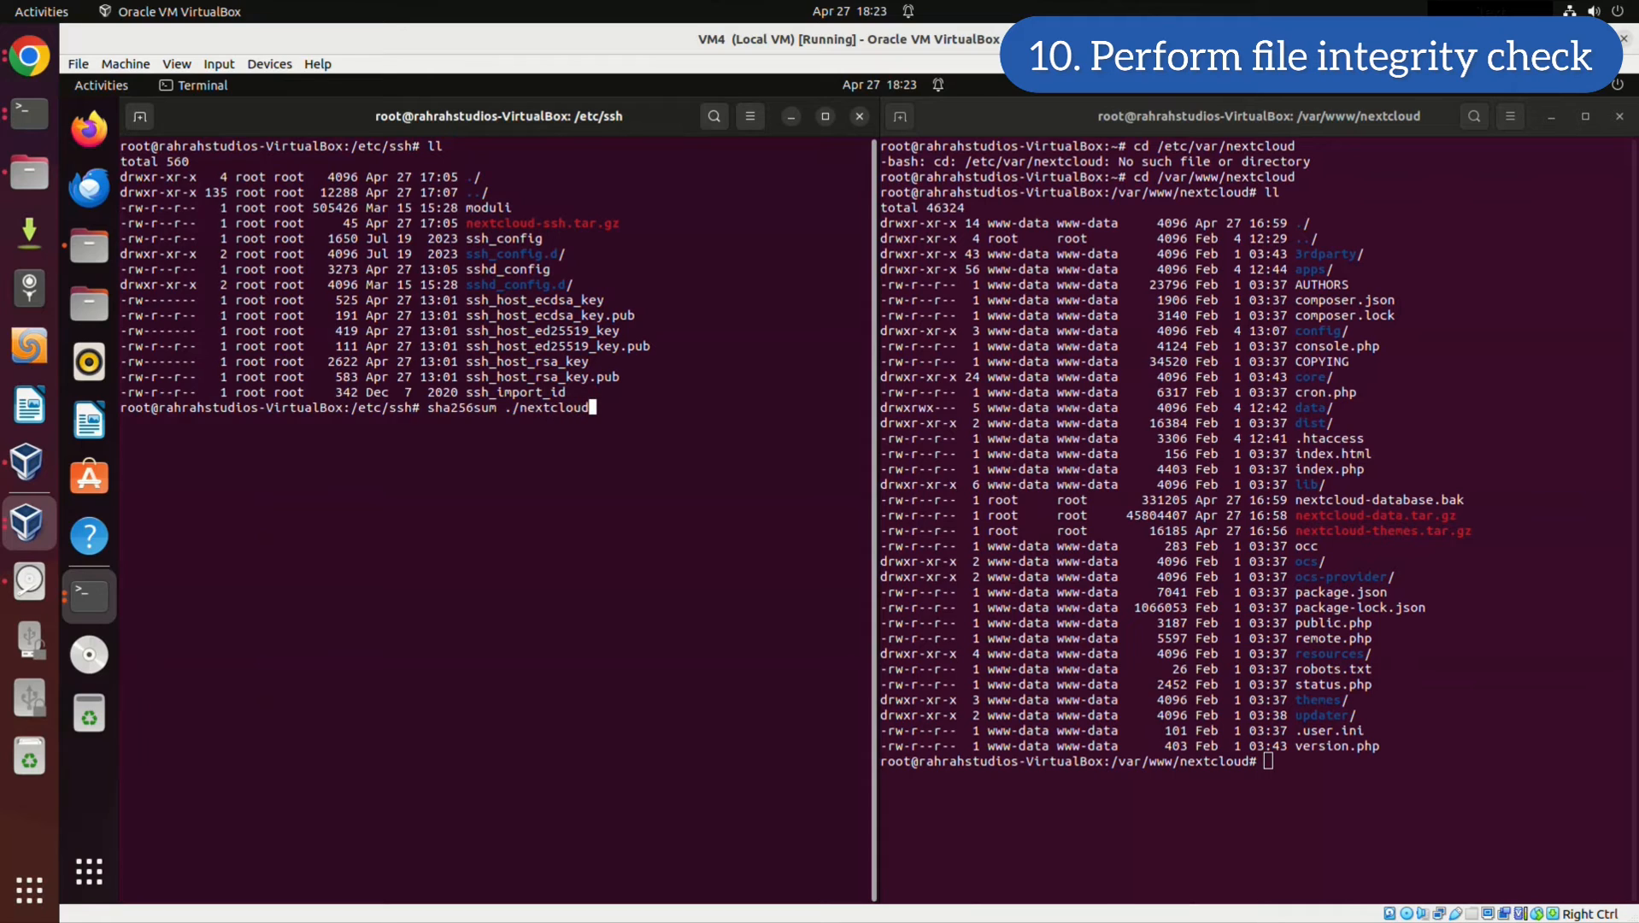
pyautogui.press('Return')
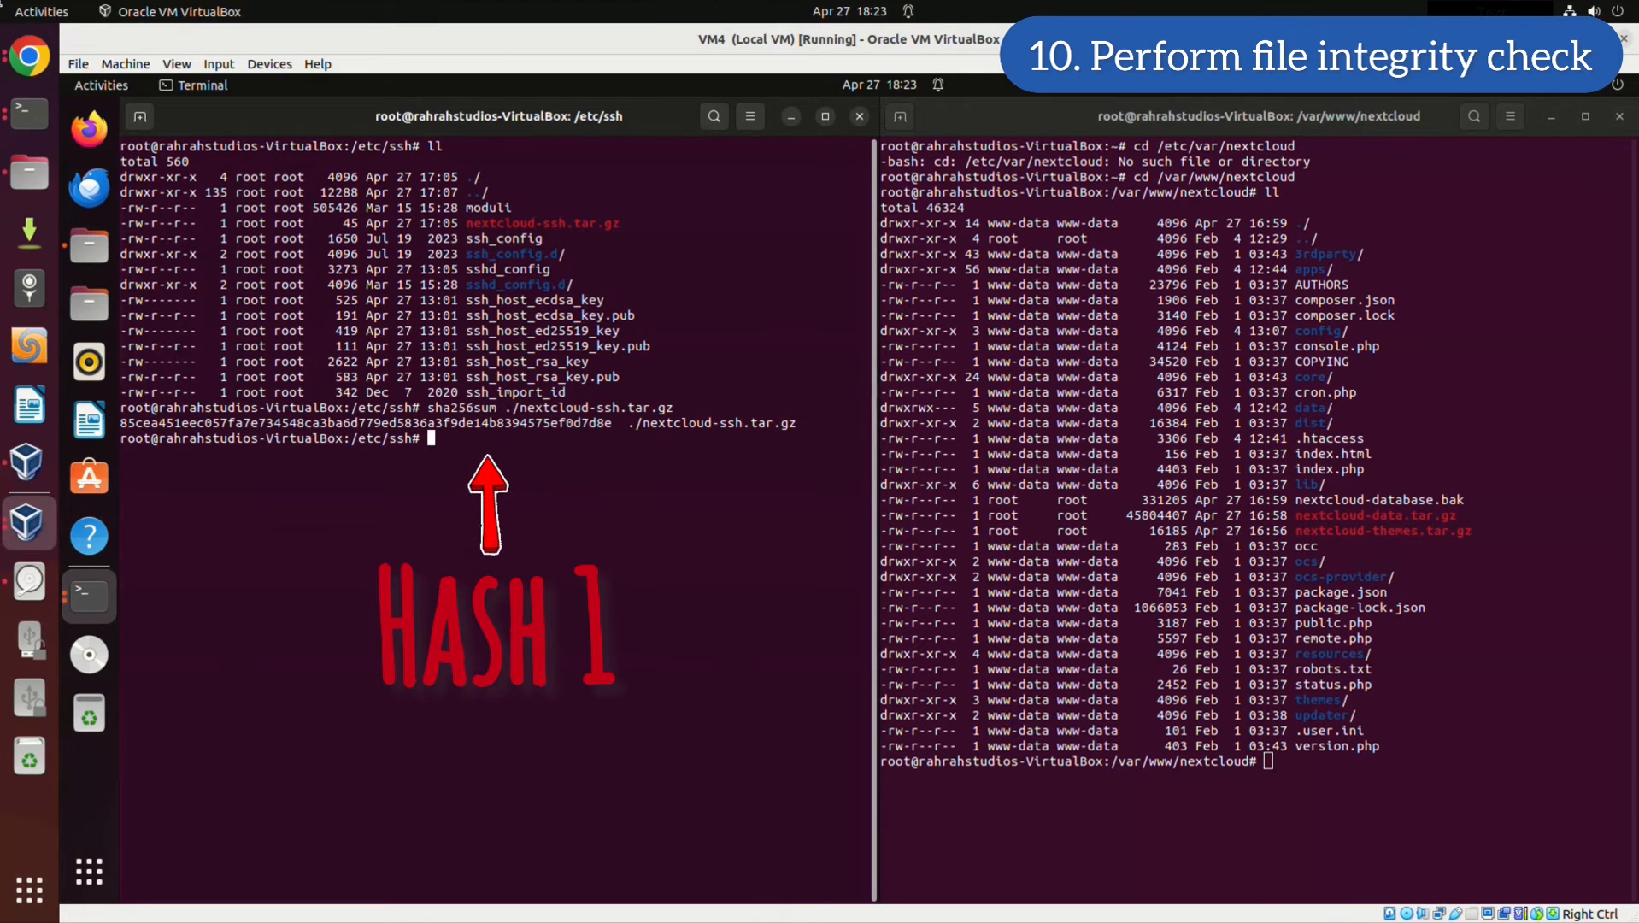
pyautogui.moveTo(88, 596)
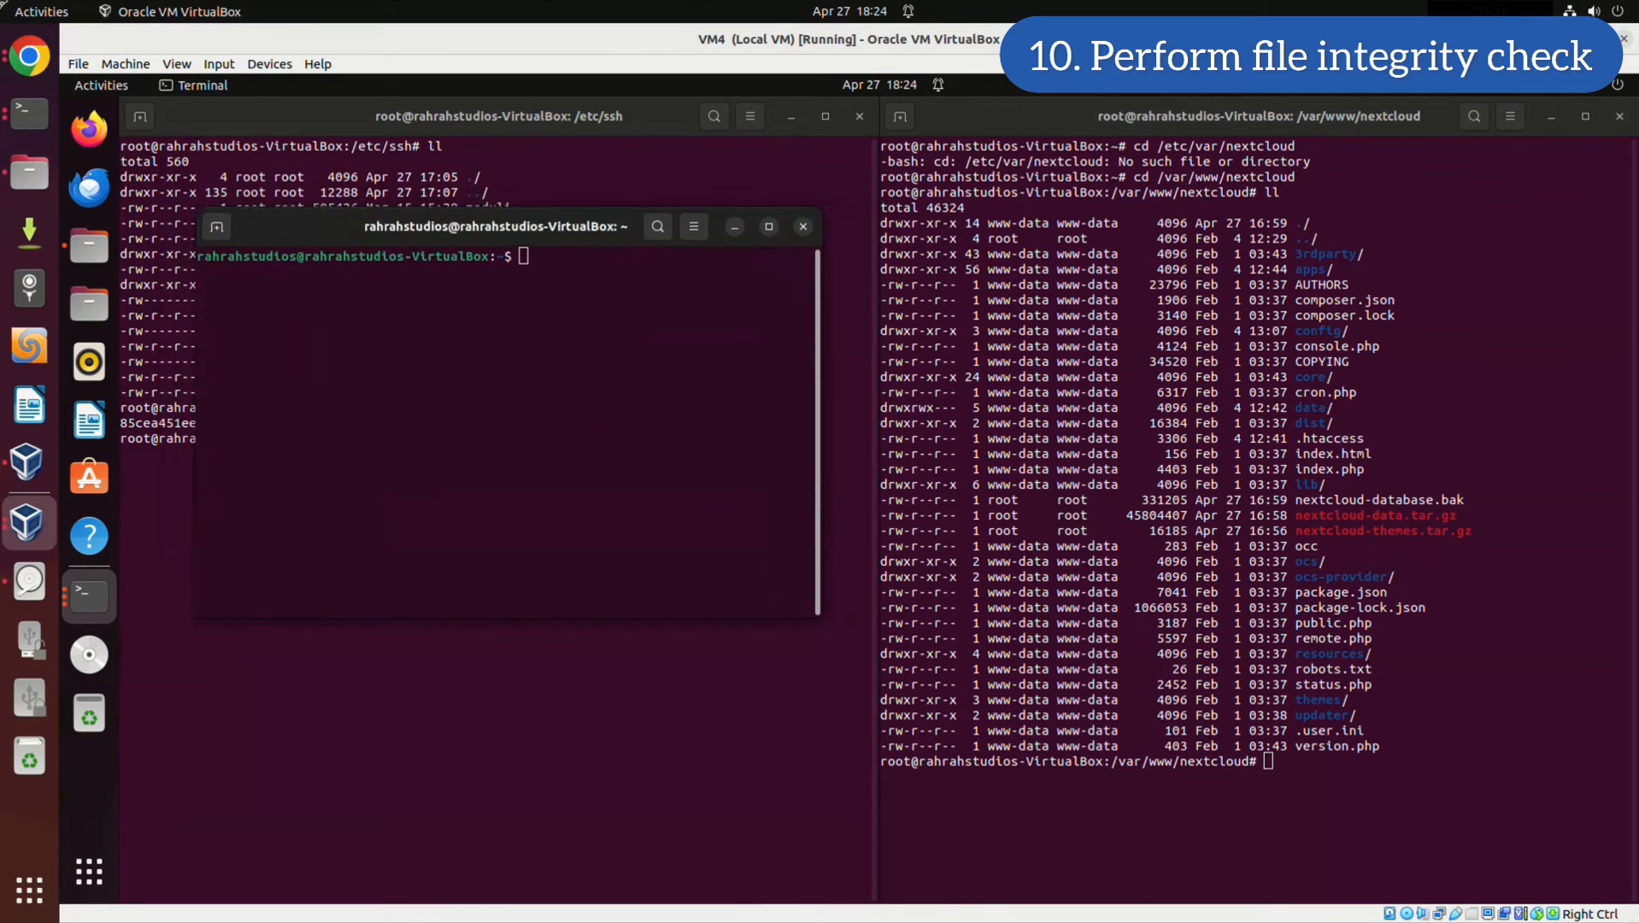
# Tile the new terminal, become root with sudo -i, clear, and change into the local Downloads folder
pyautogui.click(769, 227)
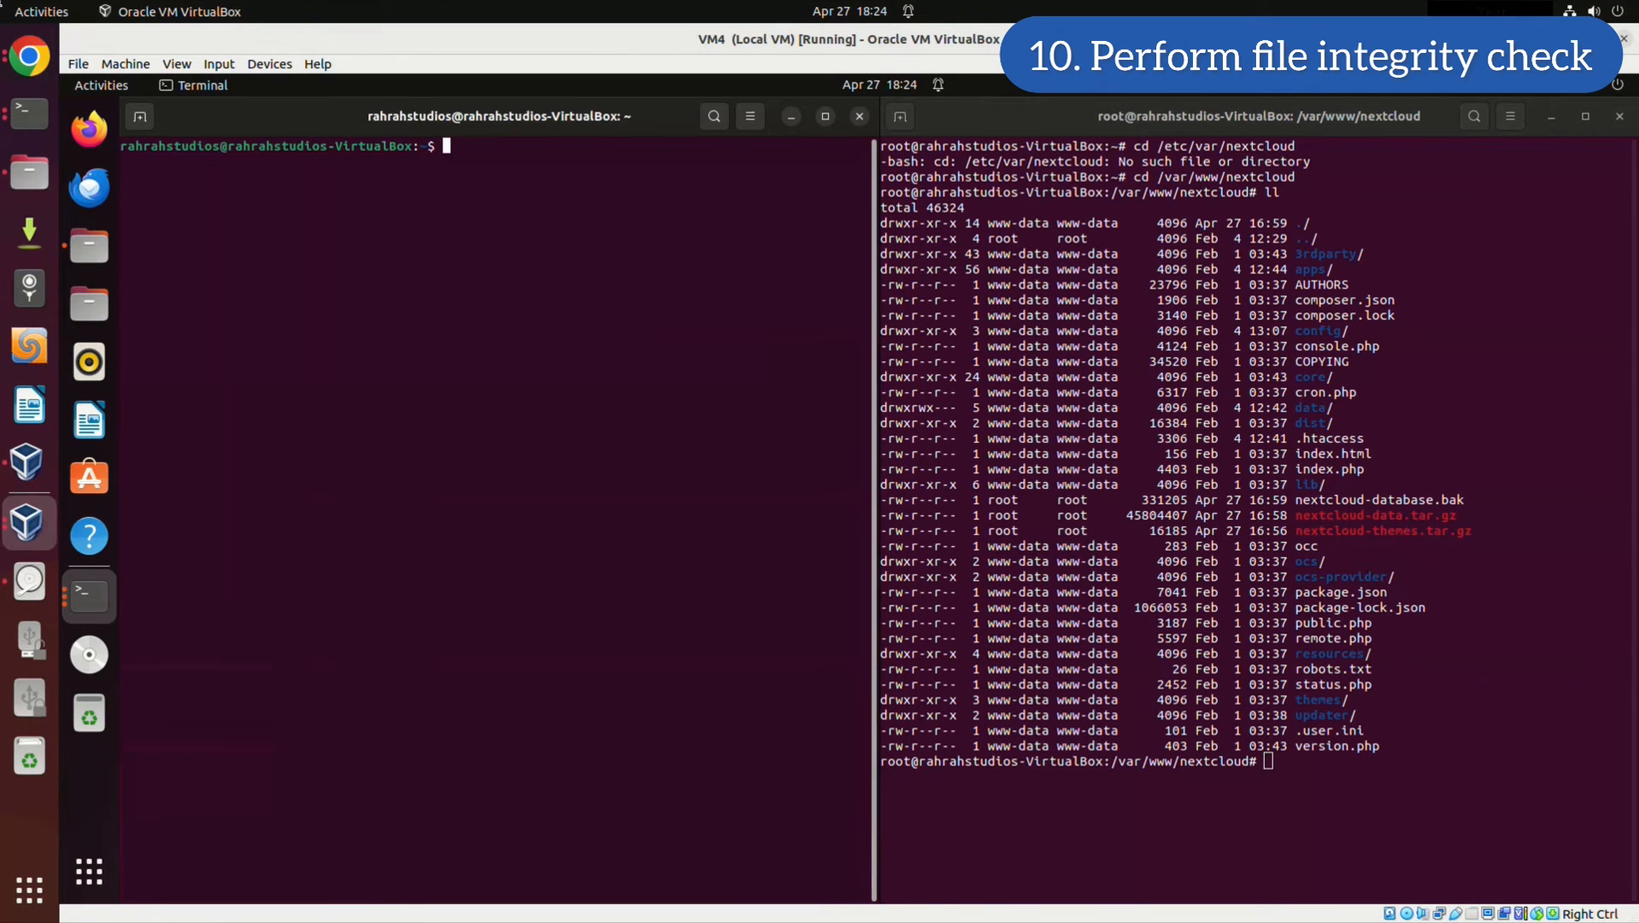
pyautogui.write('sudo -i')
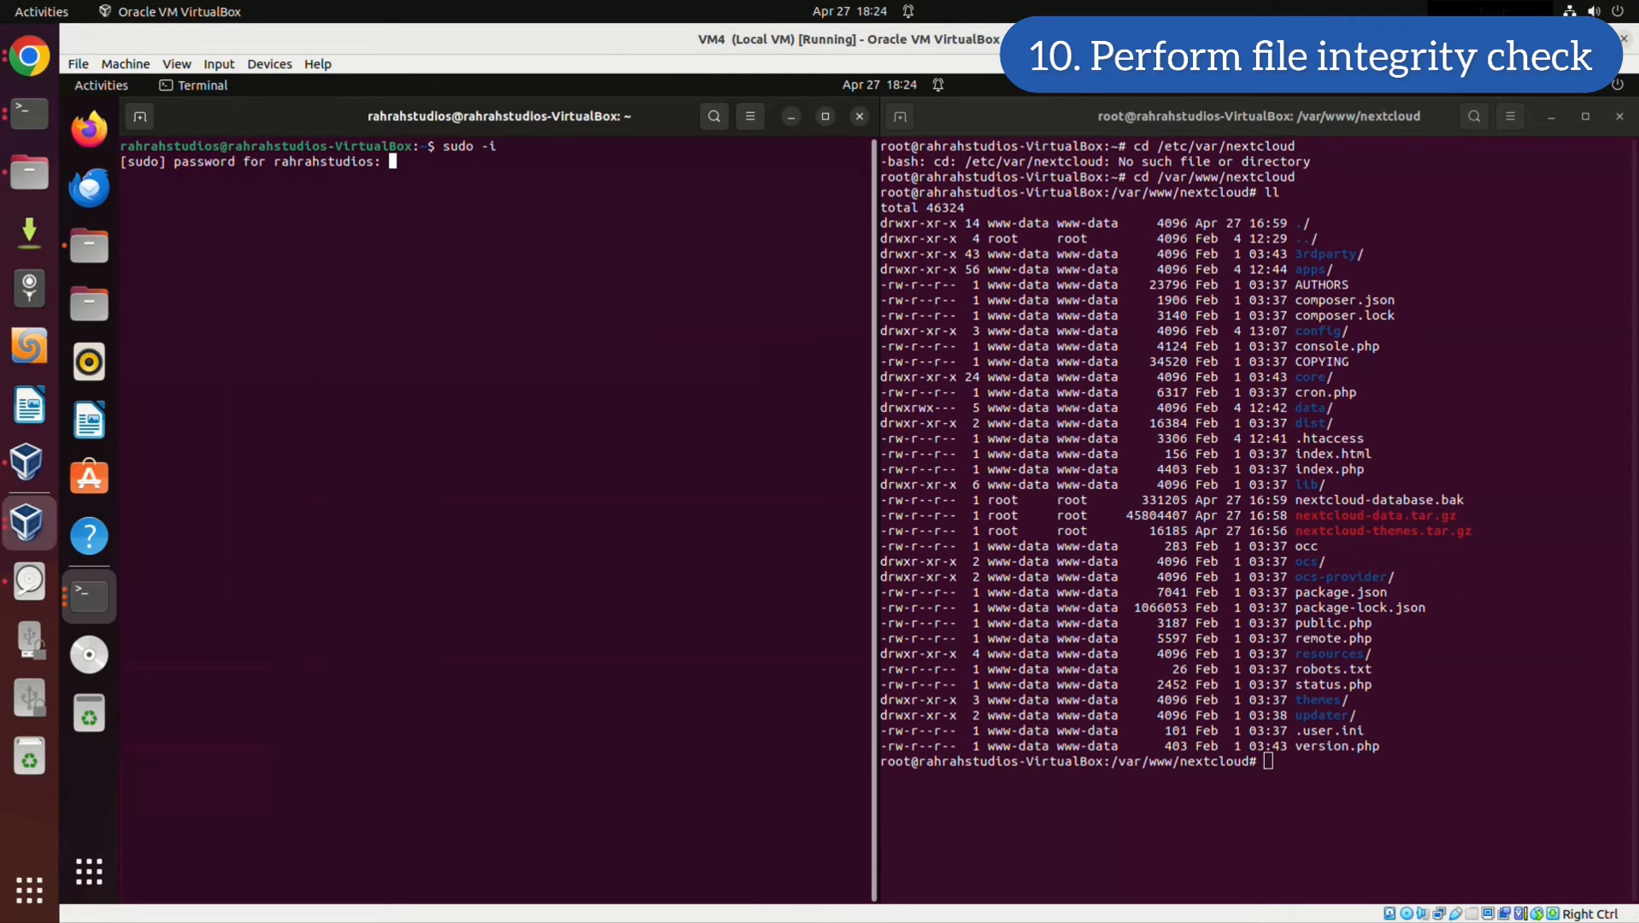
pyautogui.write('clear')
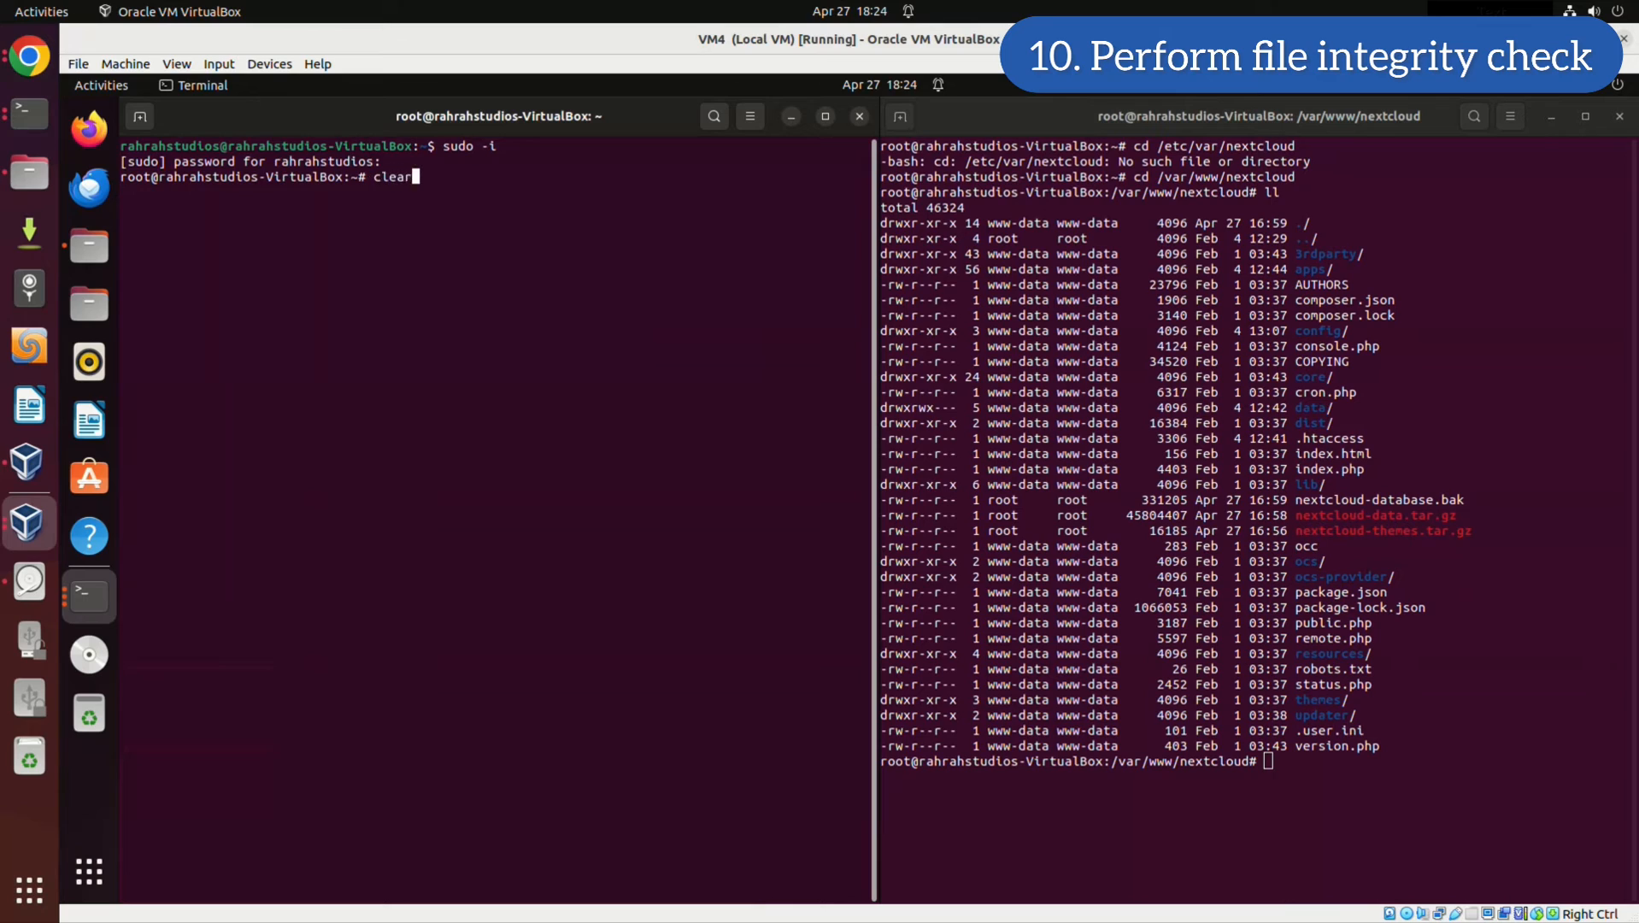
pyautogui.press('Return')
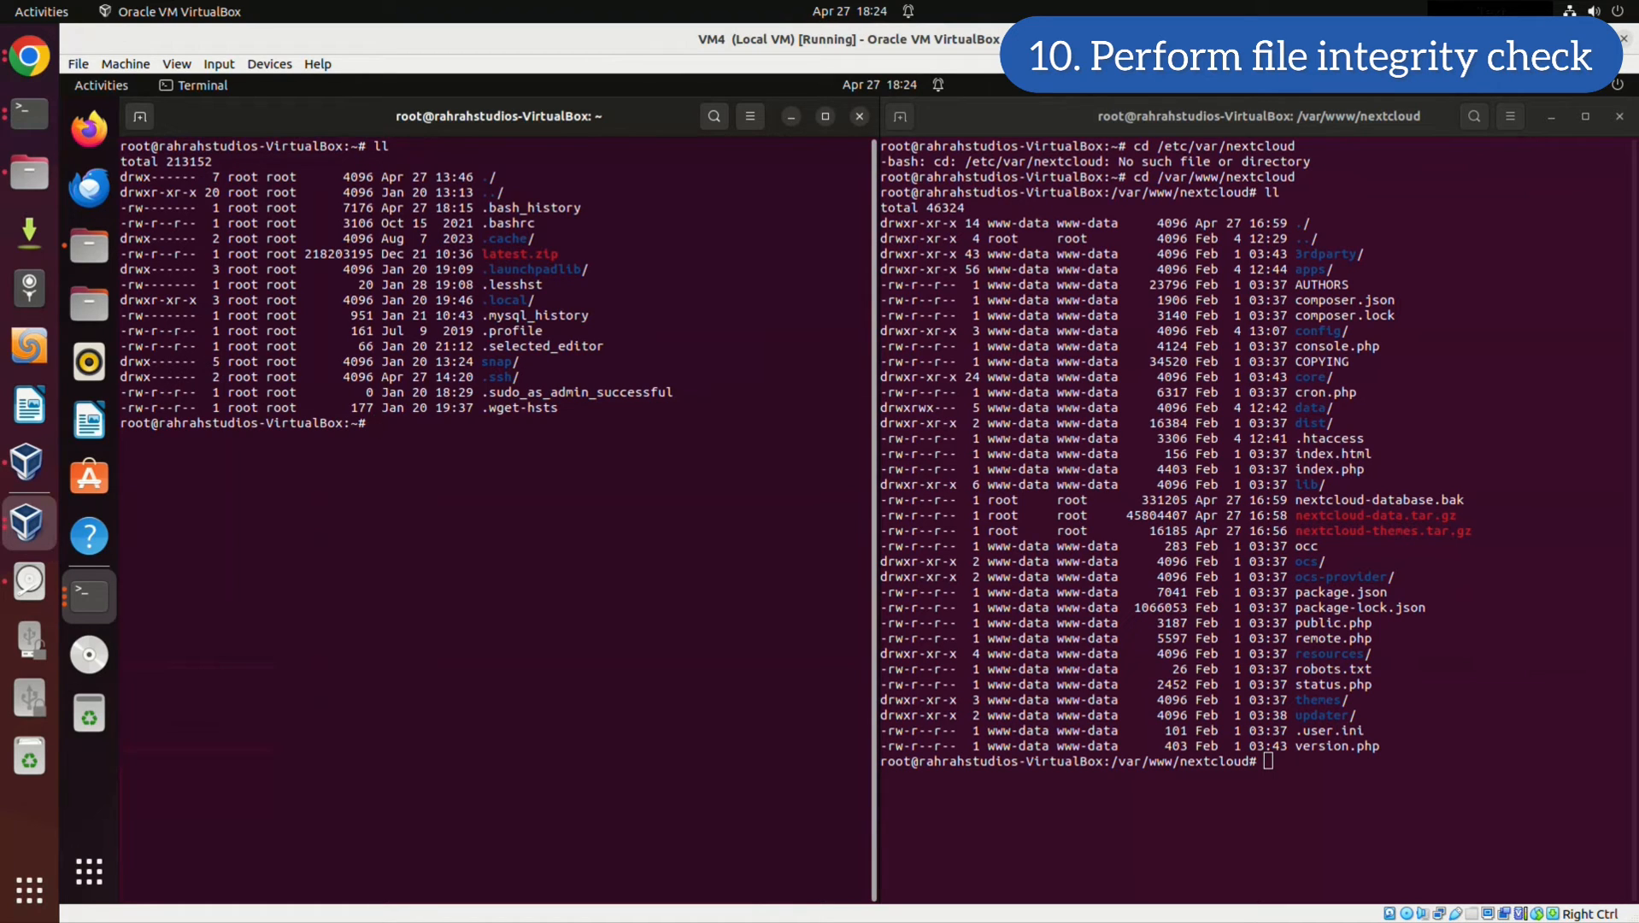
pyautogui.write('cd /jo')
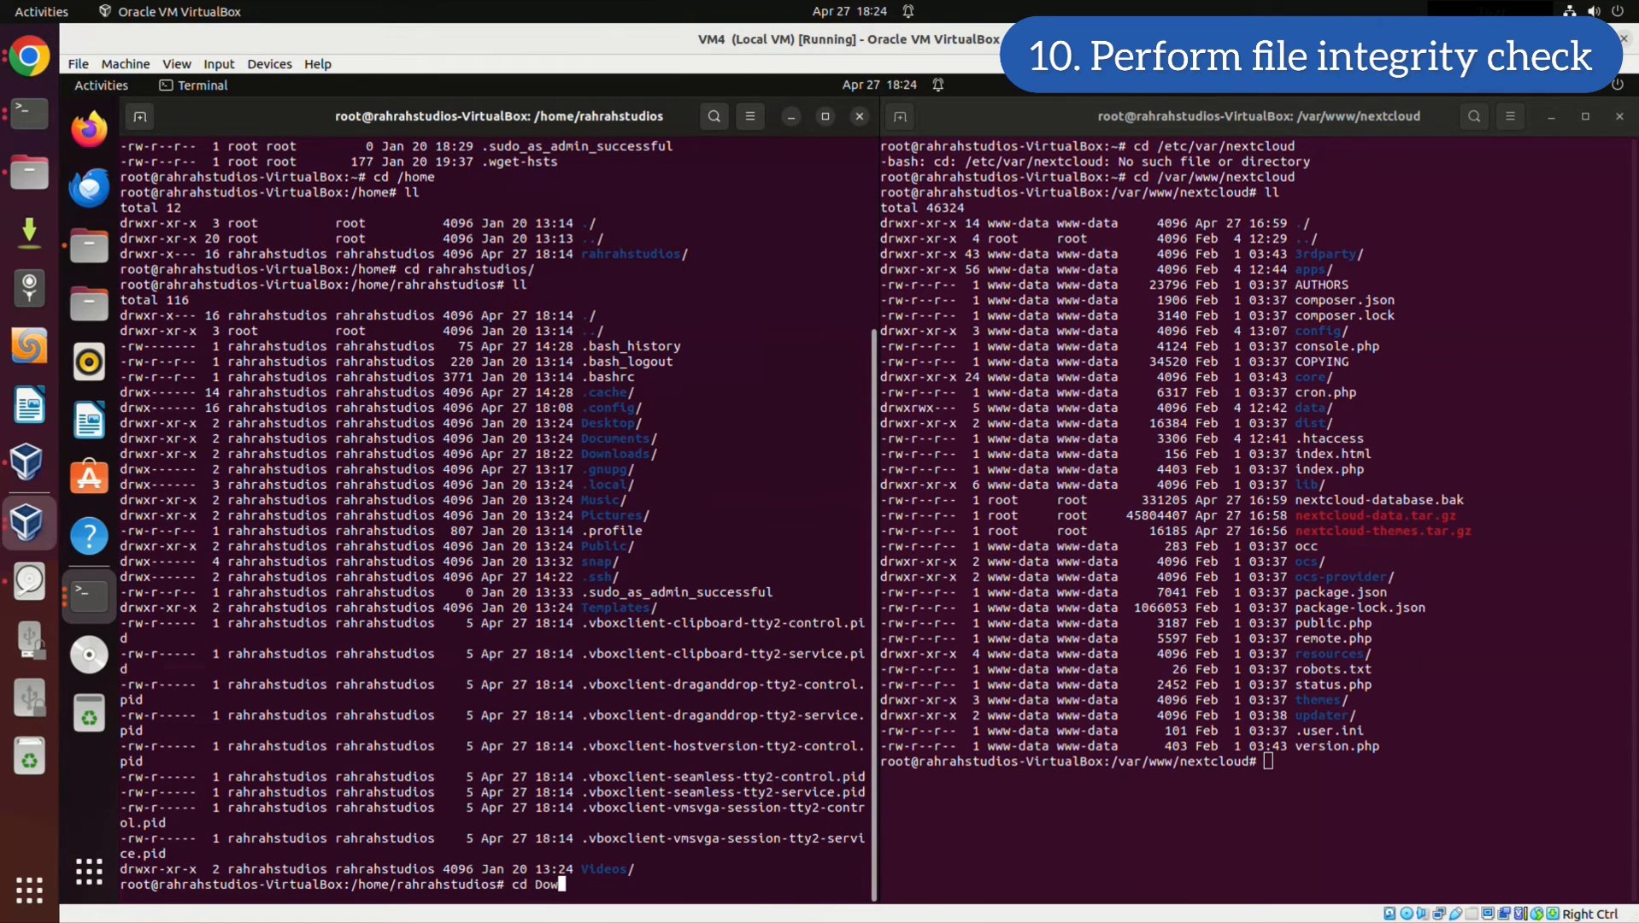
pyautogui.press('Return')
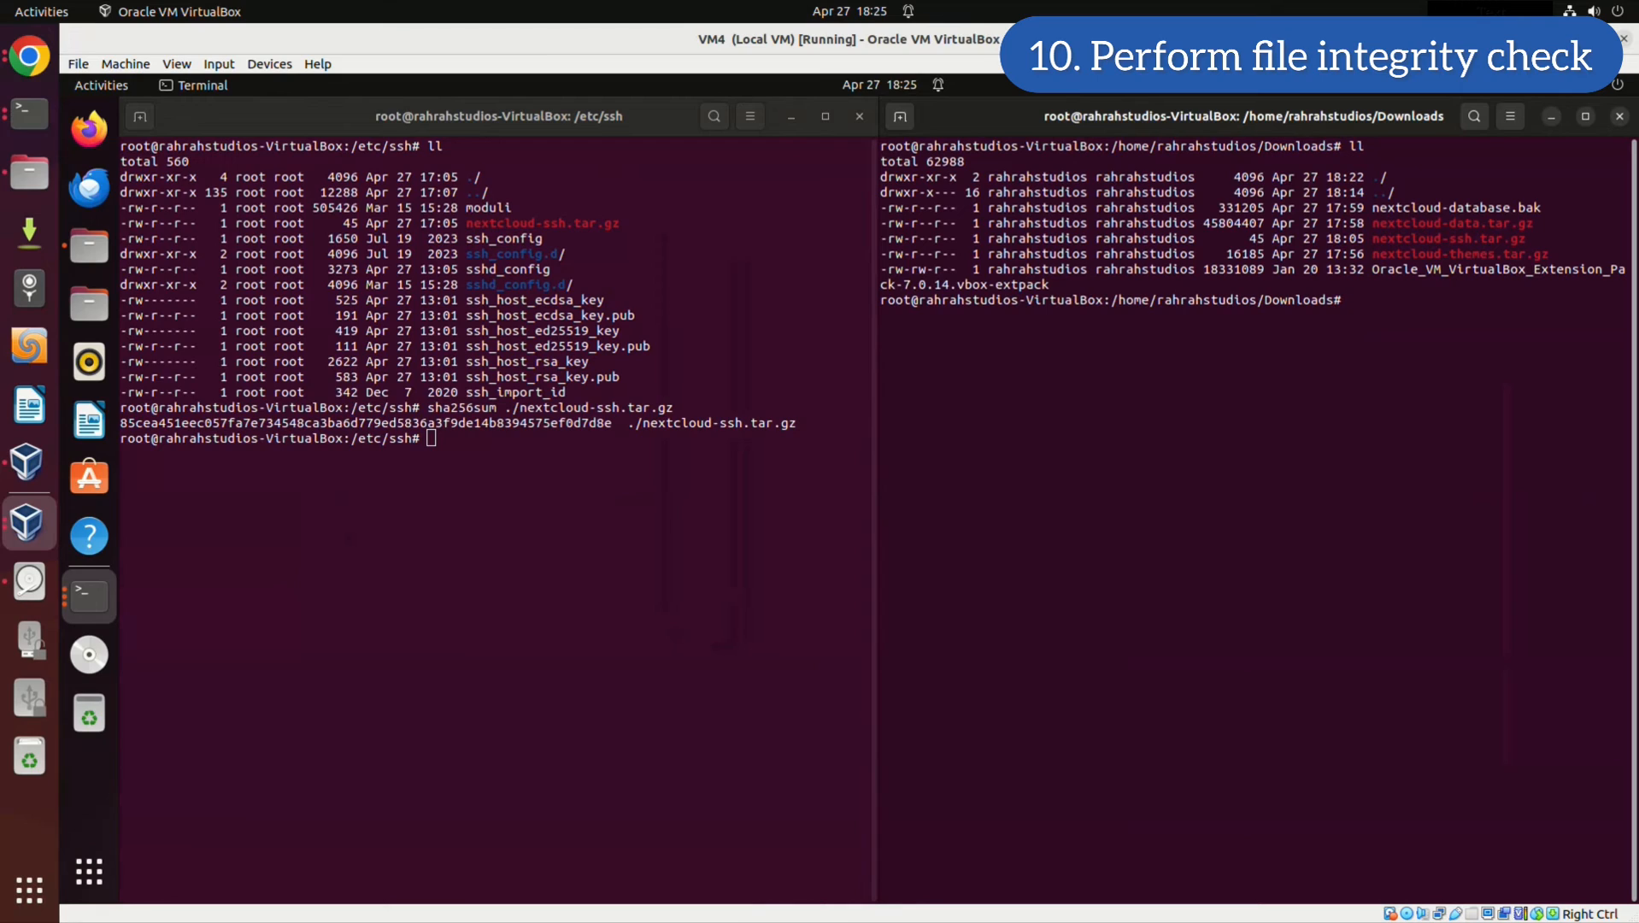
# Run sha256sum on the downloaded nextcloud-ssh.tar.gz in Downloads to get its checksum
pyautogui.write('sha')
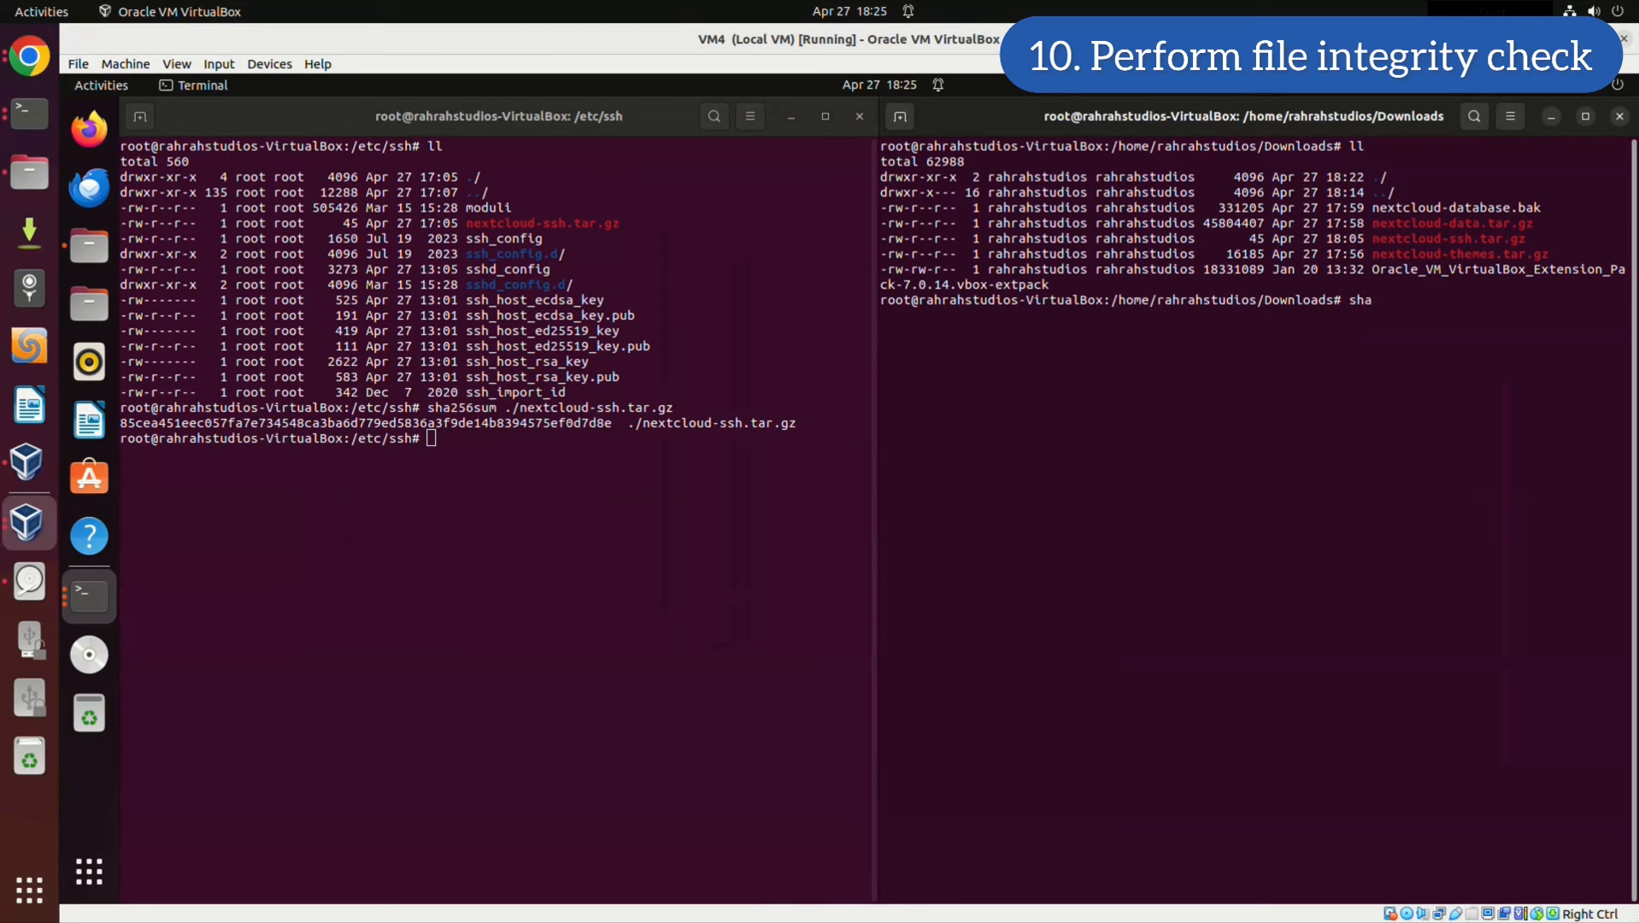
pyautogui.write('256sum')
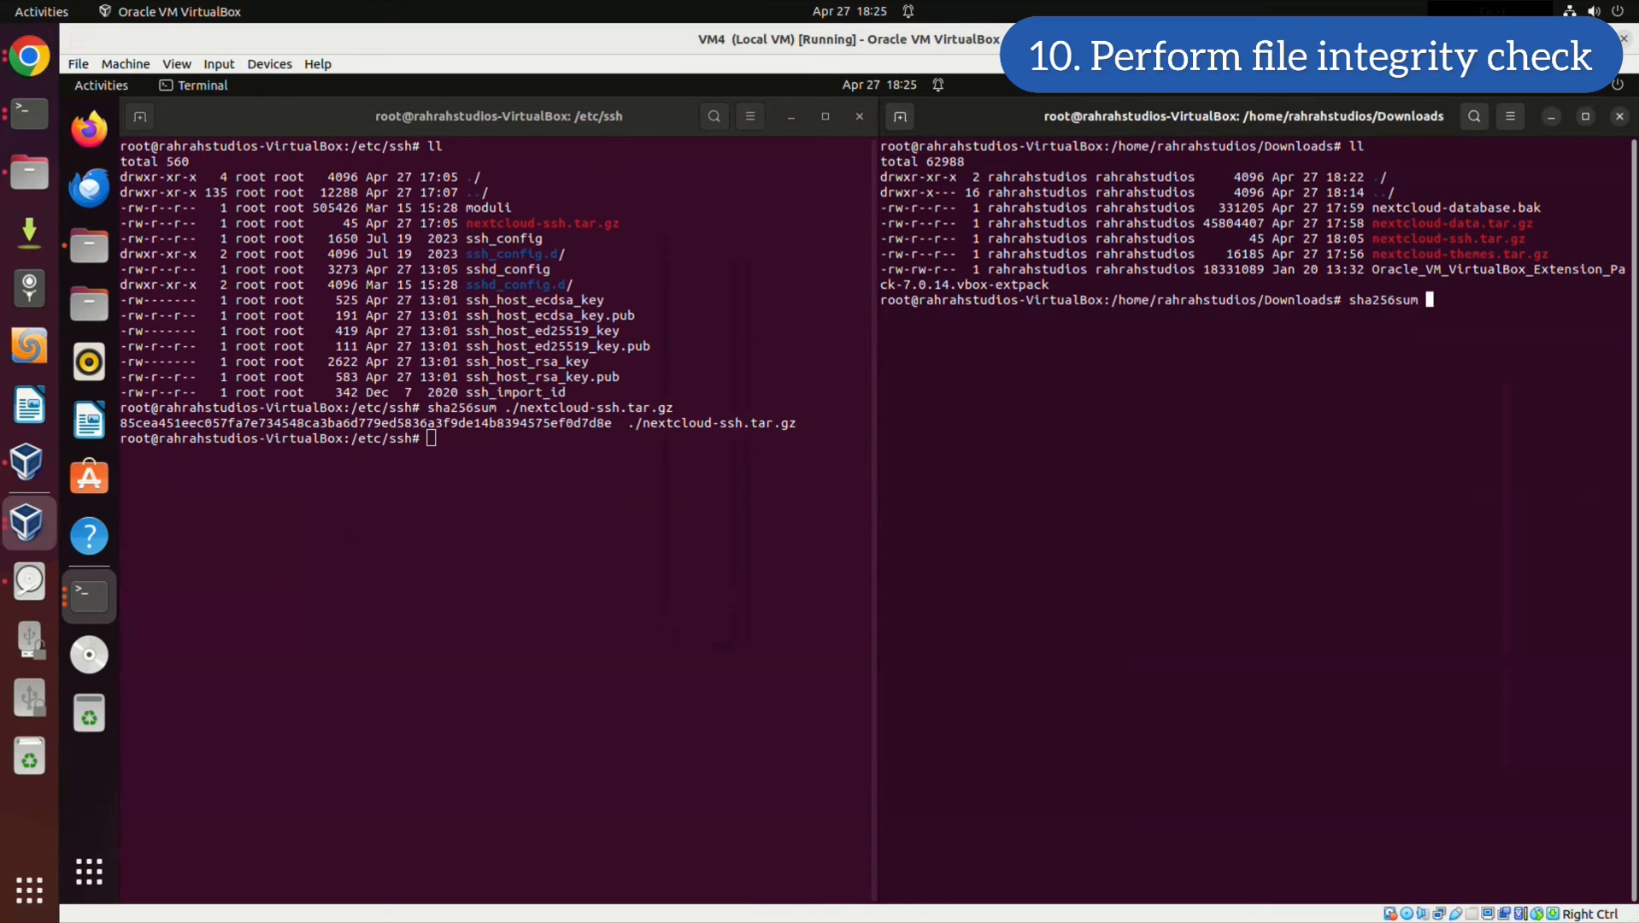
pyautogui.write('next')
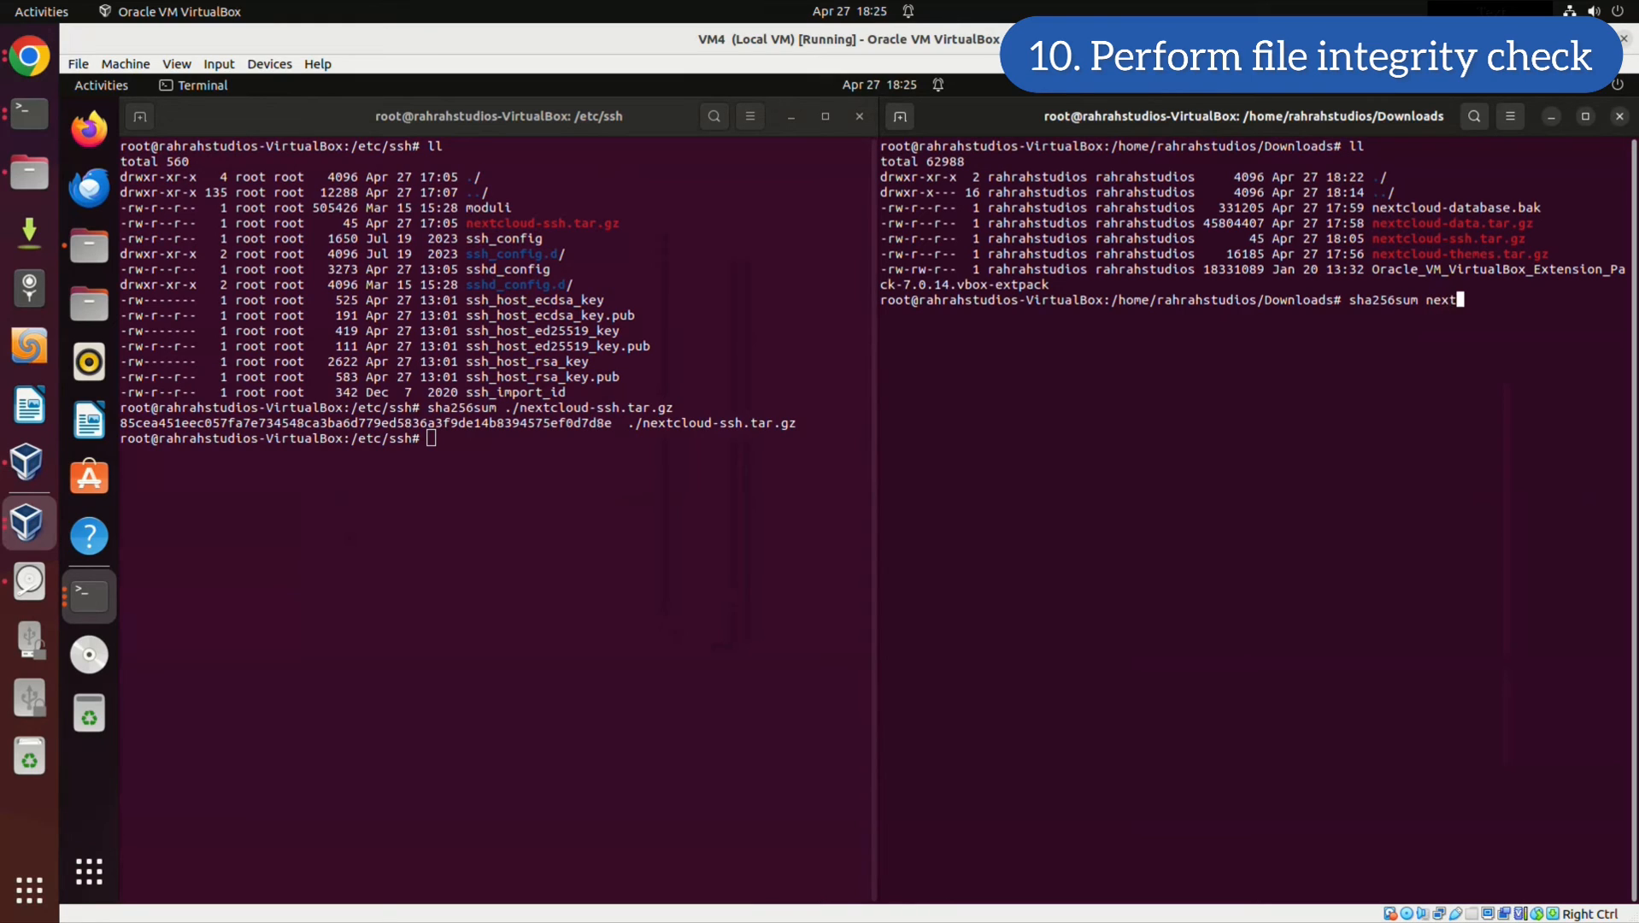
pyautogui.write('cloud-ssh.tar.gz')
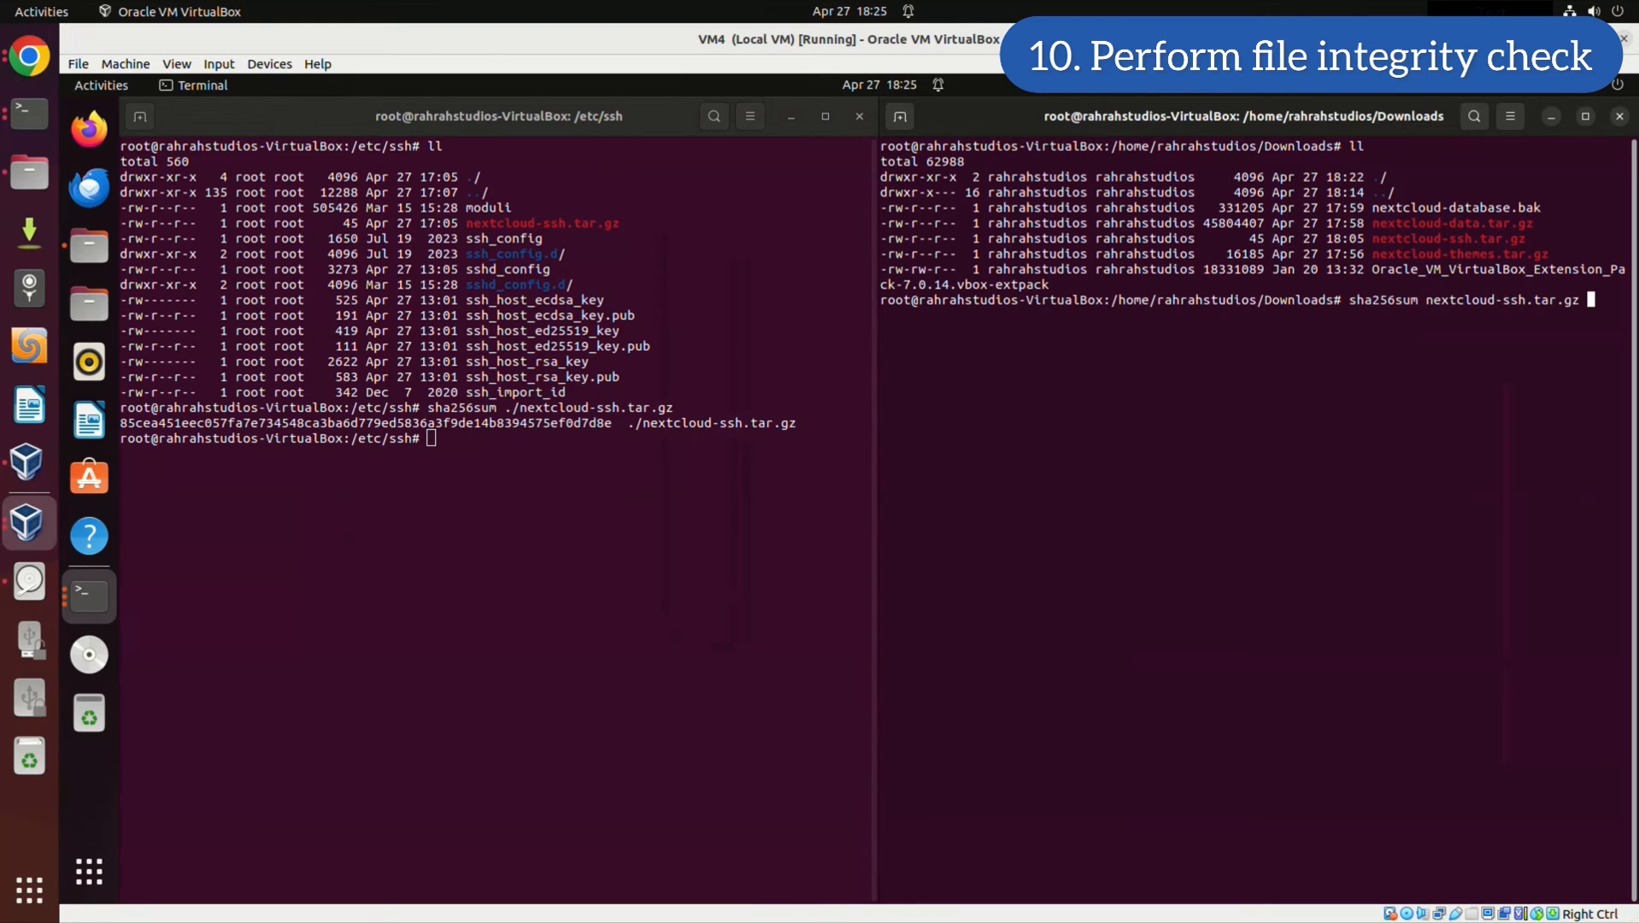
pyautogui.press('Return')
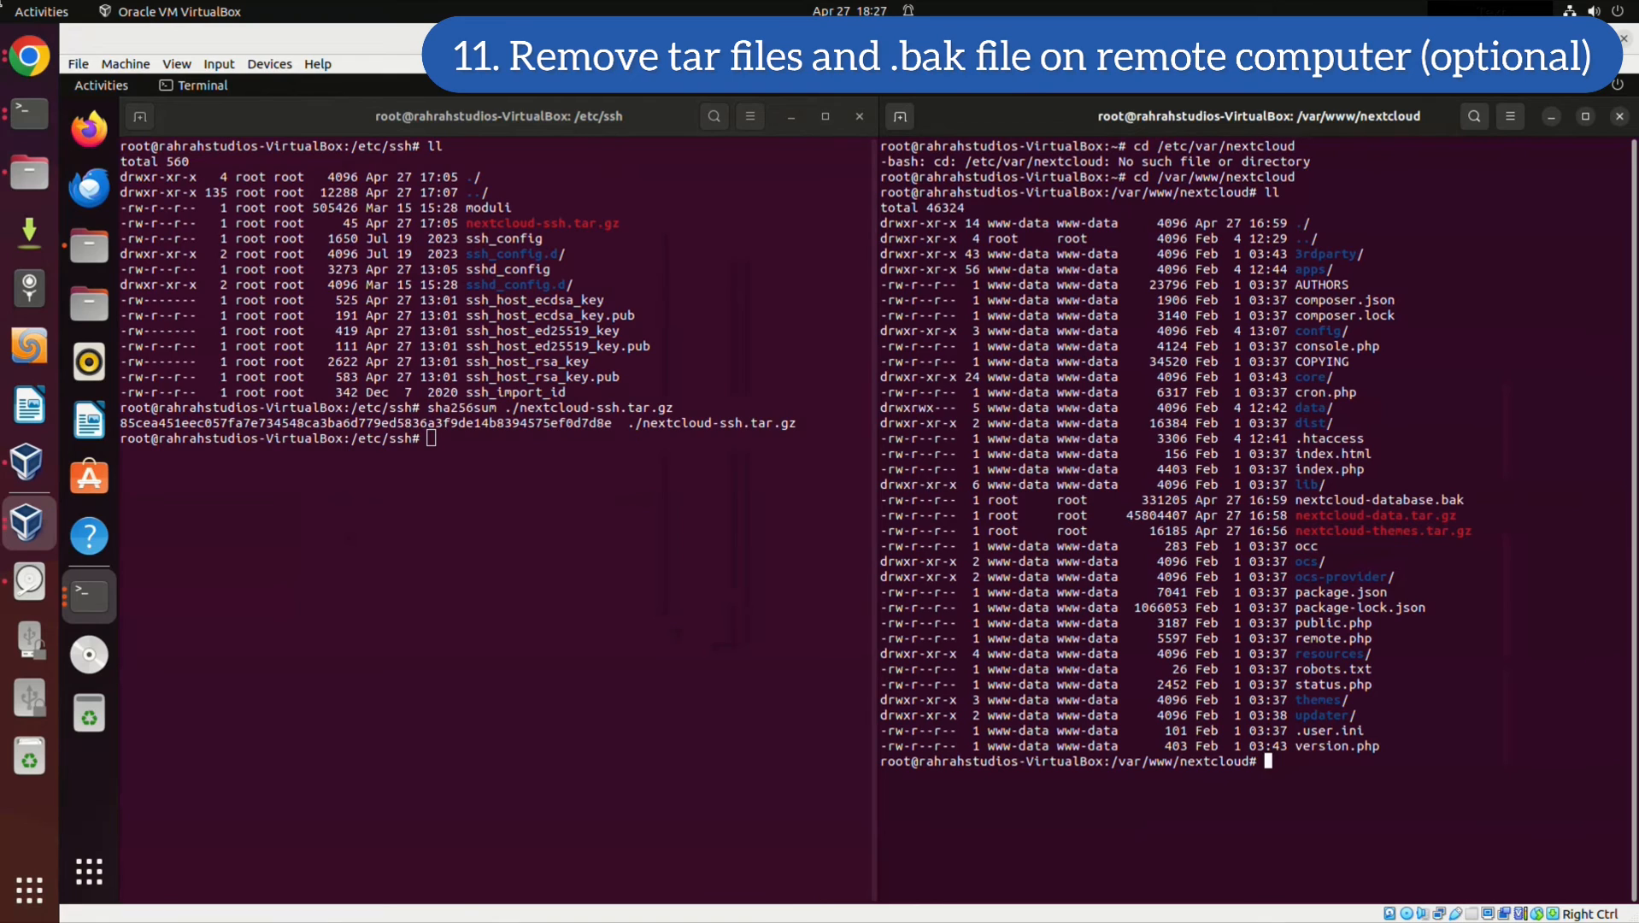
# Start the rm command with nextcloud-database.bak as the first file to remove
pyautogui.write('n')
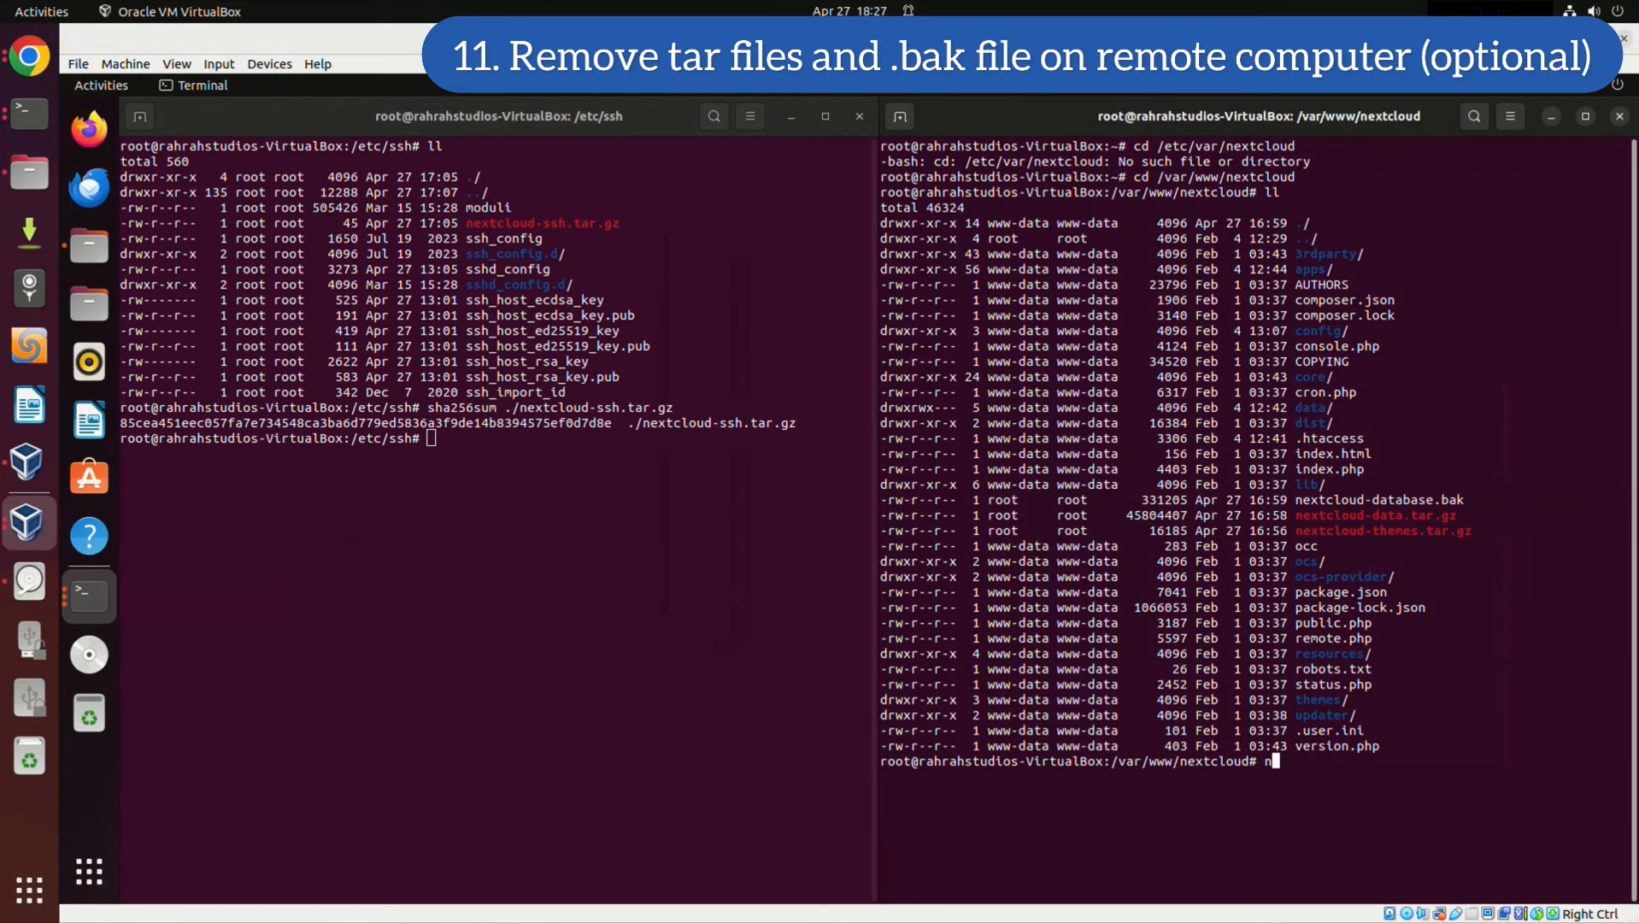
pyautogui.write('rm')
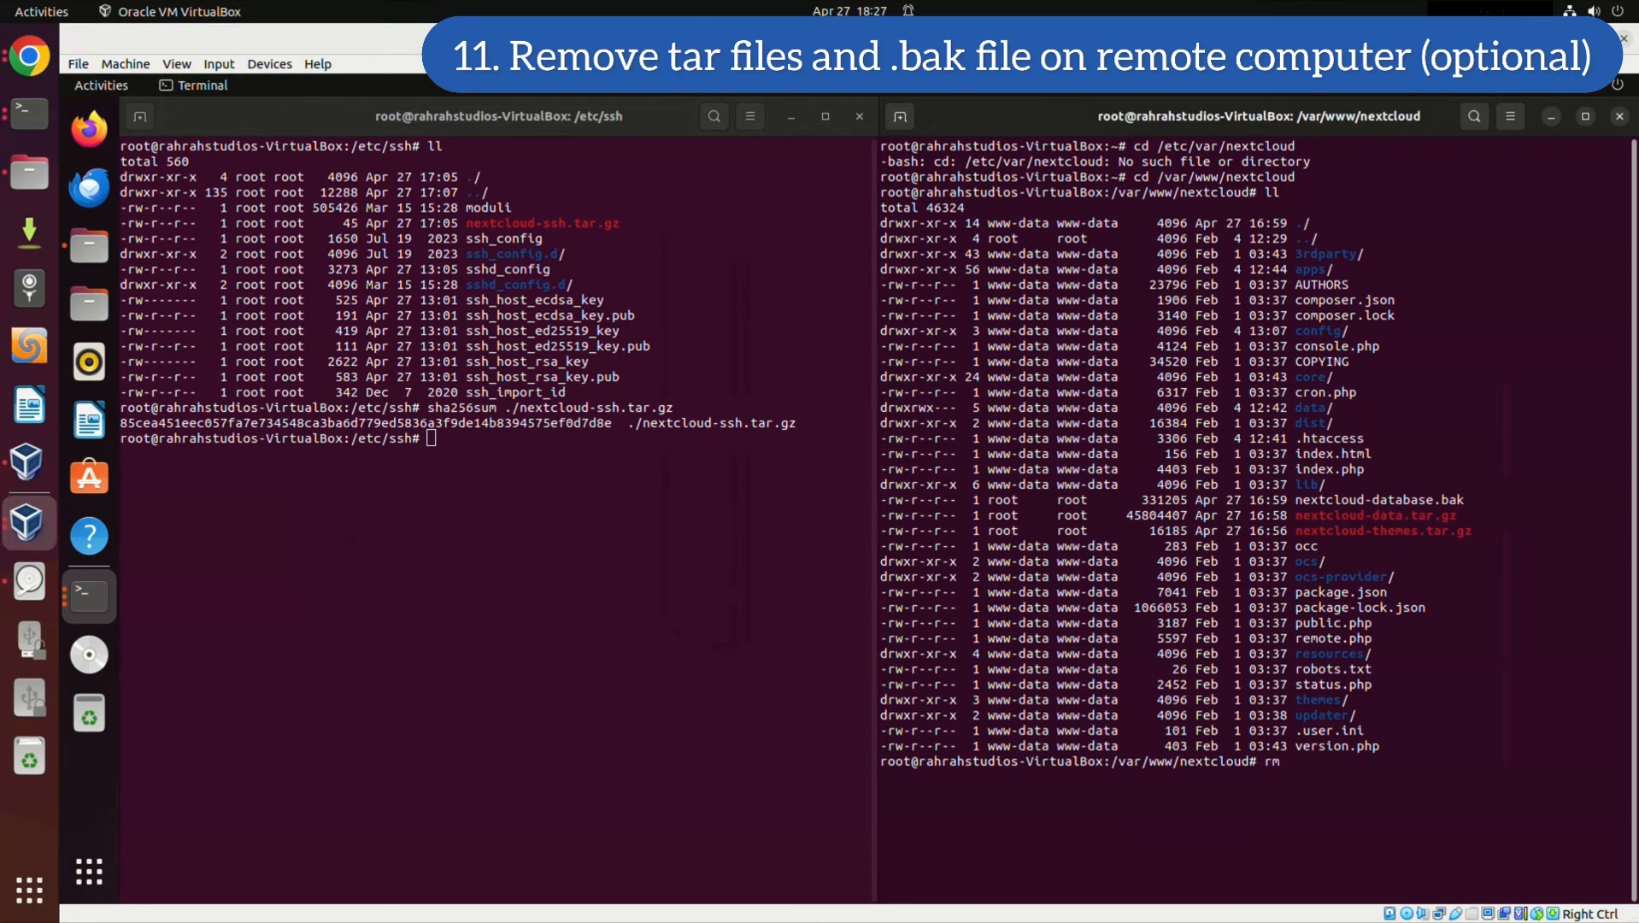
pyautogui.write('nextcloud')
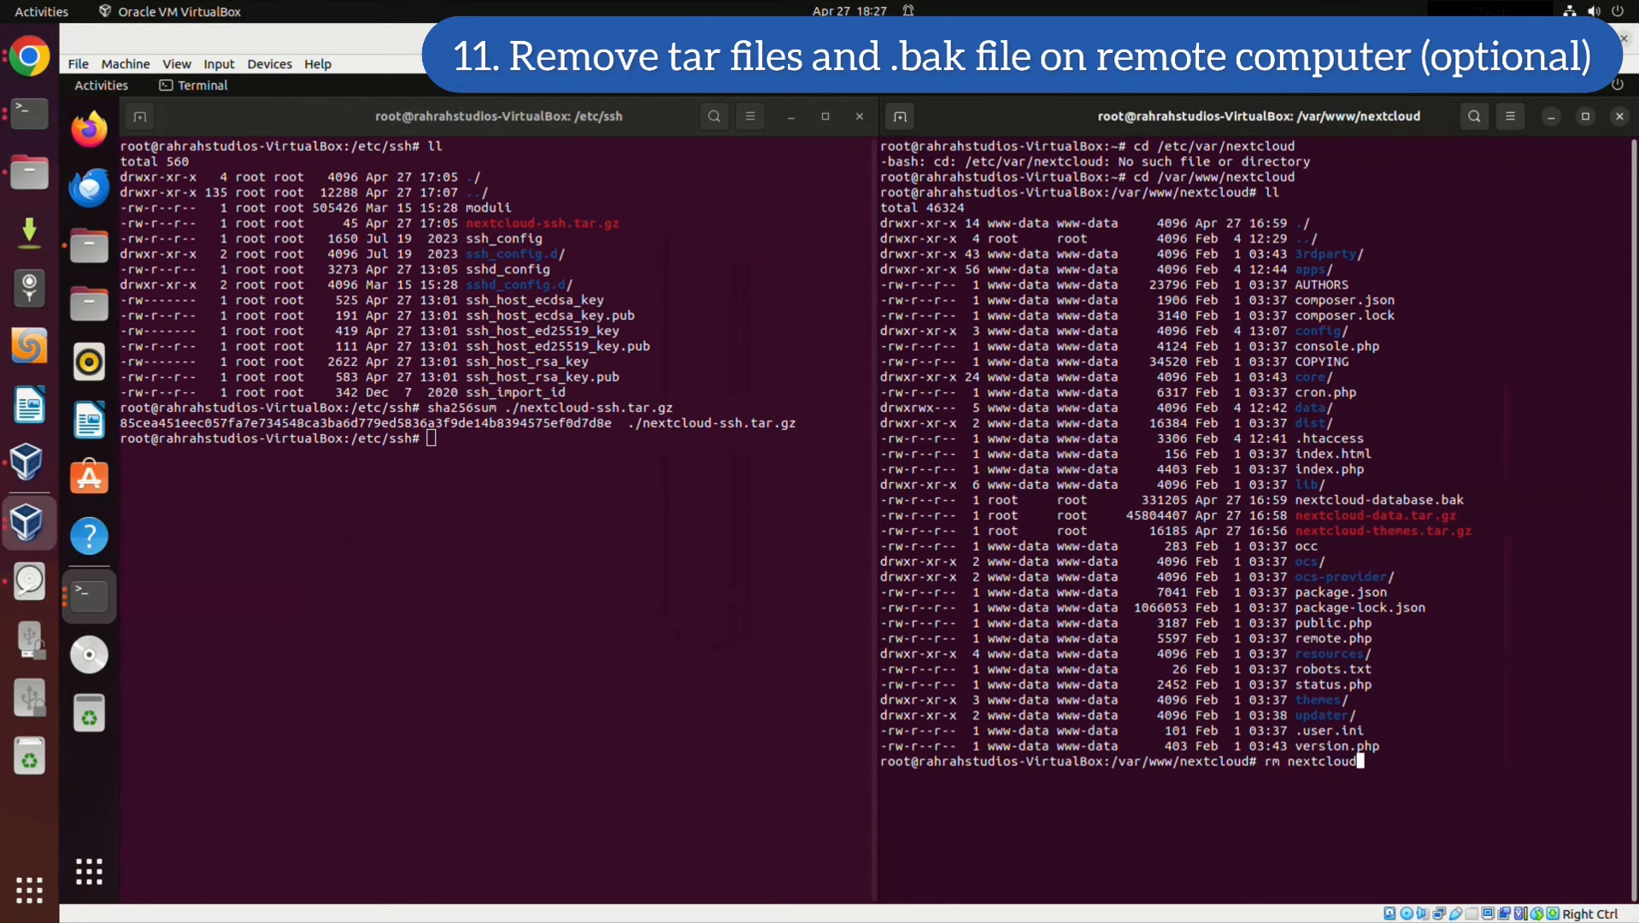
pyautogui.write('-d')
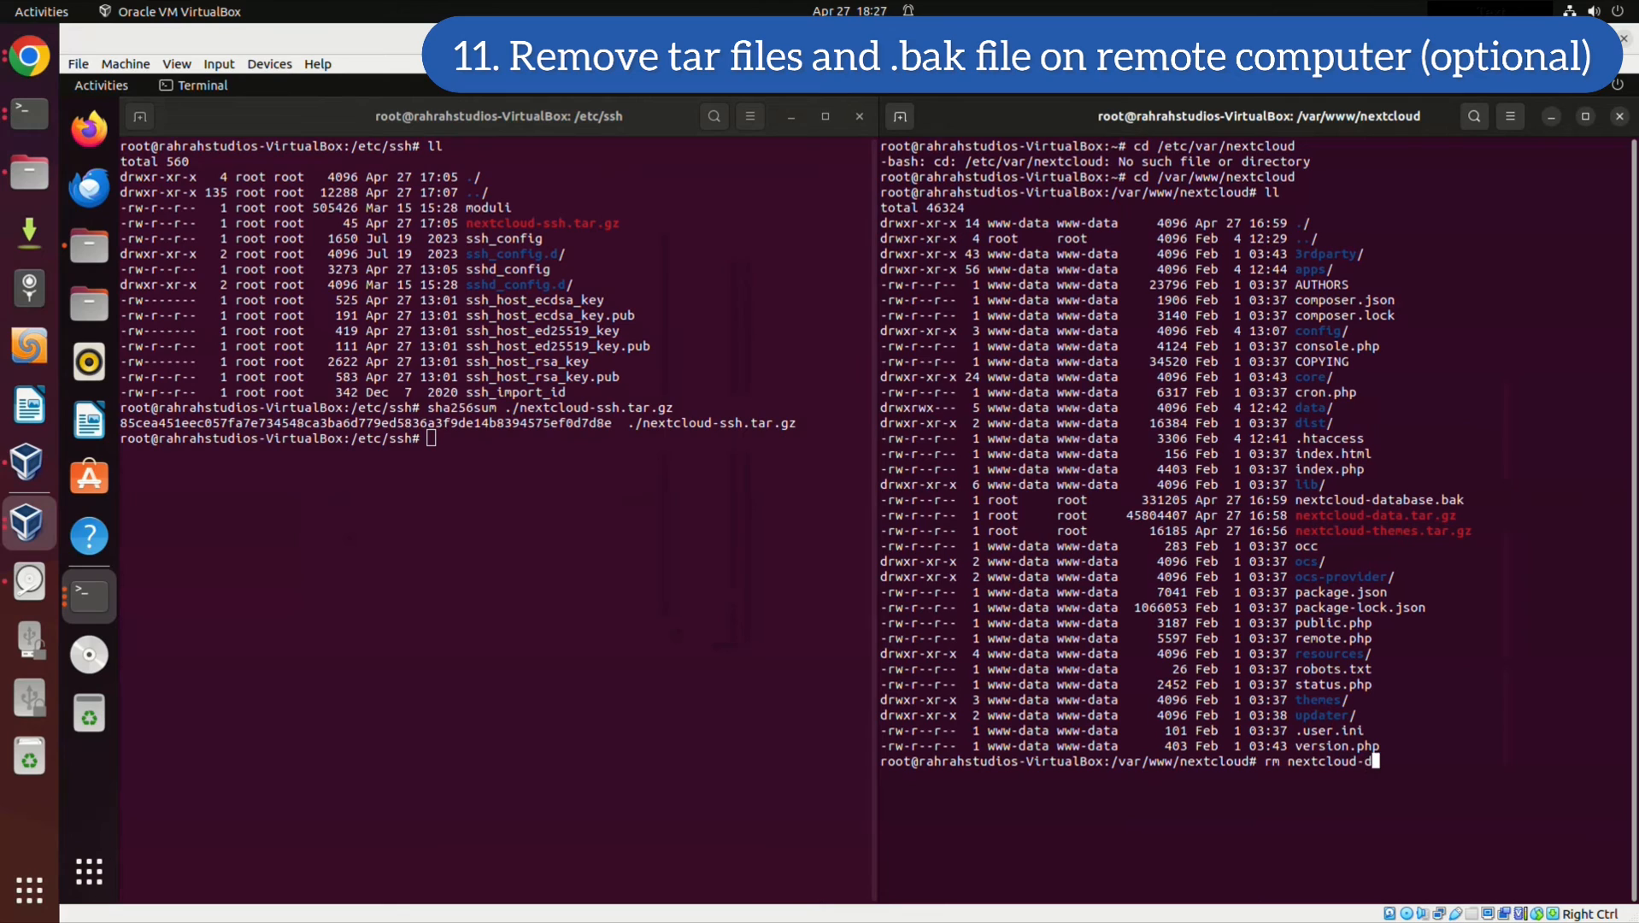
pyautogui.write('atabase')
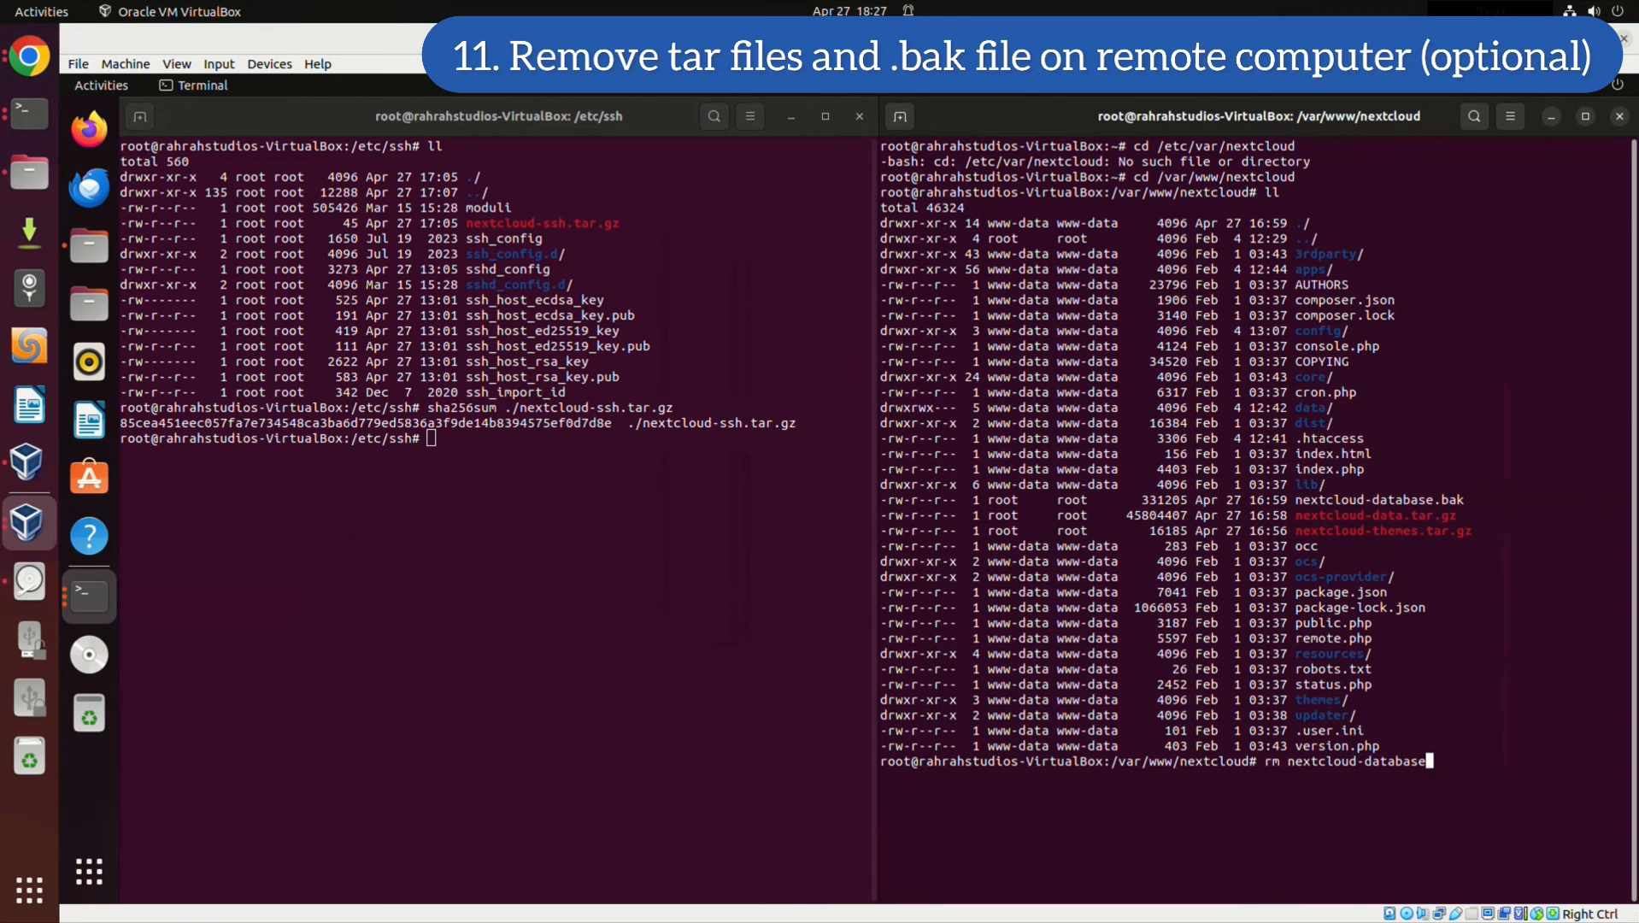
pyautogui.write('.bak')
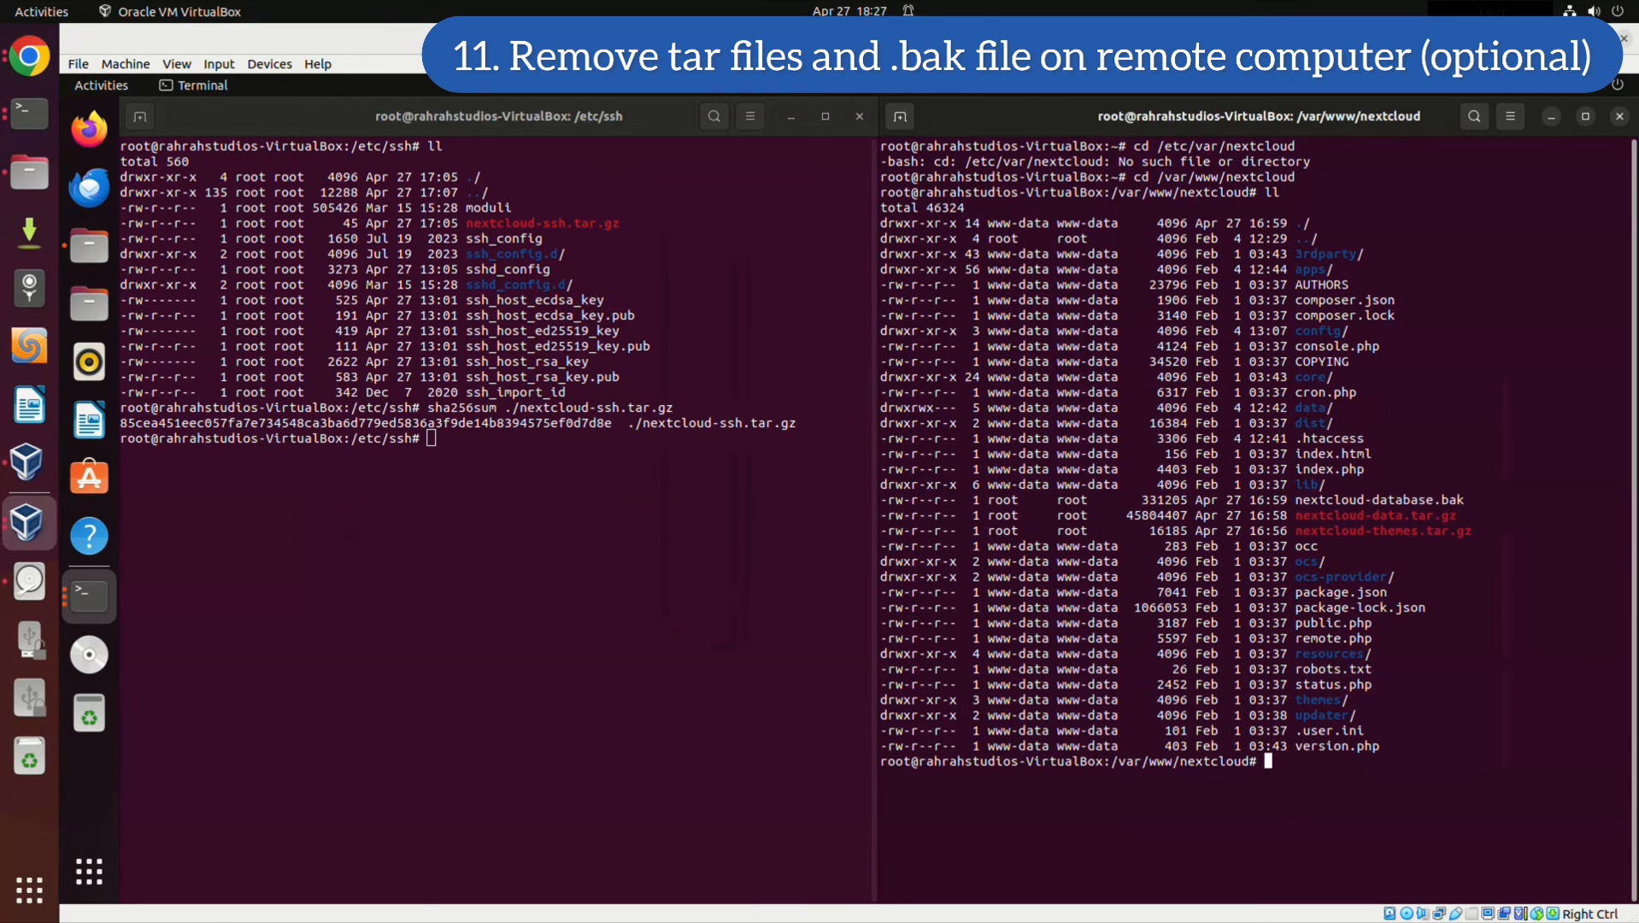
# Add nextcloud-data.tar.gz and nextcloud-themes.tar.gz and run the removal in /var/www/nextcloud
pyautogui.write('rm -r')
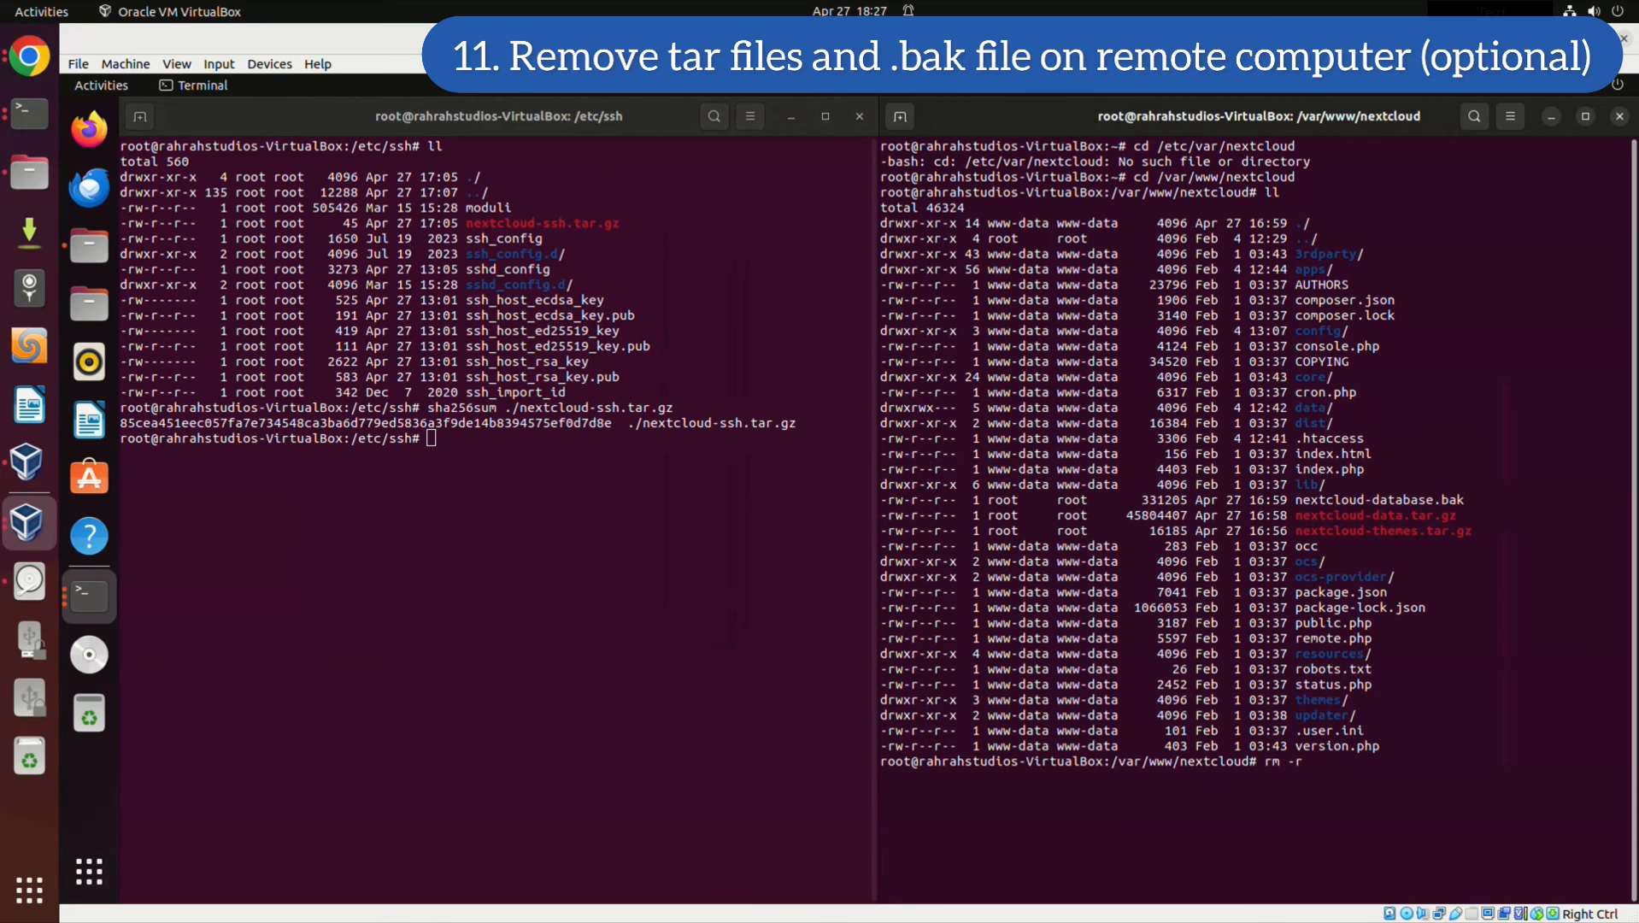
pyautogui.write('nextcloud')
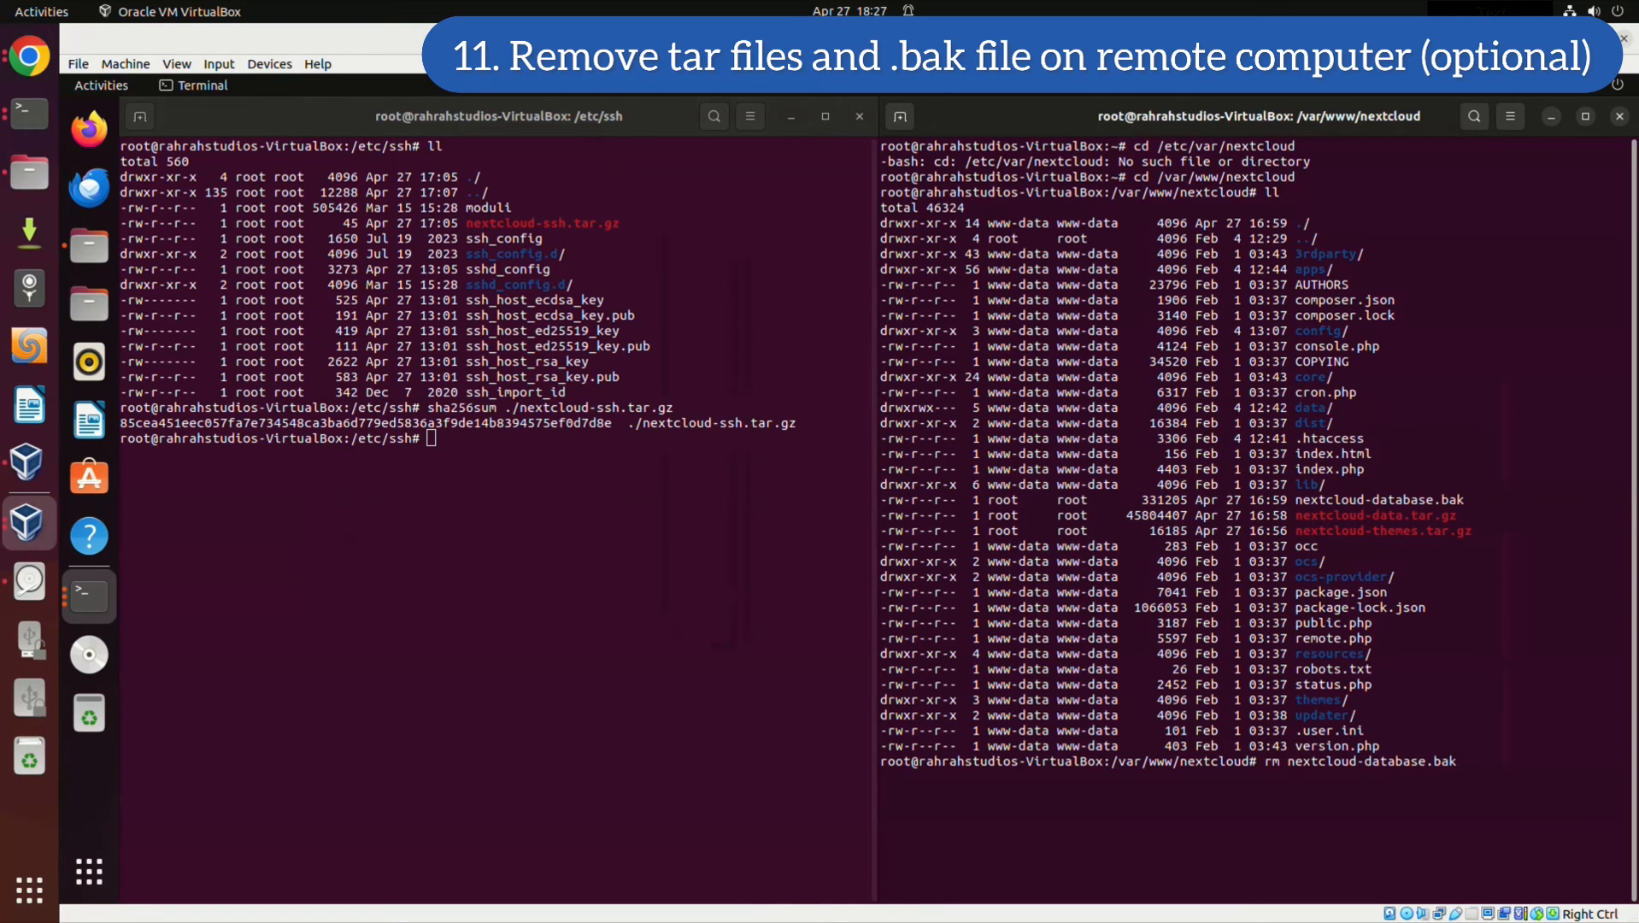
pyautogui.moveTo(1465, 761)
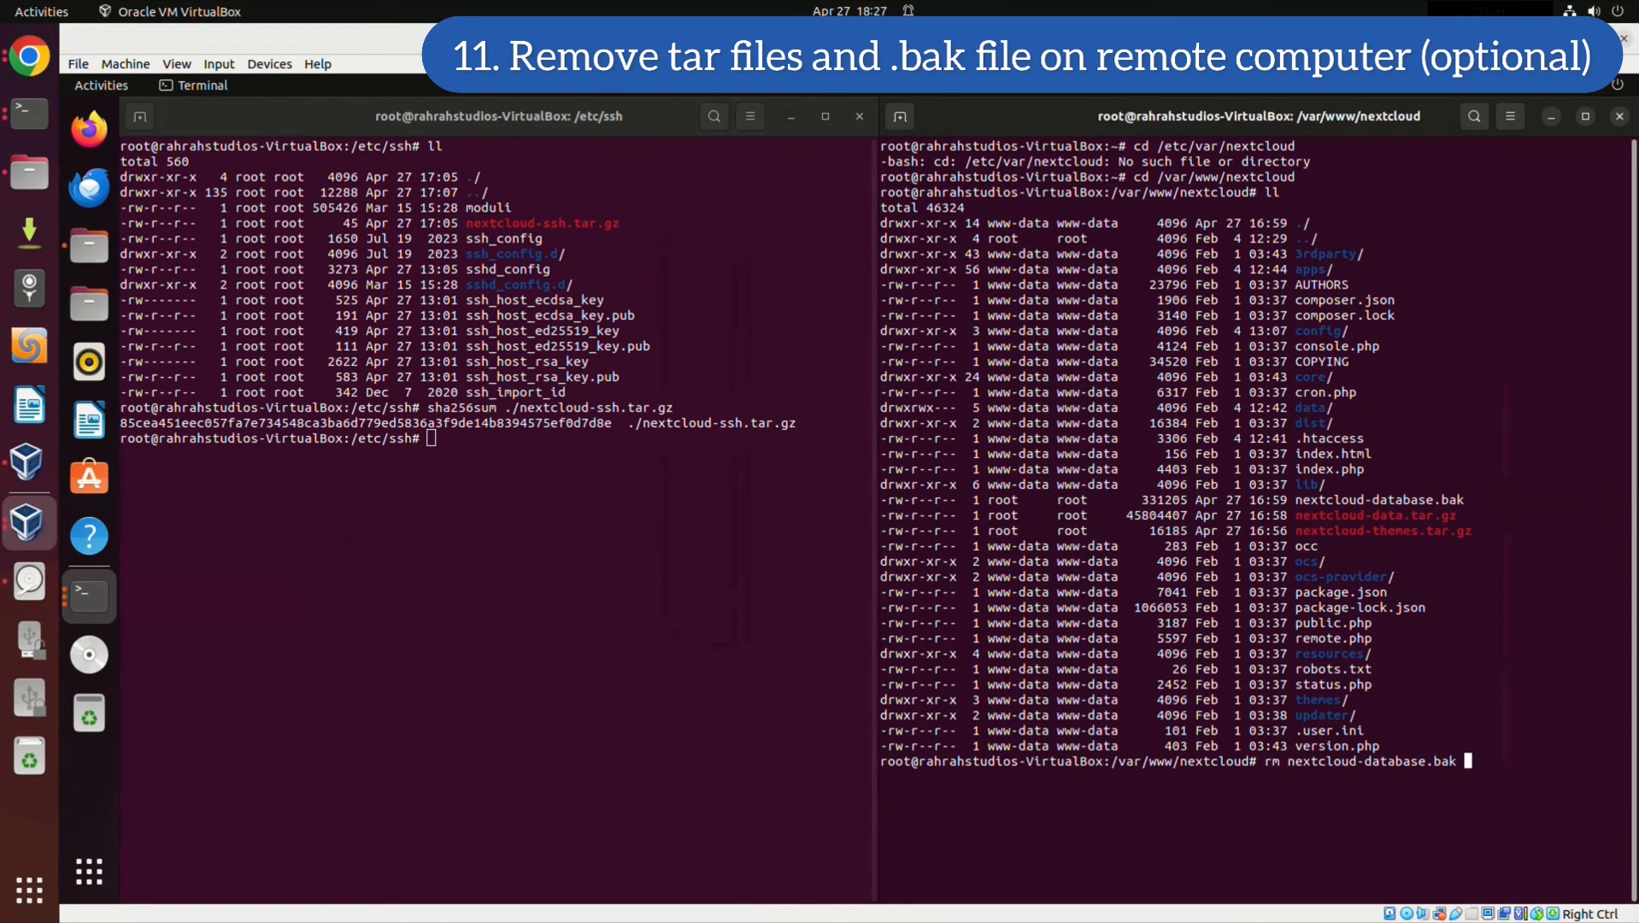
pyautogui.write('nextcloud-data.tar.gz')
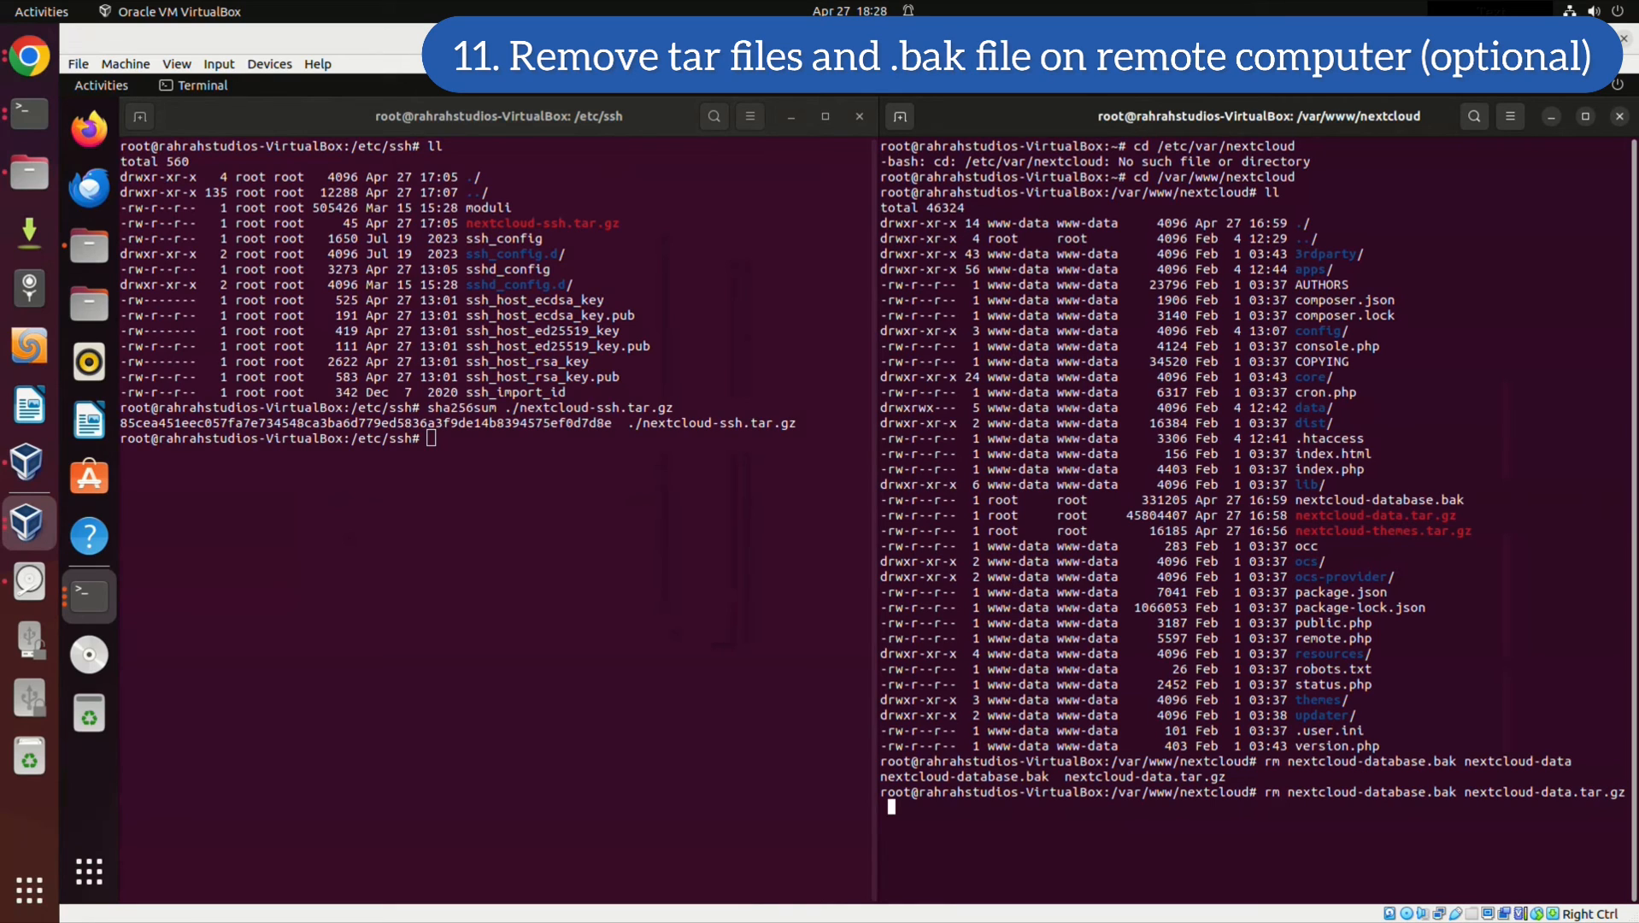
pyautogui.write('nextcloud-themes.')
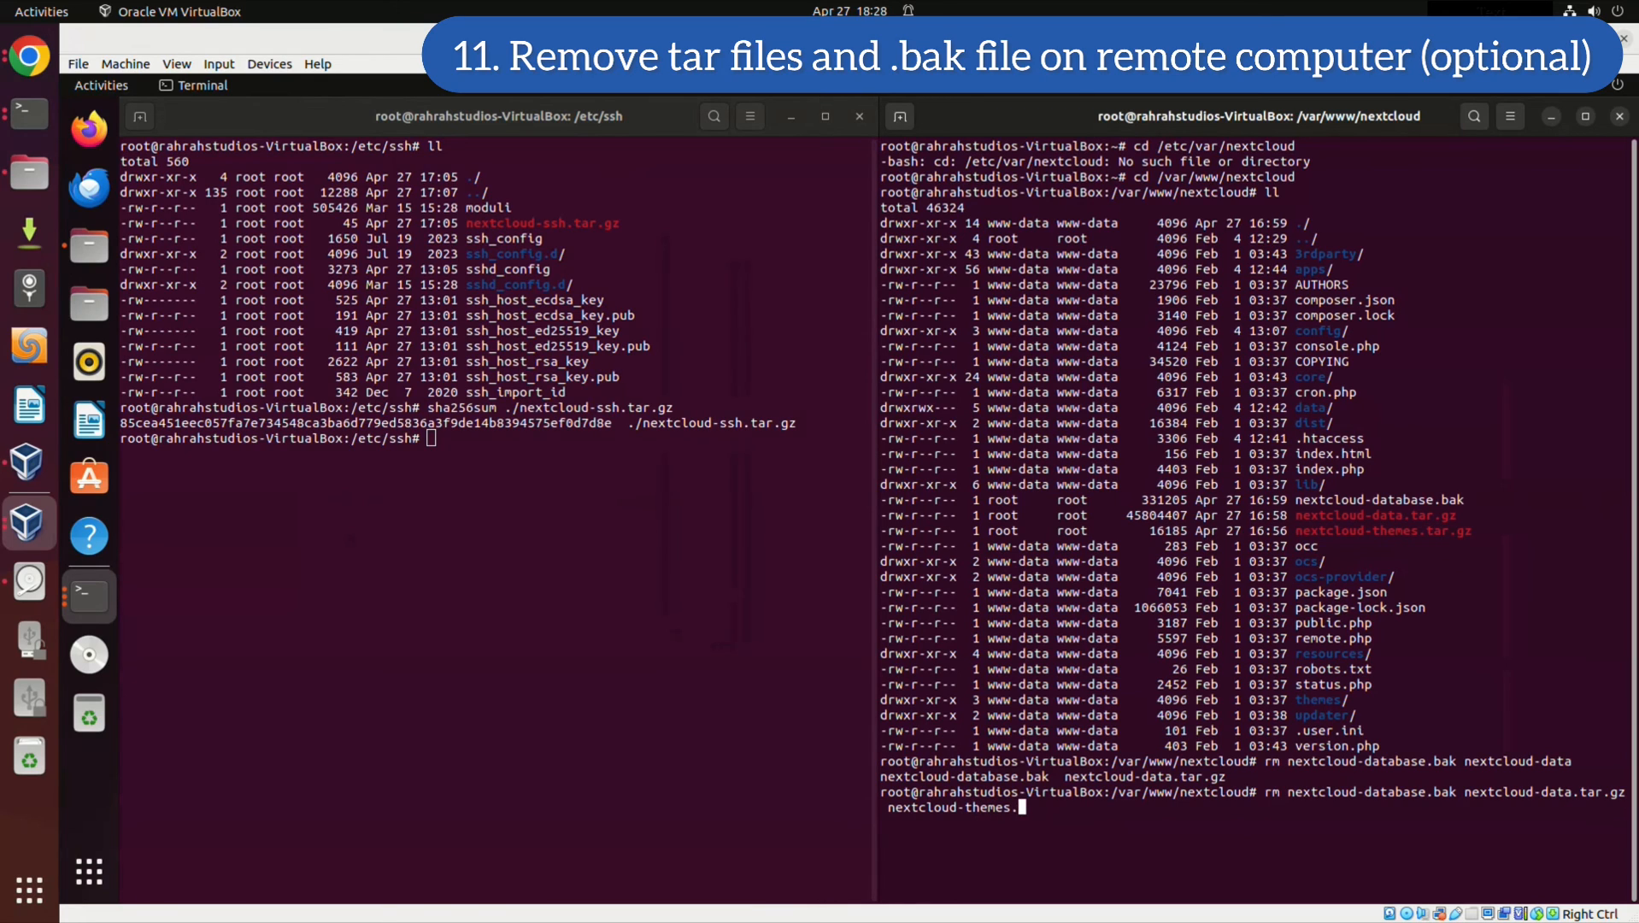
pyautogui.write('tar.')
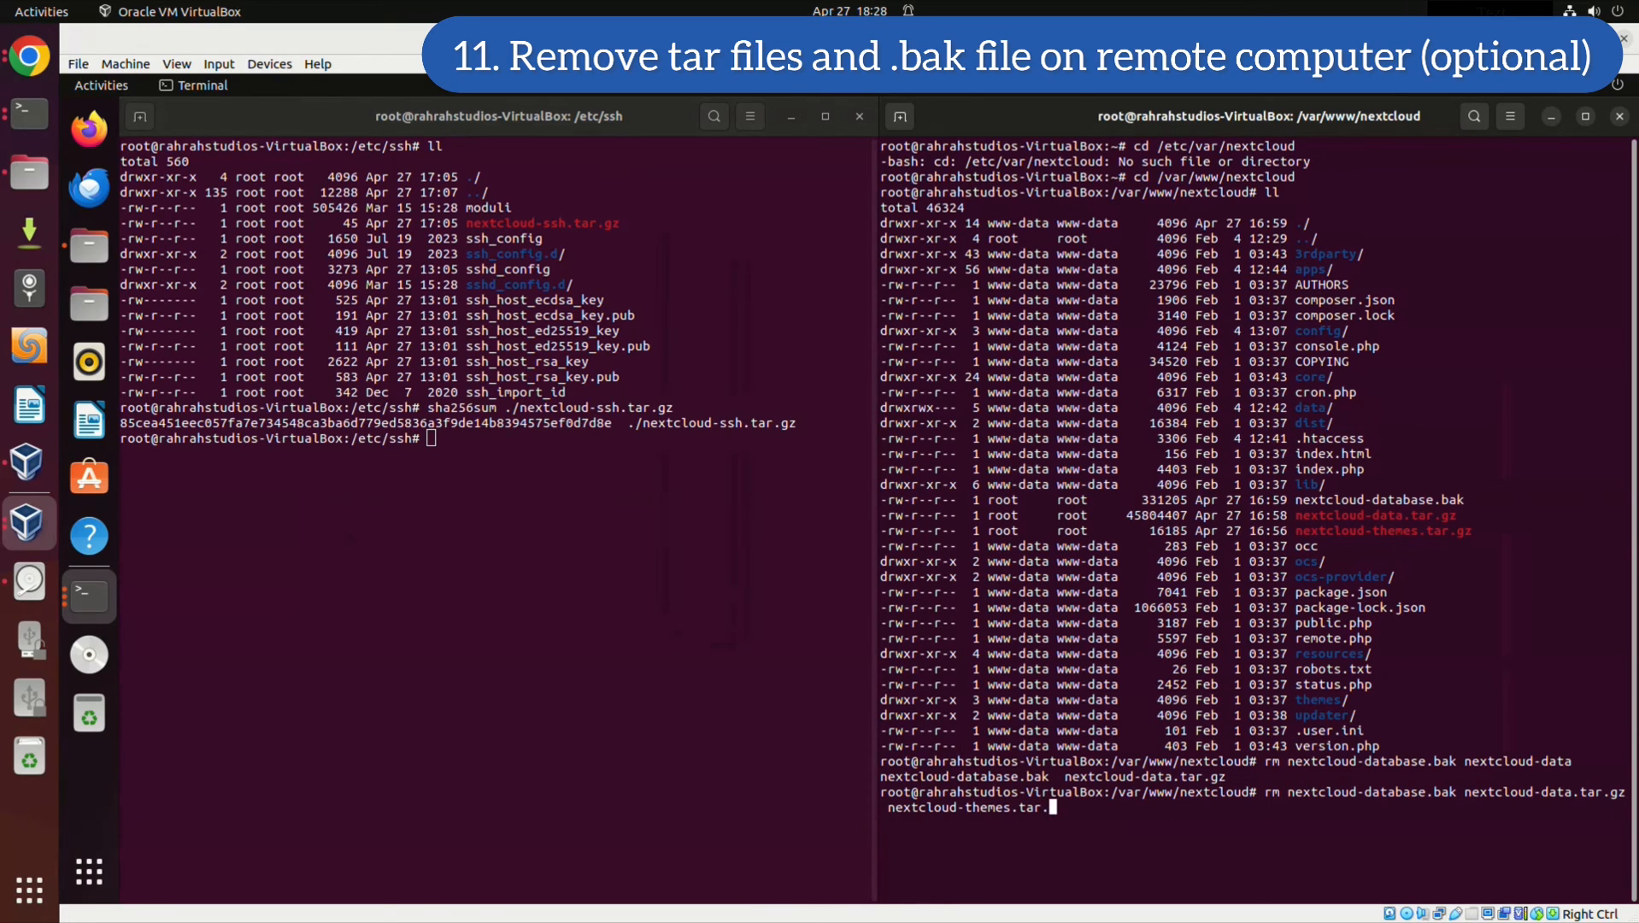
pyautogui.write('gz')
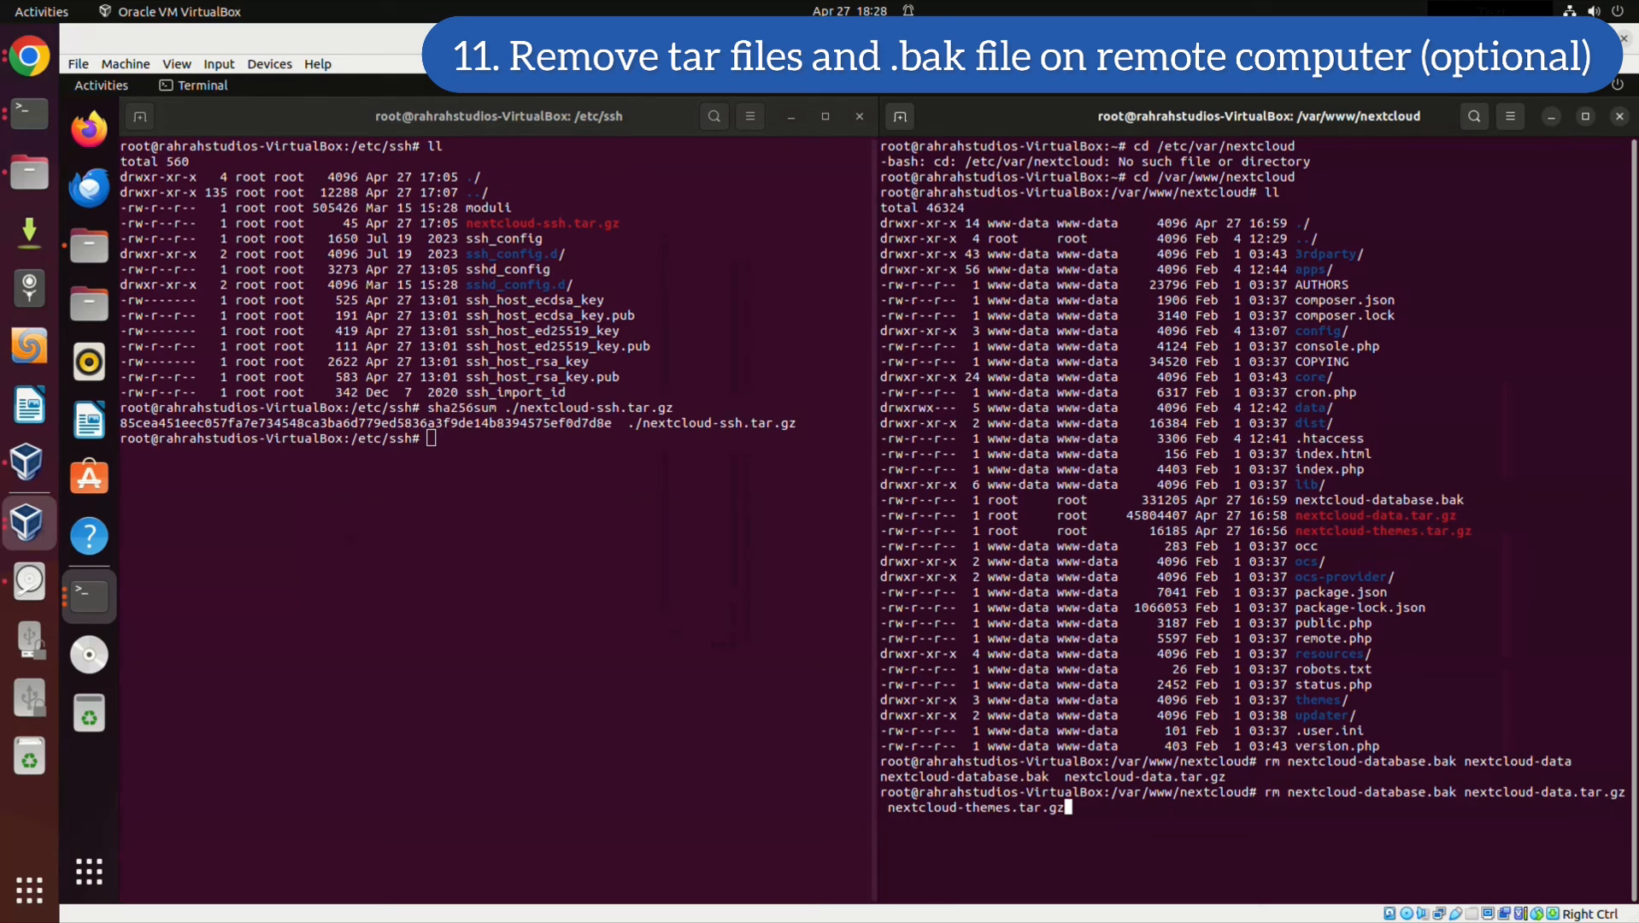
pyautogui.press('Return')
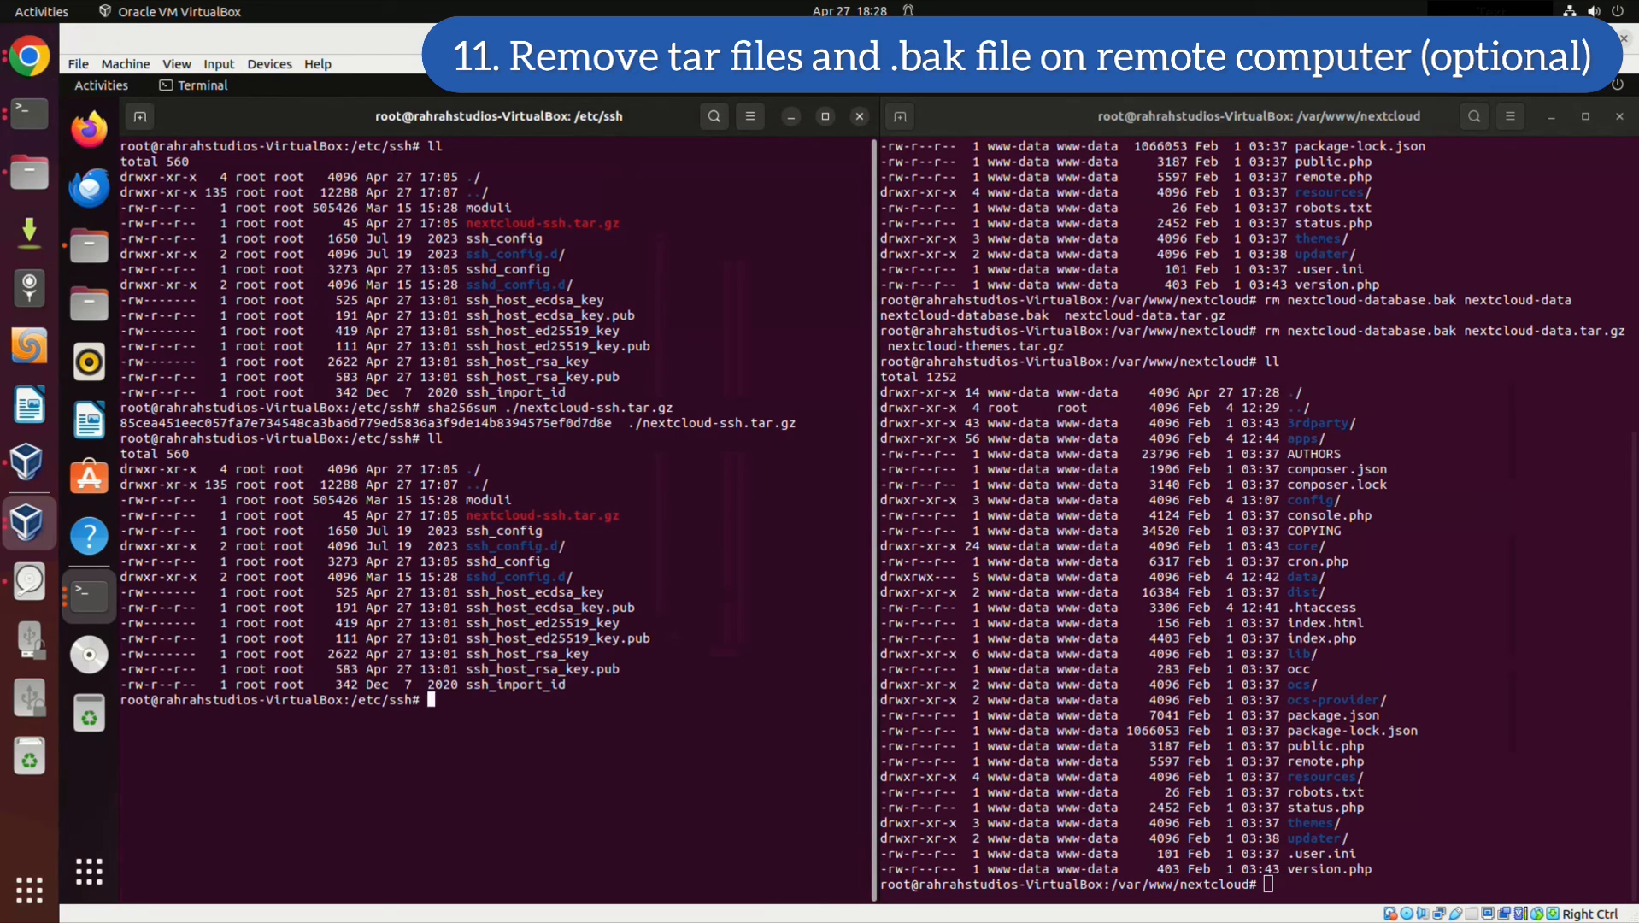
# Remove nextcloud-ssh.tar.gz from the remote /etc/ssh folder with rm
pyautogui.write('rm nextcloud')
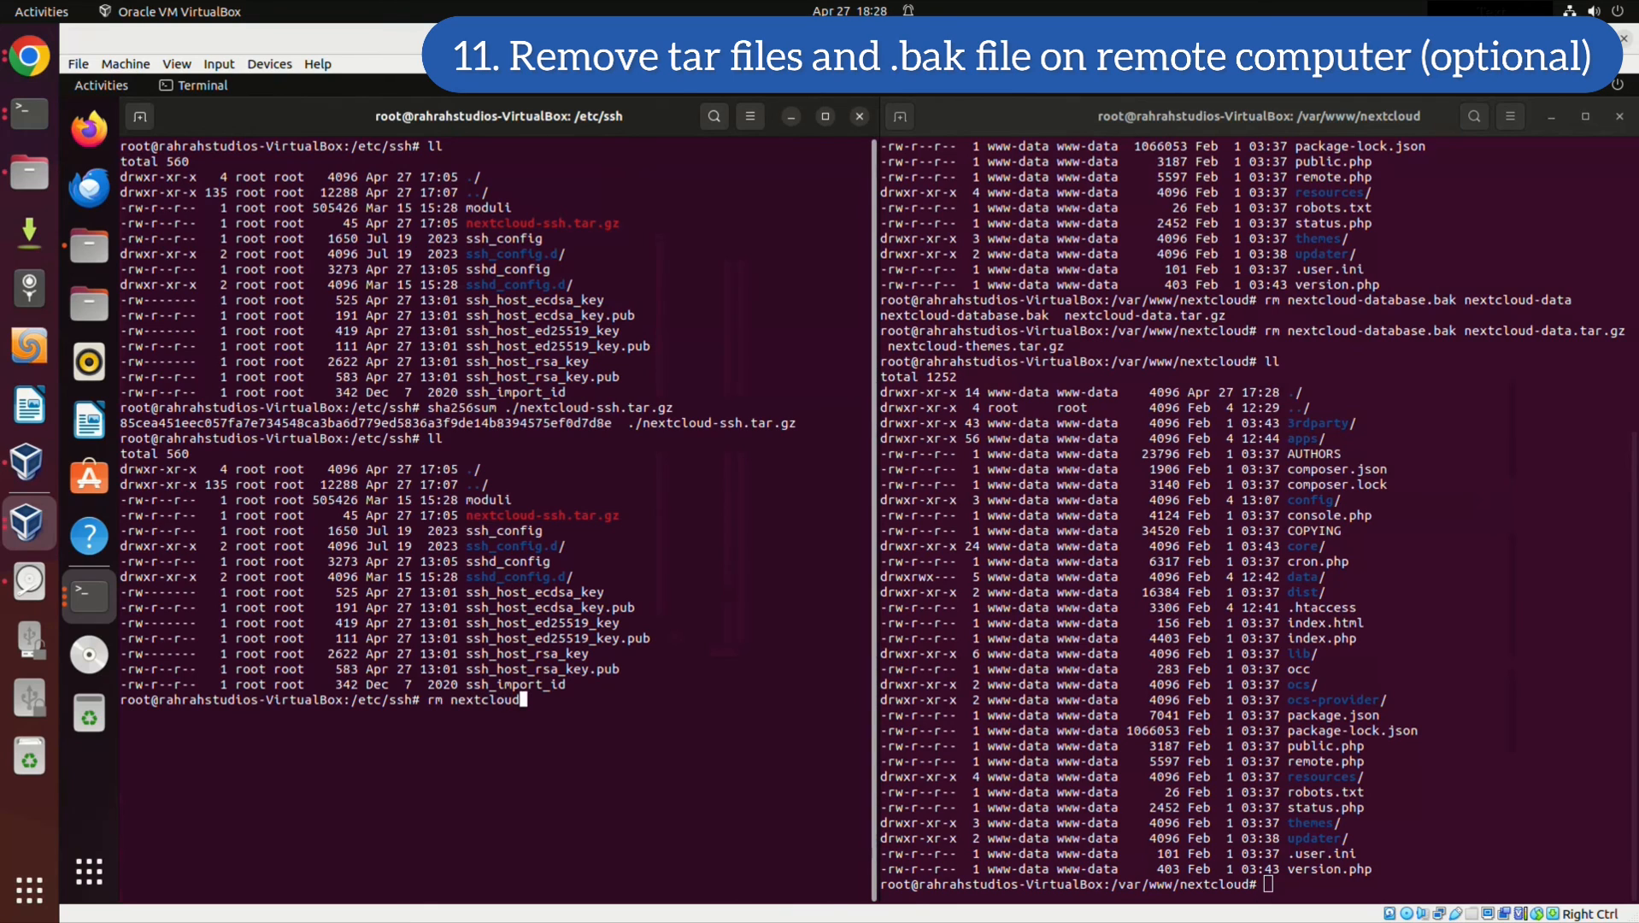
pyautogui.write('-ssh.tar.gz')
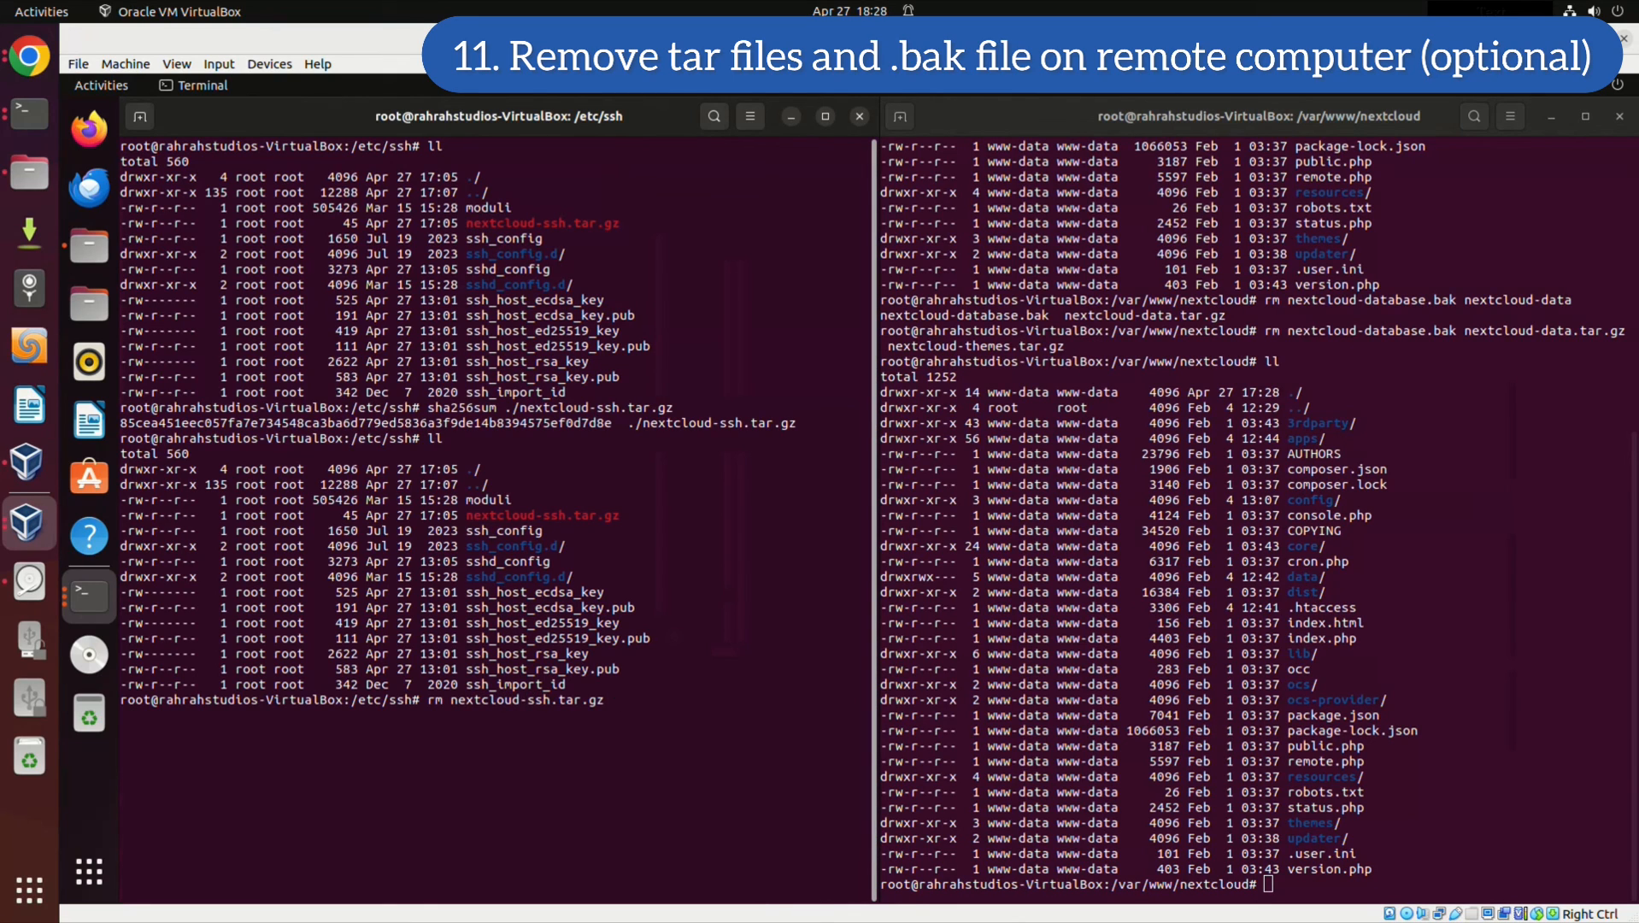
pyautogui.press('Return')
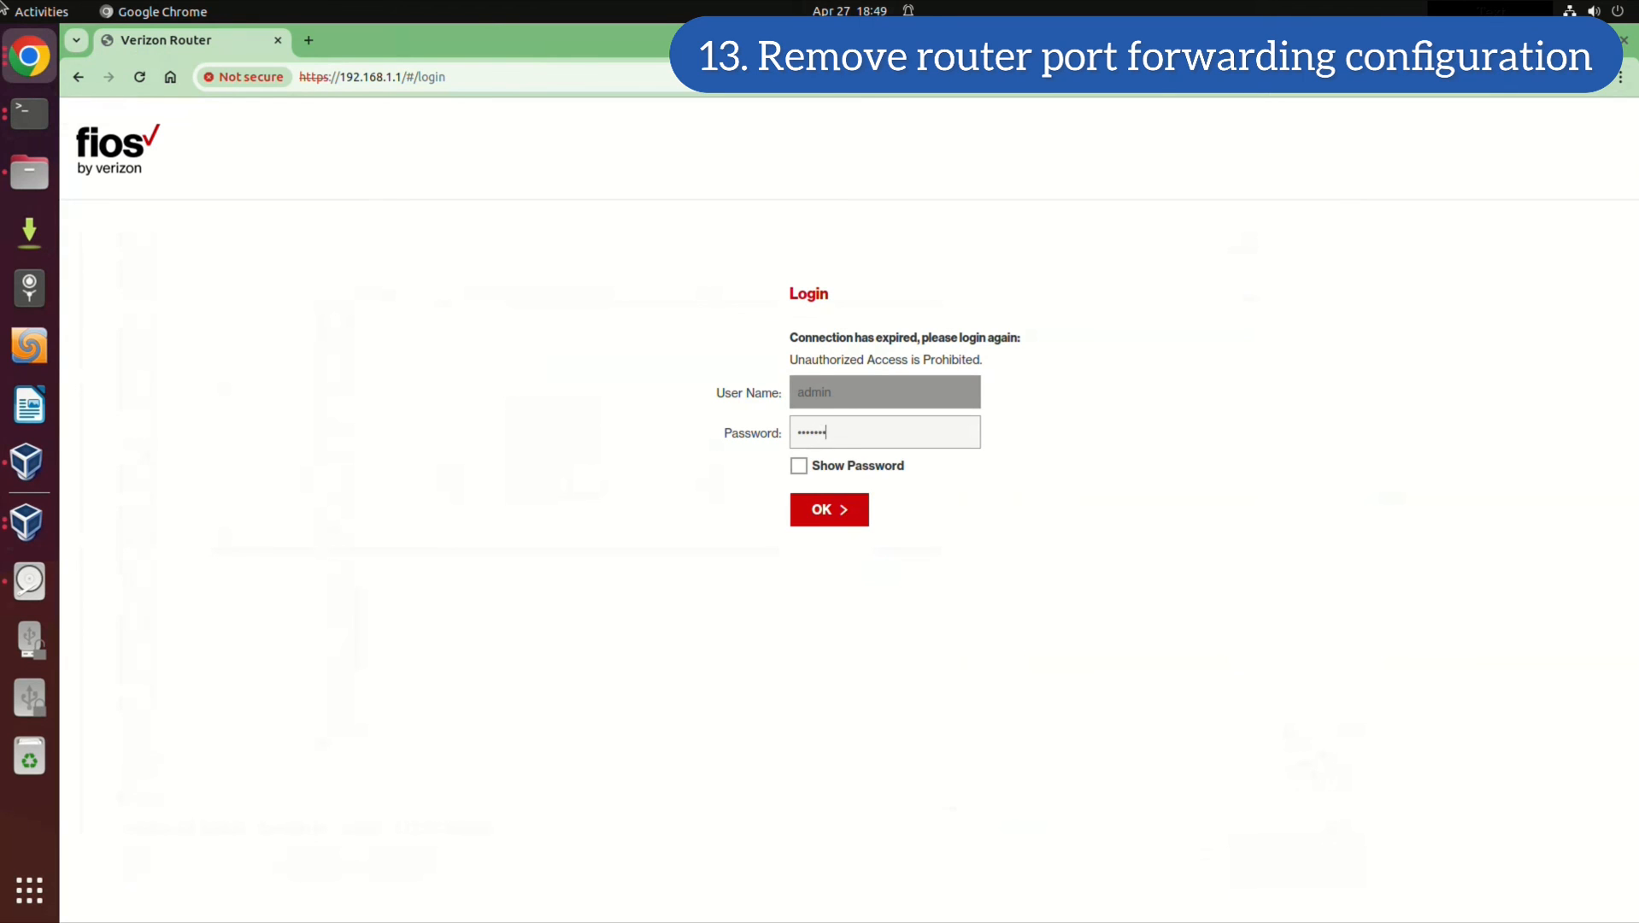
# Log in to the Fios router, go to Firewall > Port Forwarding and review the applied rules
pyautogui.click(827, 510)
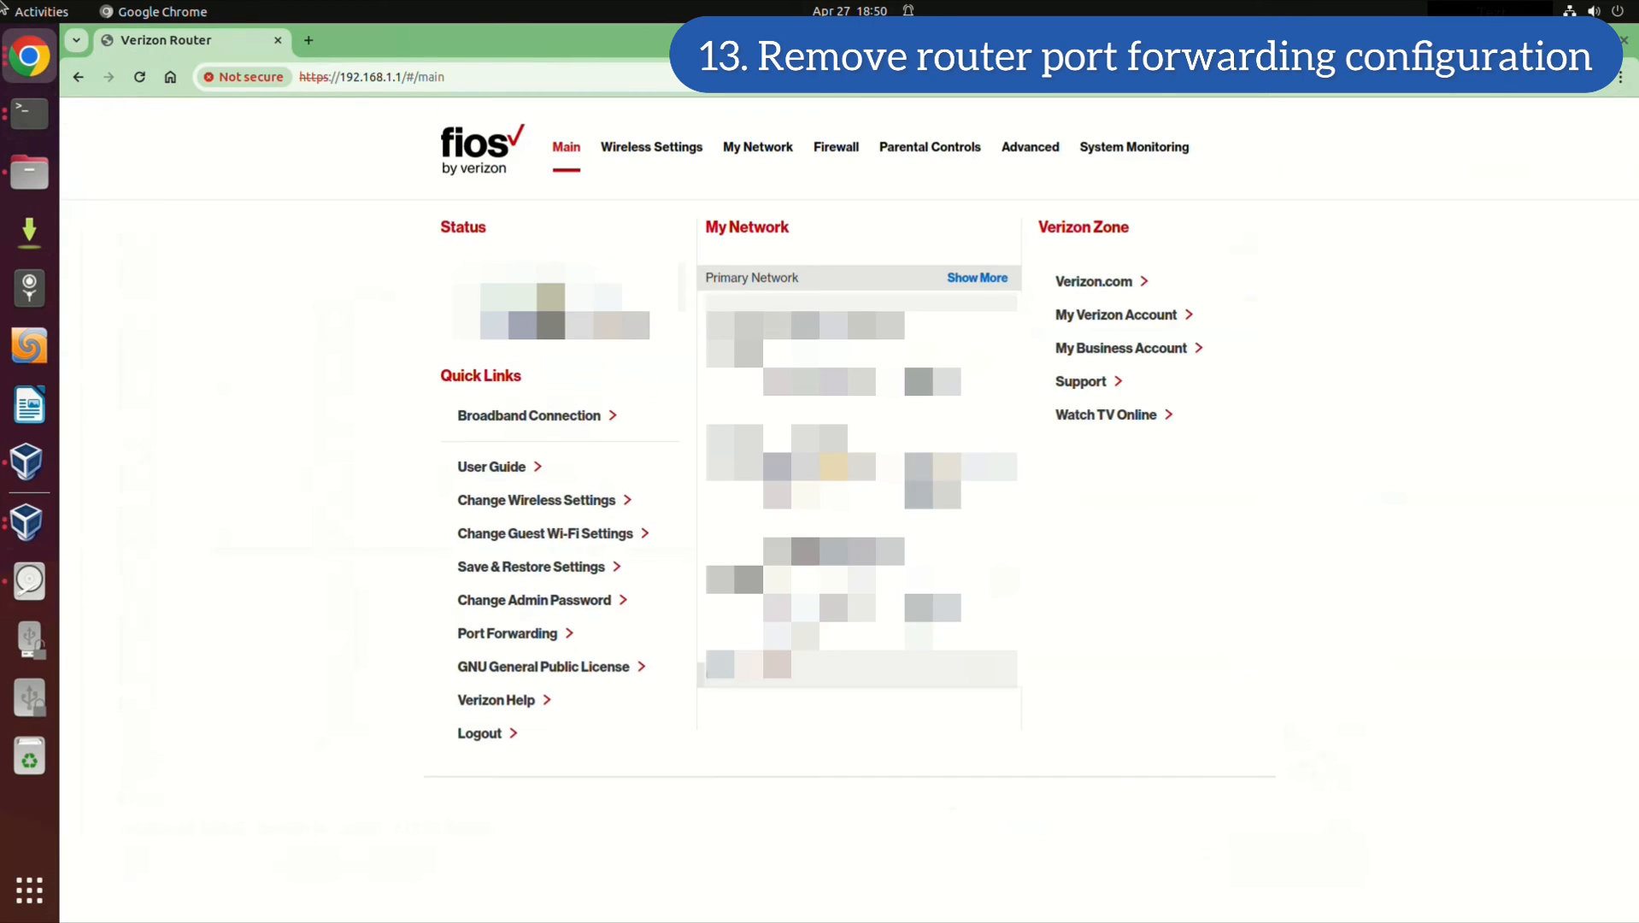
pyautogui.moveTo(835, 147)
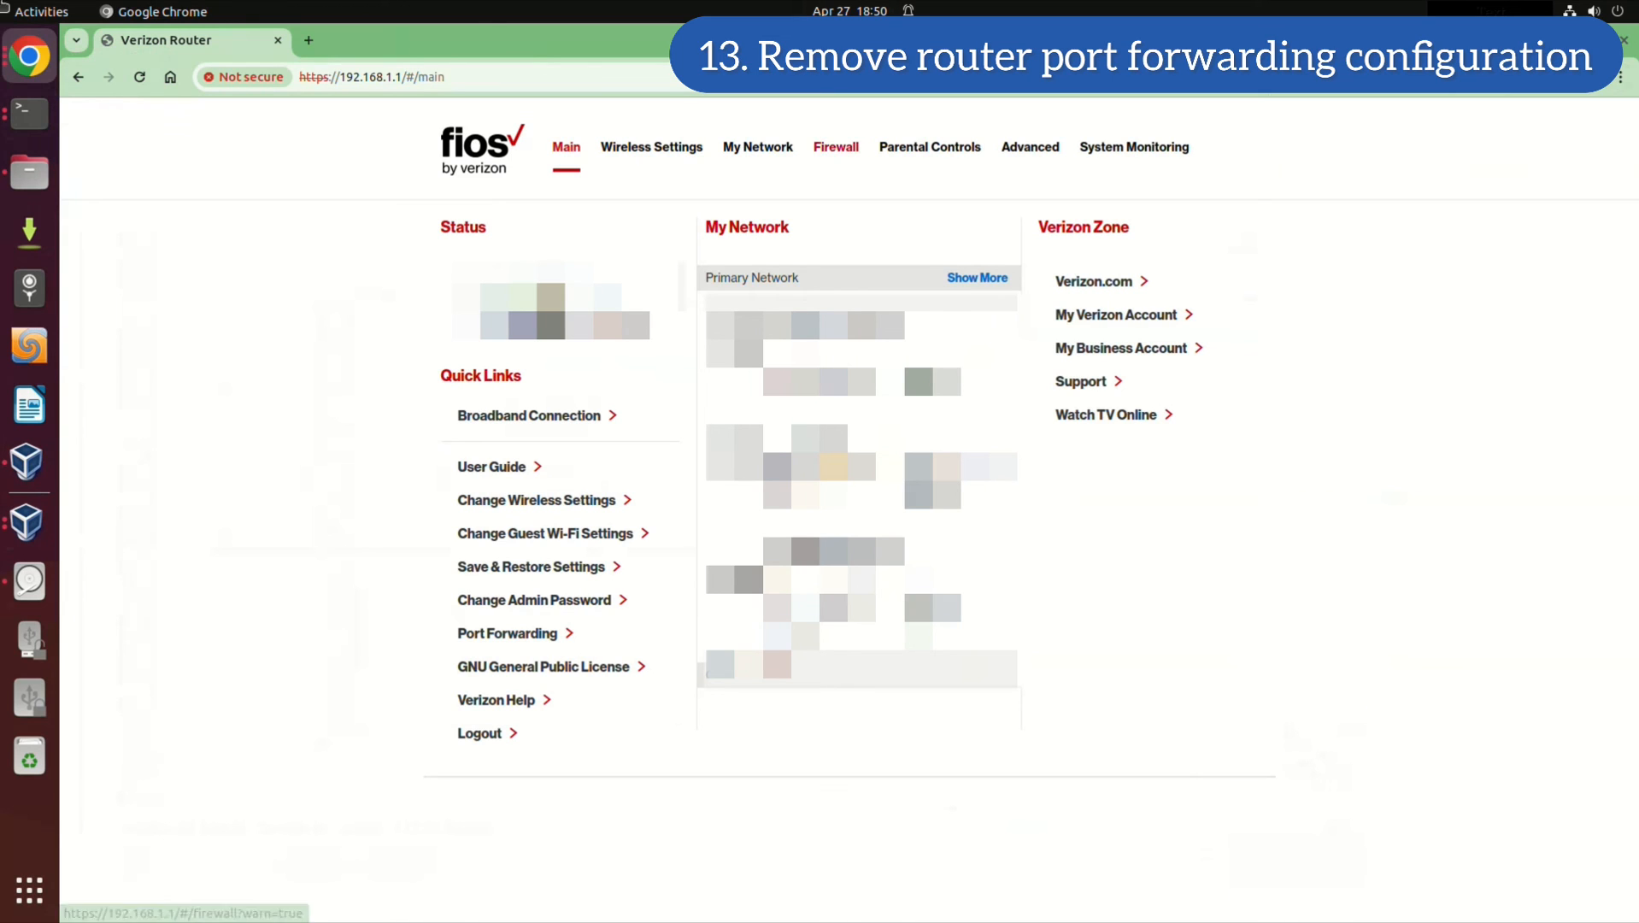
pyautogui.click(834, 147)
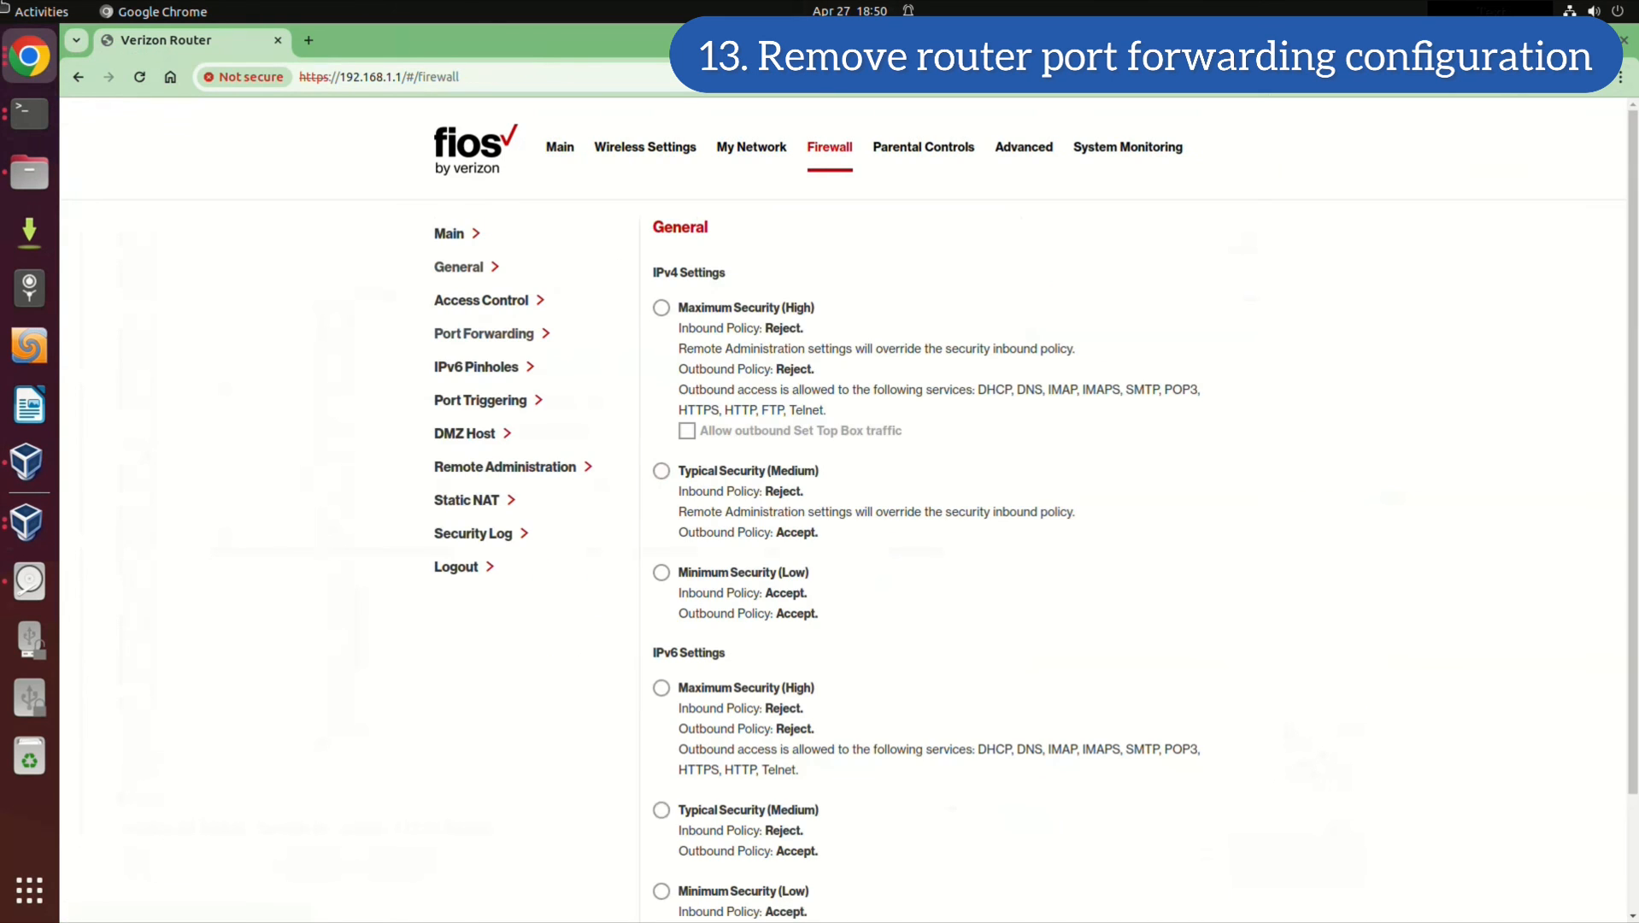
pyautogui.click(483, 333)
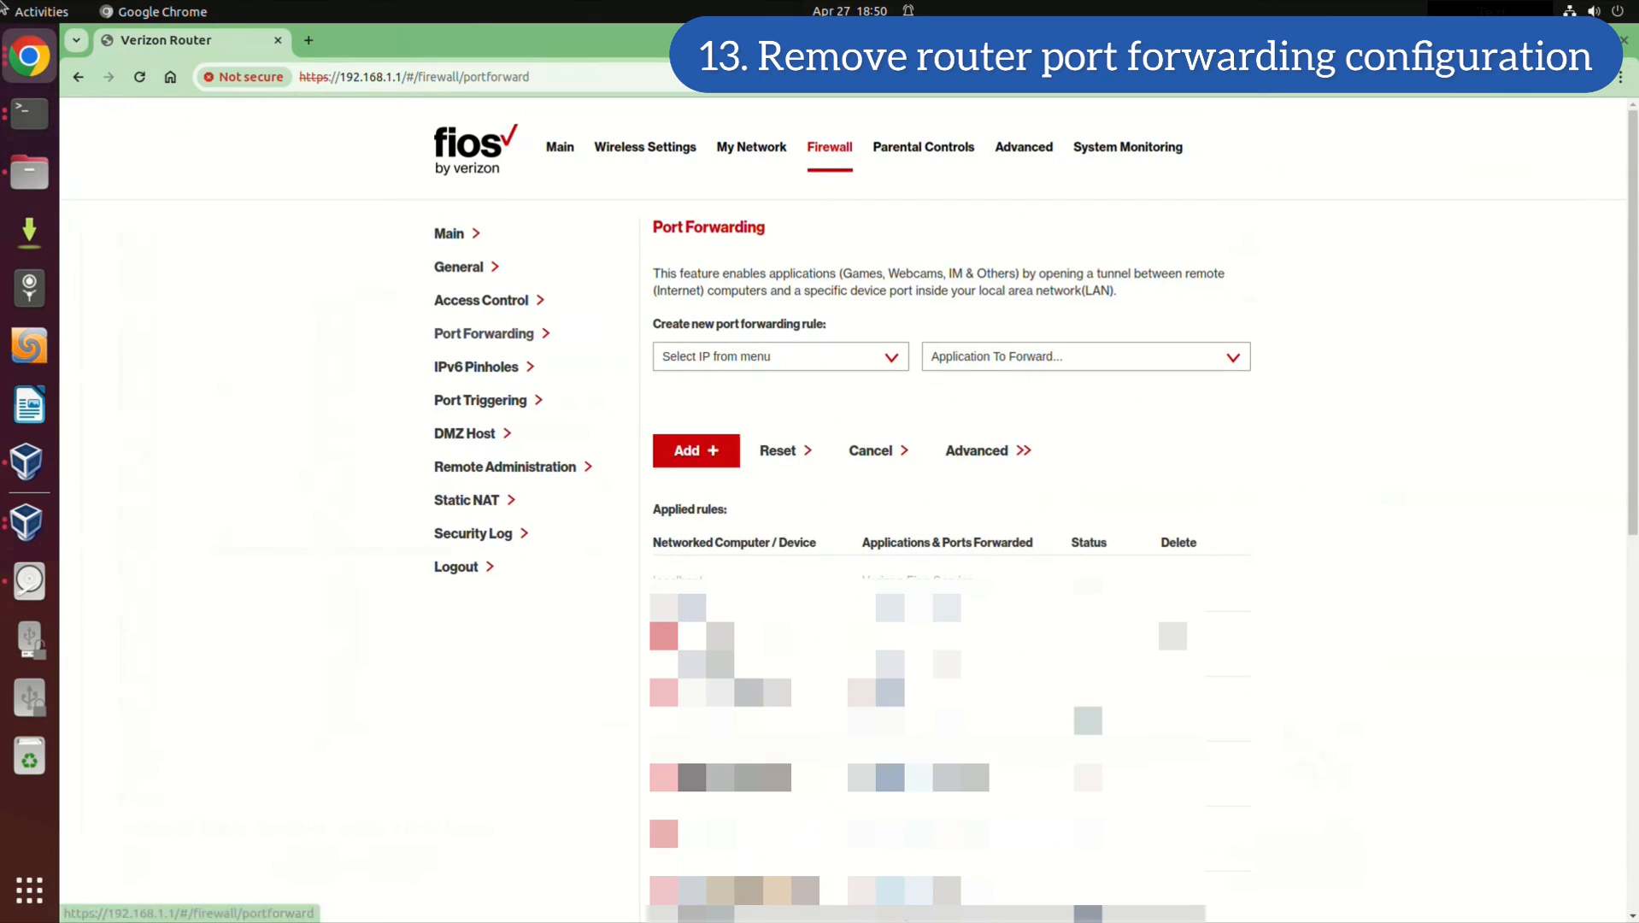
pyautogui.scroll(-3)
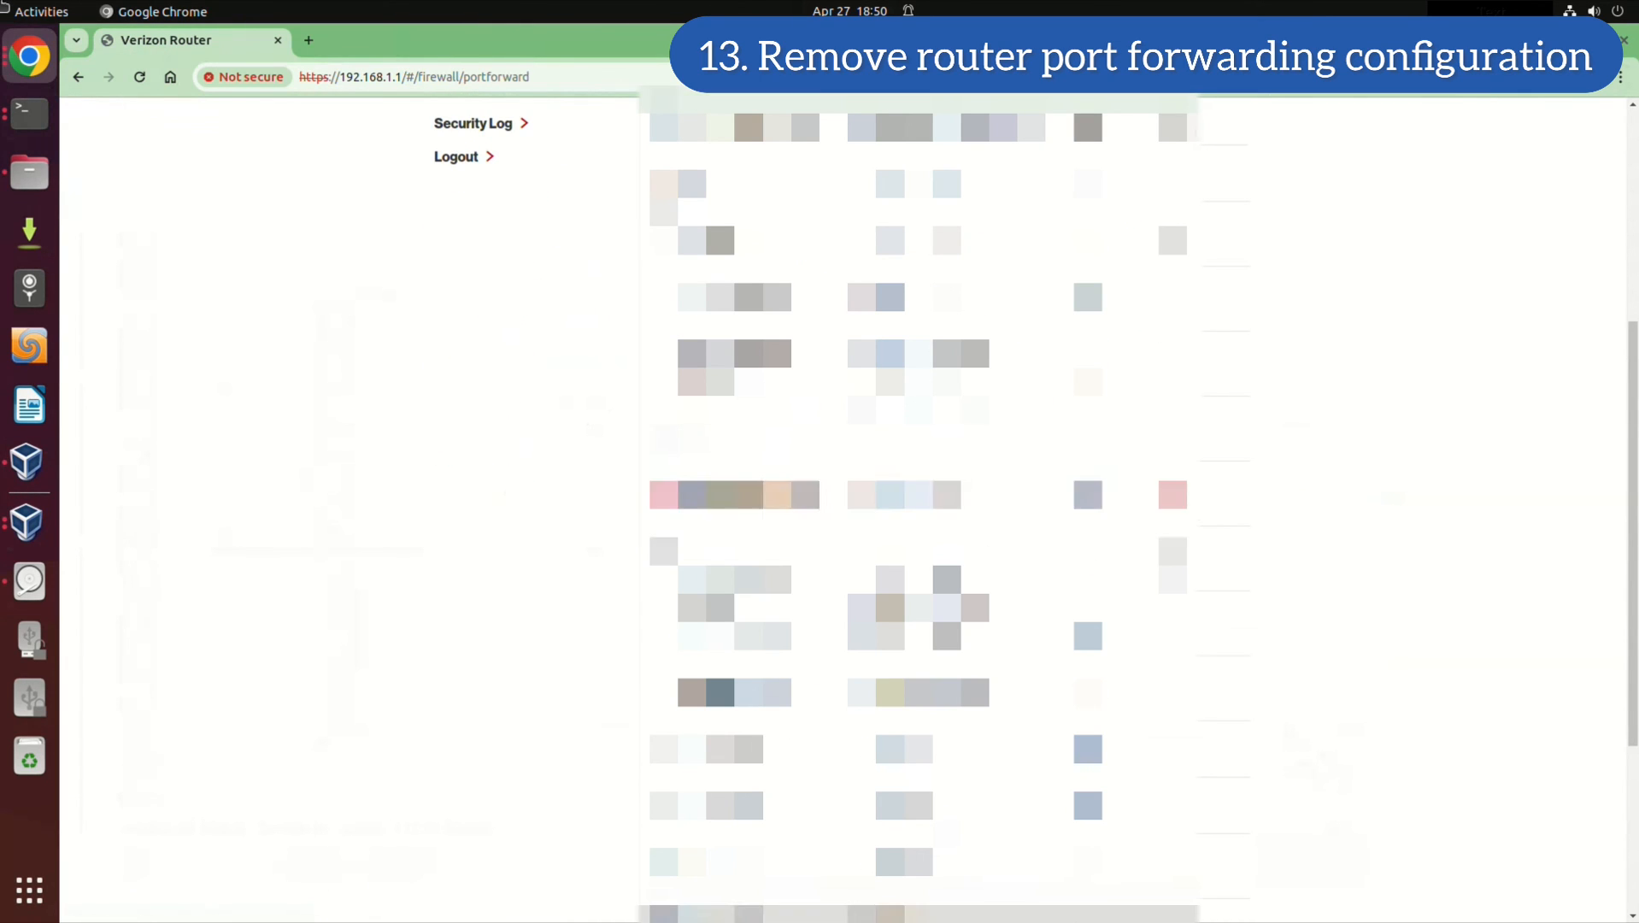
pyautogui.scroll(-3)
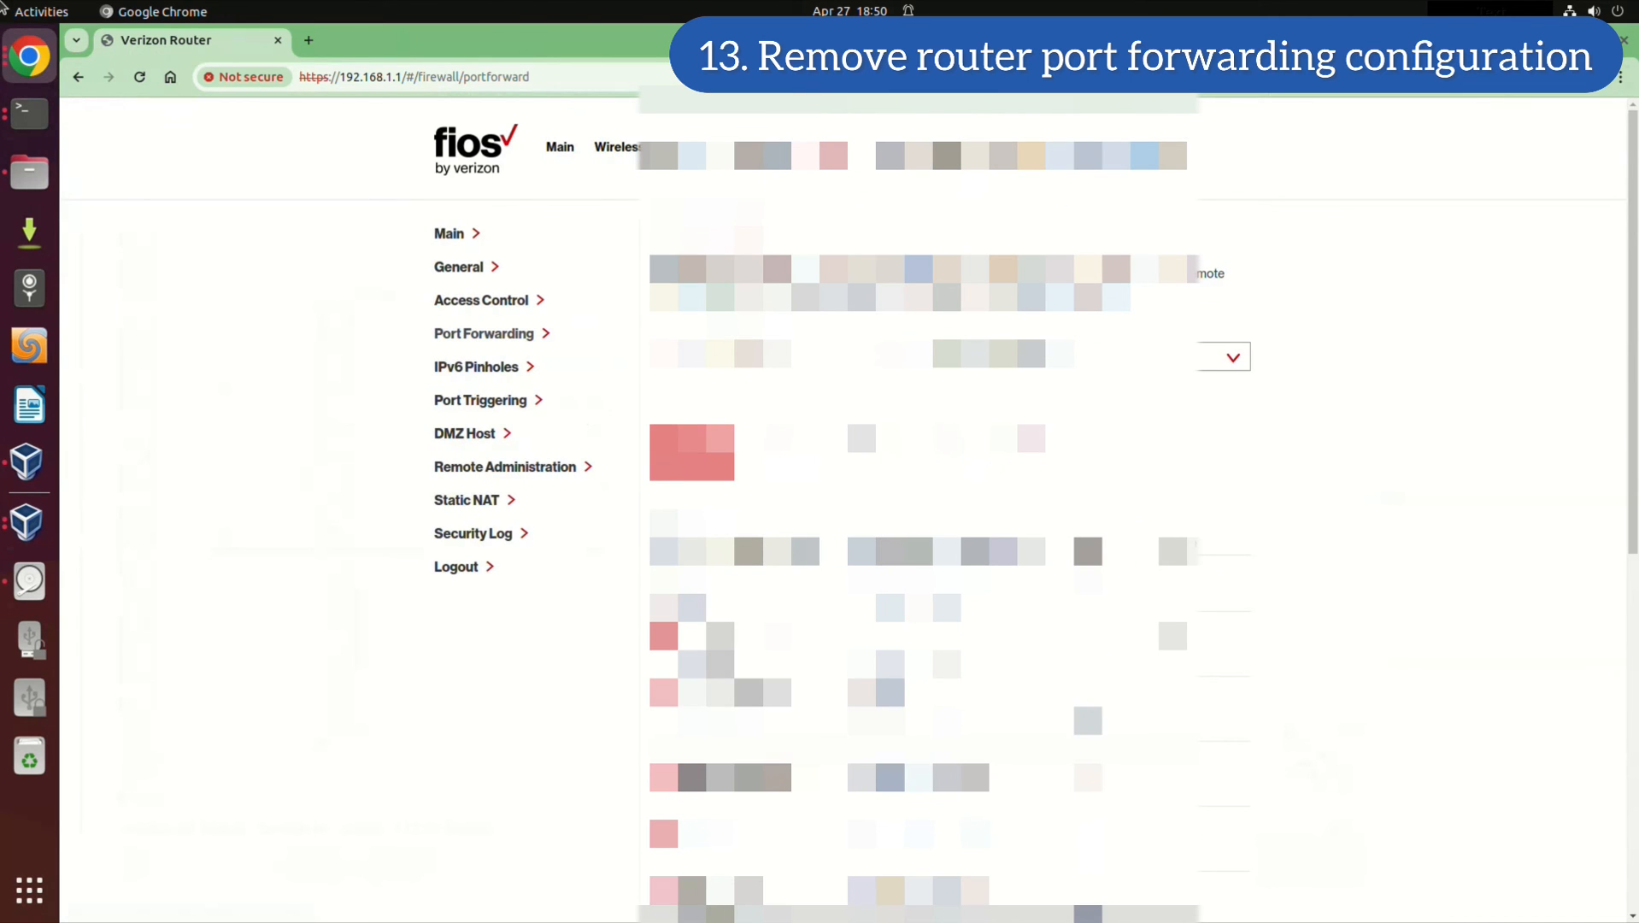
pyautogui.scroll(-3)
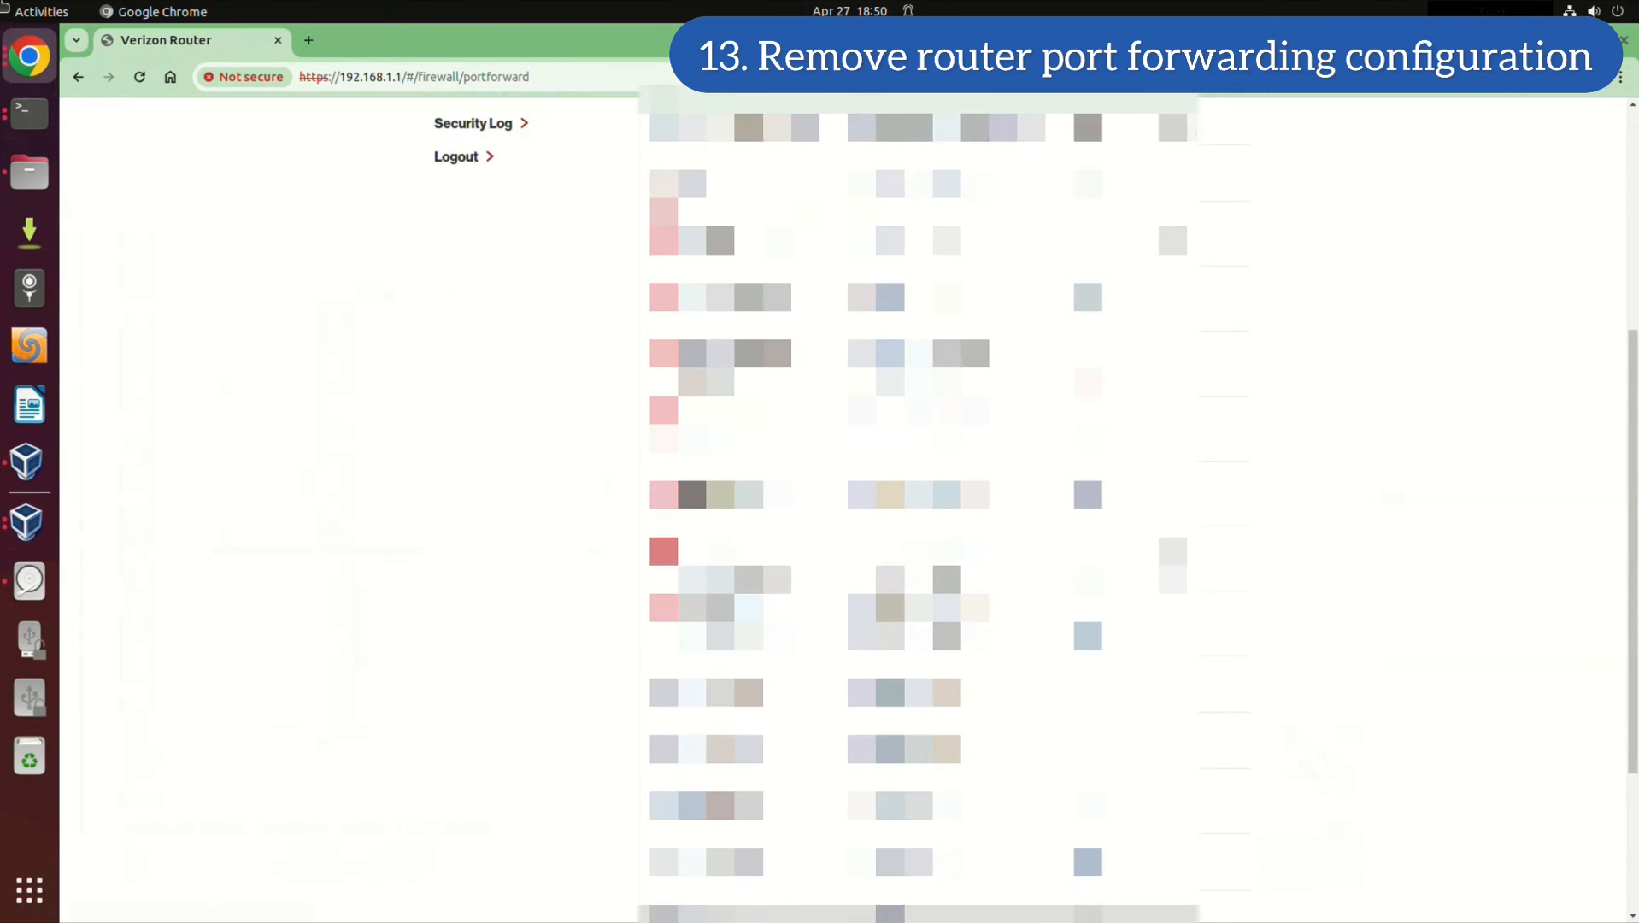